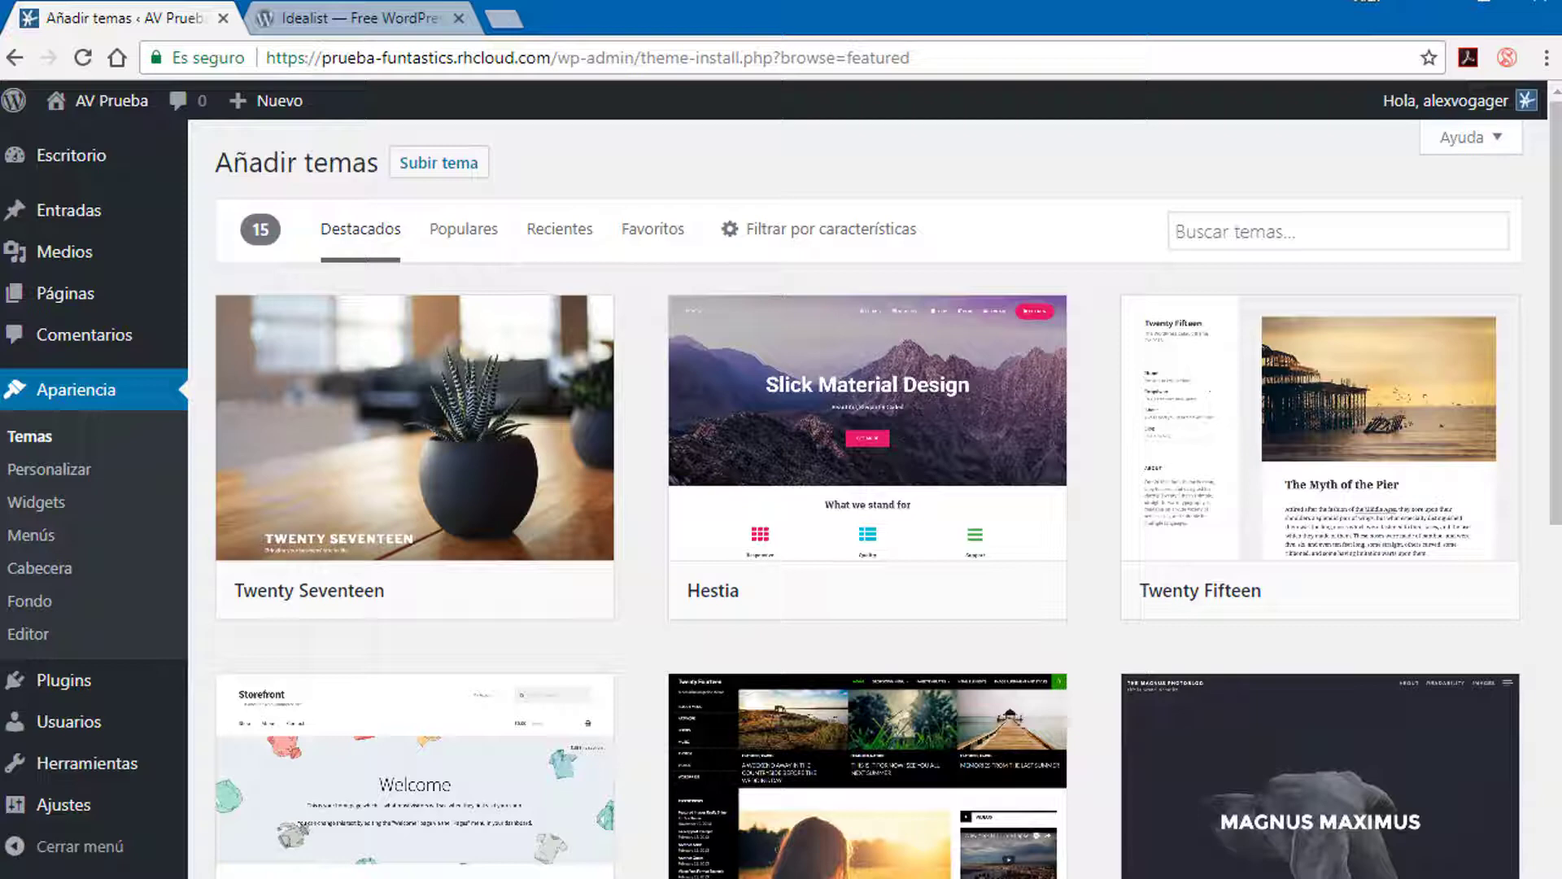
# Activate the installed Idealist theme from the Recientes themes list
pyautogui.click(559, 228)
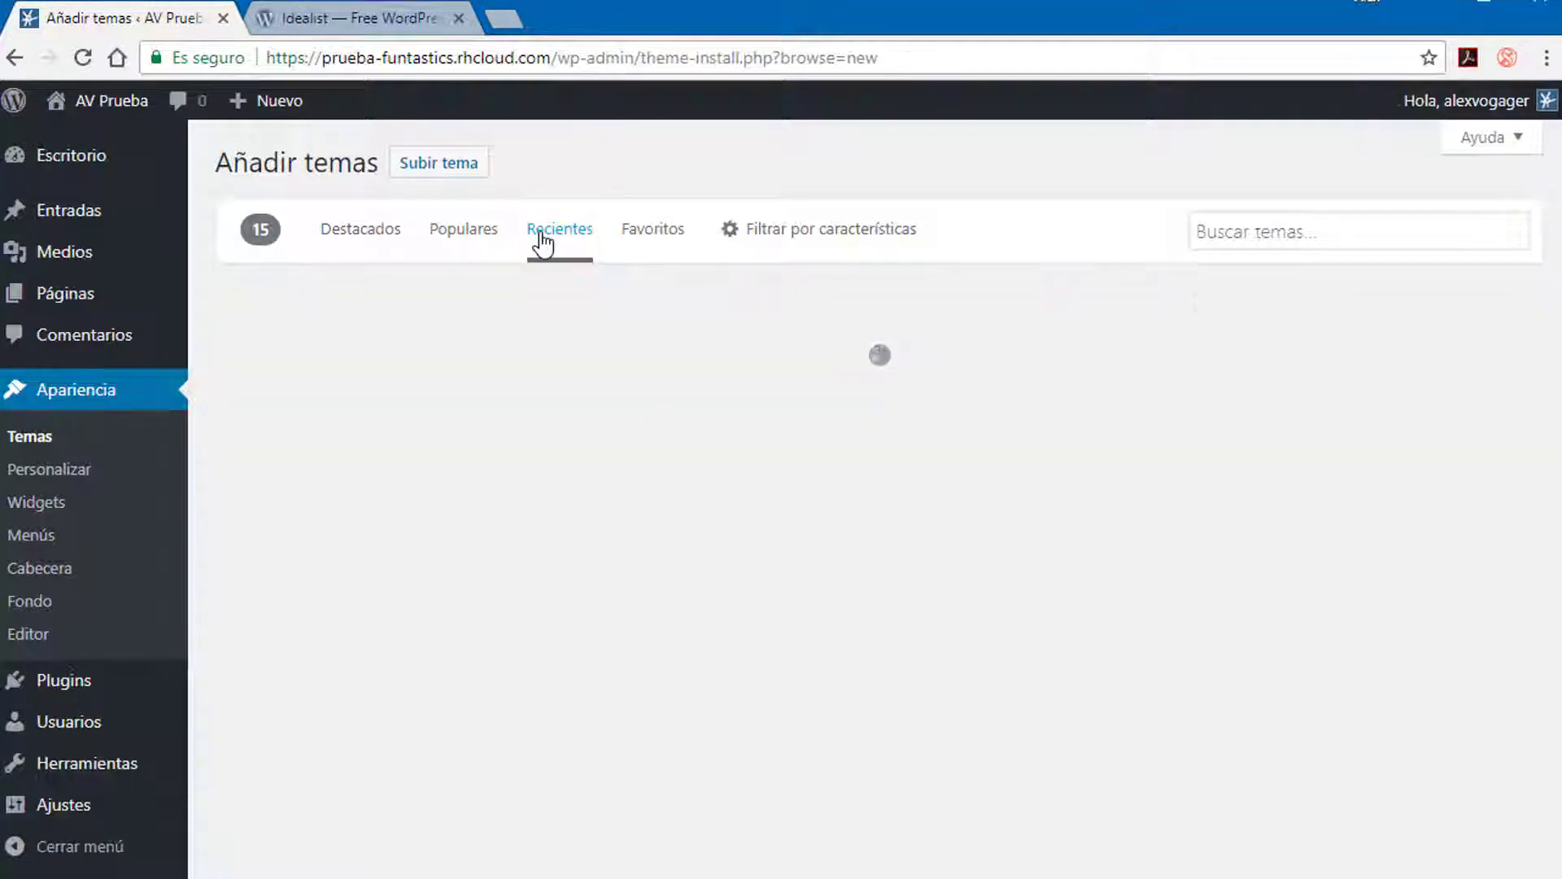
pyautogui.click(559, 230)
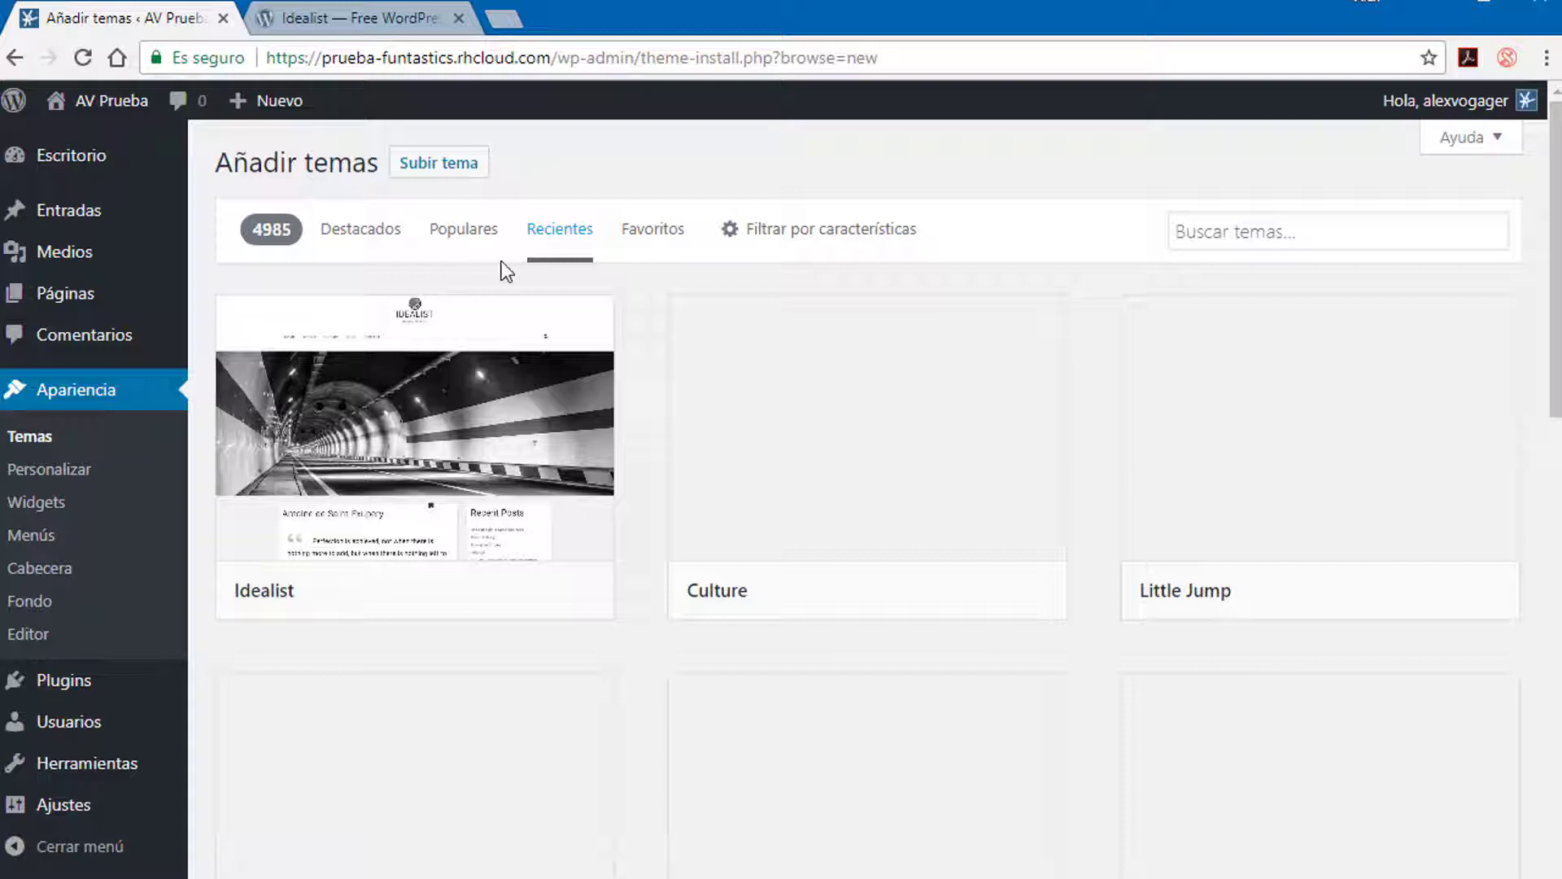
pyautogui.click(412, 590)
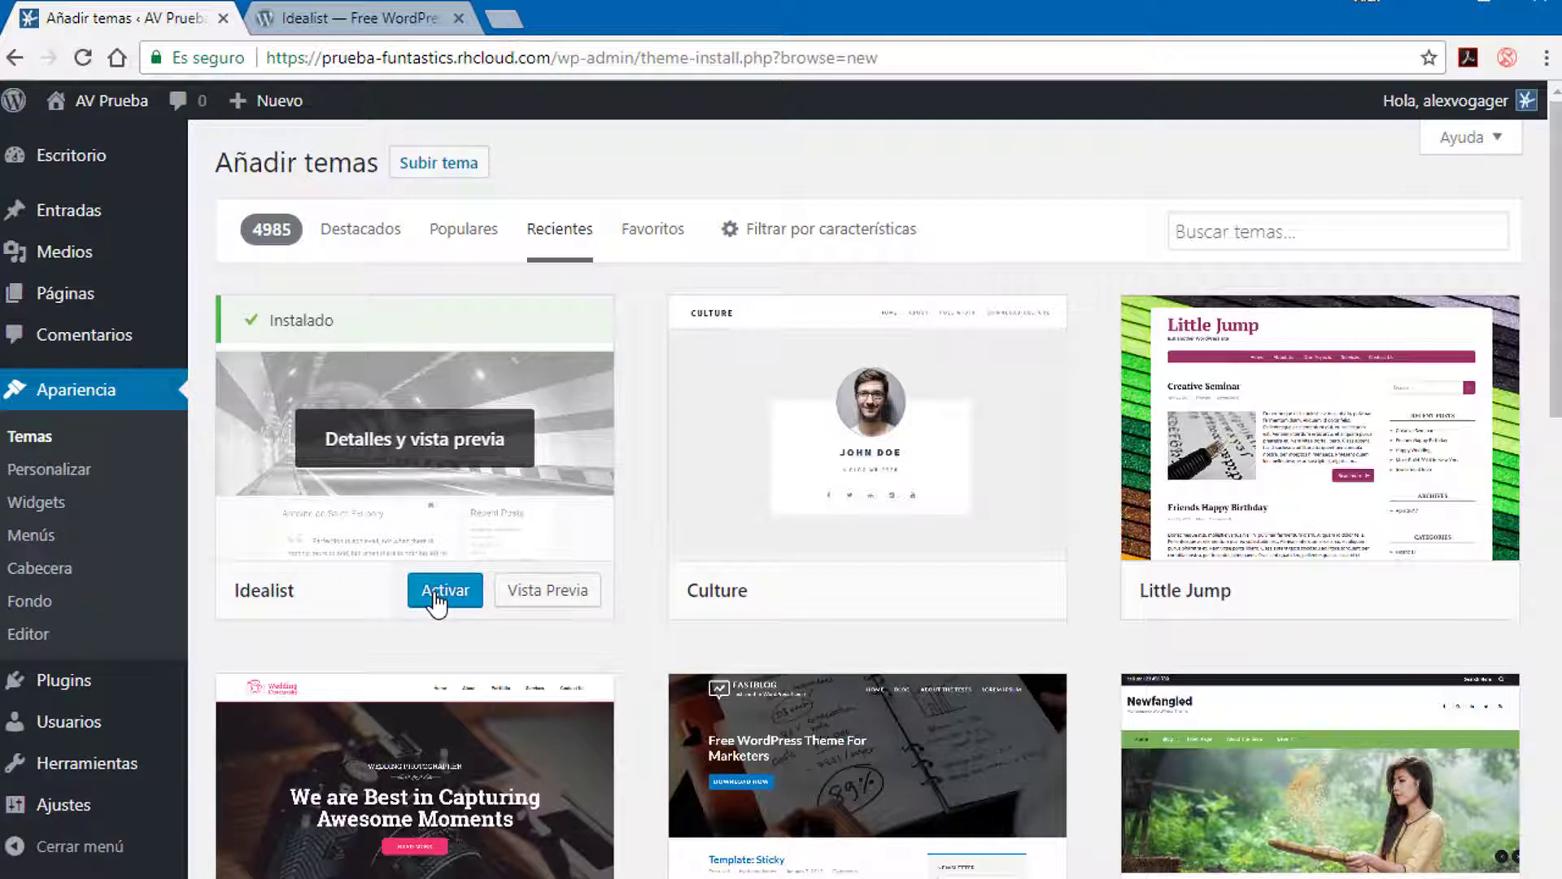
pyautogui.moveTo(414, 652)
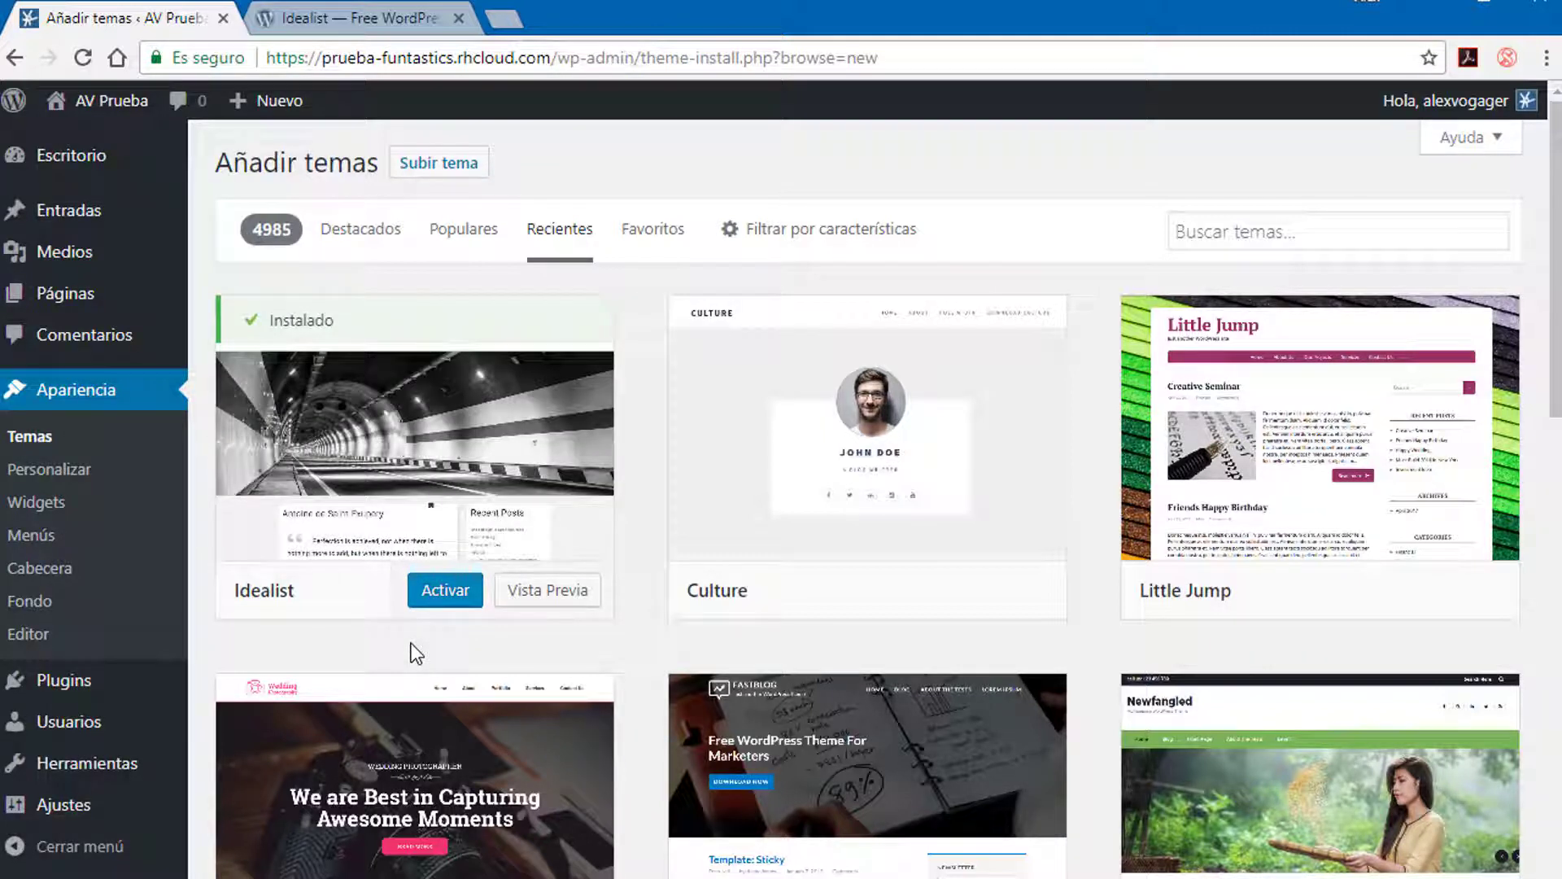
pyautogui.click(444, 590)
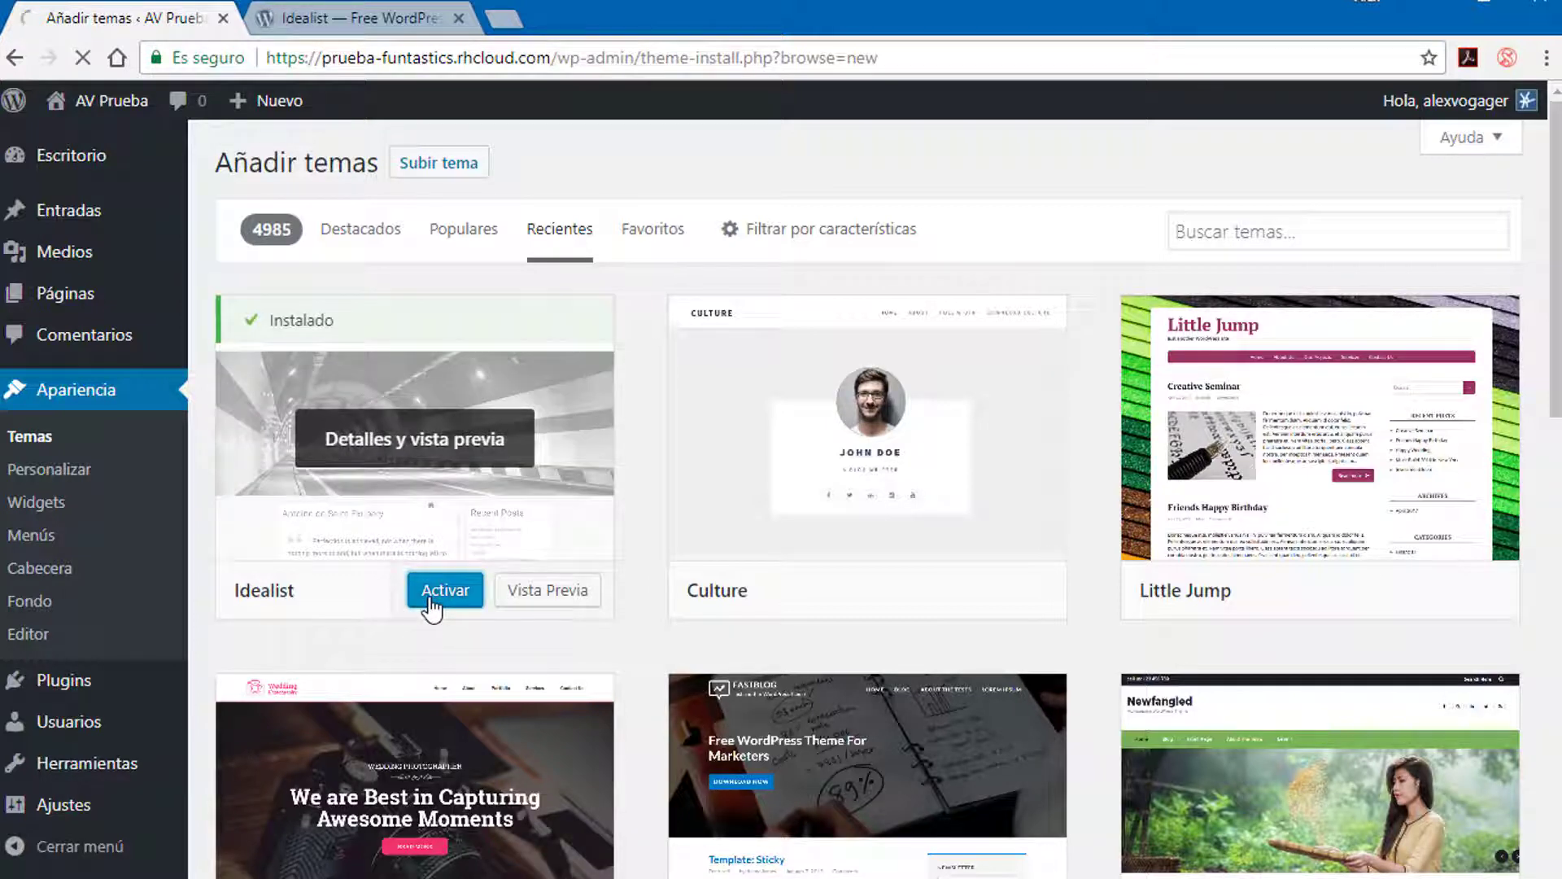
pyautogui.click(445, 590)
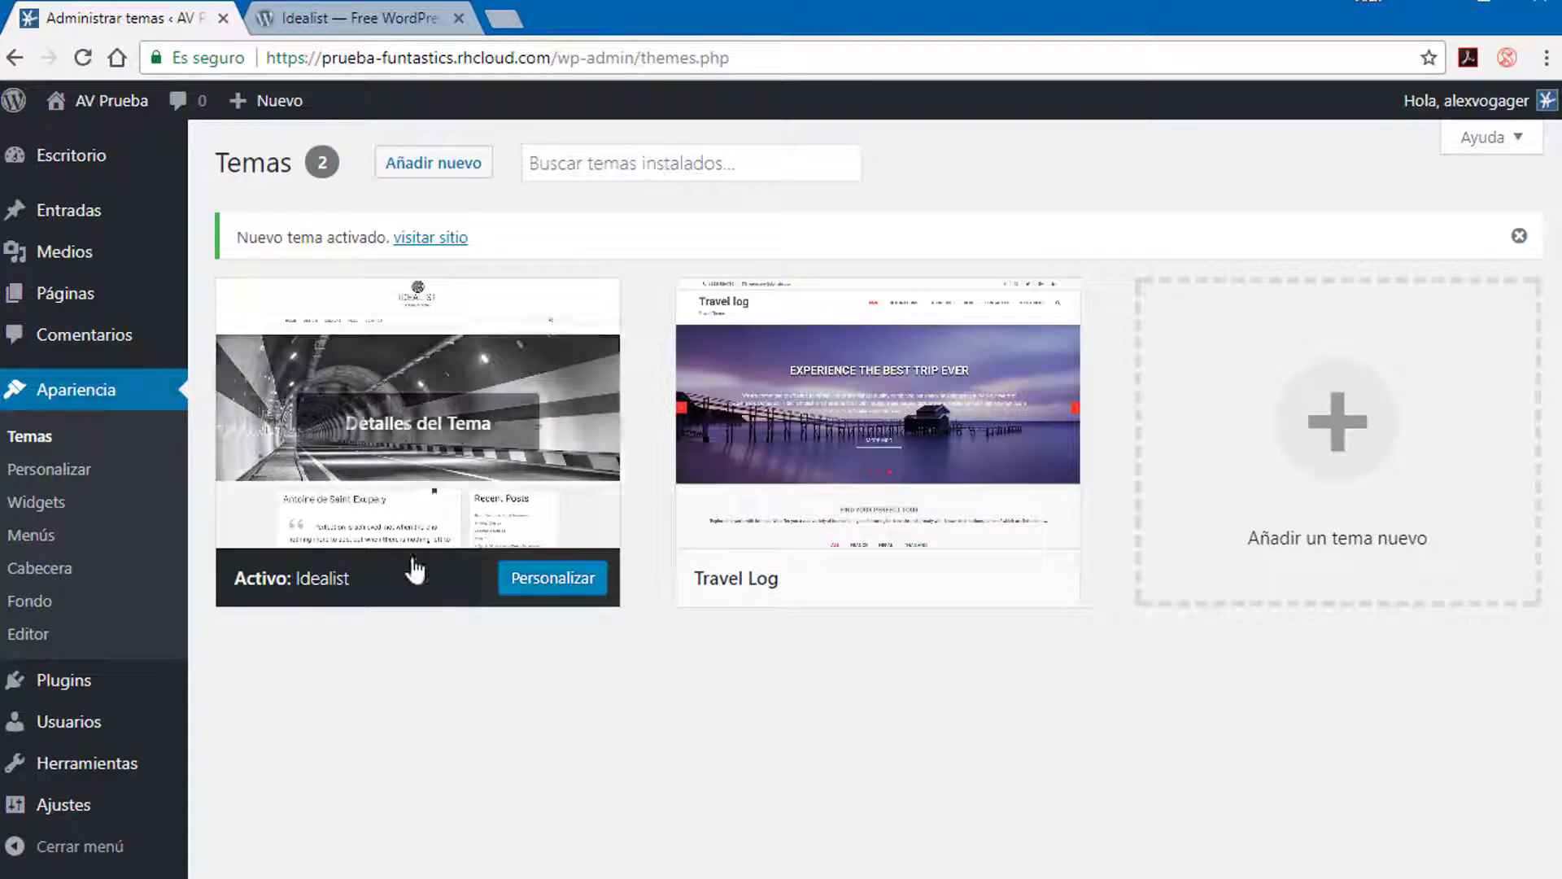
# Set the Idealist Settings footer text to 'Sitio de alexvogager 2017'
pyautogui.click(551, 577)
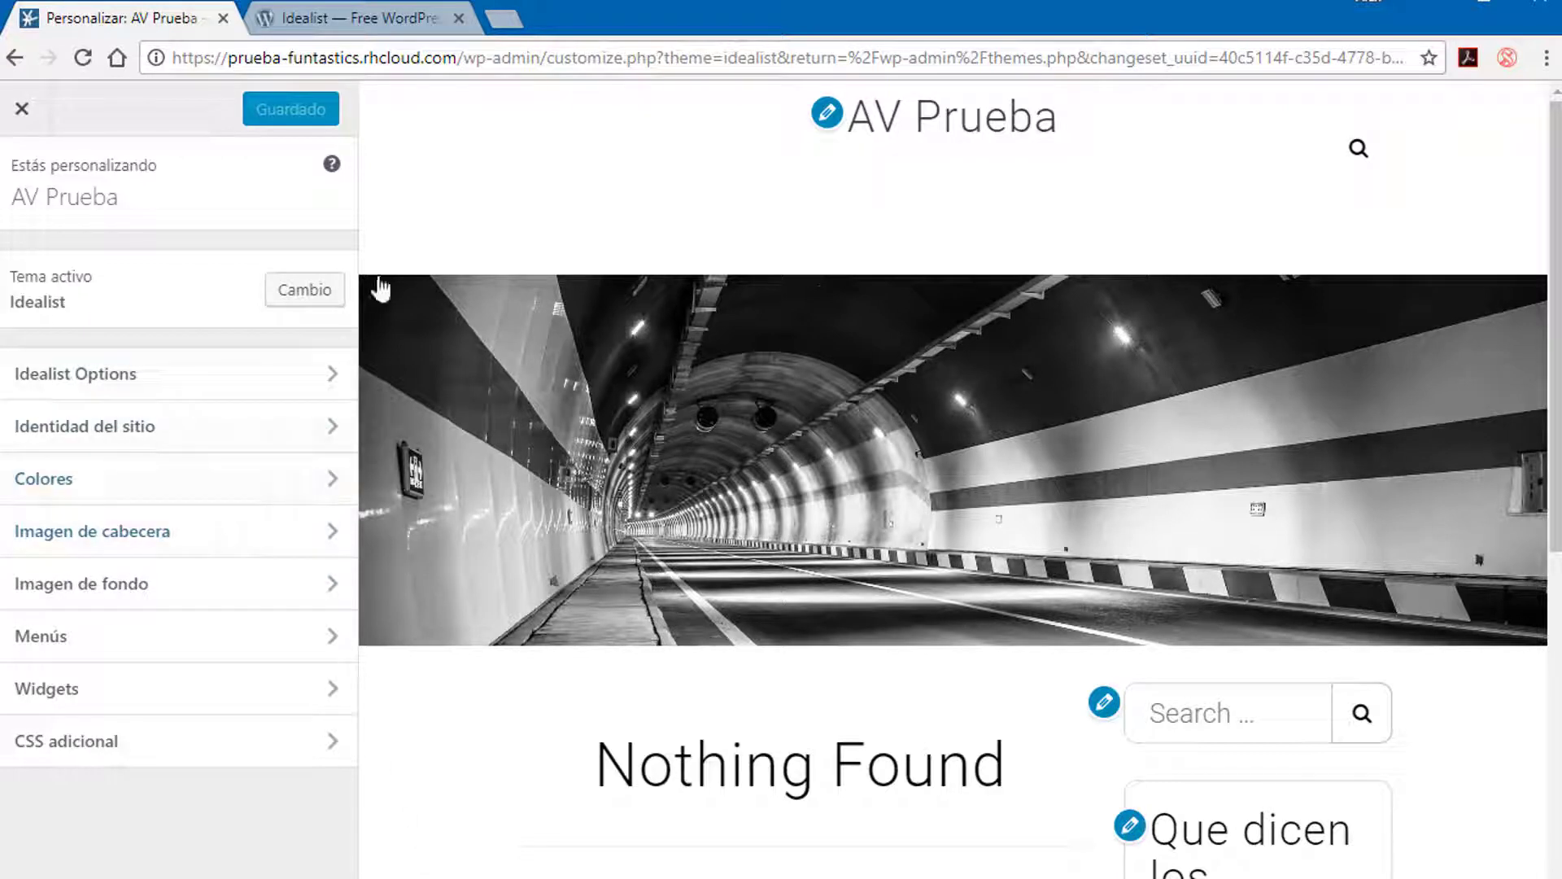
pyautogui.moveTo(951, 117)
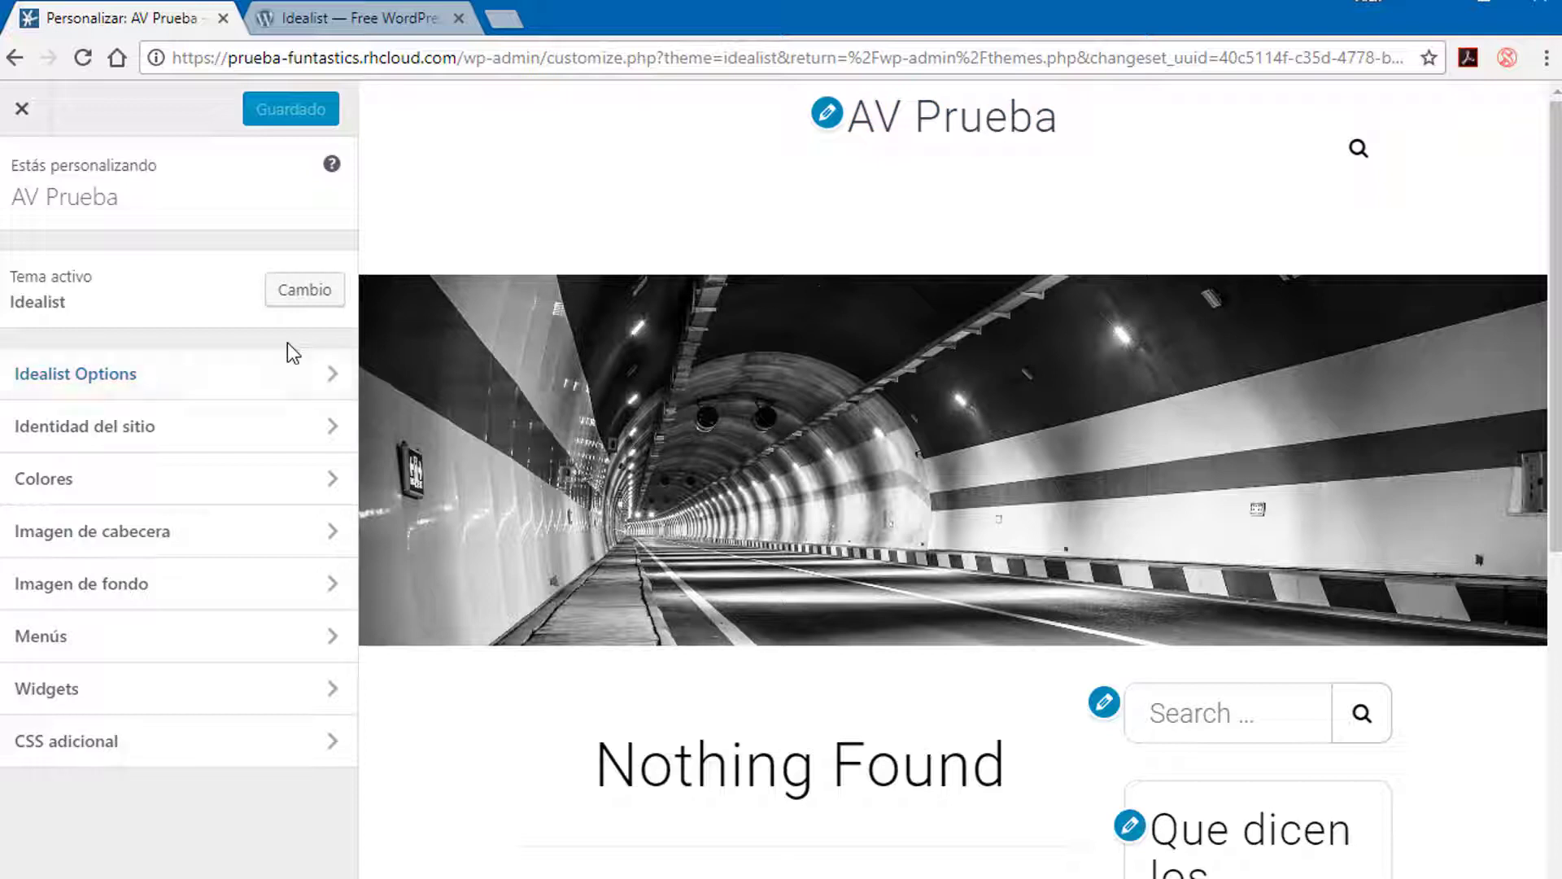
pyautogui.click(75, 374)
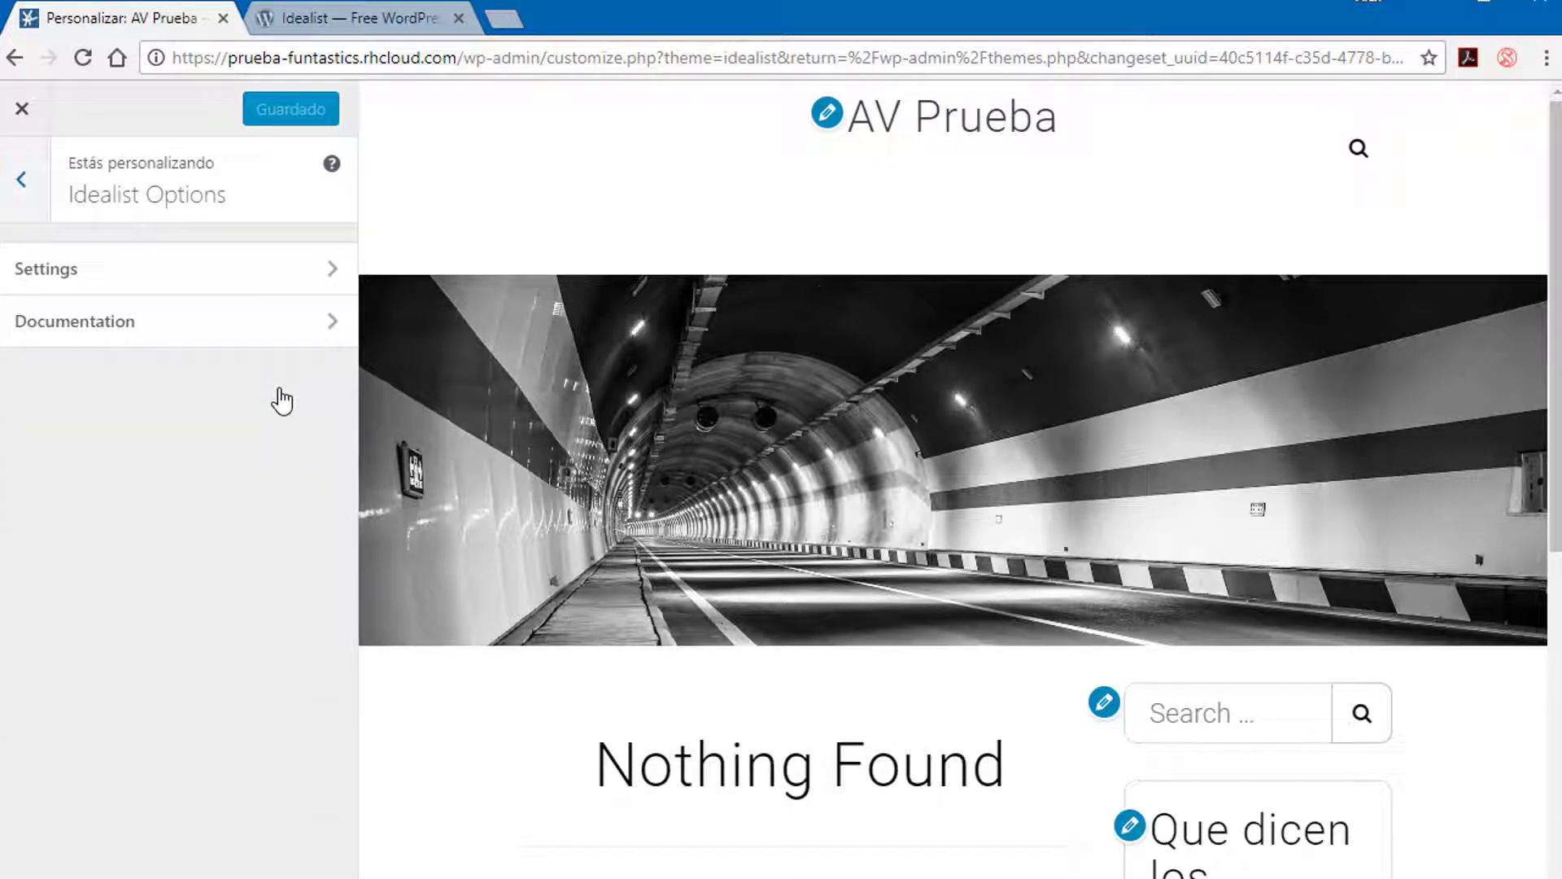
pyautogui.click(45, 268)
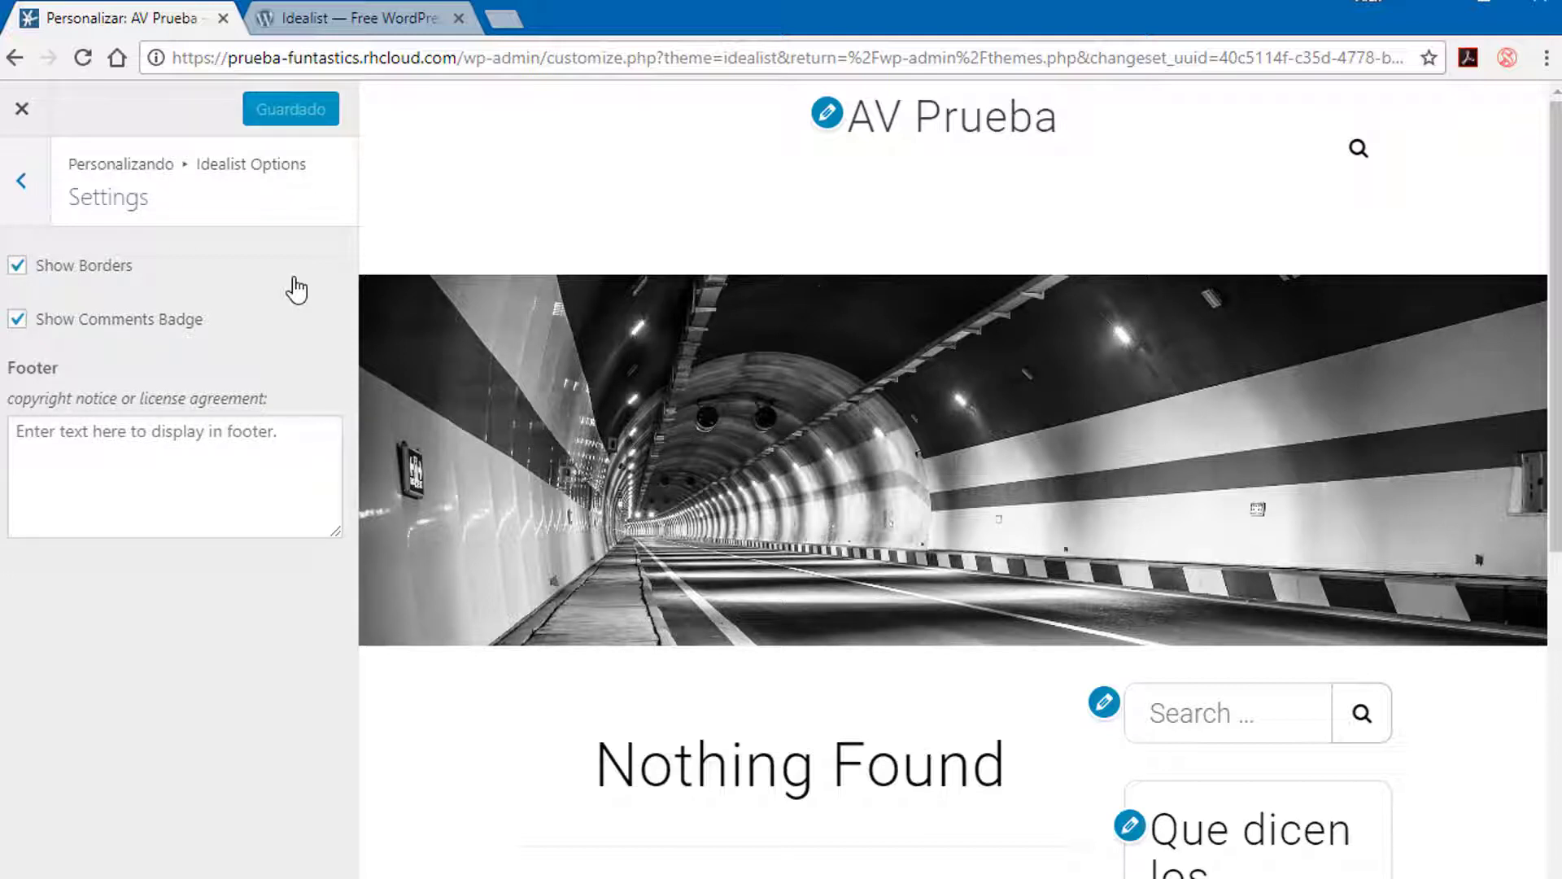
pyautogui.moveTo(249, 329)
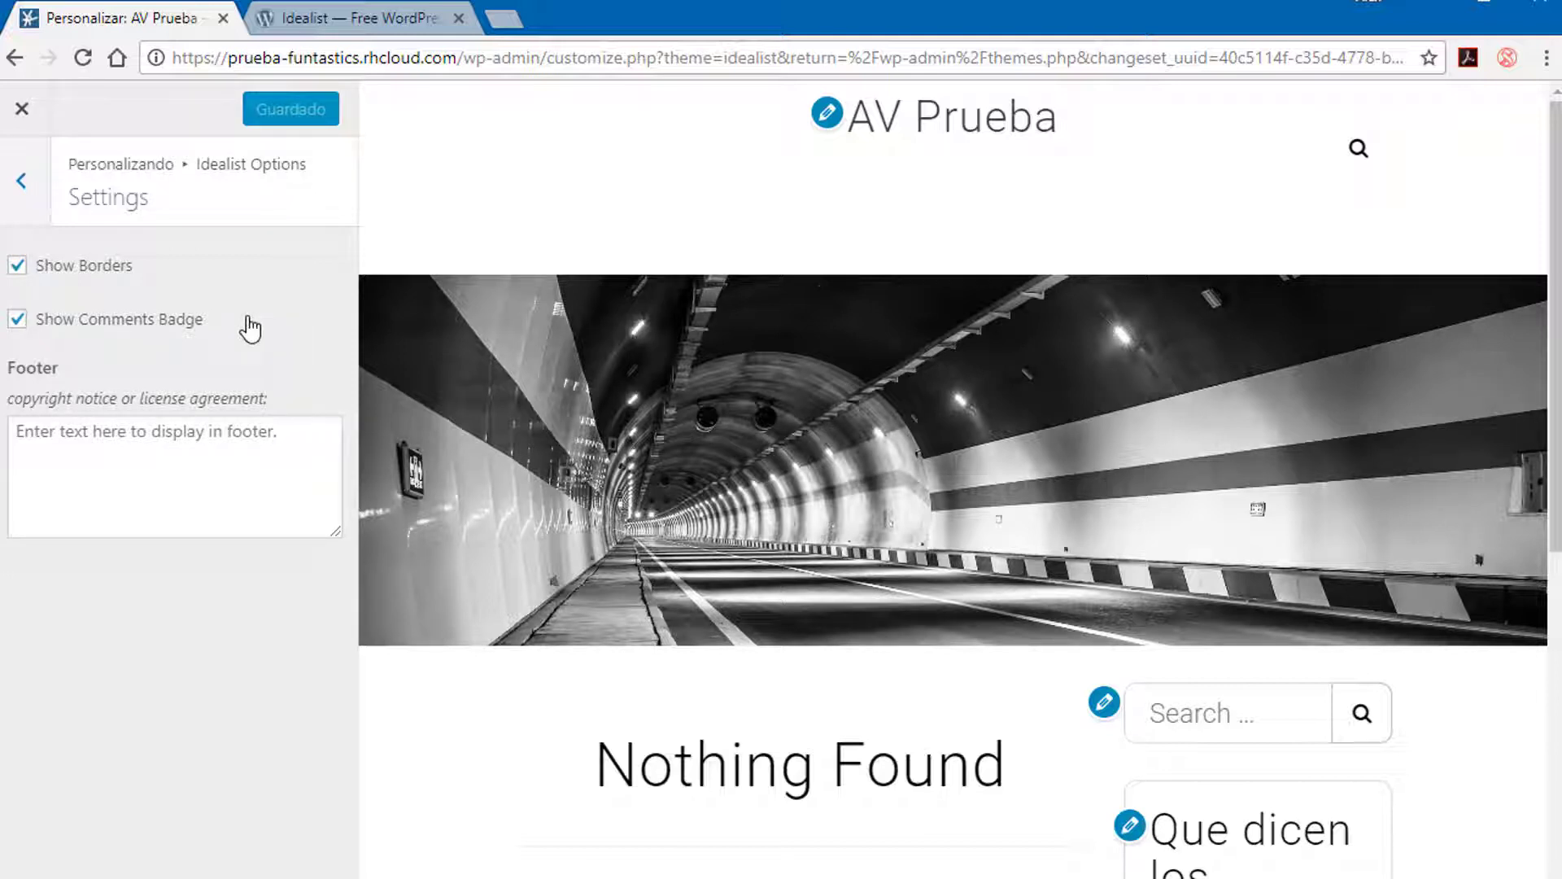
pyautogui.moveTo(185, 418)
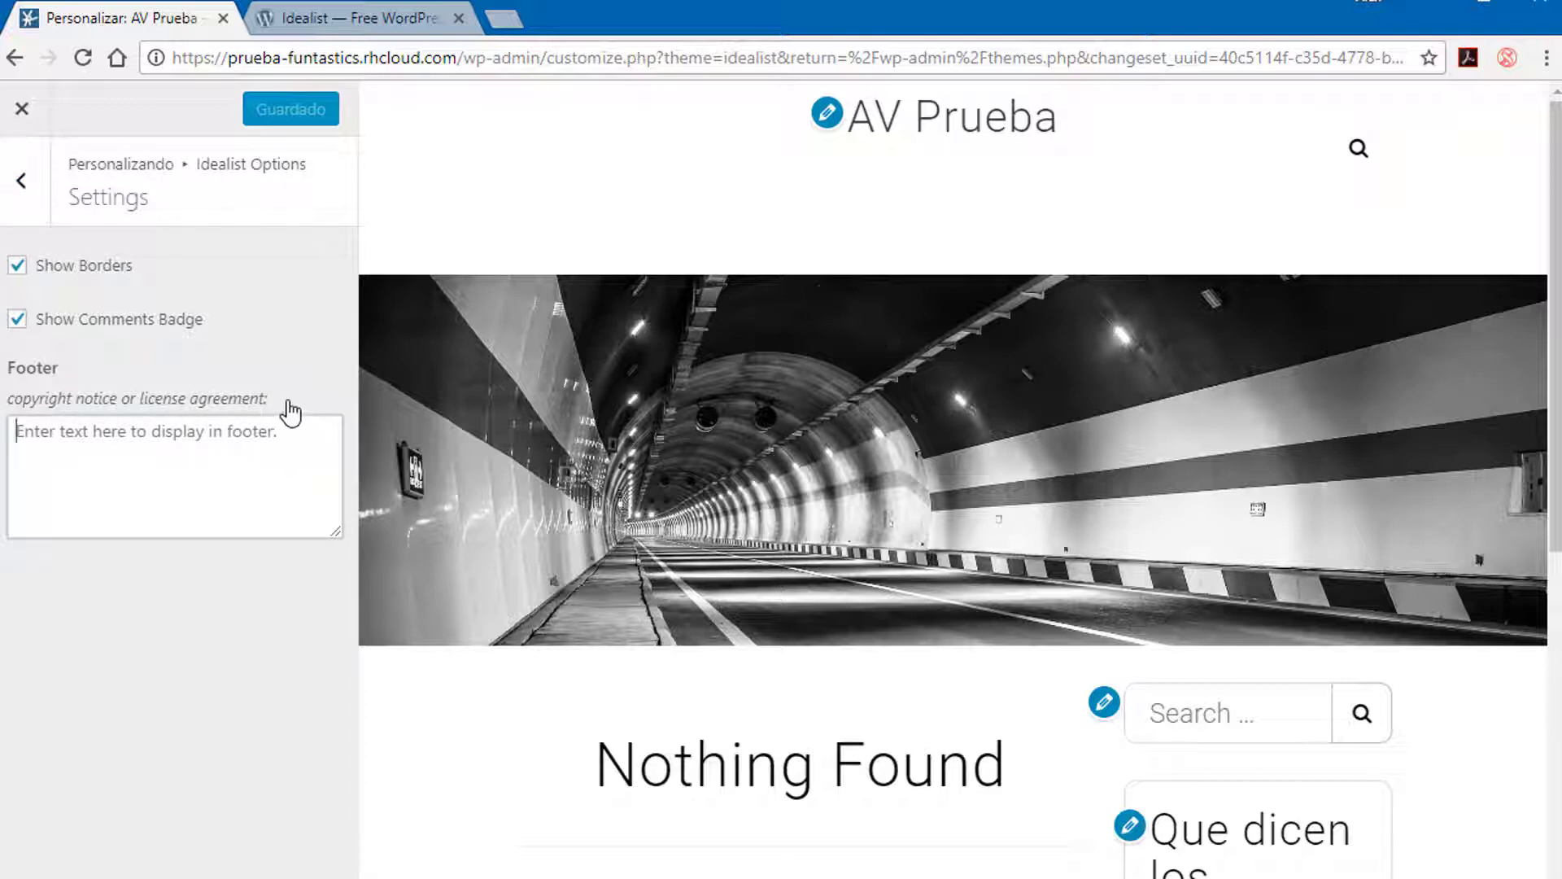
pyautogui.write('s')
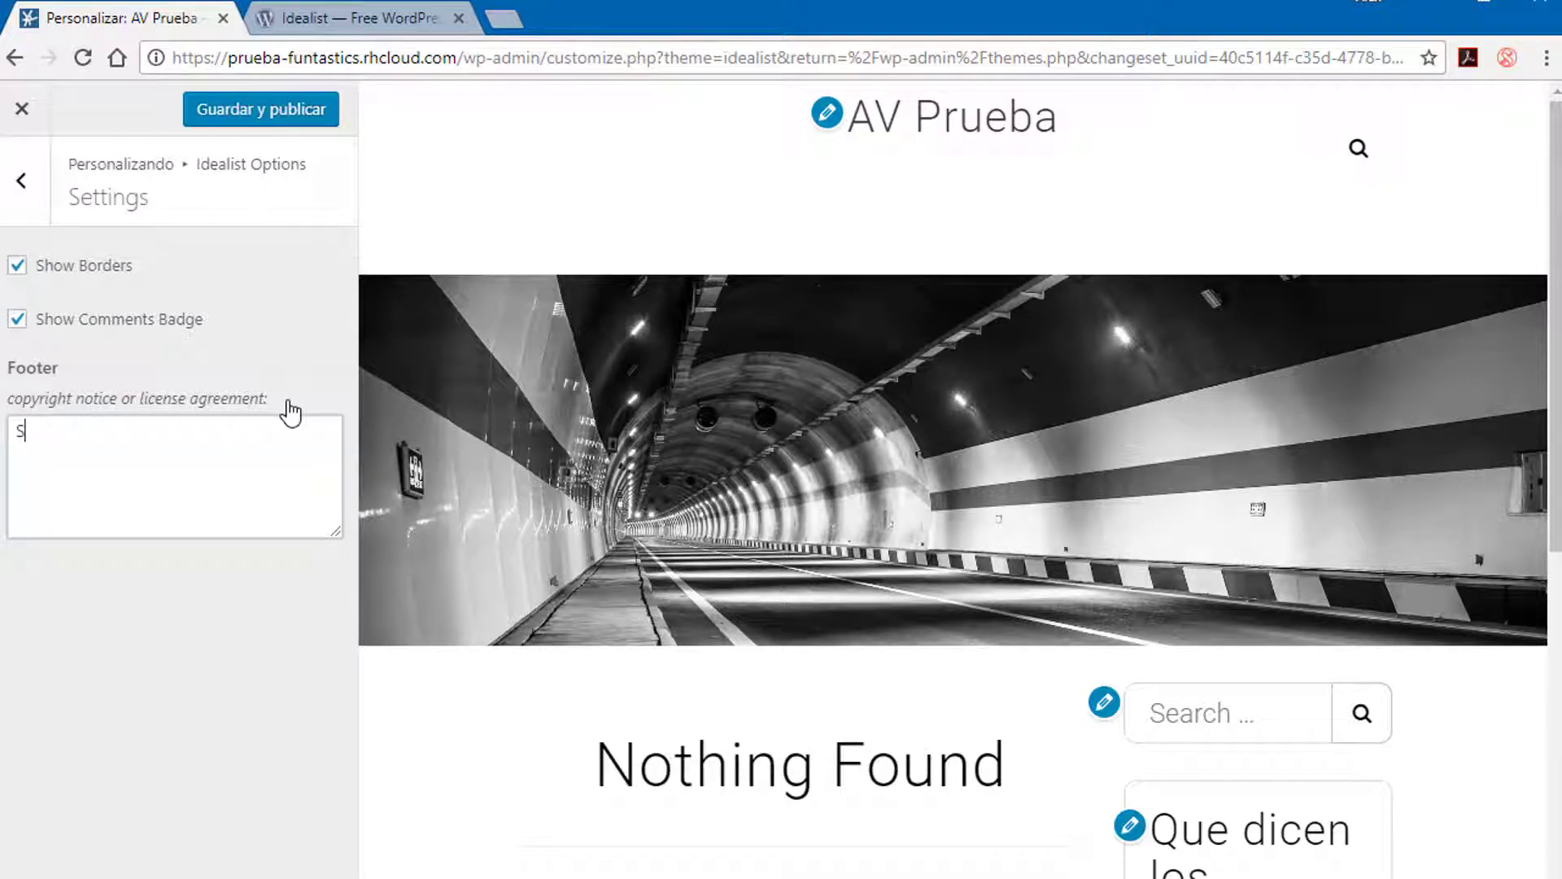
pyautogui.write('Sitio de')
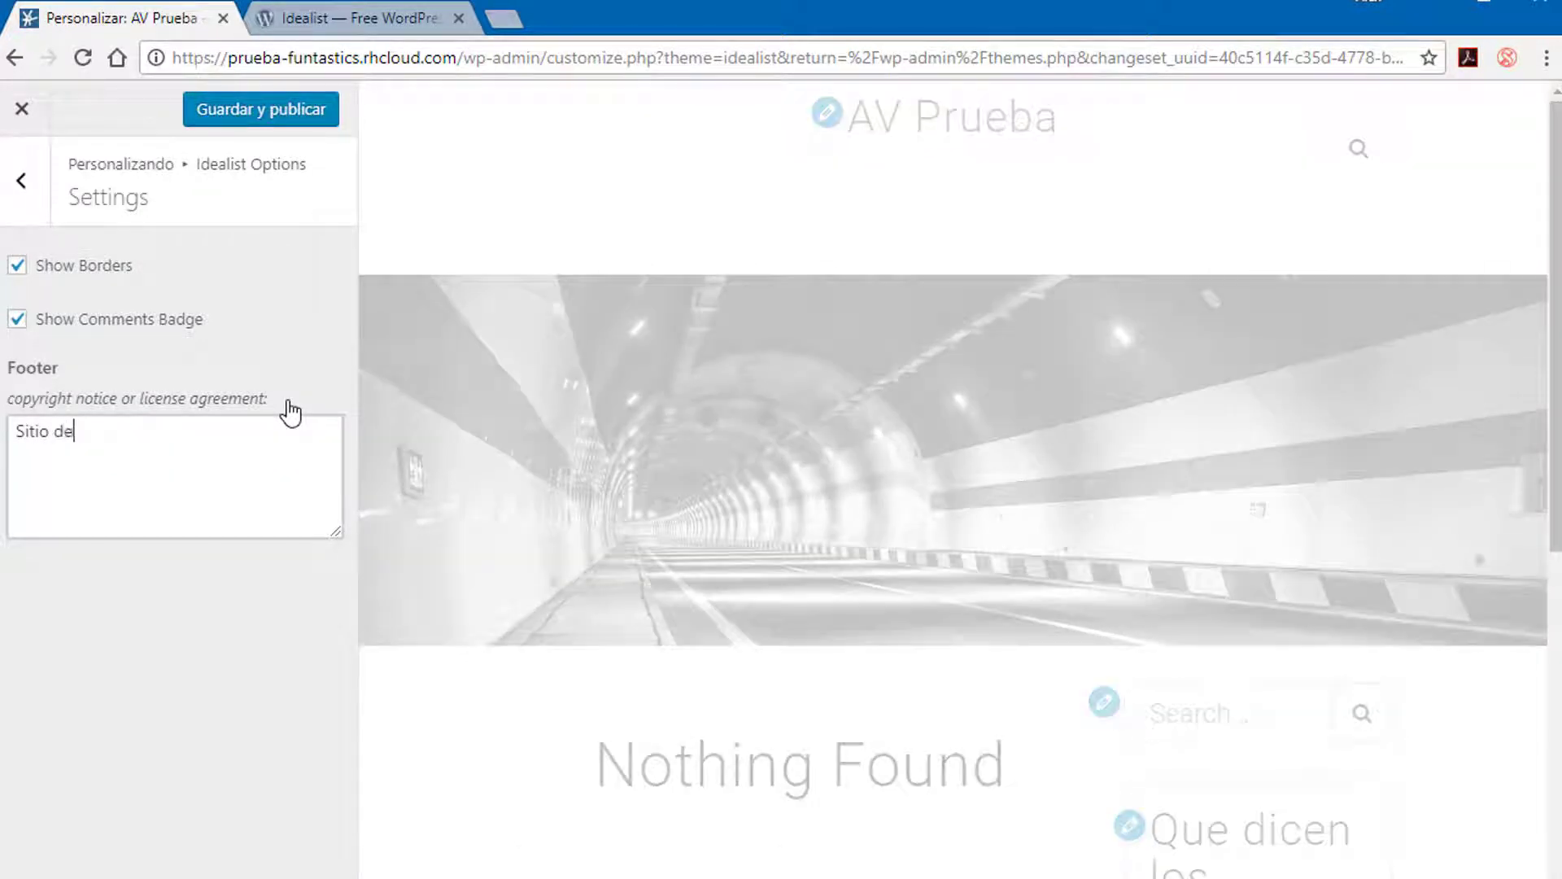
pyautogui.write('alex')
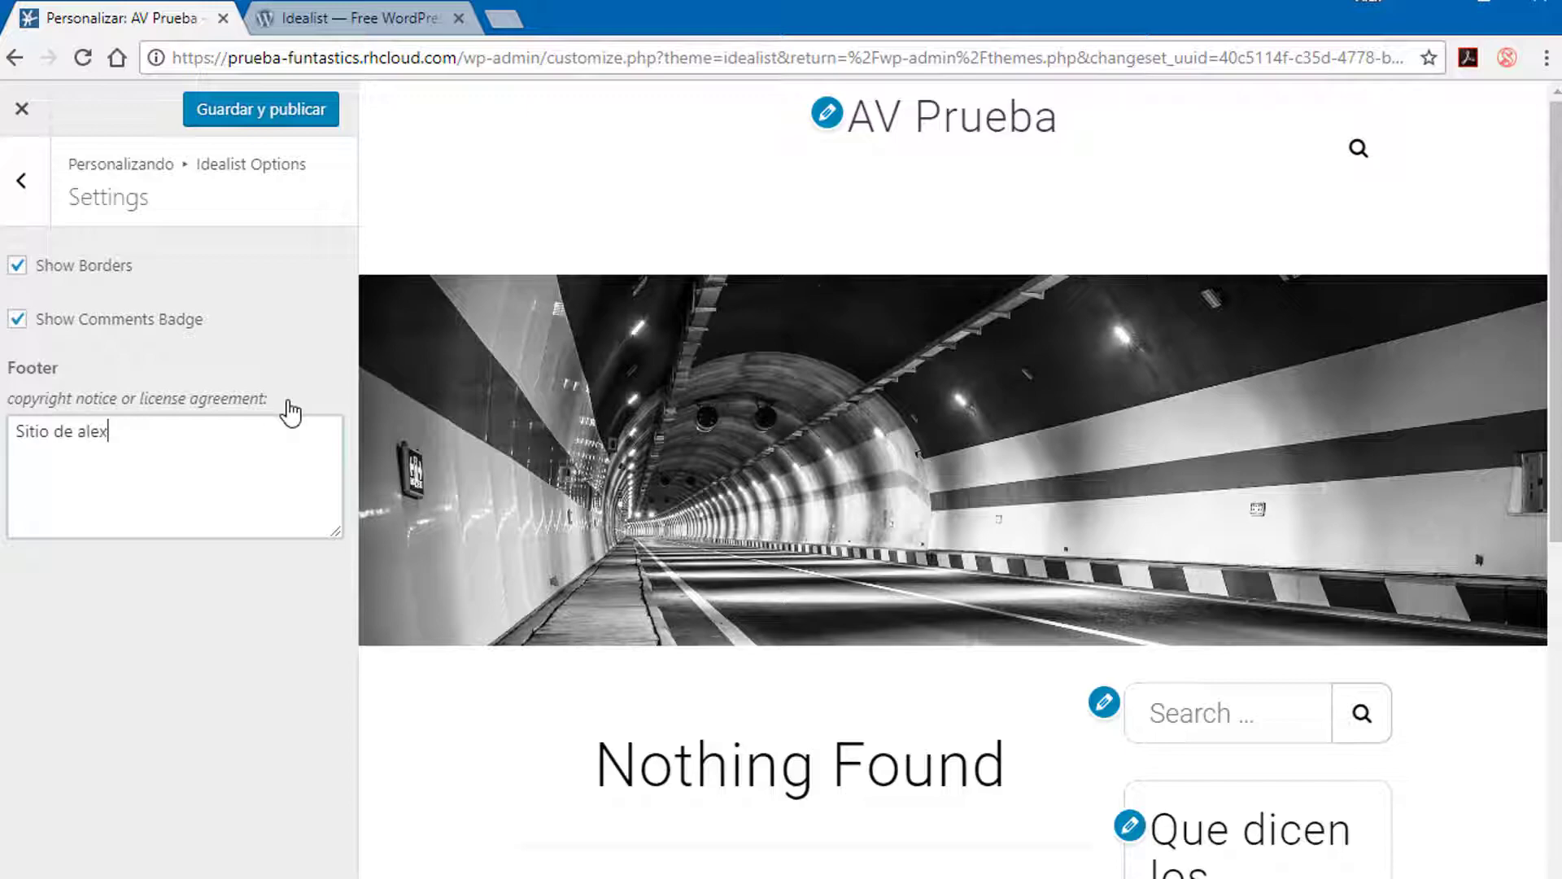
pyautogui.write('vogager')
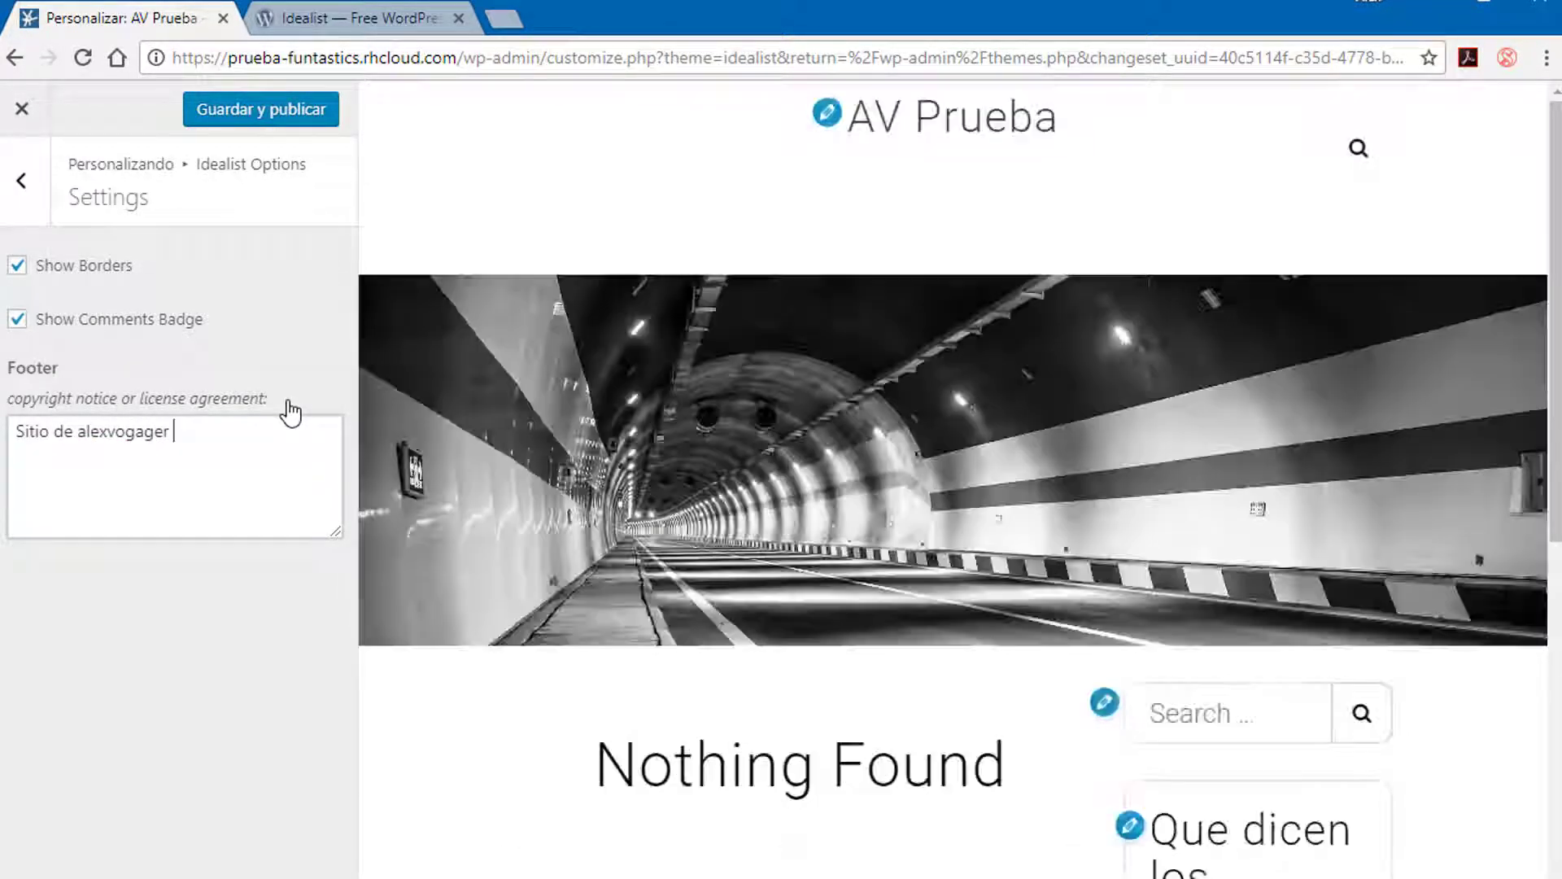
pyautogui.write('2017')
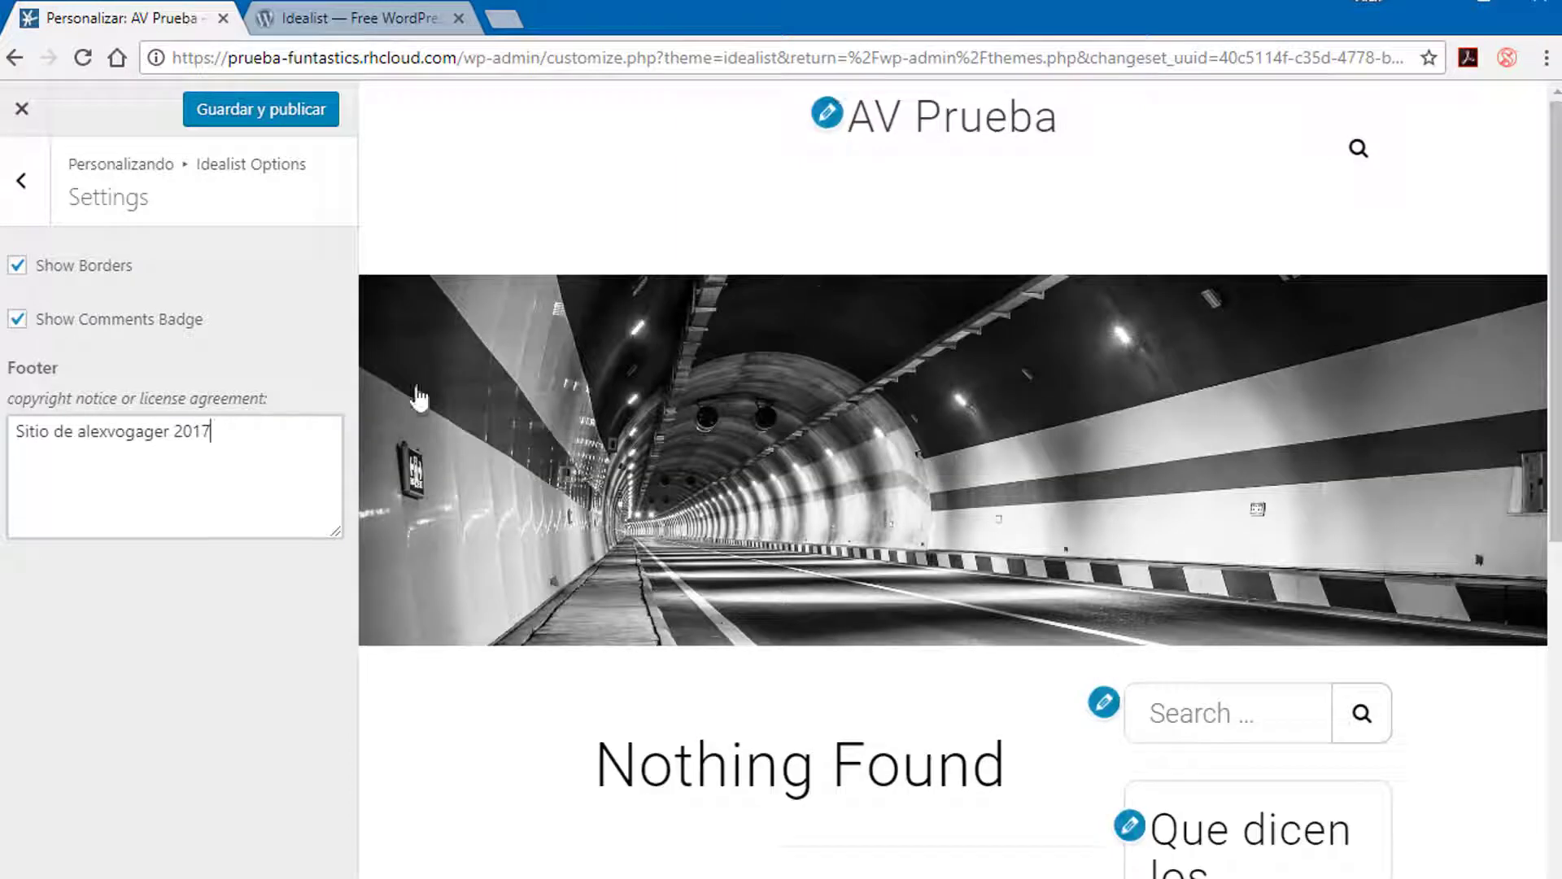
pyautogui.scroll(-3)
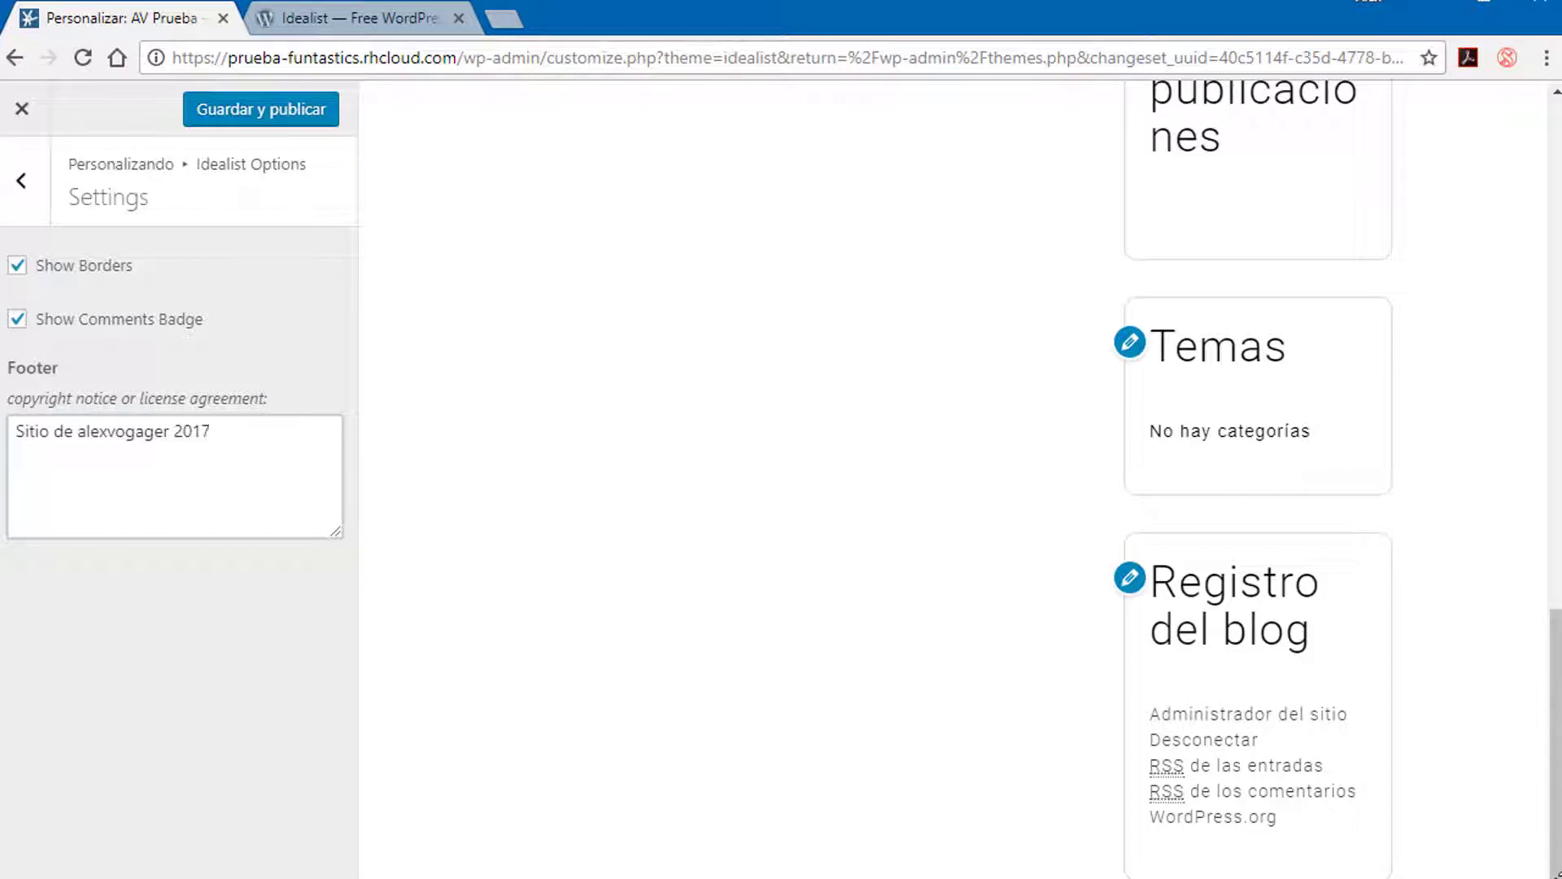
# Scroll the customizer preview and select the footer copyright text
pyautogui.click(174, 430)
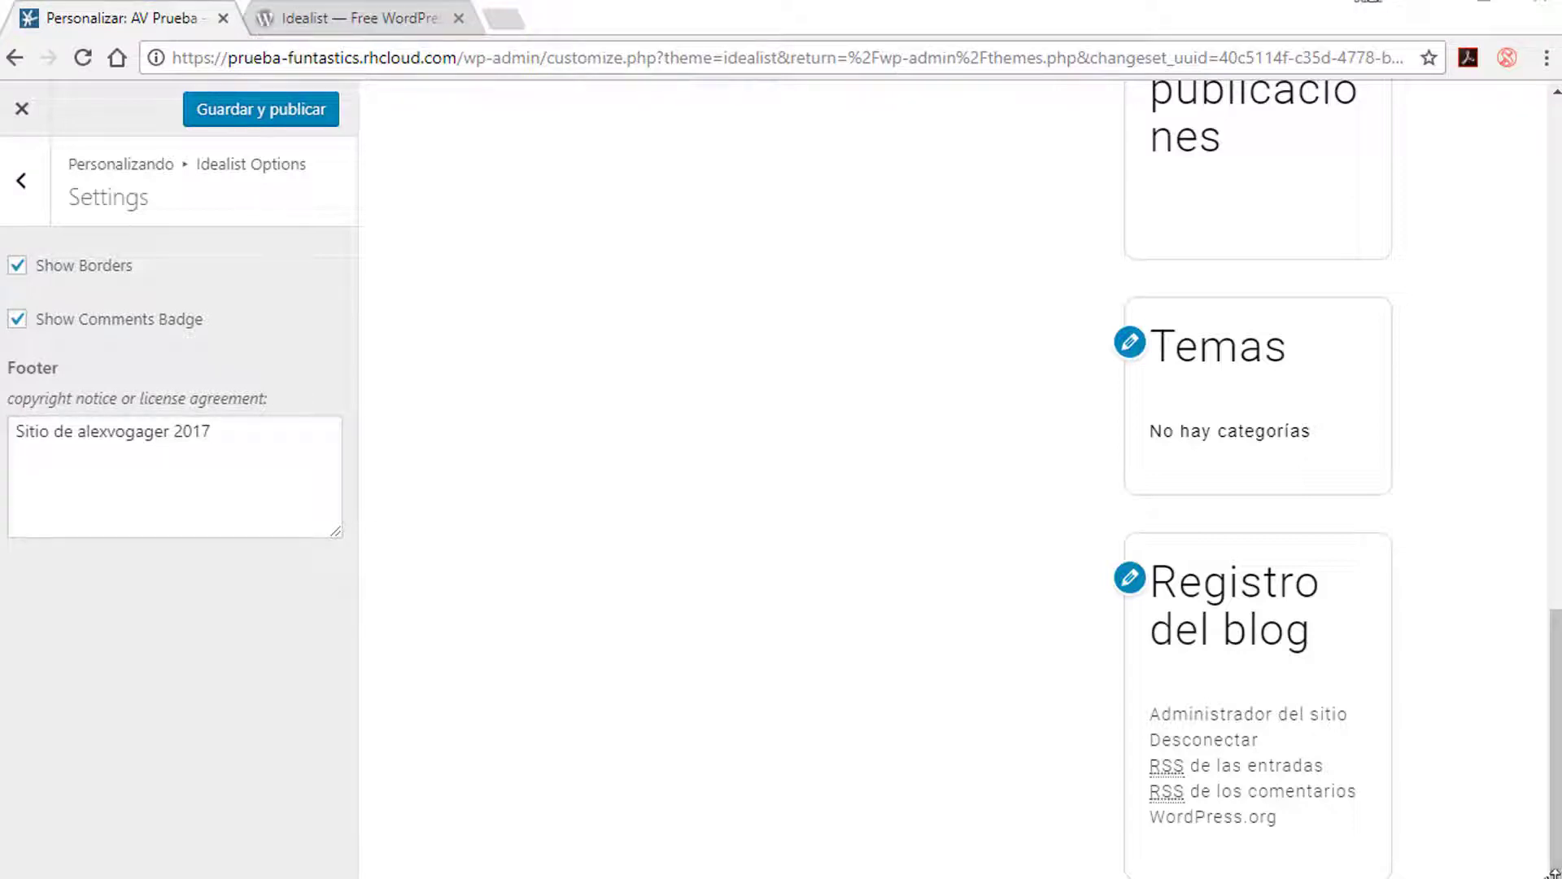
pyautogui.scroll(-3)
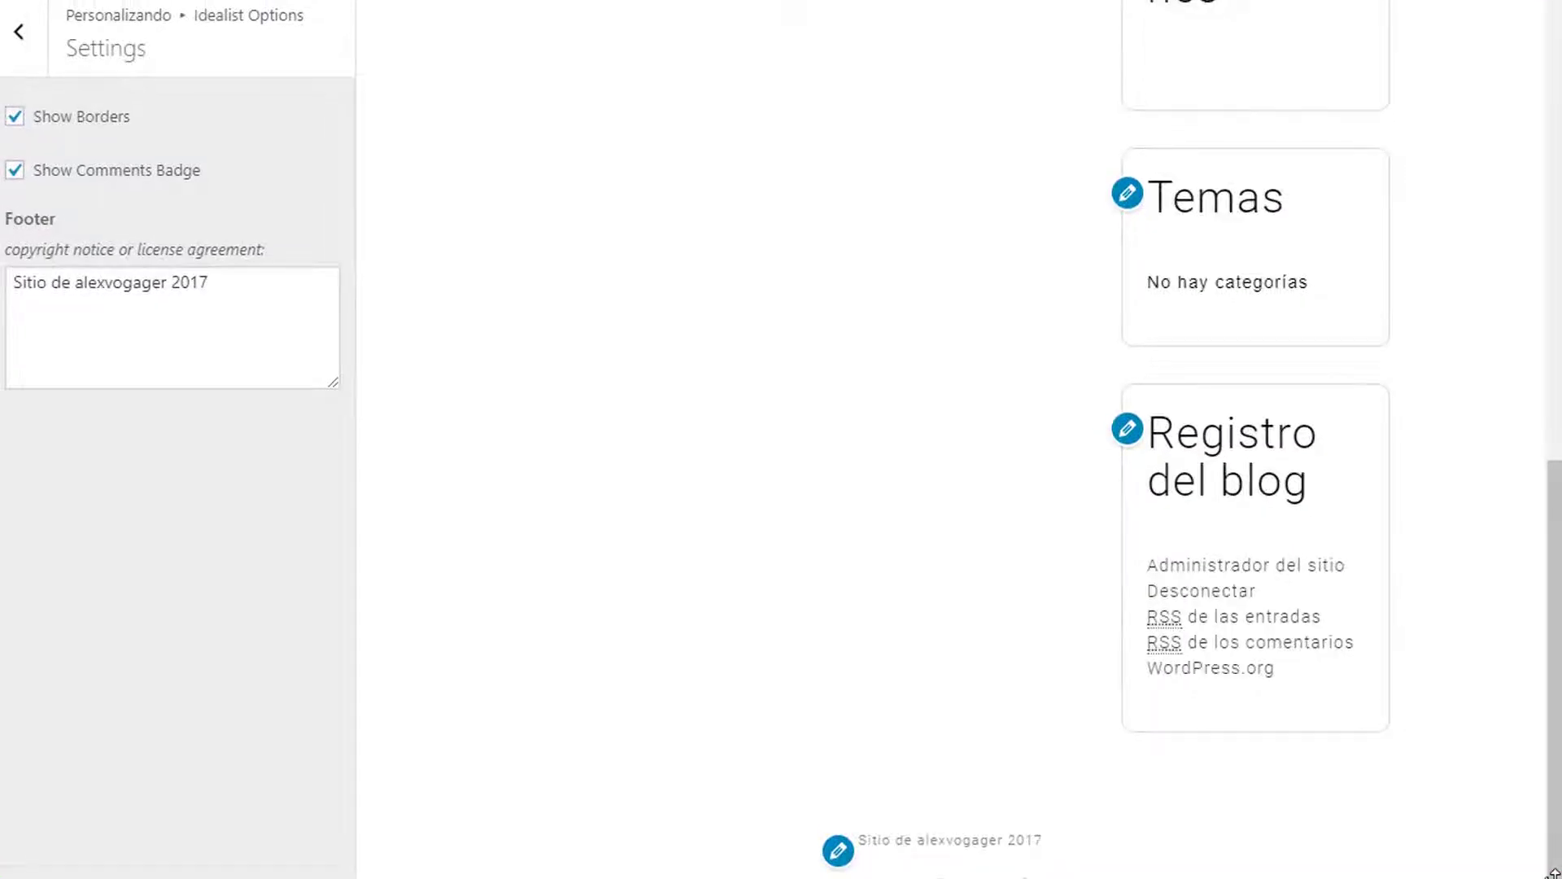
pyautogui.scroll(-3)
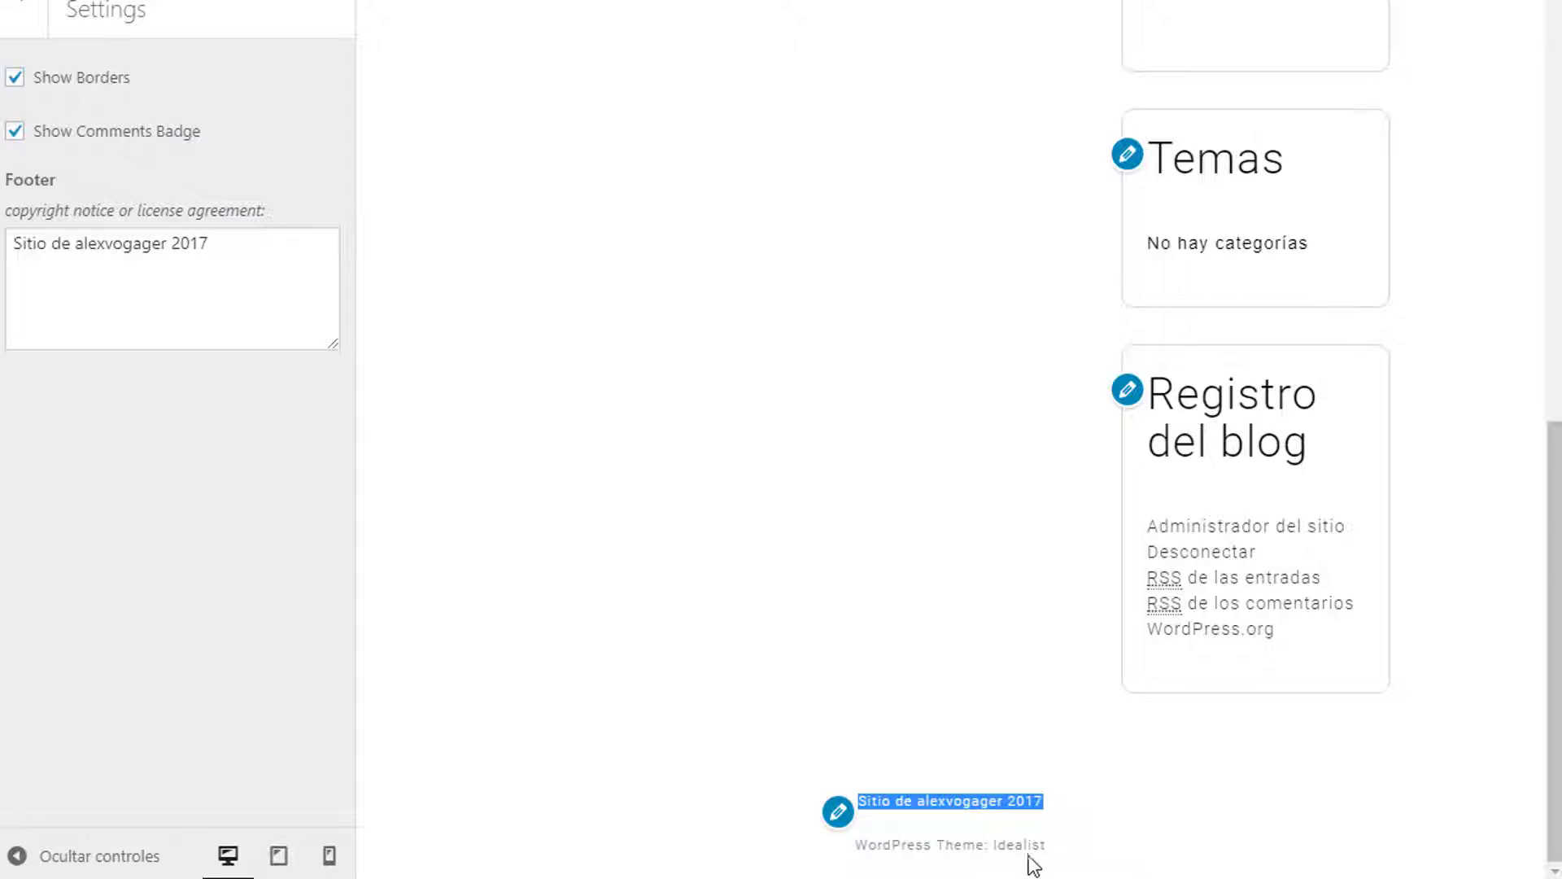
pyautogui.click(949, 845)
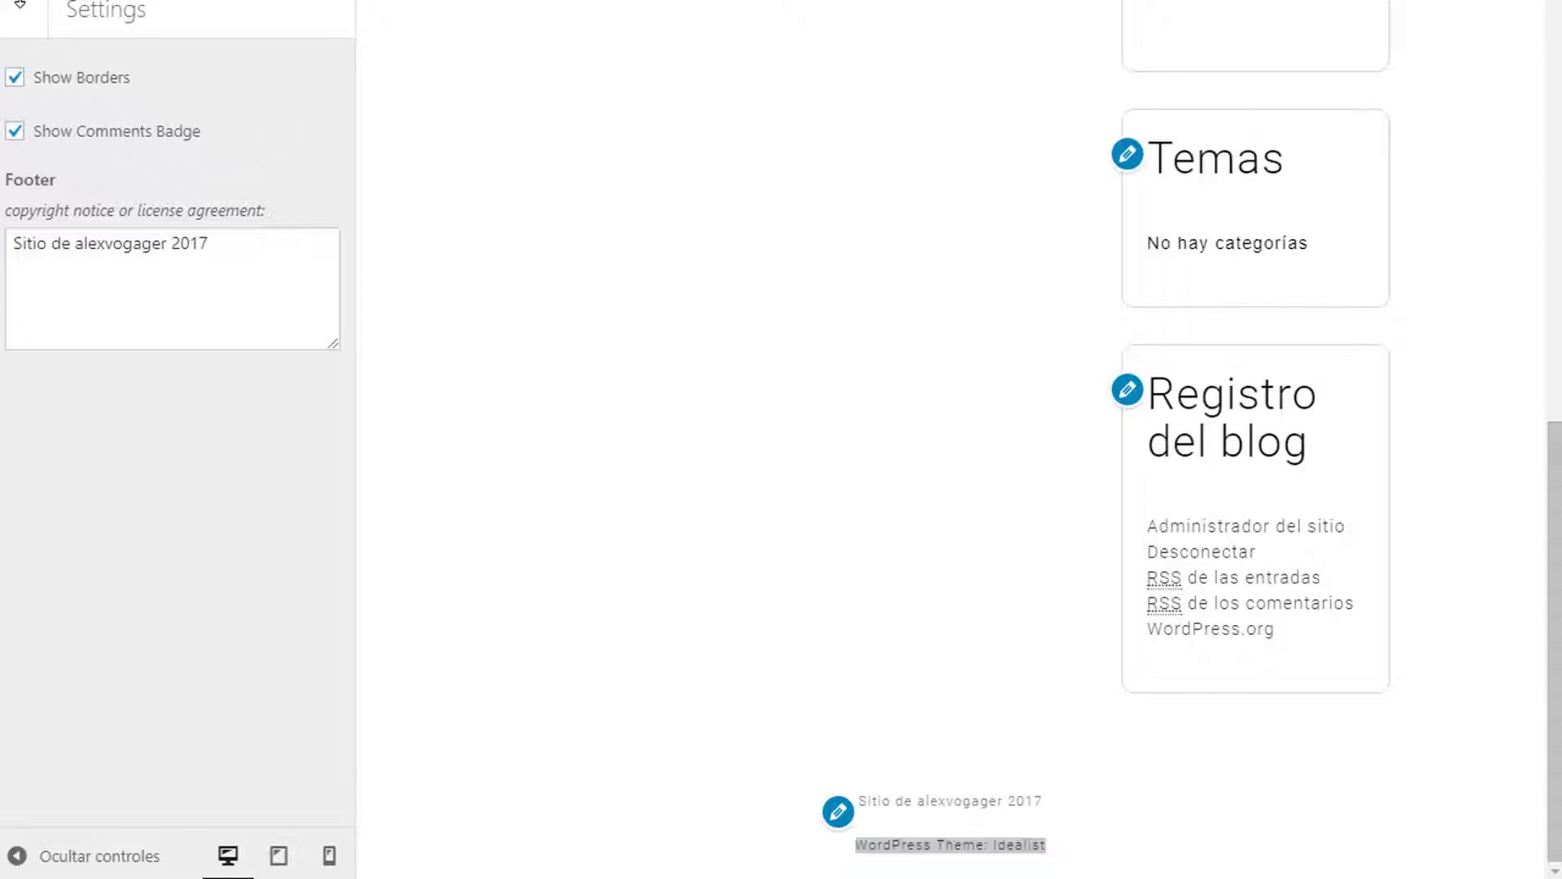
# Read through the Idealist Options Documentation quick start guide
pyautogui.click(20, 12)
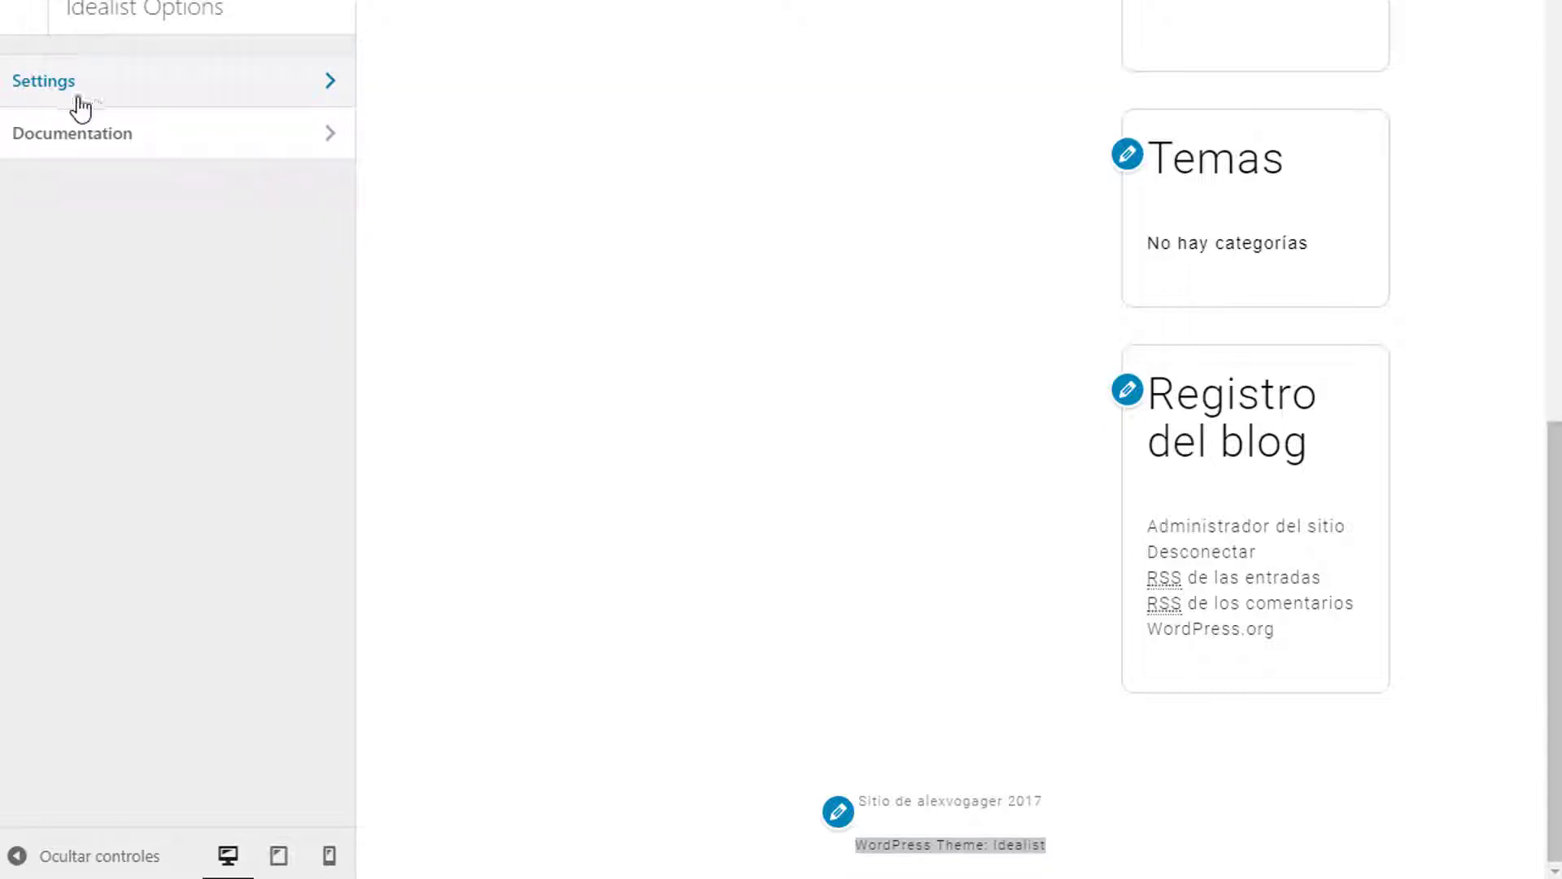
pyautogui.click(72, 133)
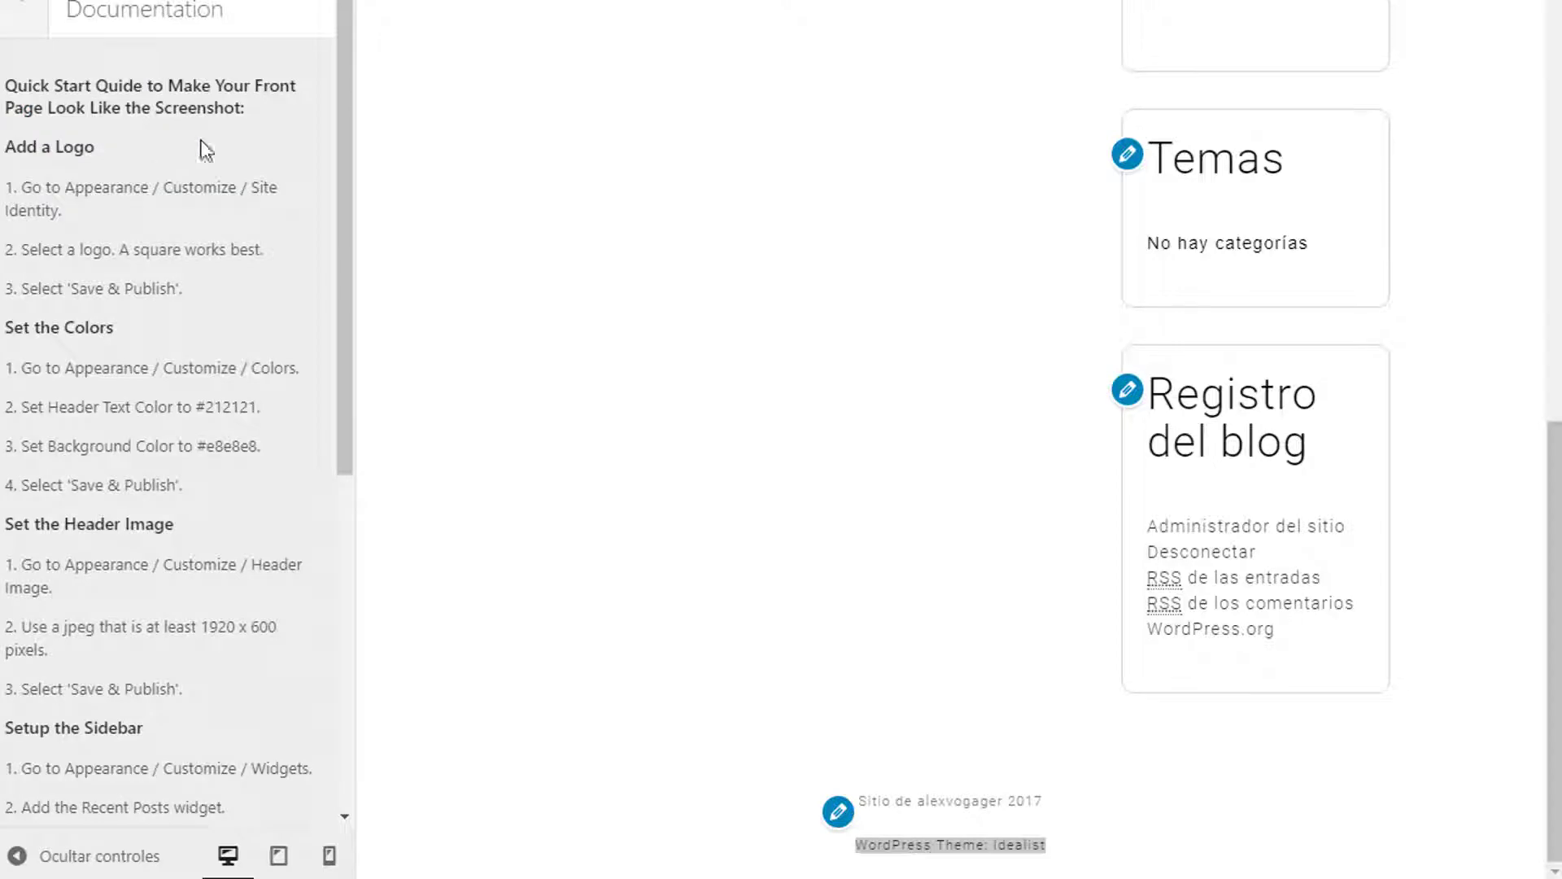
pyautogui.scroll(-3)
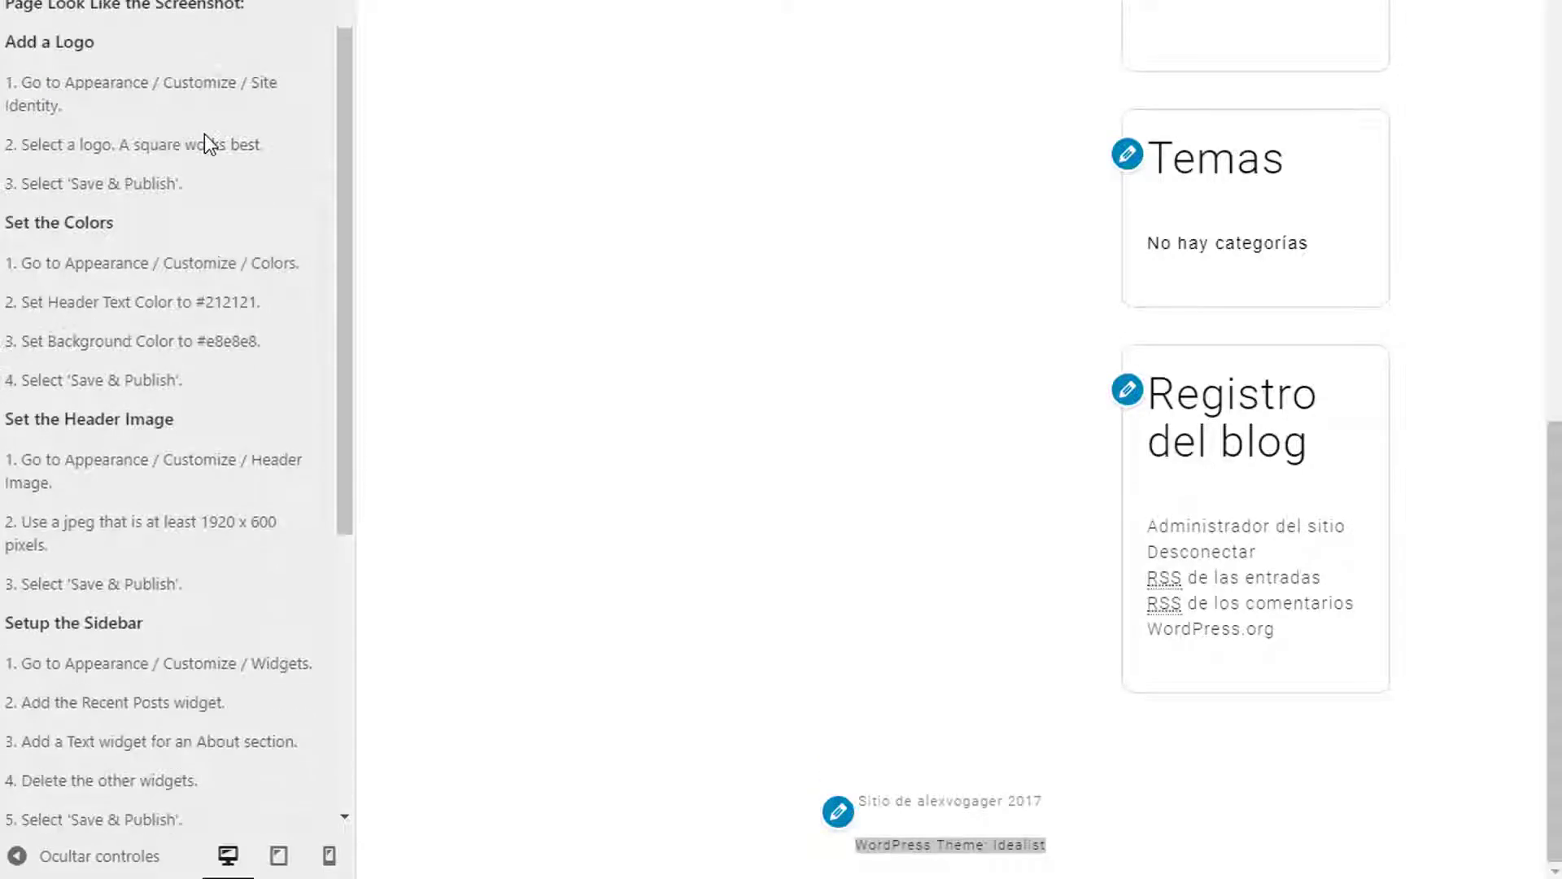
pyautogui.scroll(-3)
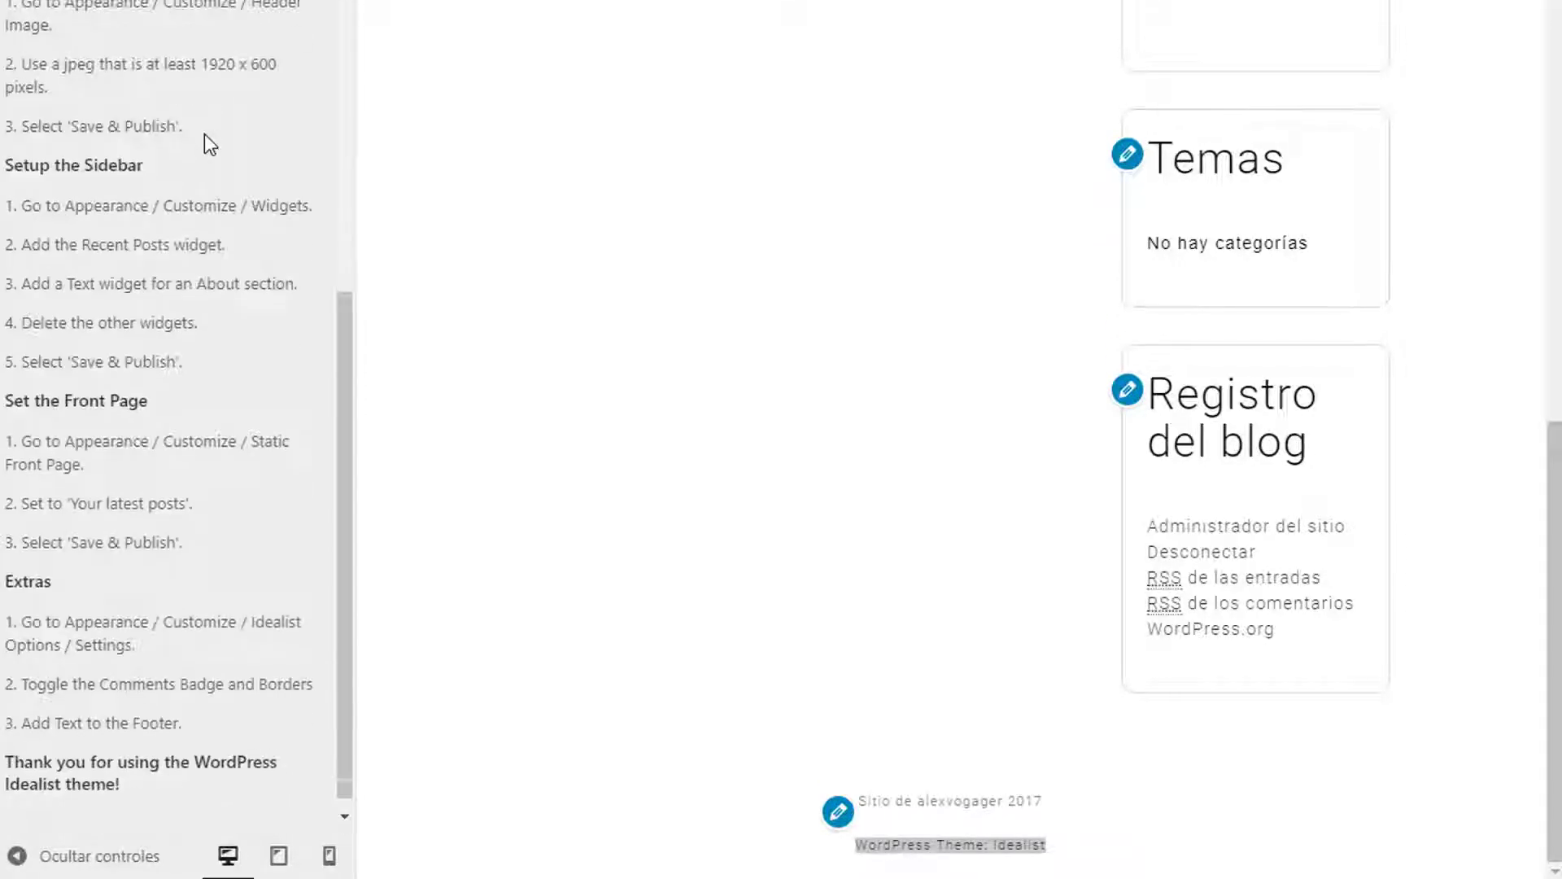
pyautogui.scroll(-3)
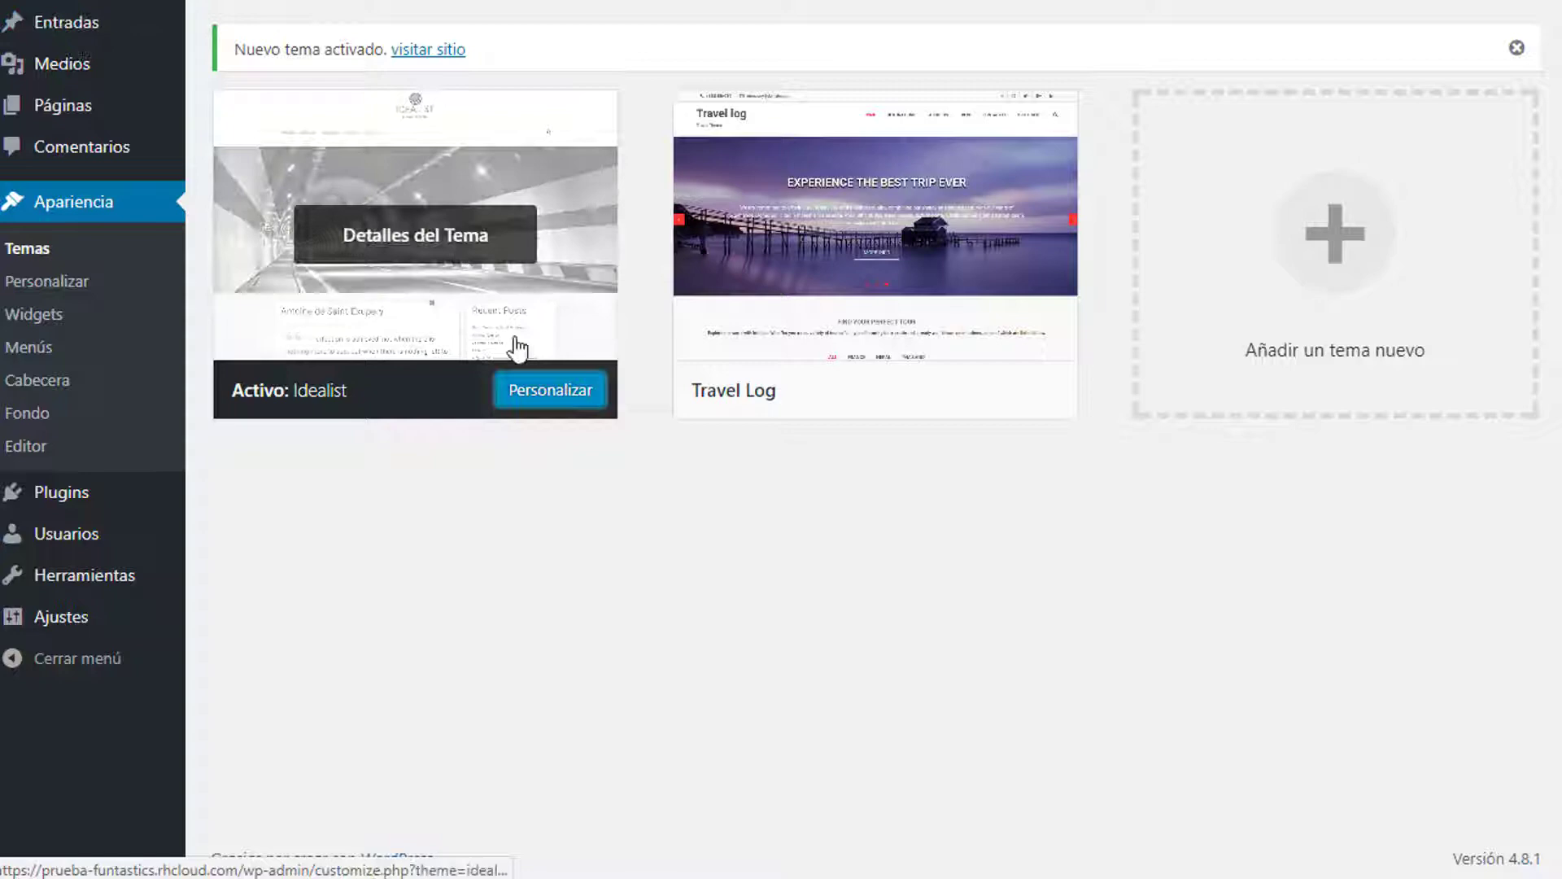
# Set the star mascot as the Site Icon, crop it, and return to Themes
pyautogui.click(549, 389)
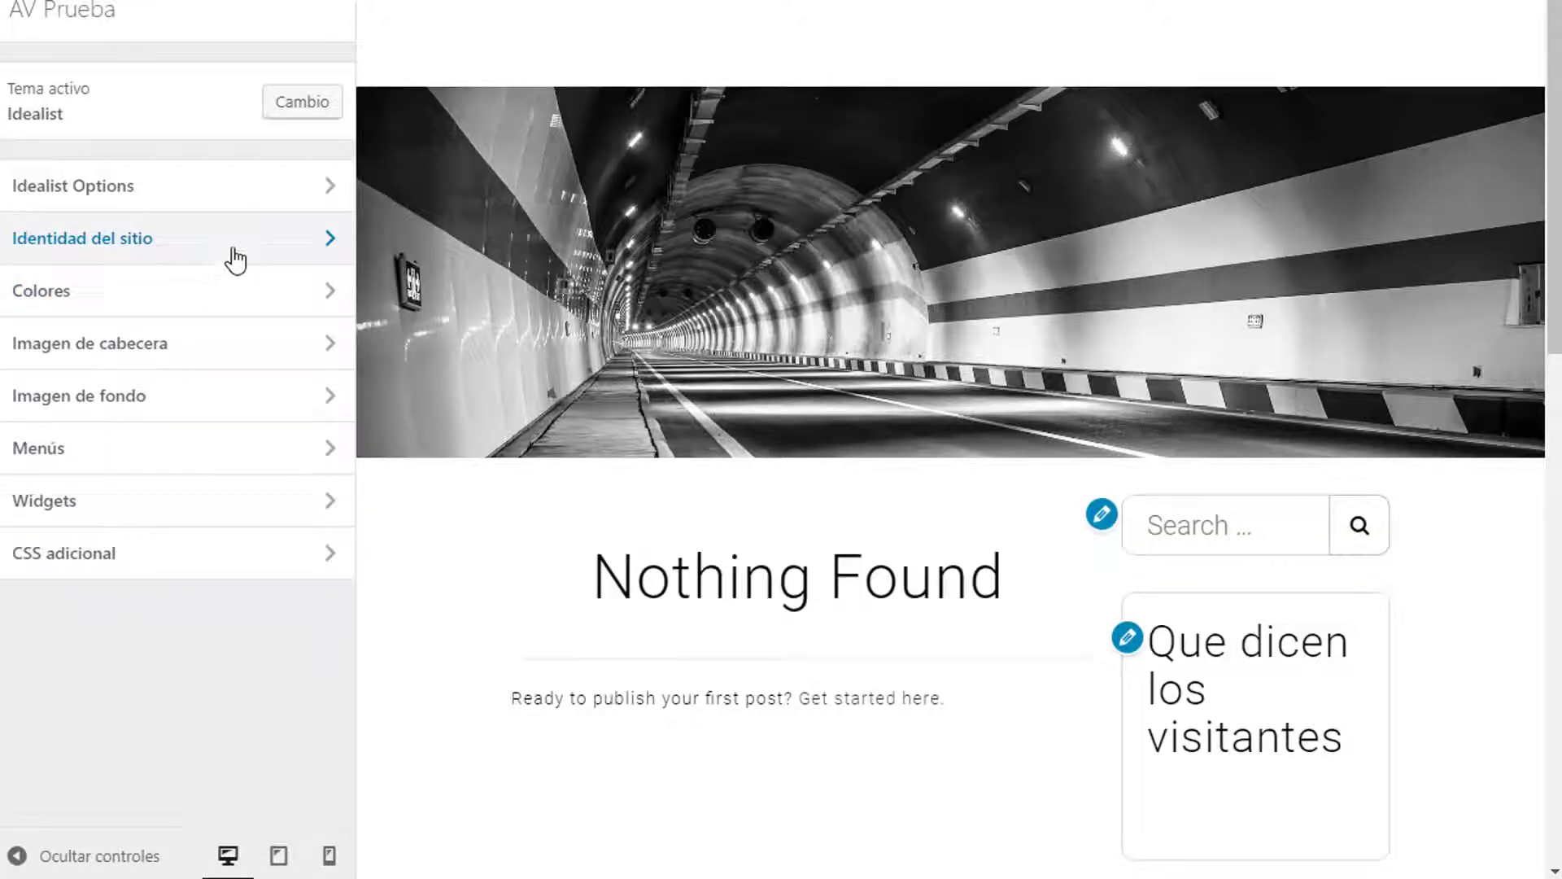
pyautogui.click(83, 238)
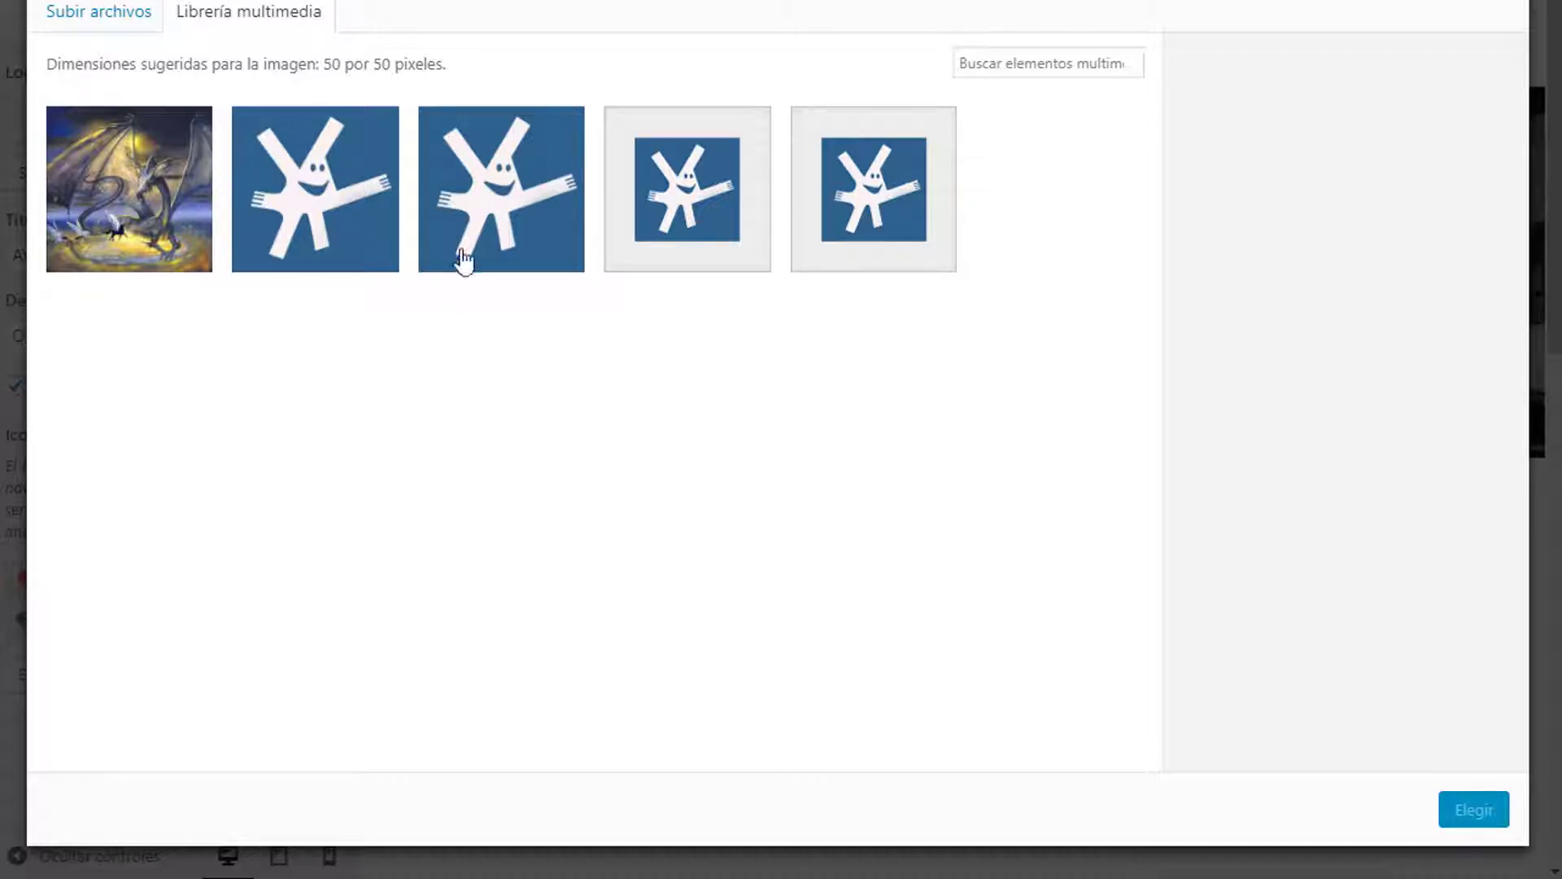
pyautogui.click(502, 188)
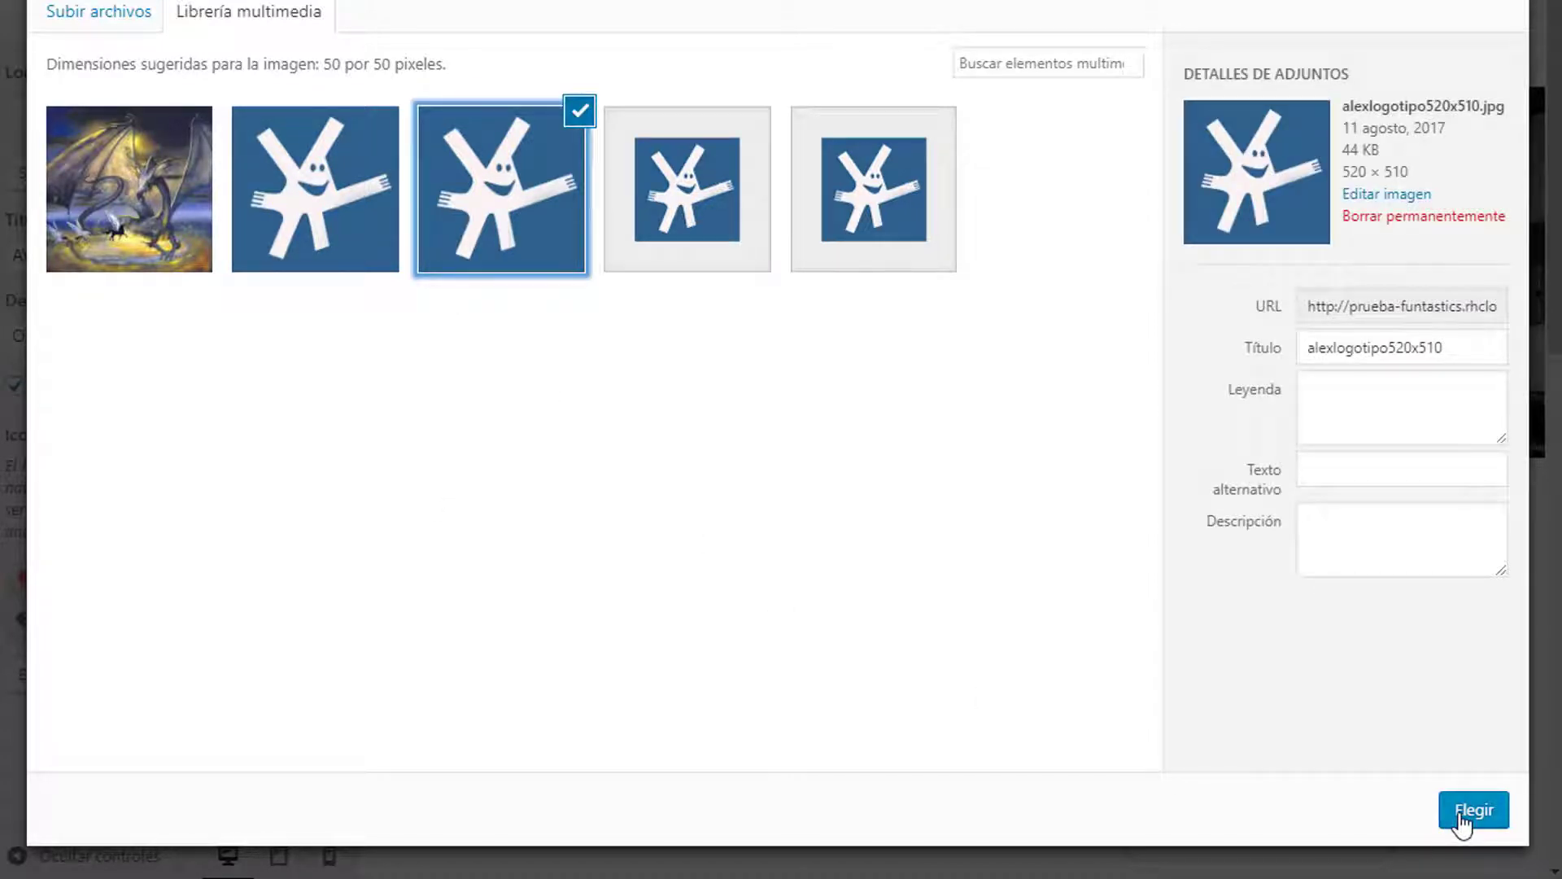
pyautogui.click(1473, 810)
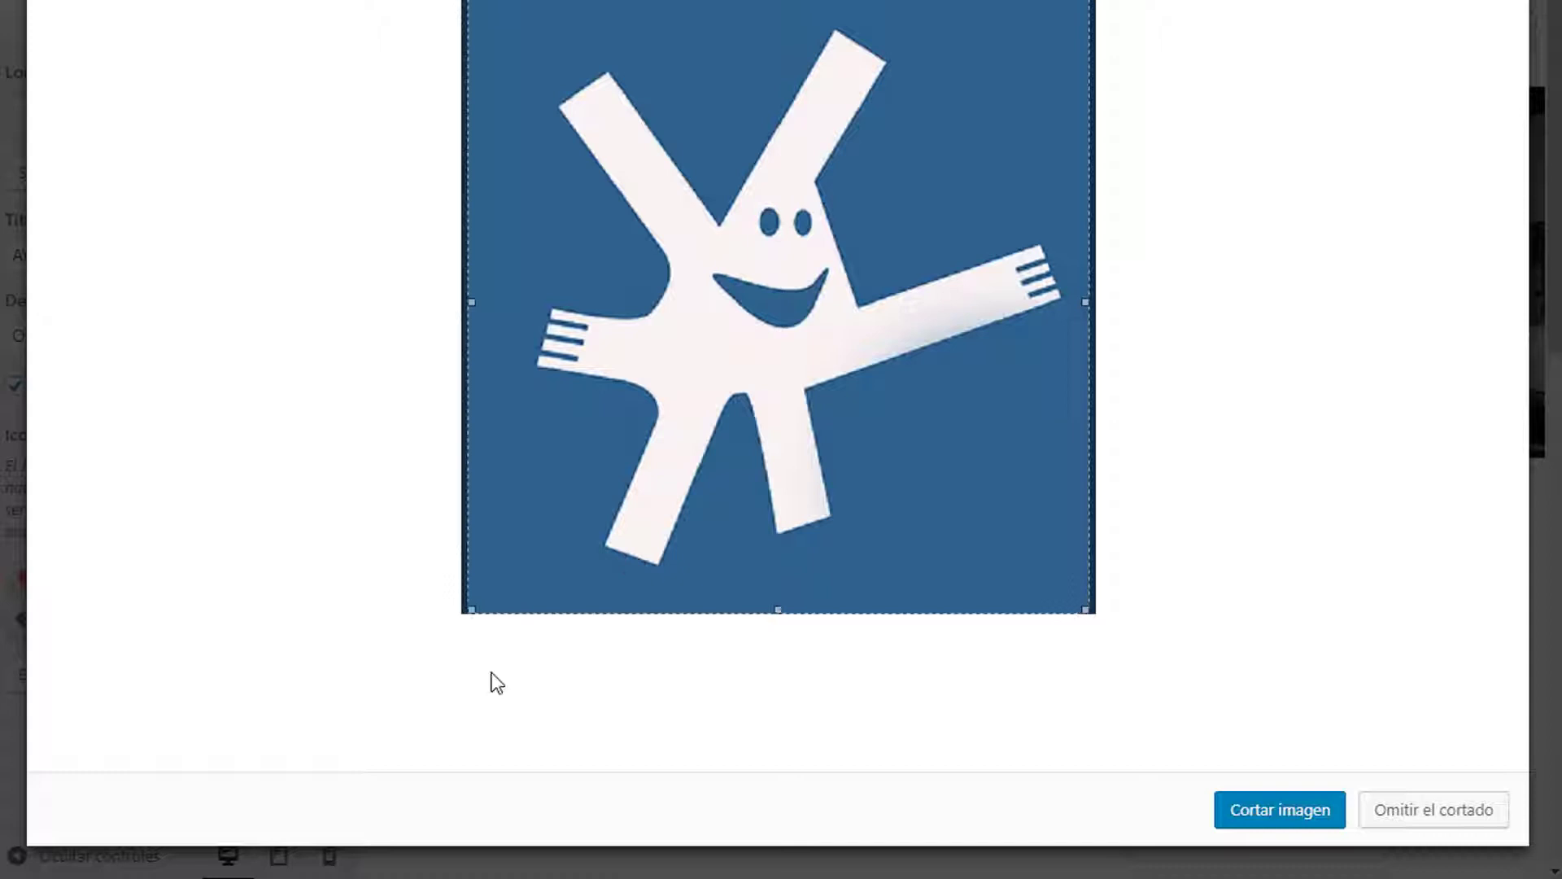
pyautogui.click(1279, 809)
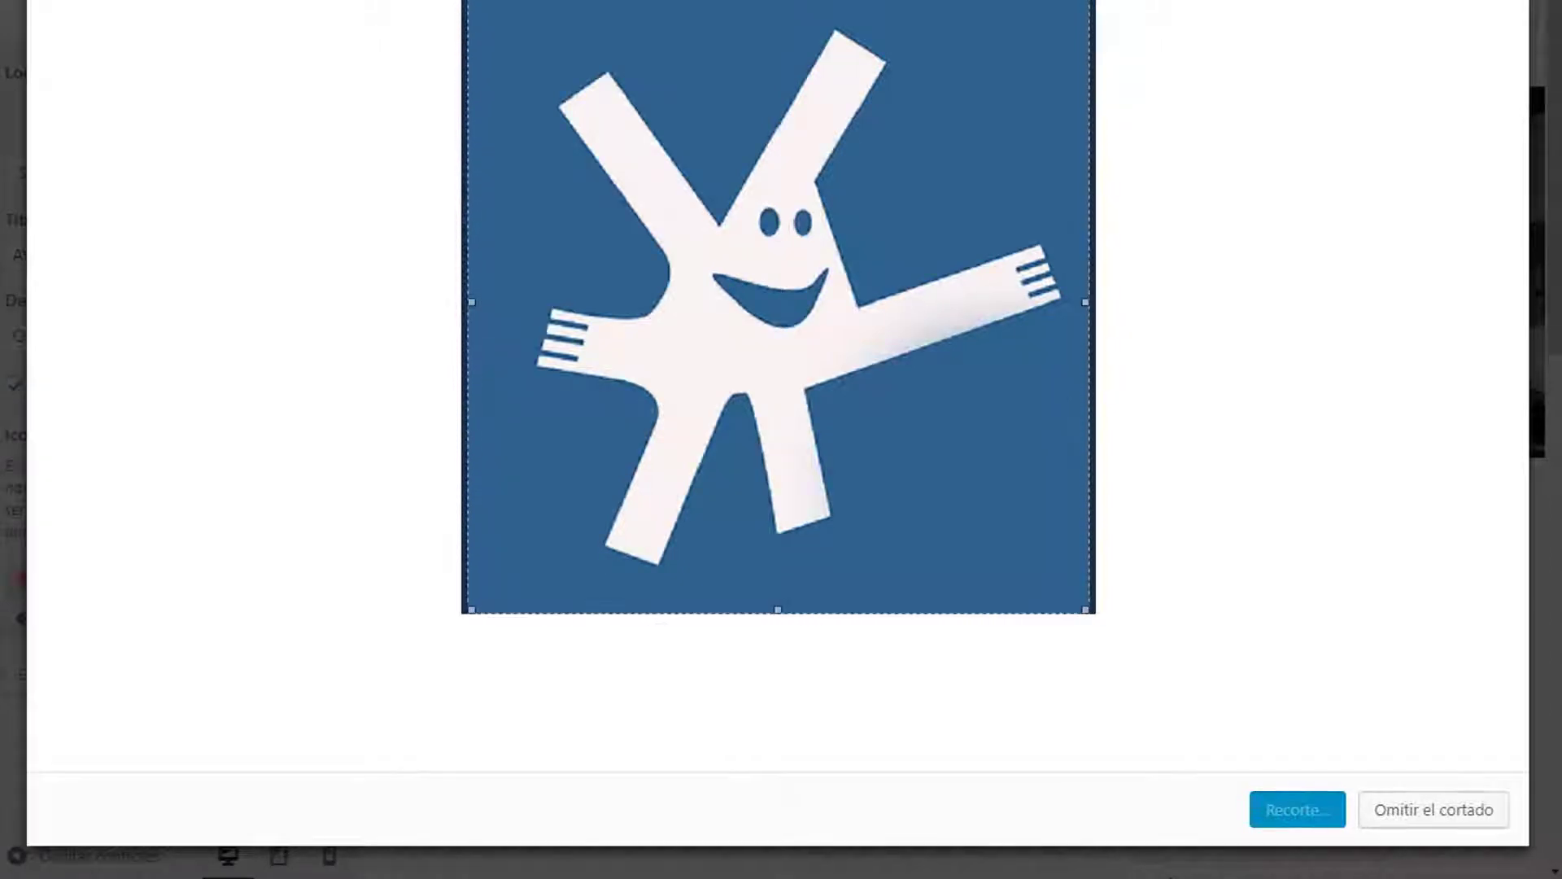
pyautogui.click(1297, 809)
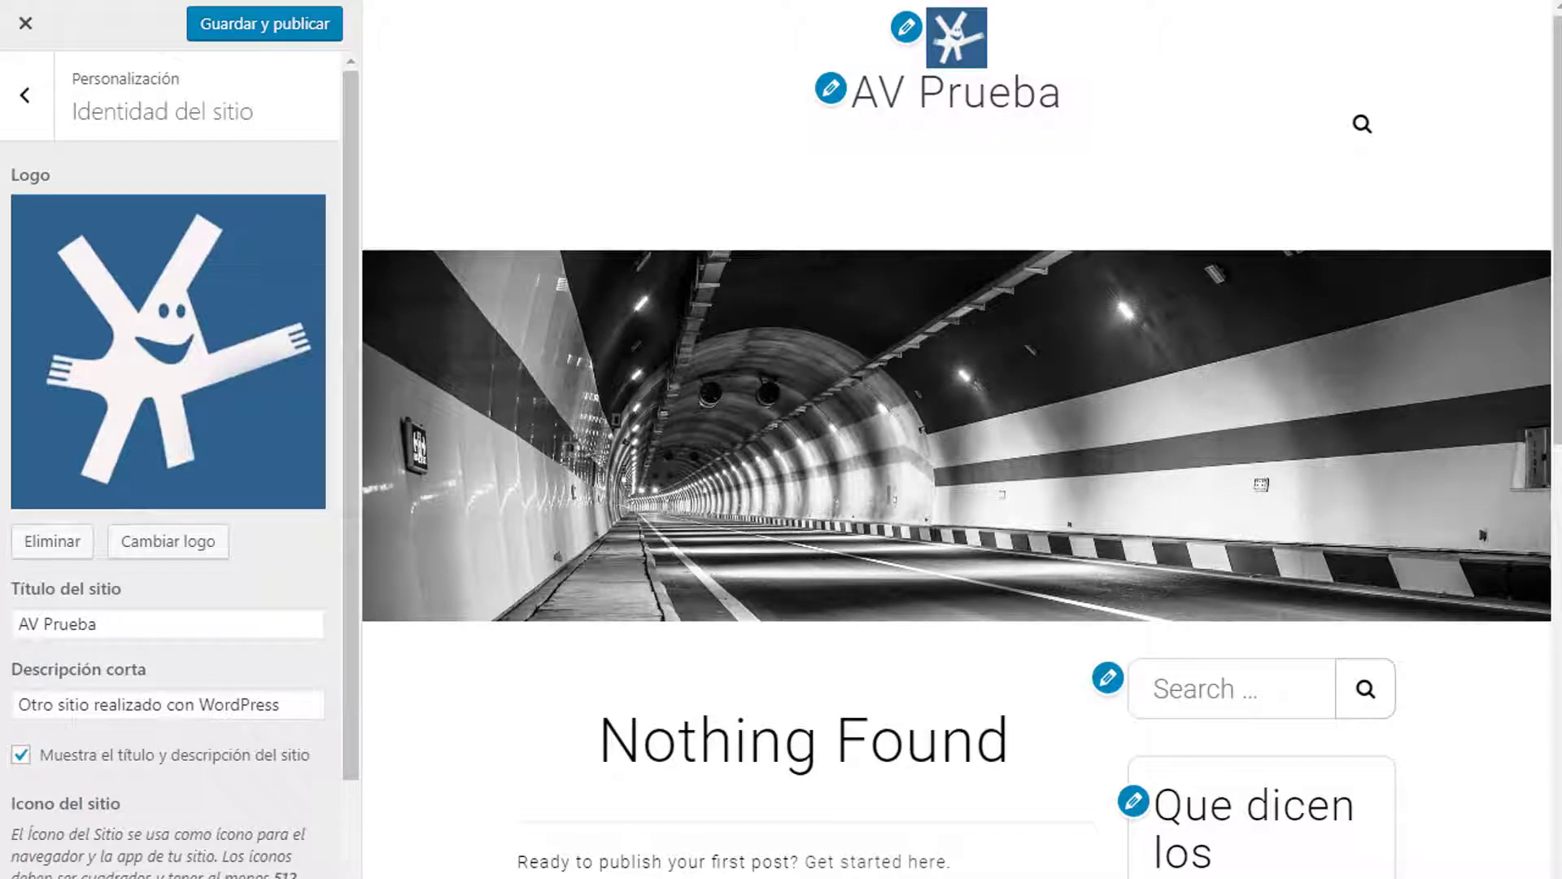
pyautogui.moveTo(959, 59)
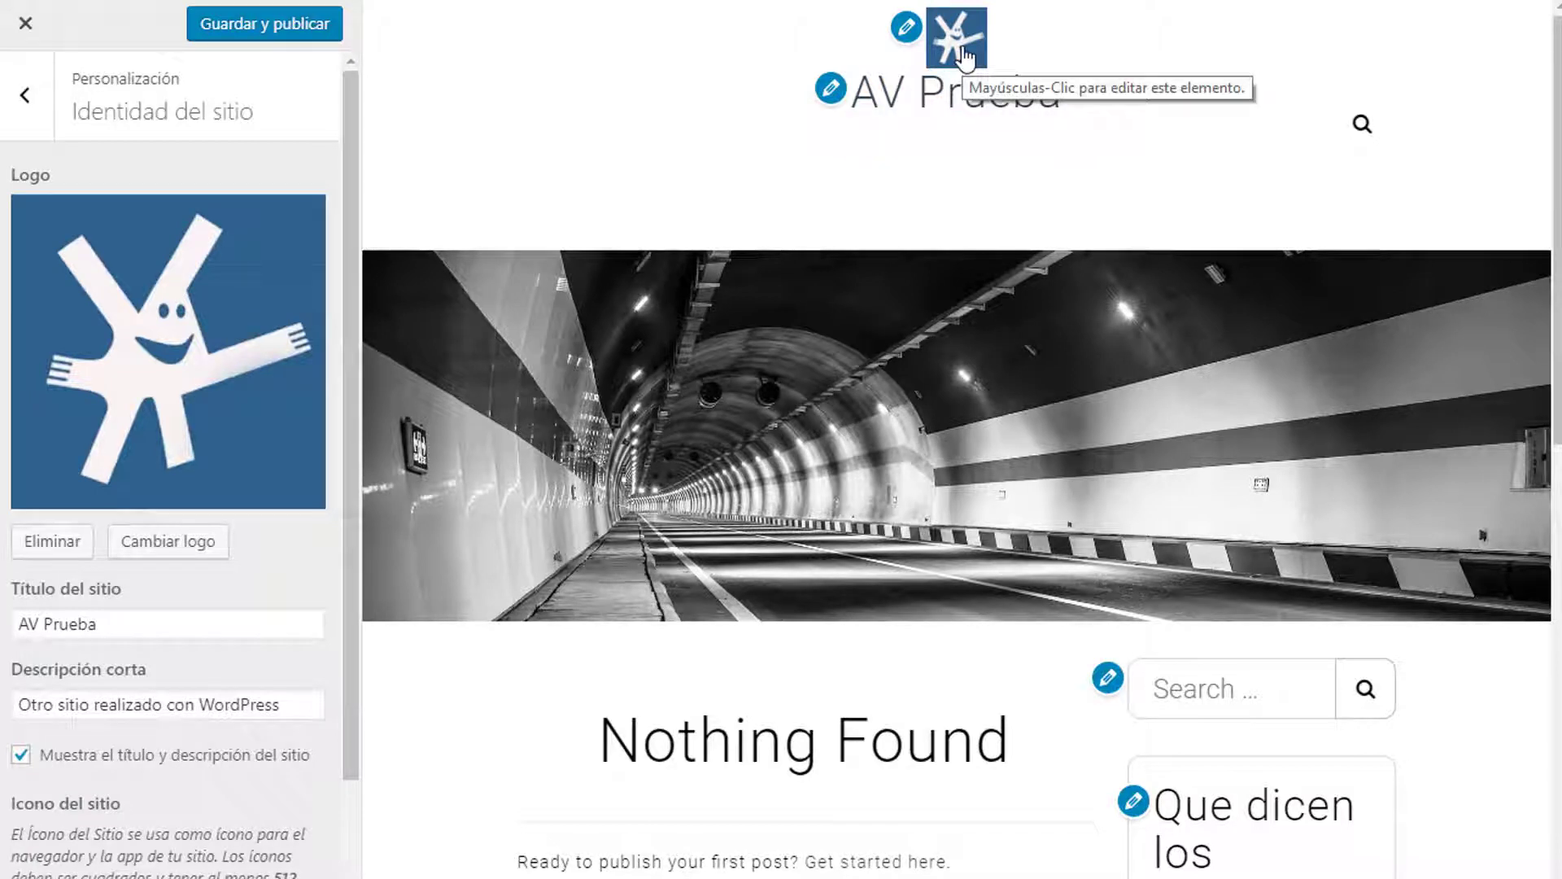
pyautogui.moveTo(324, 678)
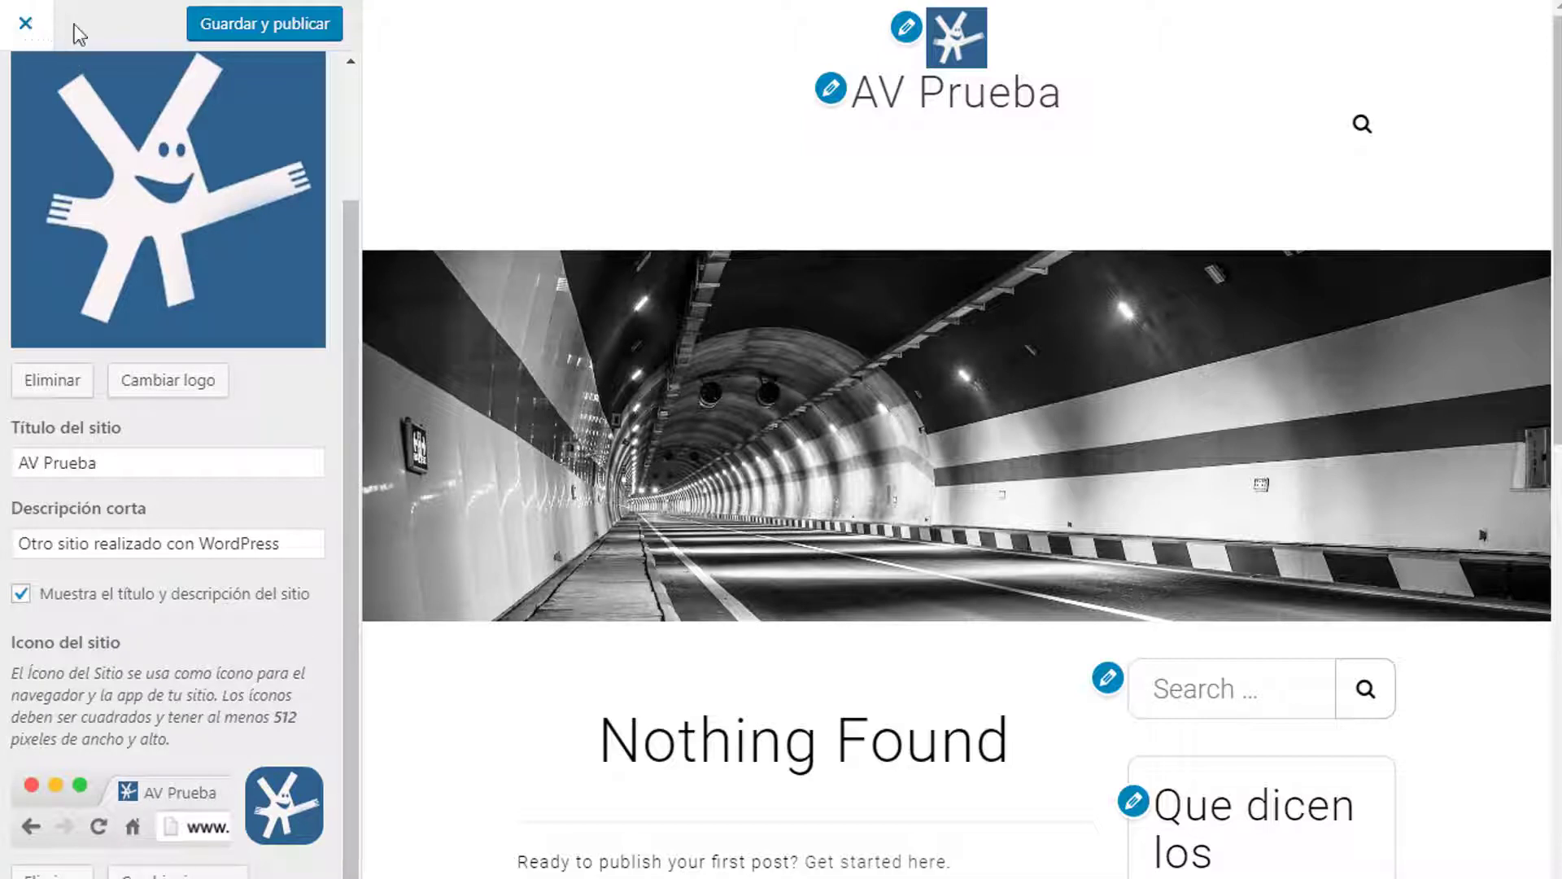
pyautogui.click(263, 23)
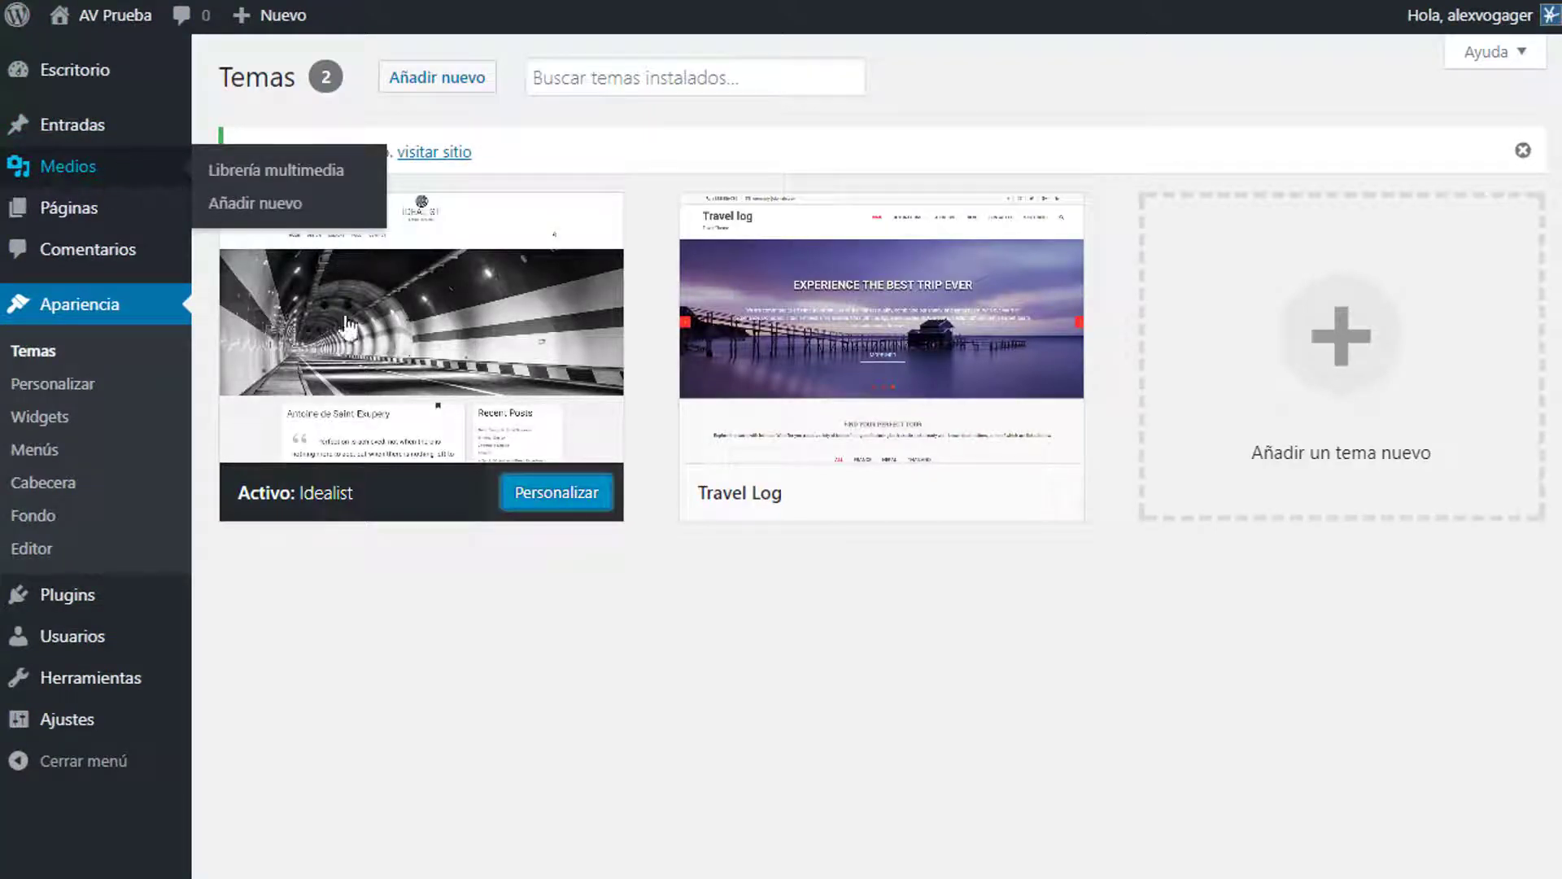
# Make the header text colour blue and the page background light grey
pyautogui.click(555, 493)
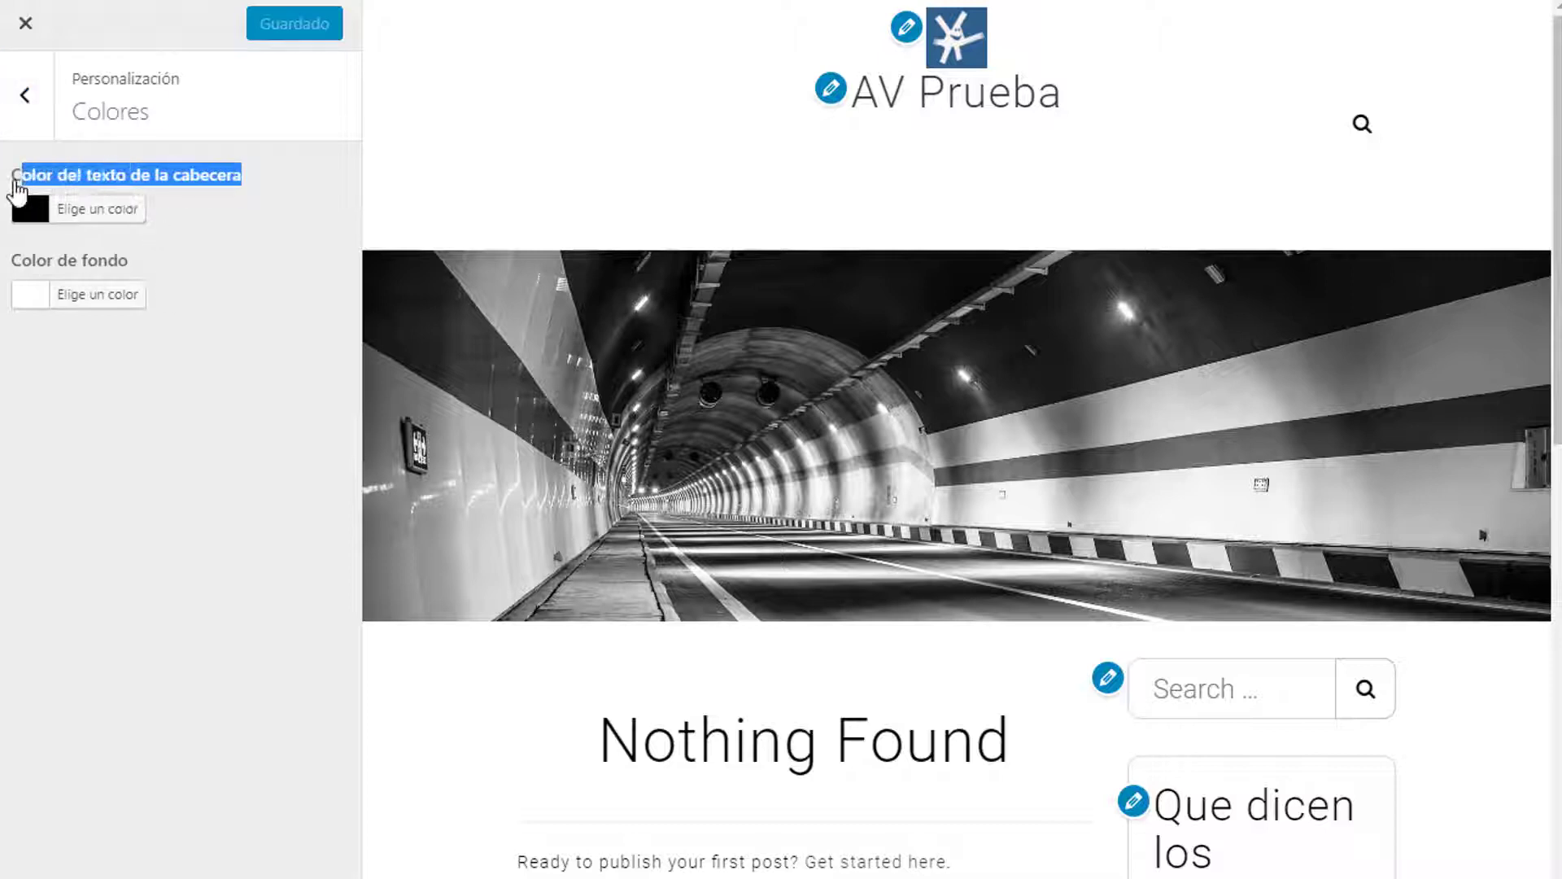
pyautogui.click(97, 209)
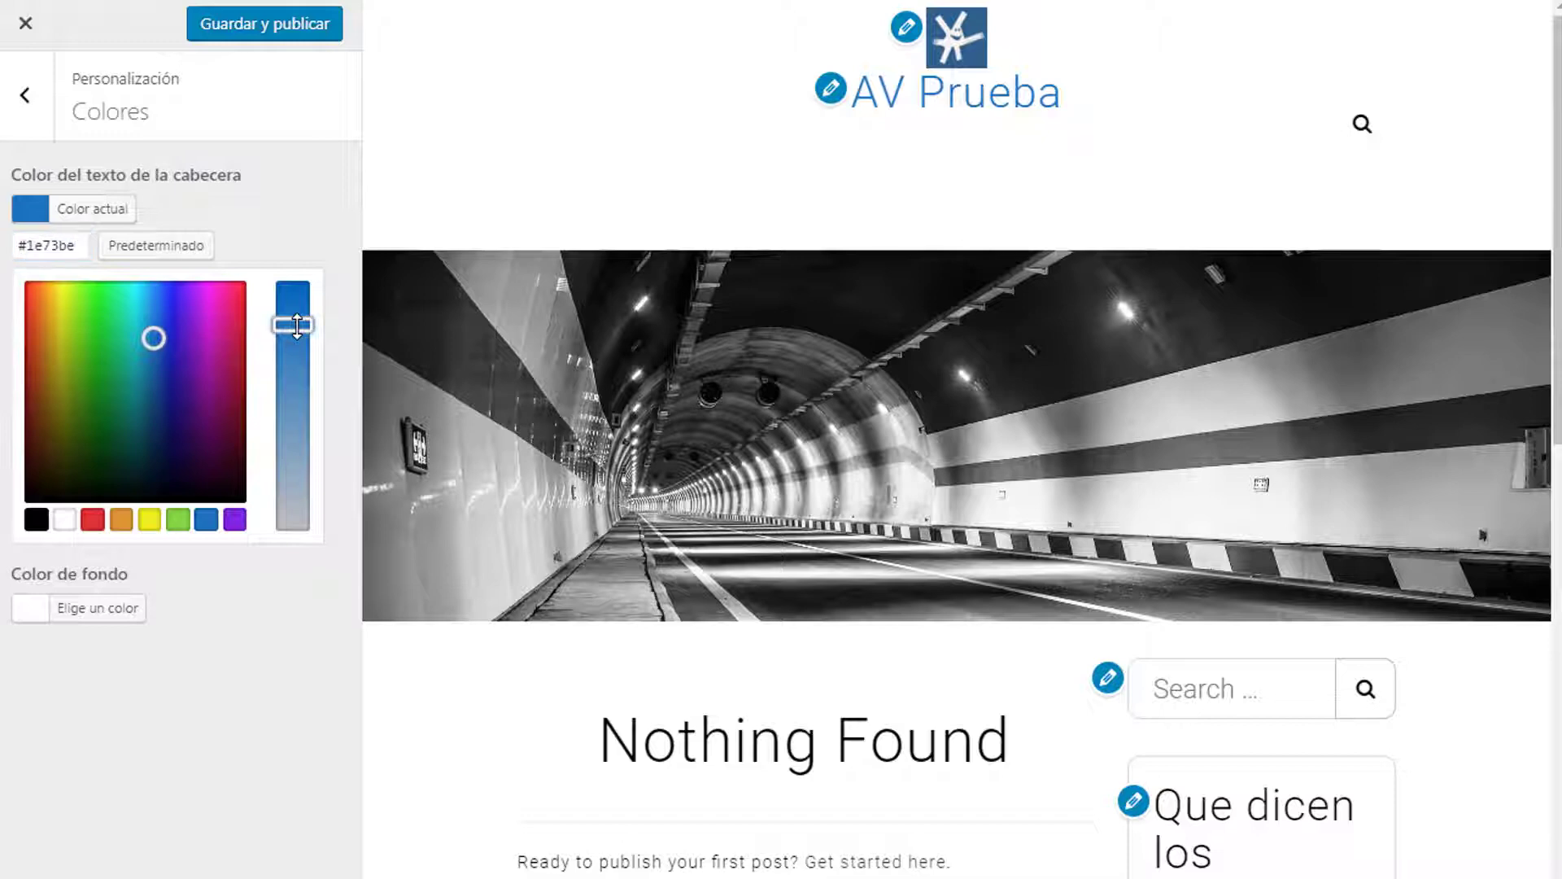
pyautogui.moveTo(295, 324); pyautogui.dragTo(295, 306)
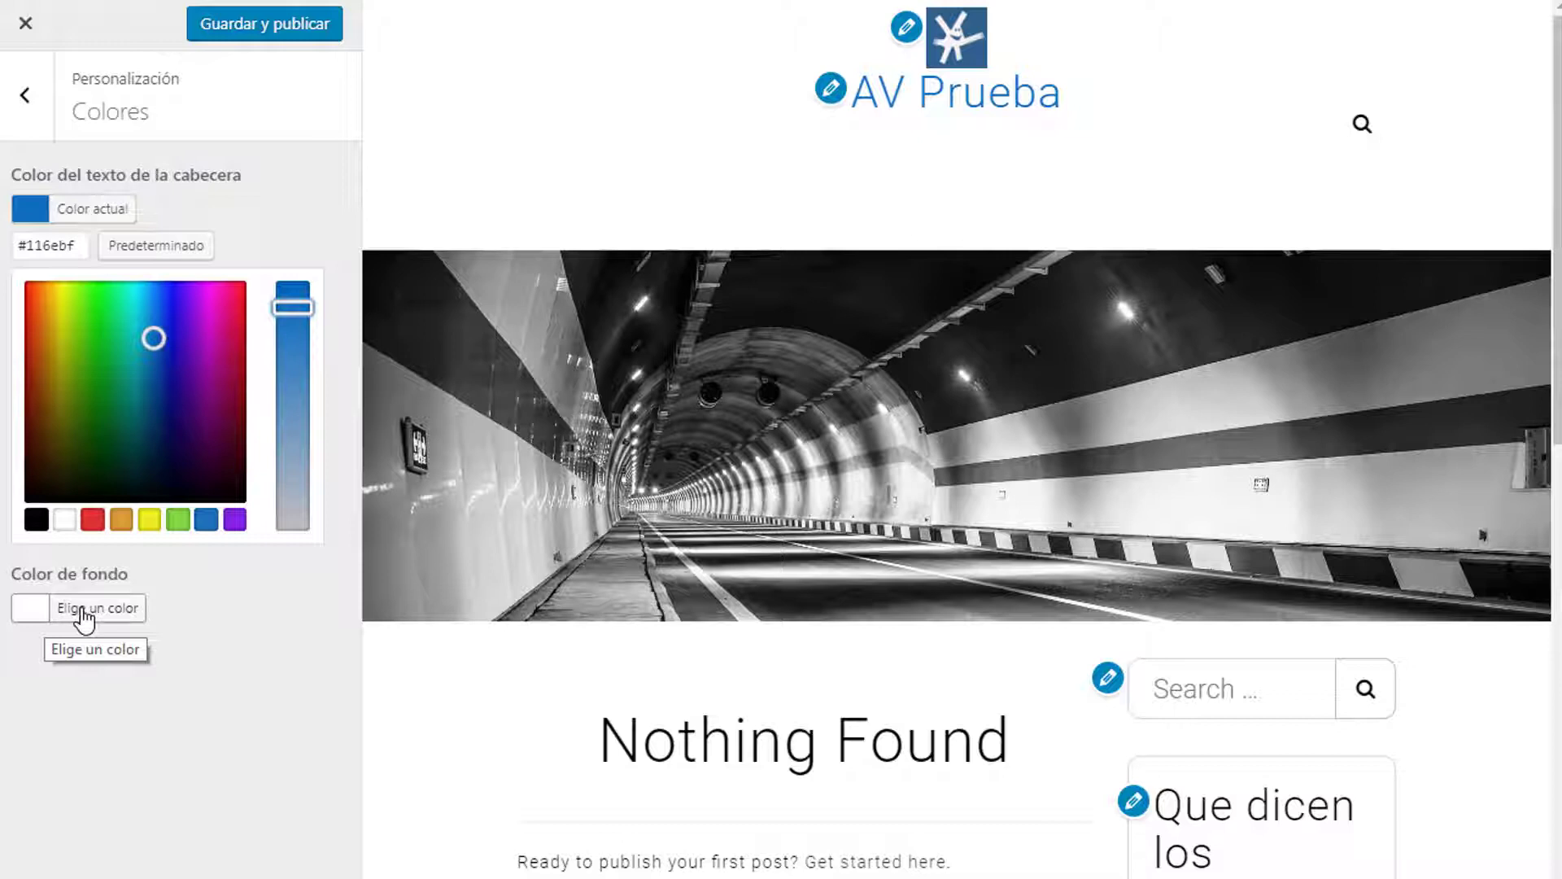
pyautogui.click(121, 608)
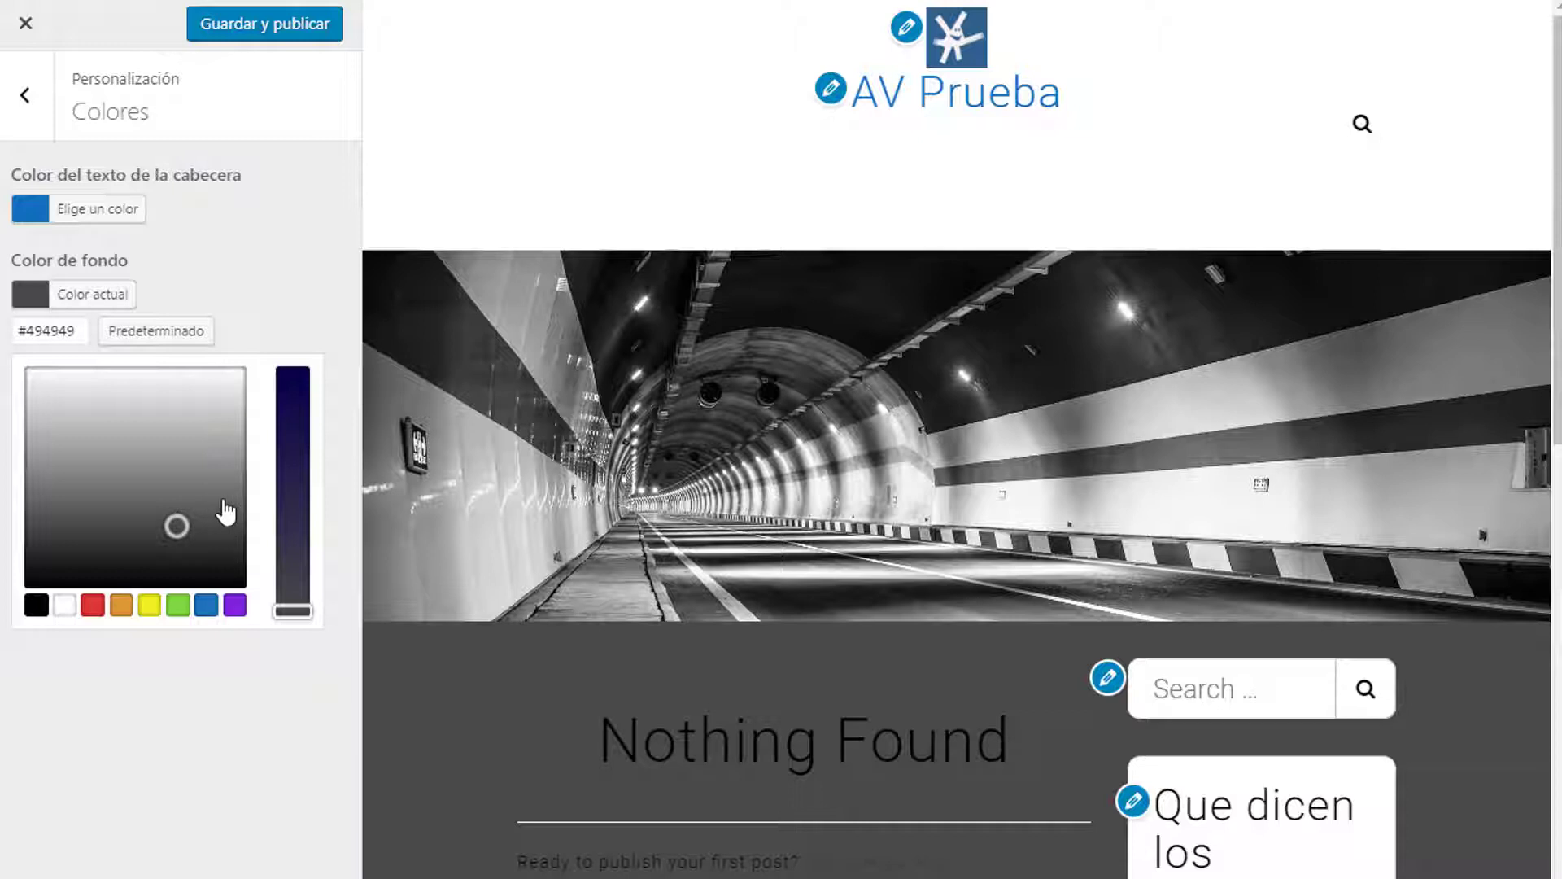
pyautogui.click(64, 605)
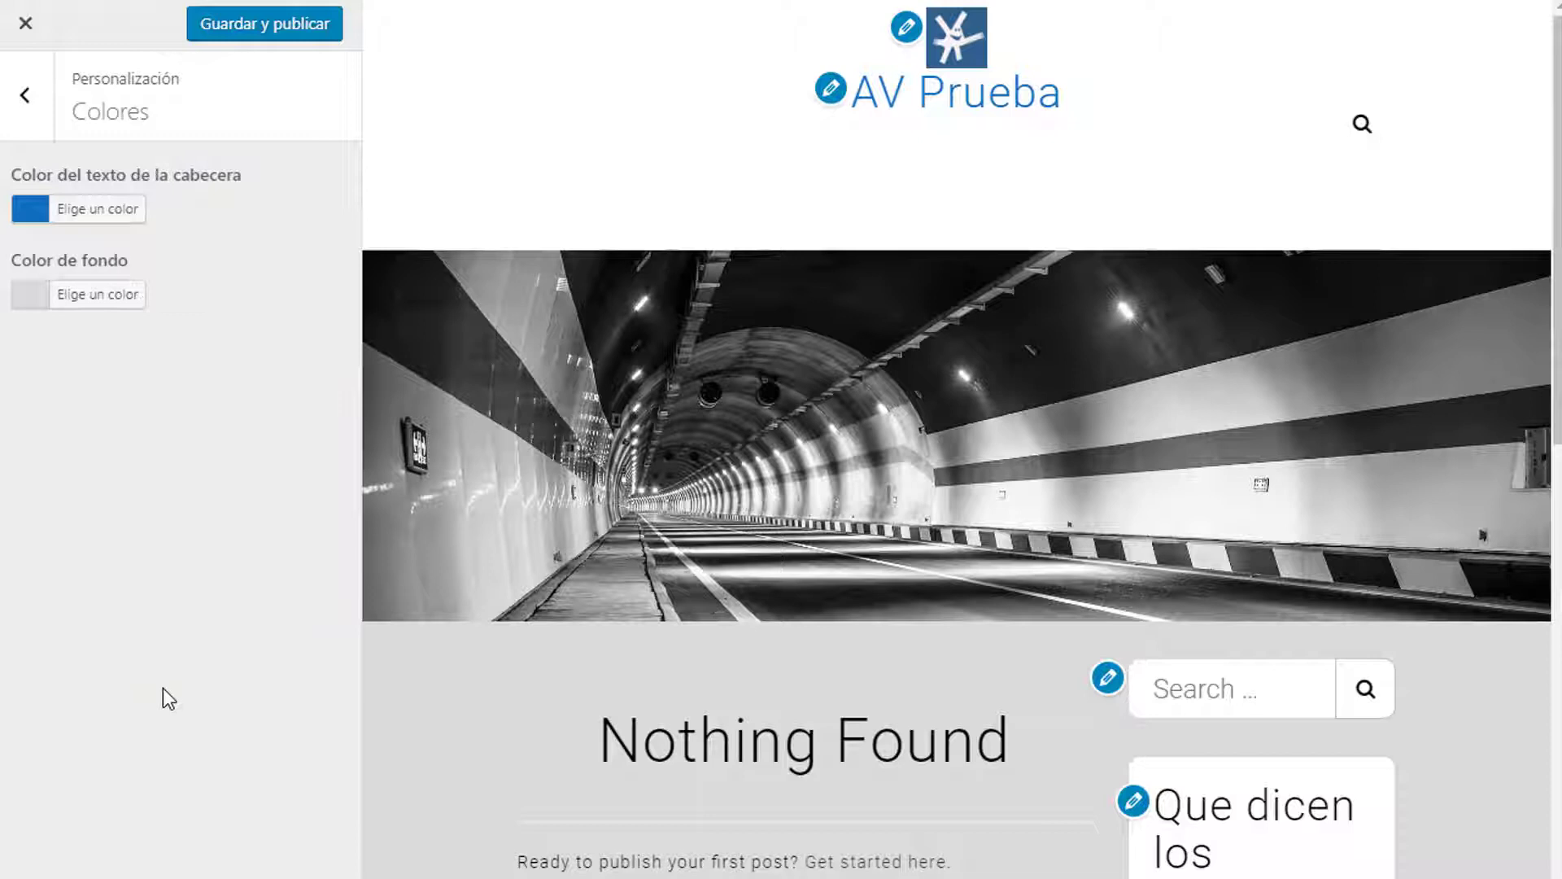
pyautogui.click(22, 94)
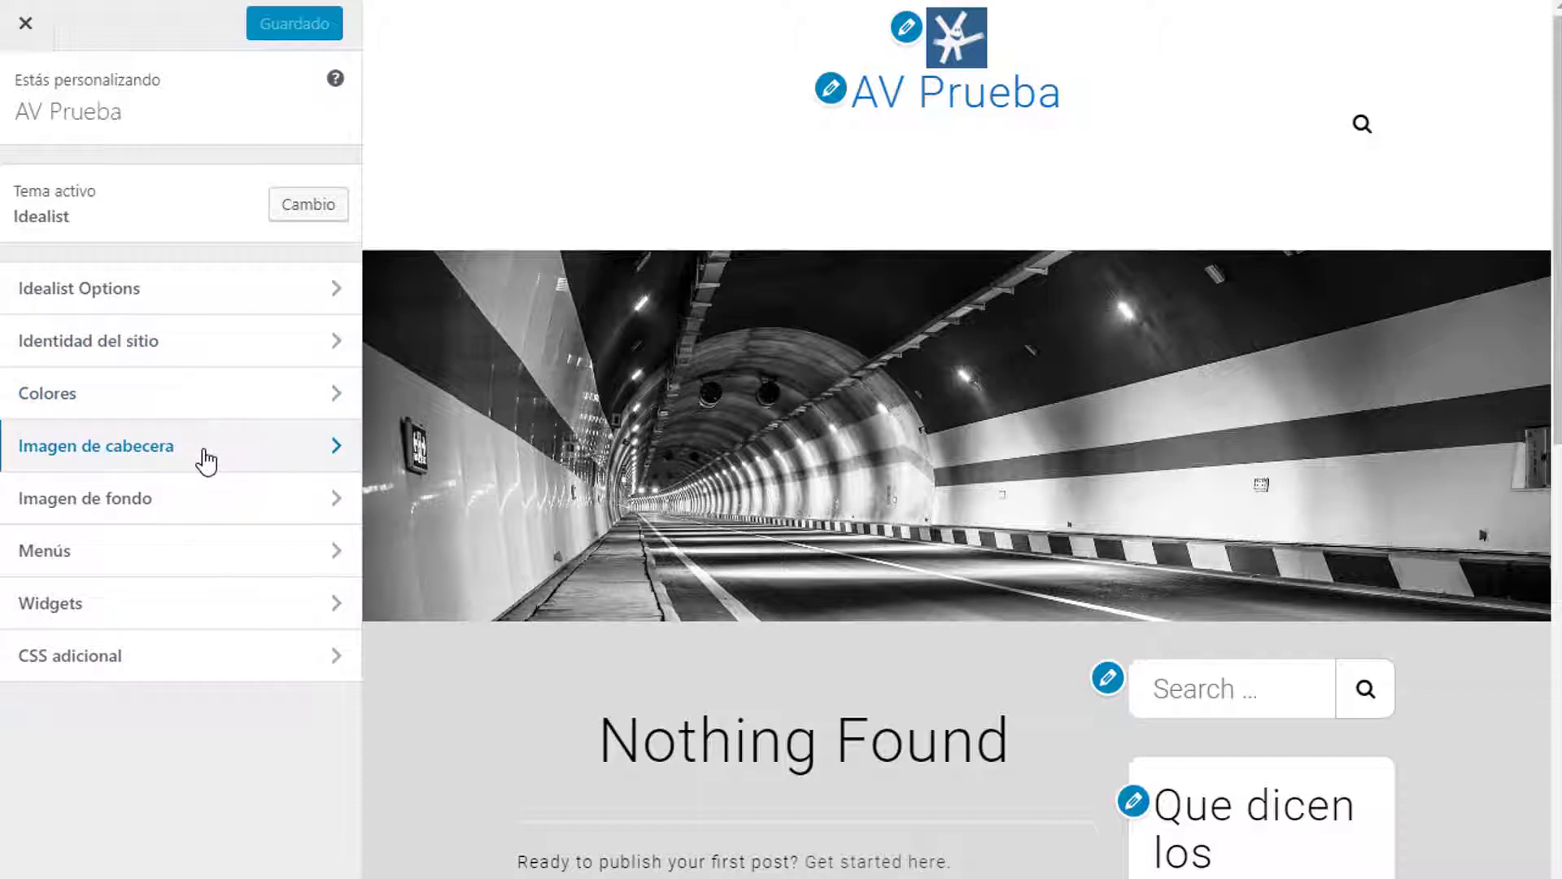
# Use a crop strip centred on the dragon's head as the header image
pyautogui.click(97, 445)
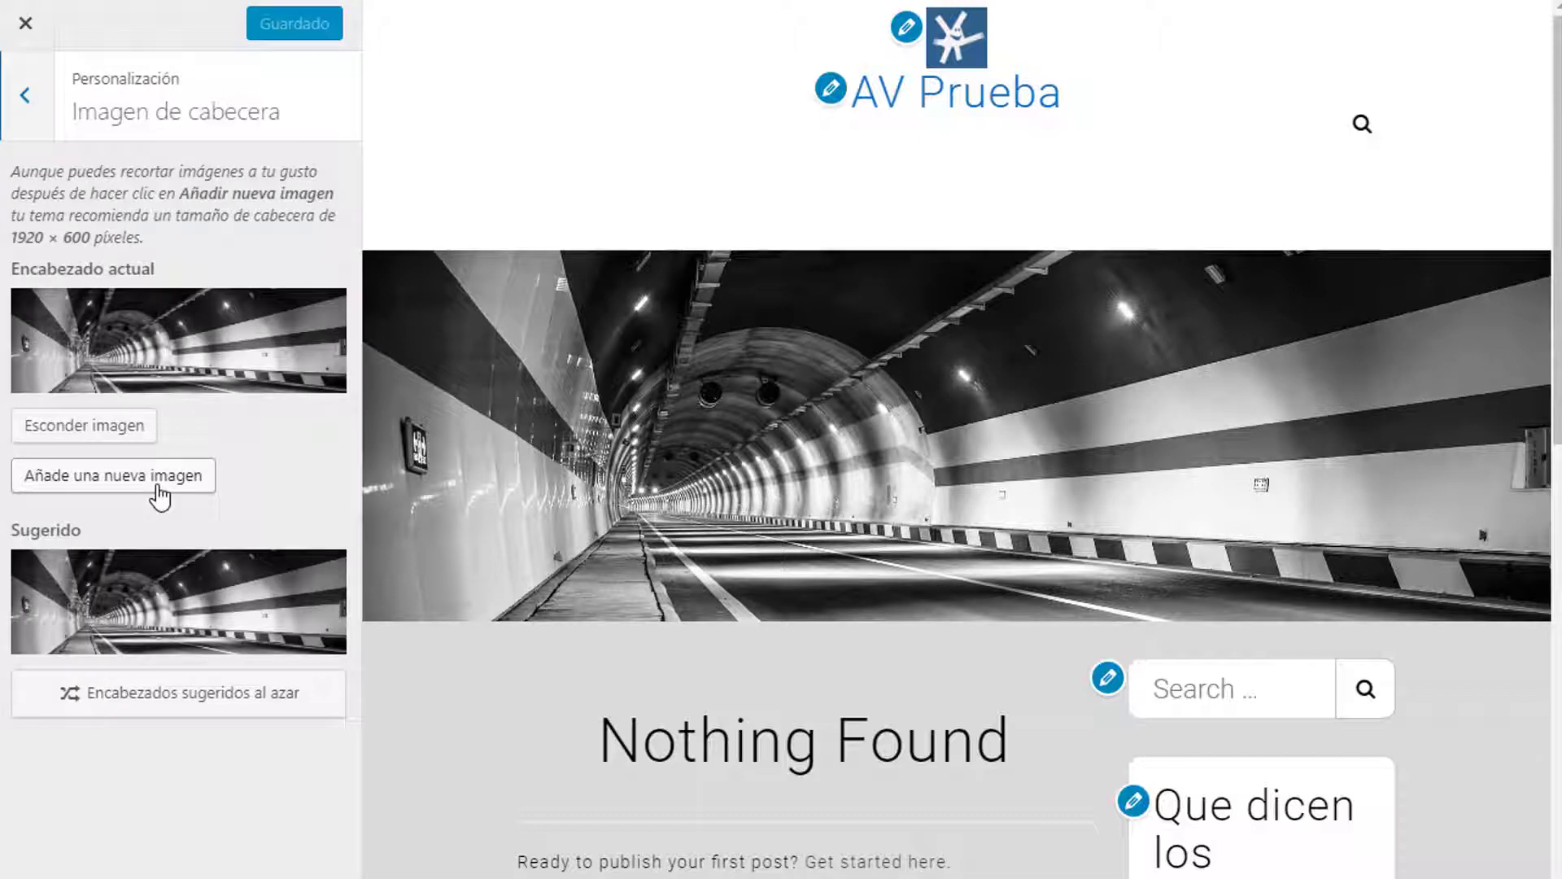
pyautogui.click(112, 475)
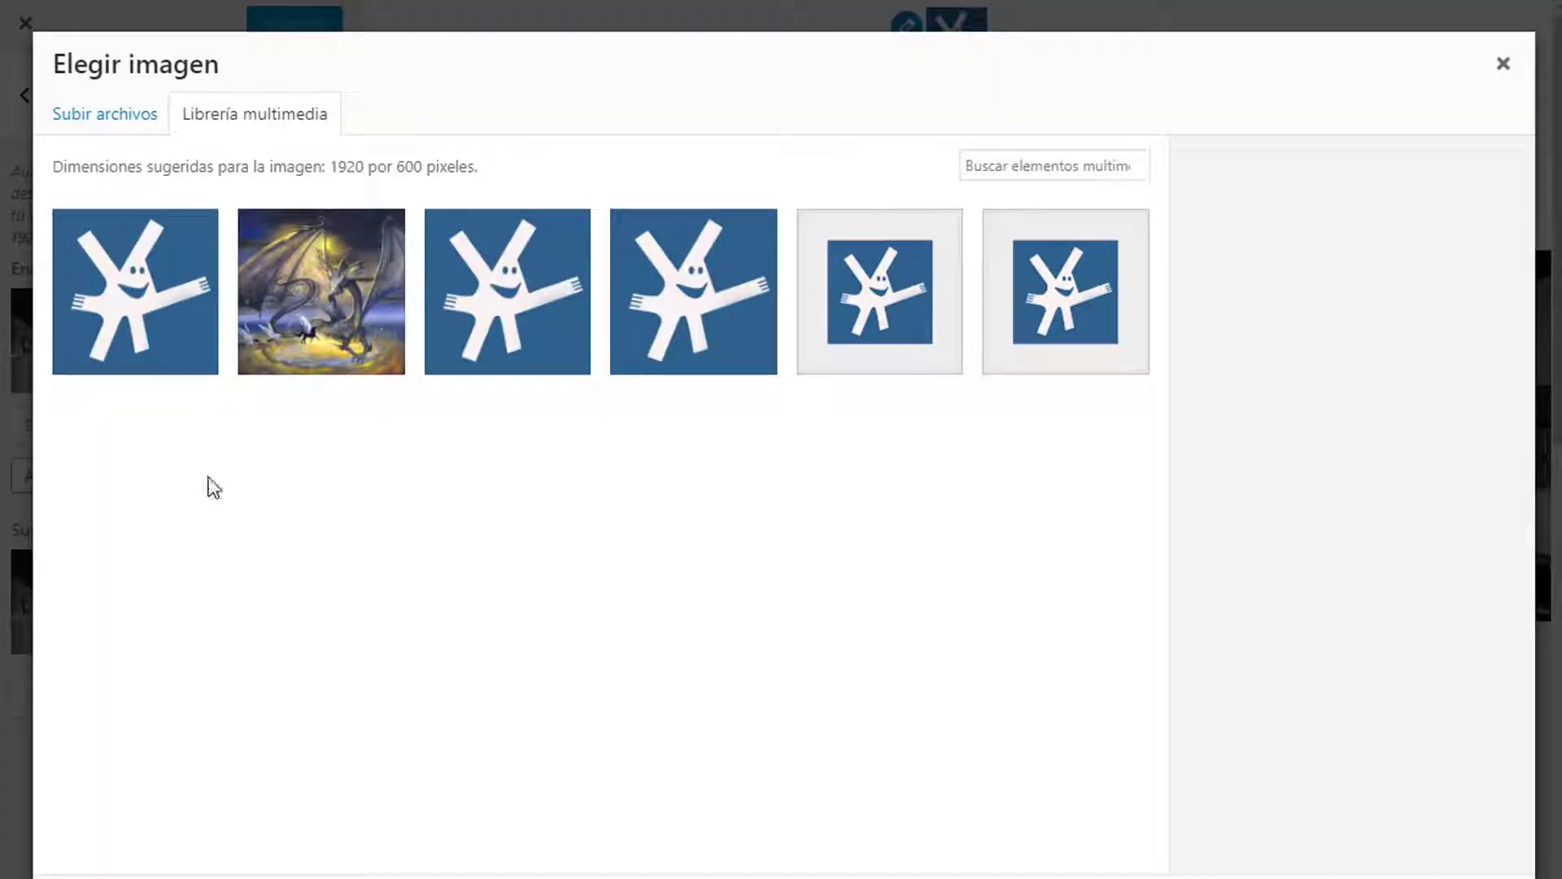
pyautogui.click(321, 291)
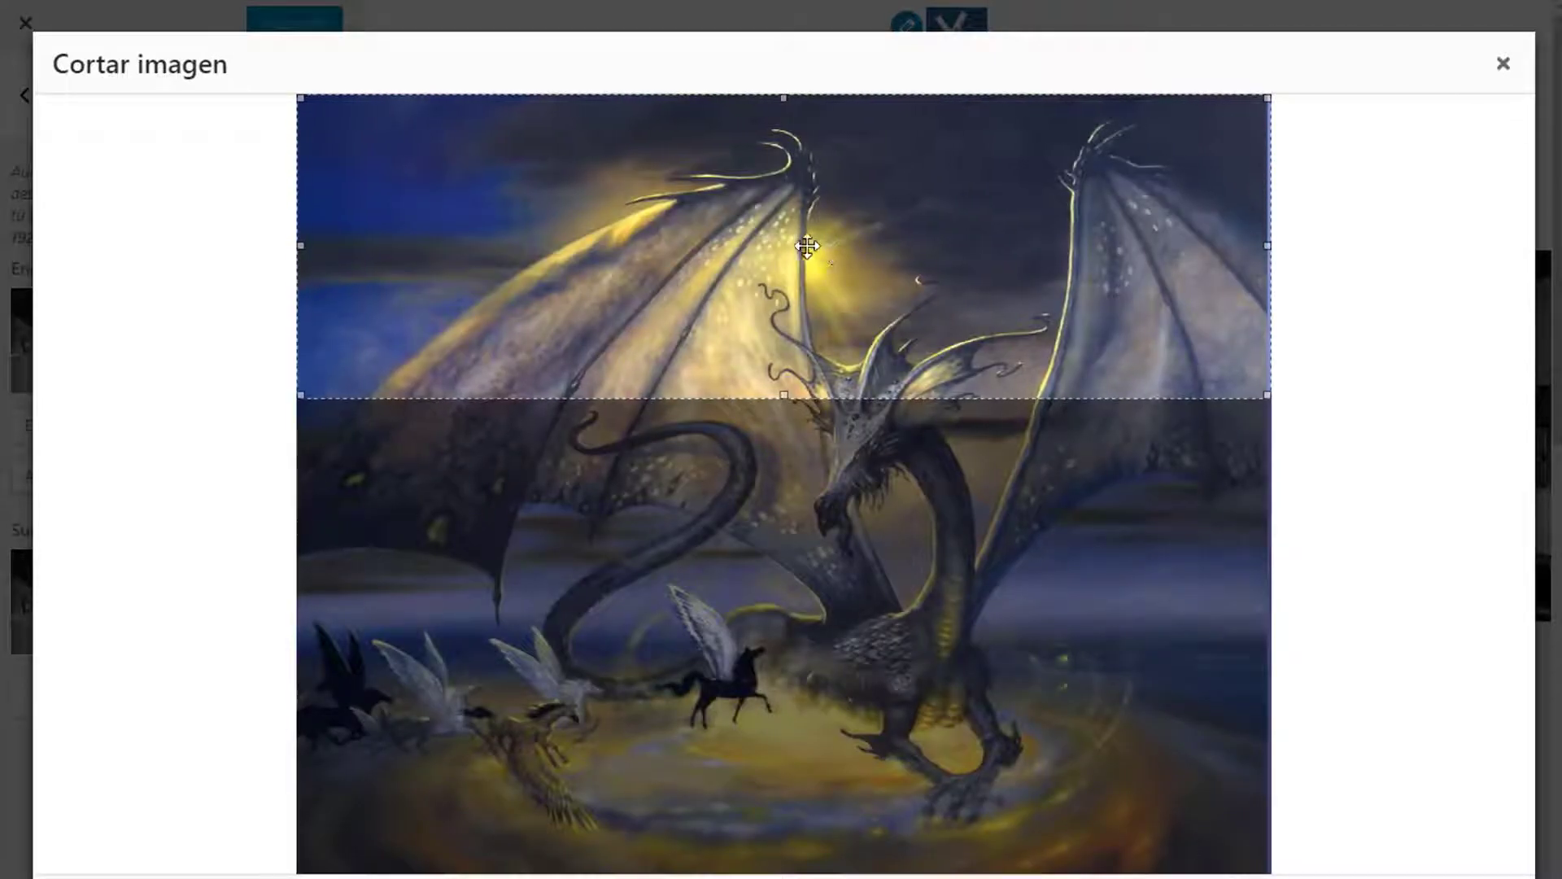
pyautogui.moveTo(807, 246); pyautogui.dragTo(762, 466)
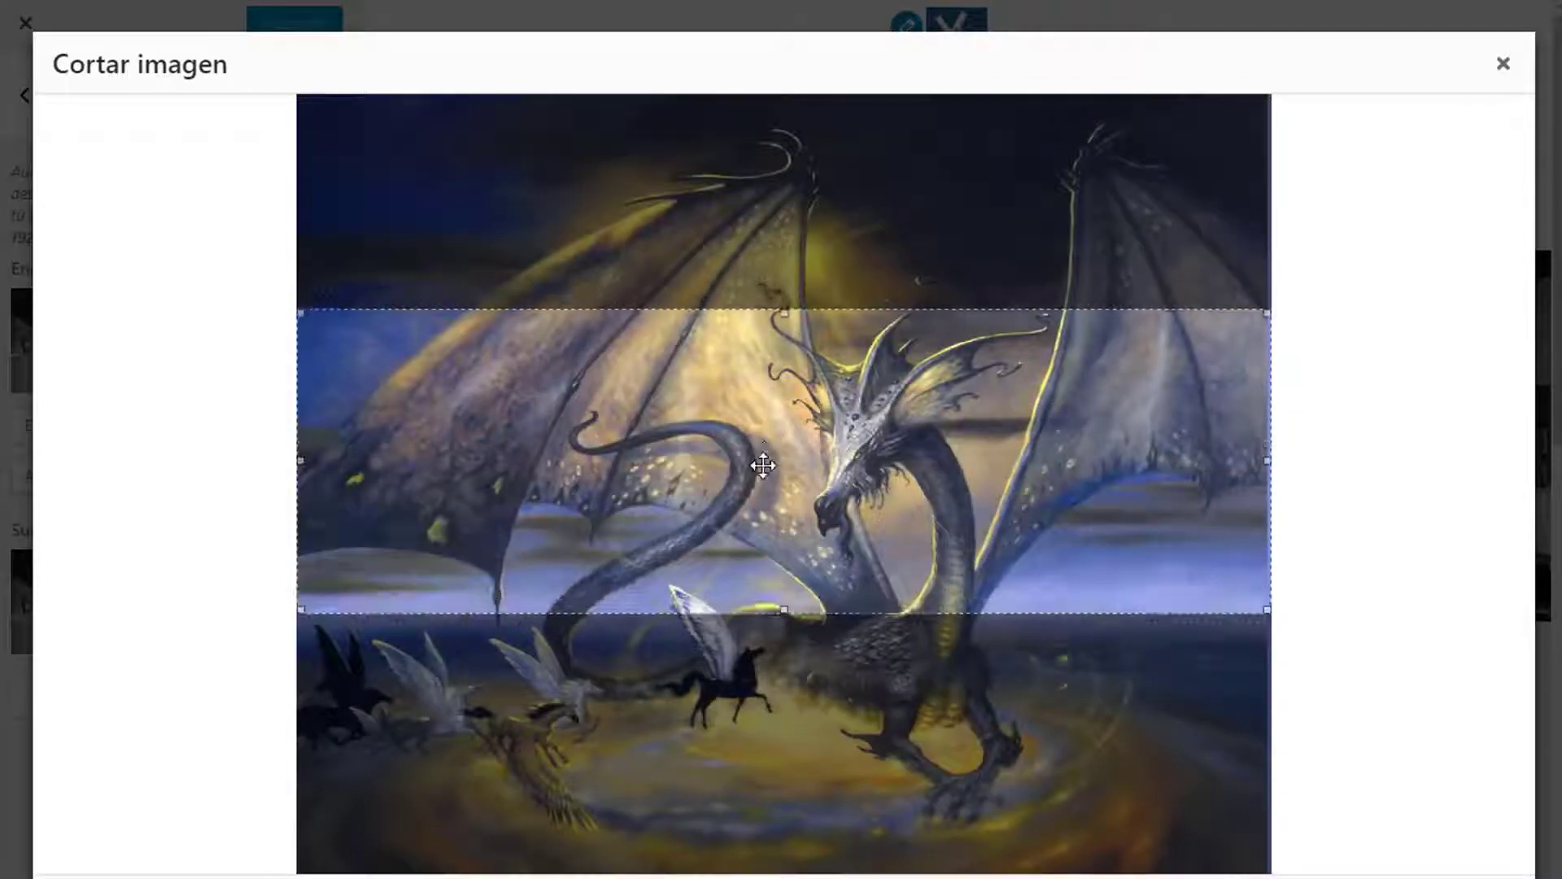
pyautogui.moveTo(762, 466); pyautogui.dragTo(775, 436)
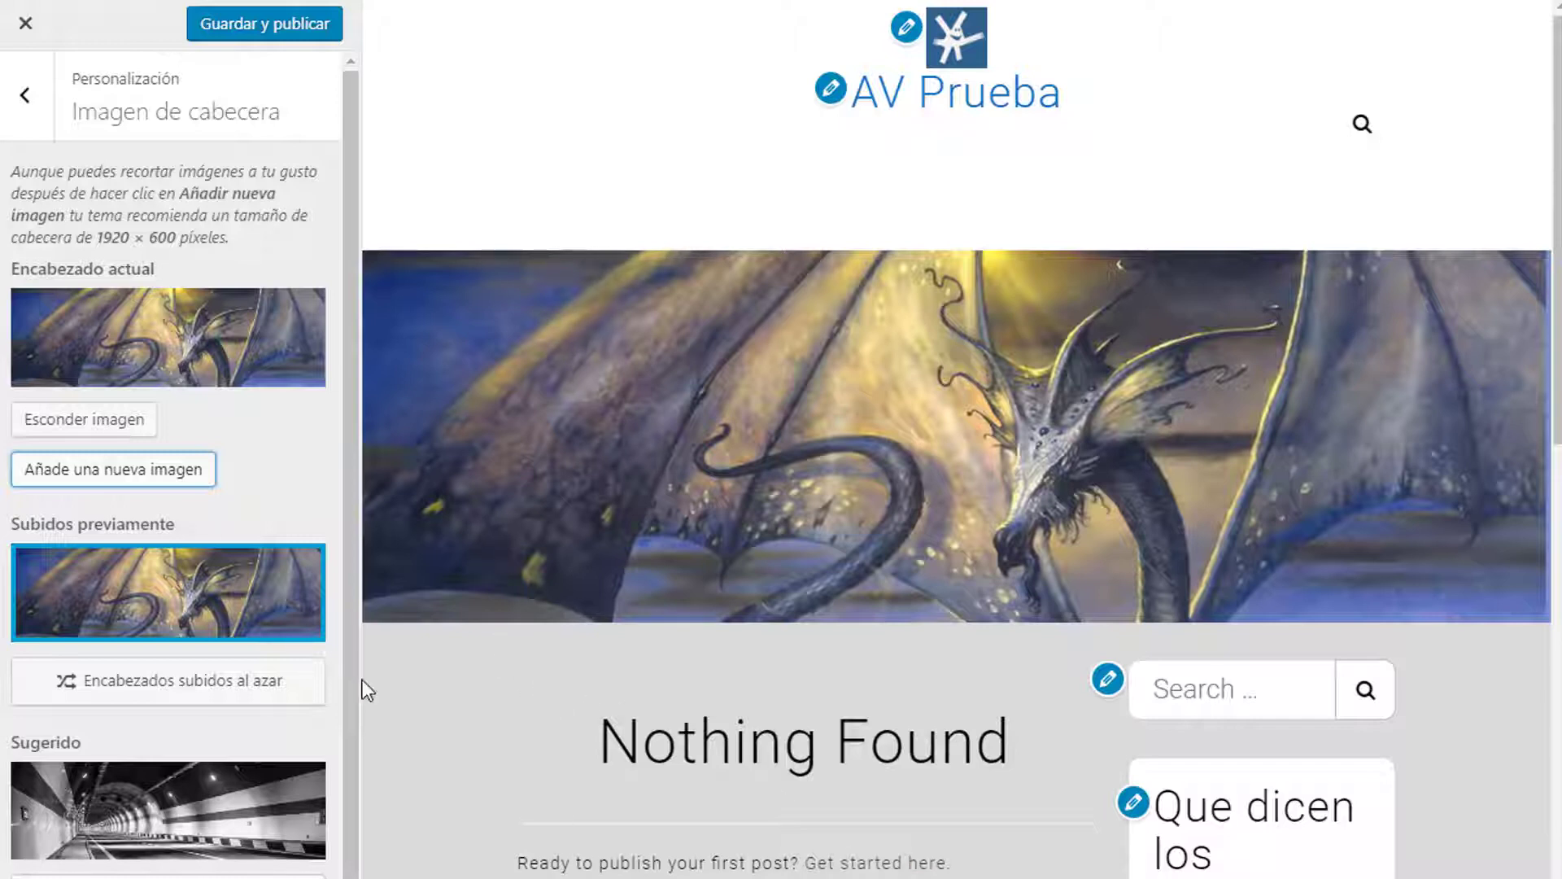
pyautogui.click(19, 94)
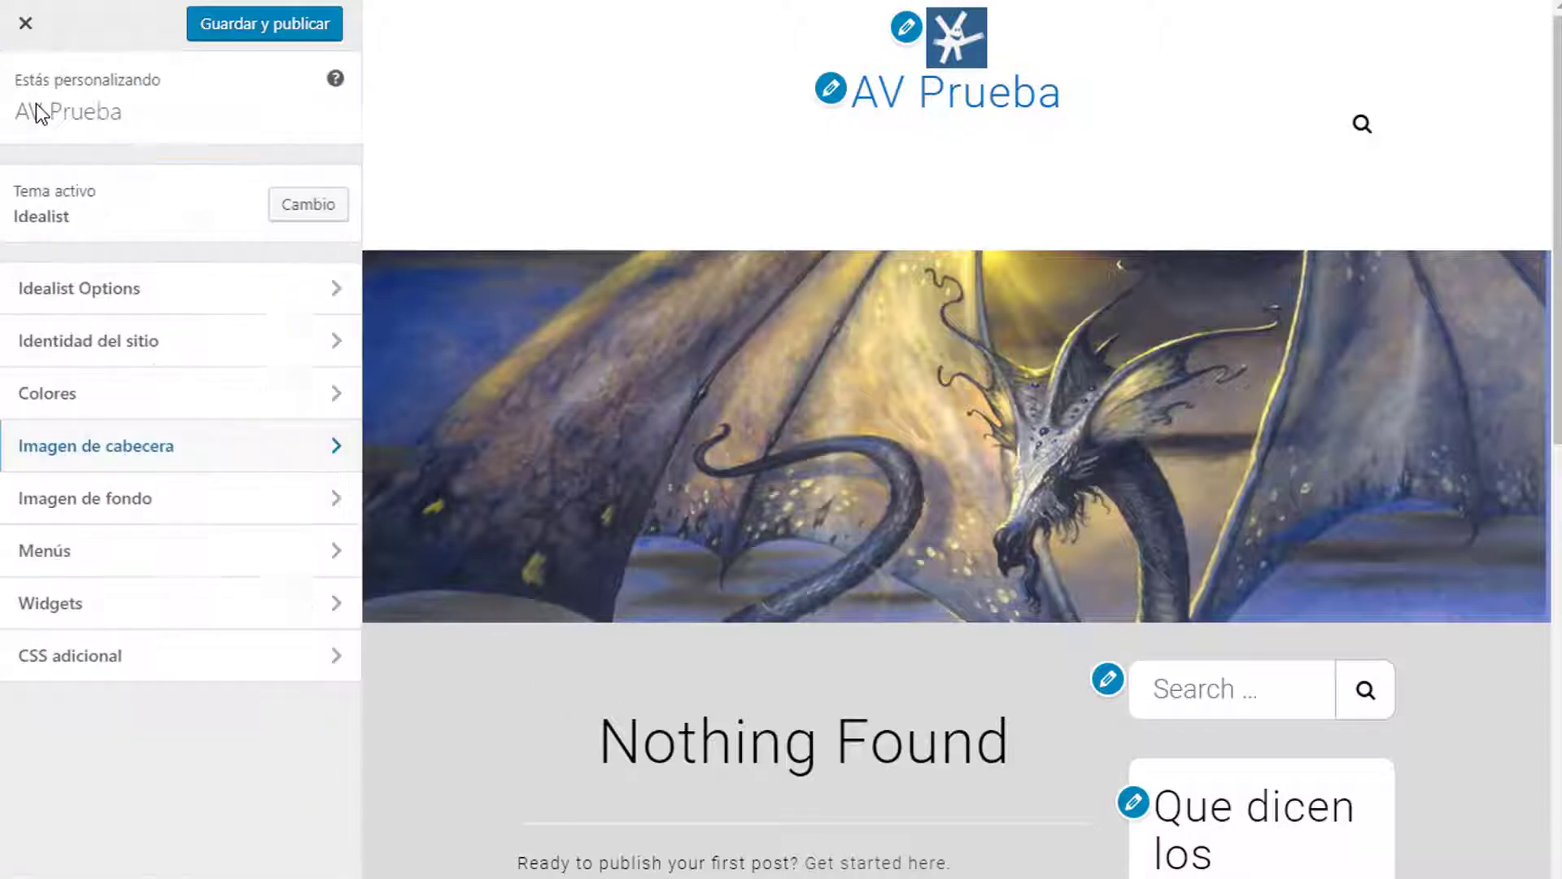
# Upload and apply the white brick texture as the site background image
pyautogui.click(86, 498)
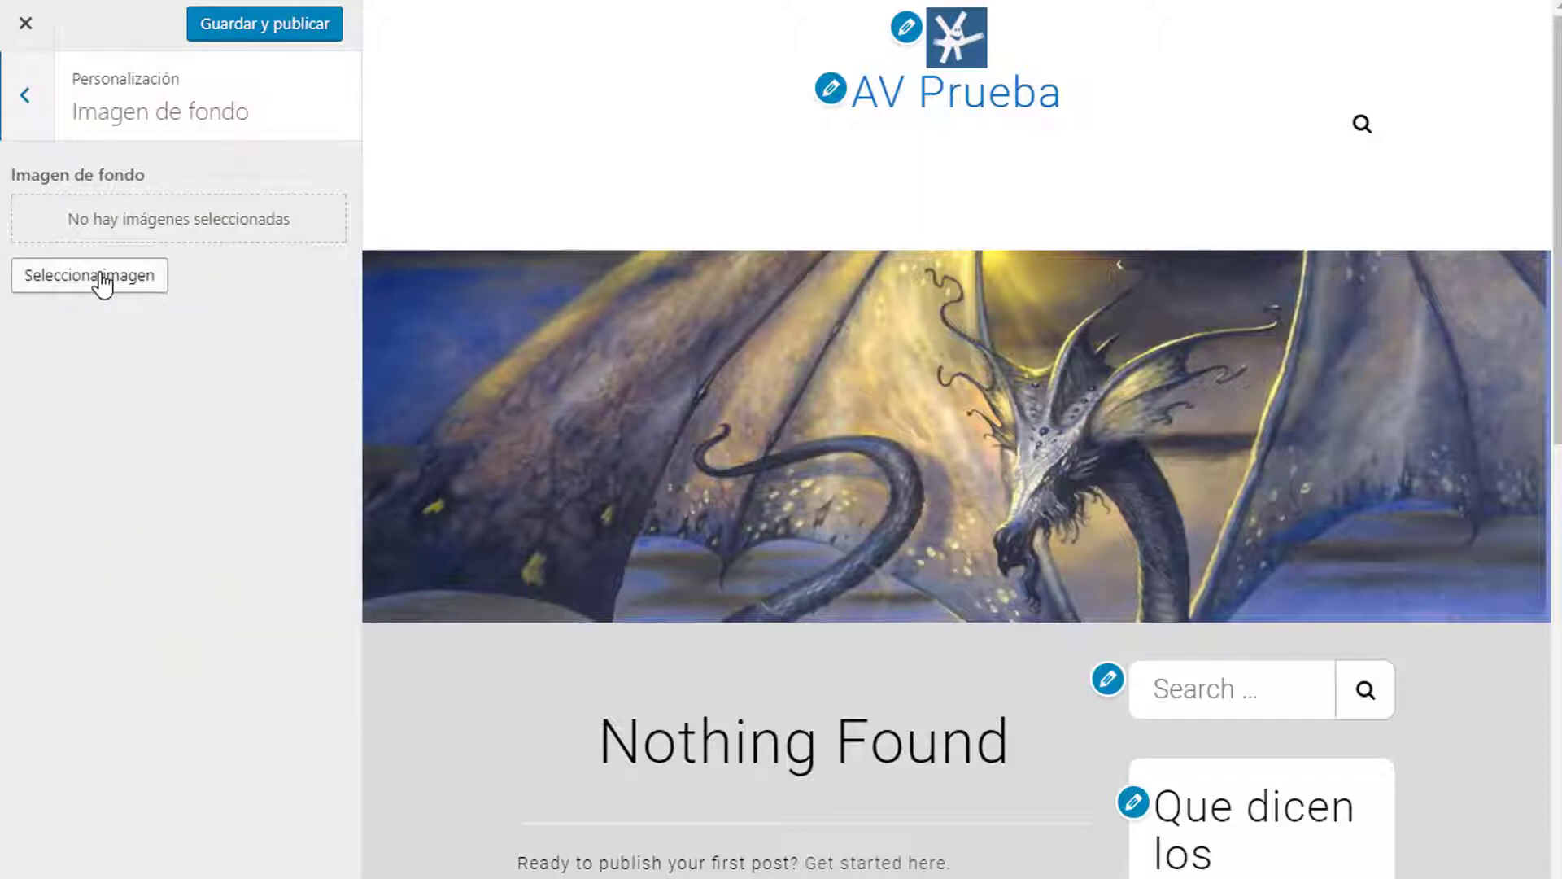
pyautogui.click(89, 275)
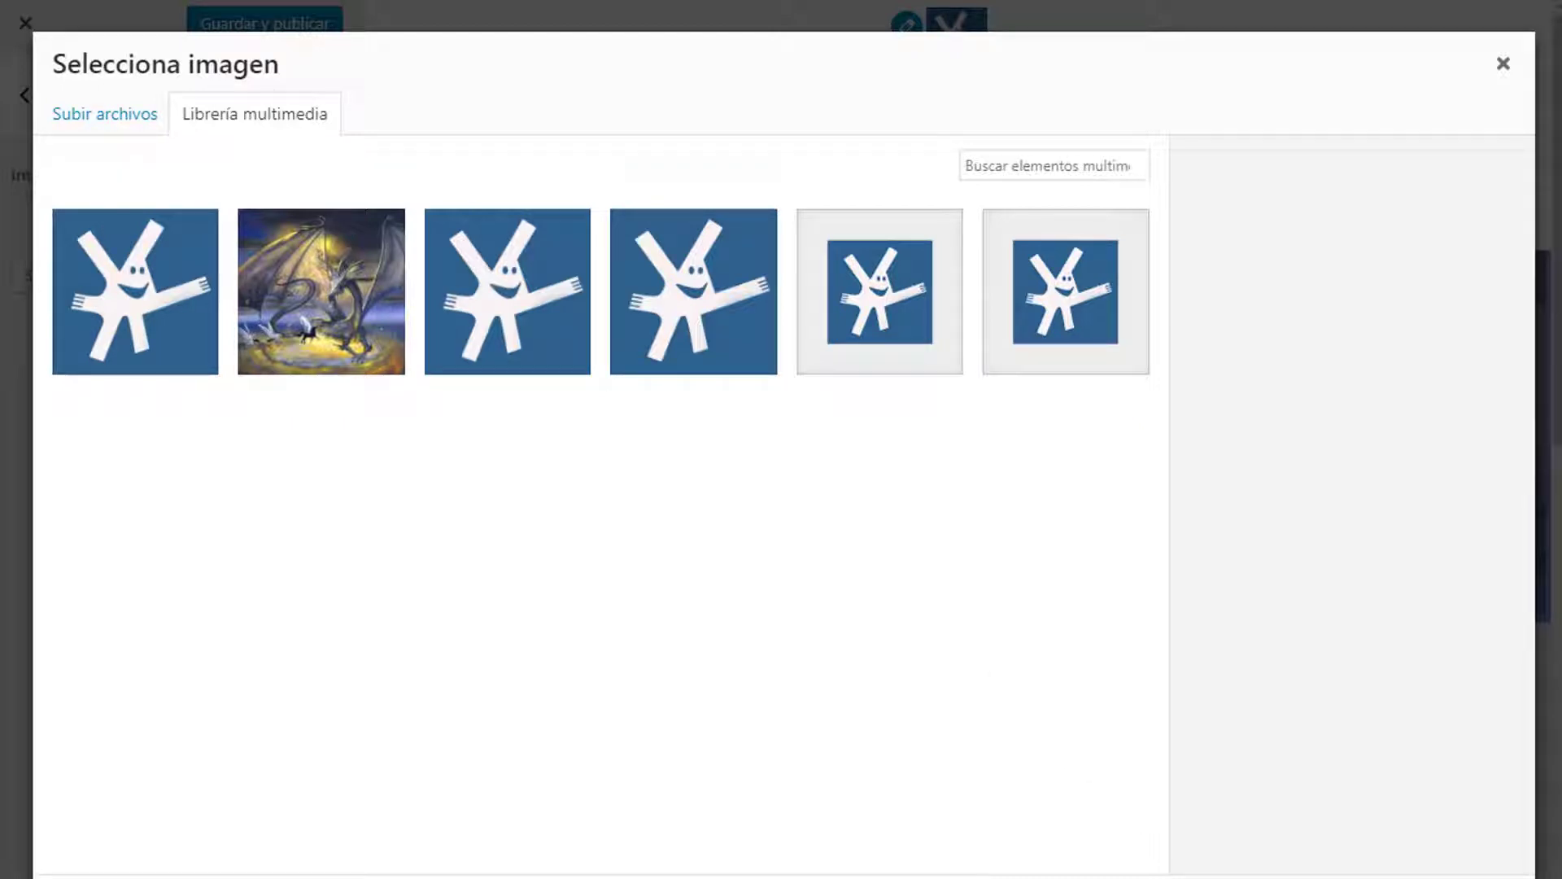
pyautogui.click(134, 291)
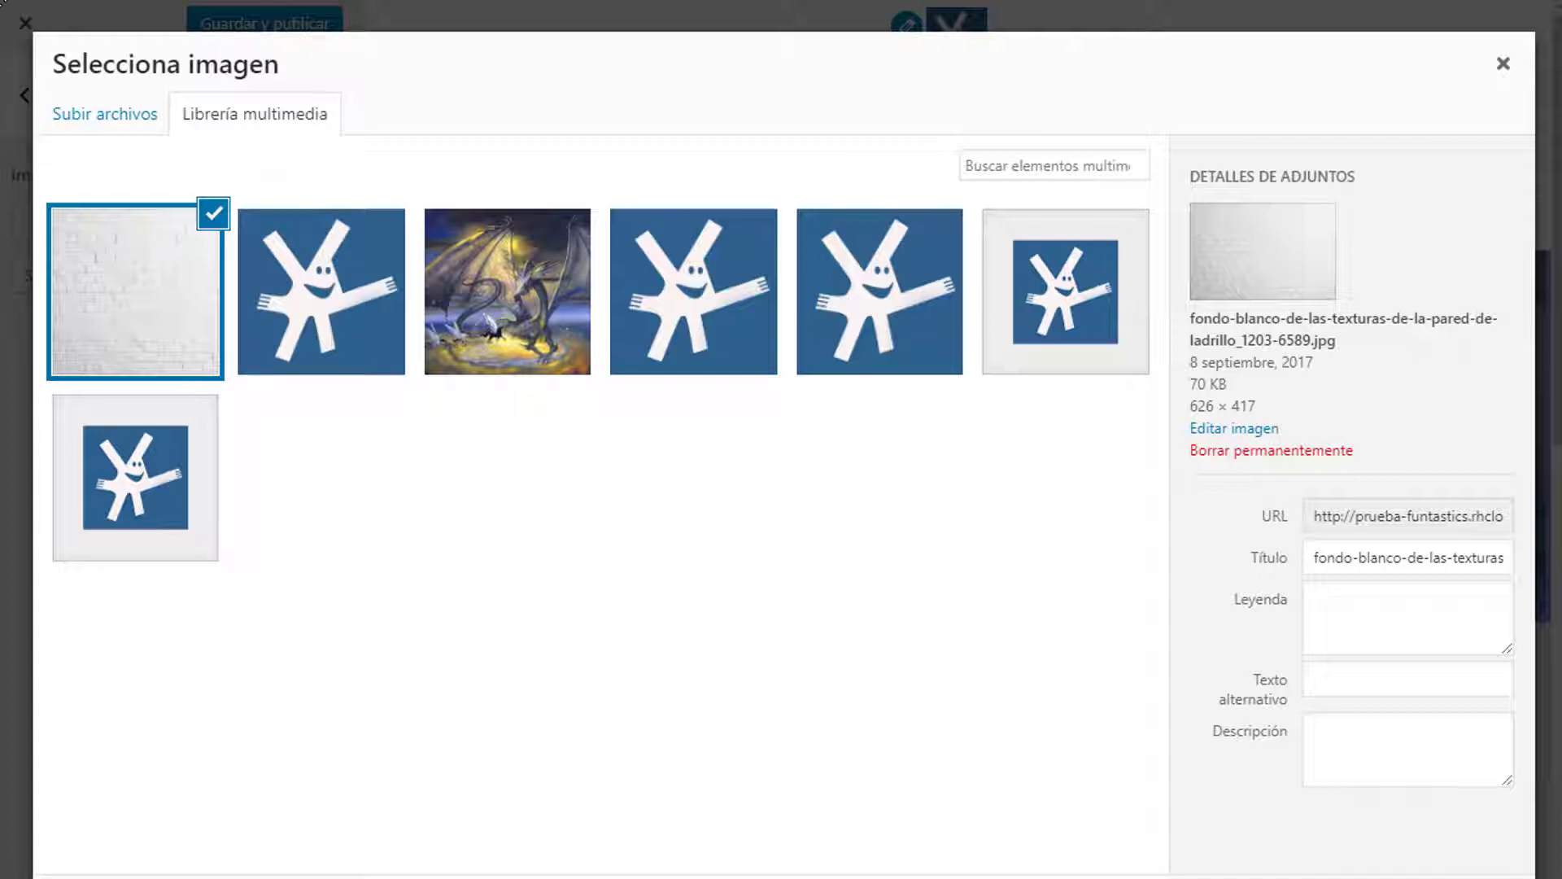
pyautogui.scroll(-3)
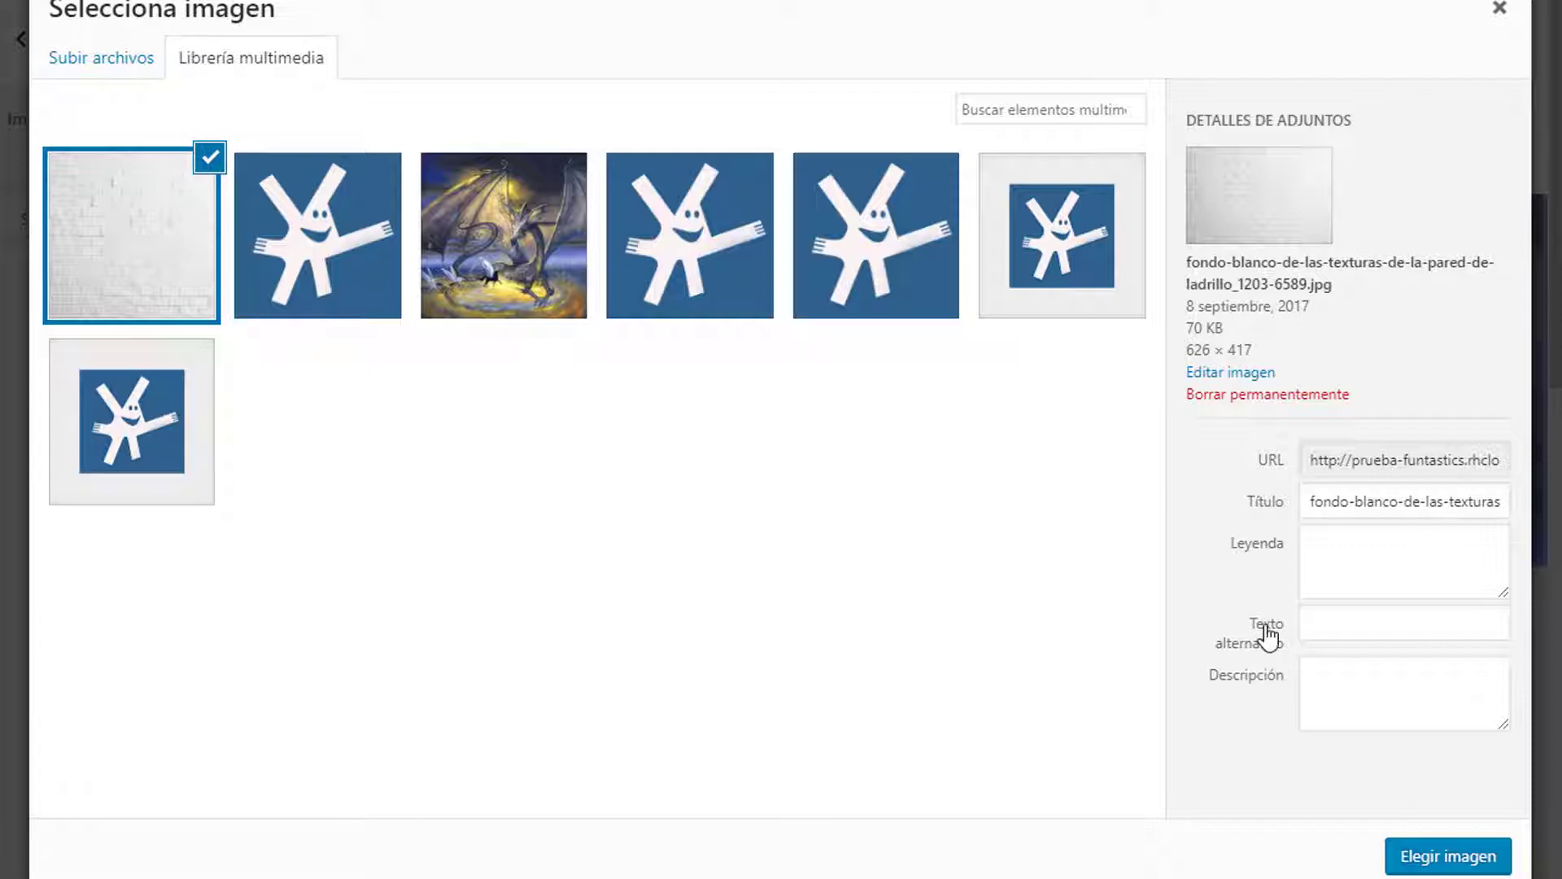
pyautogui.click(1446, 856)
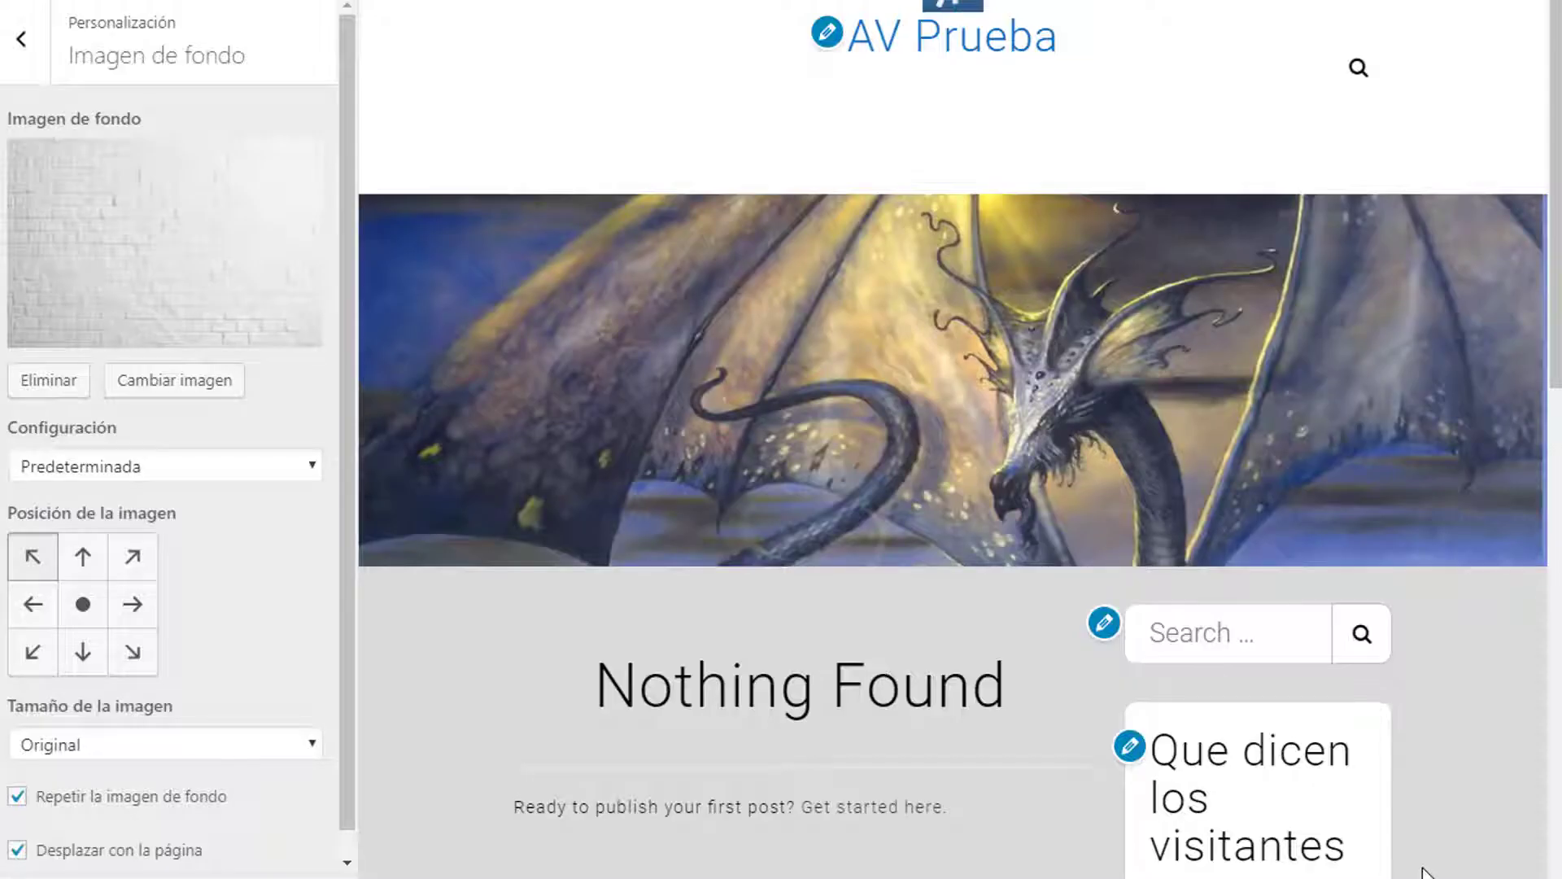
pyautogui.scroll(-3)
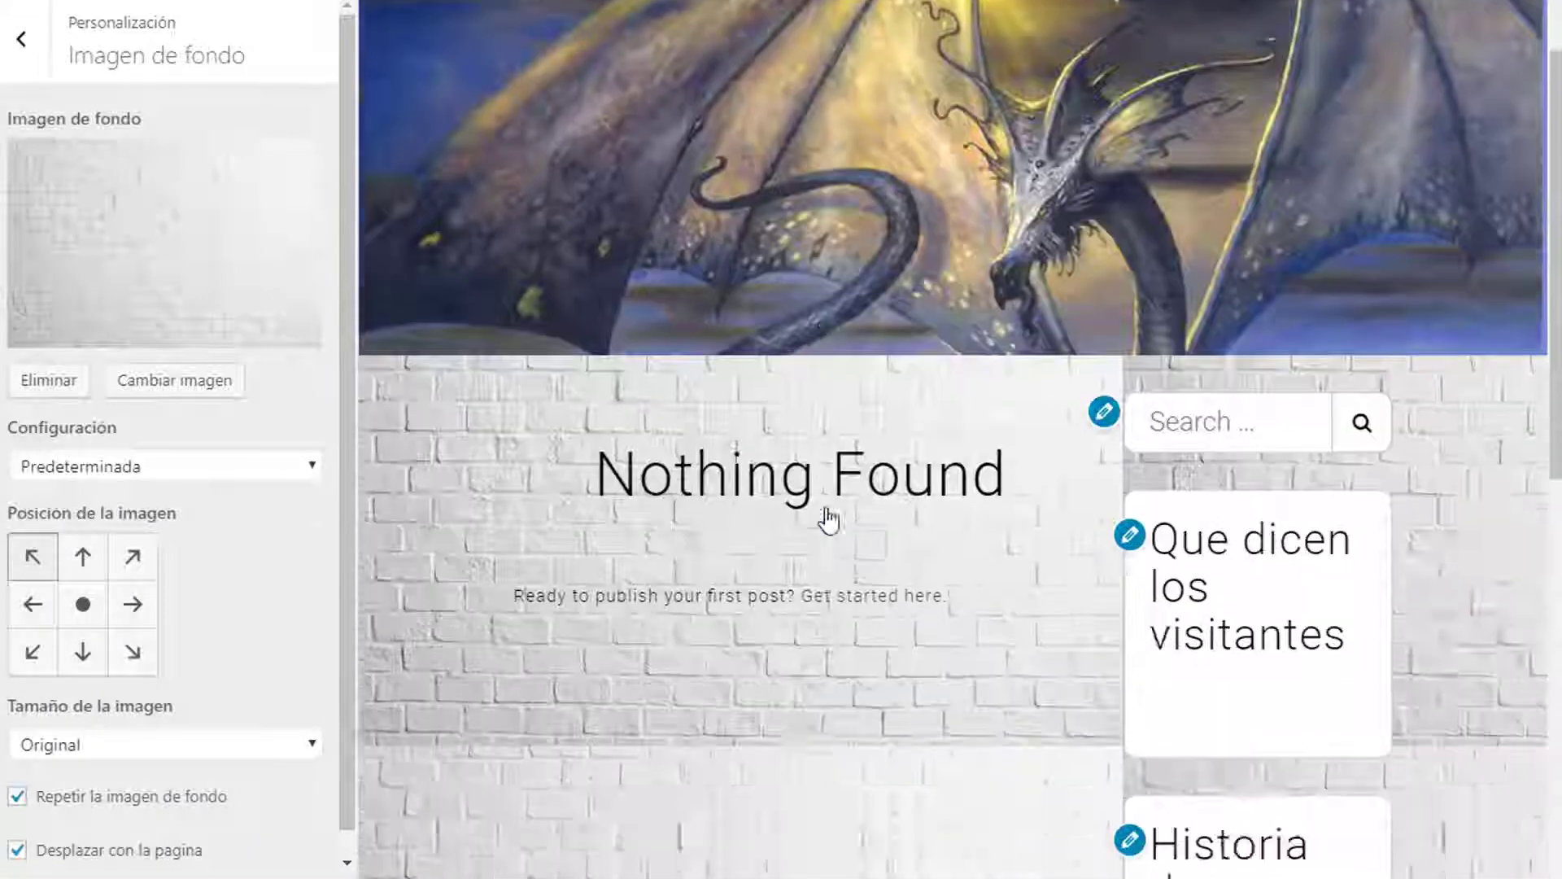
pyautogui.scroll(-3)
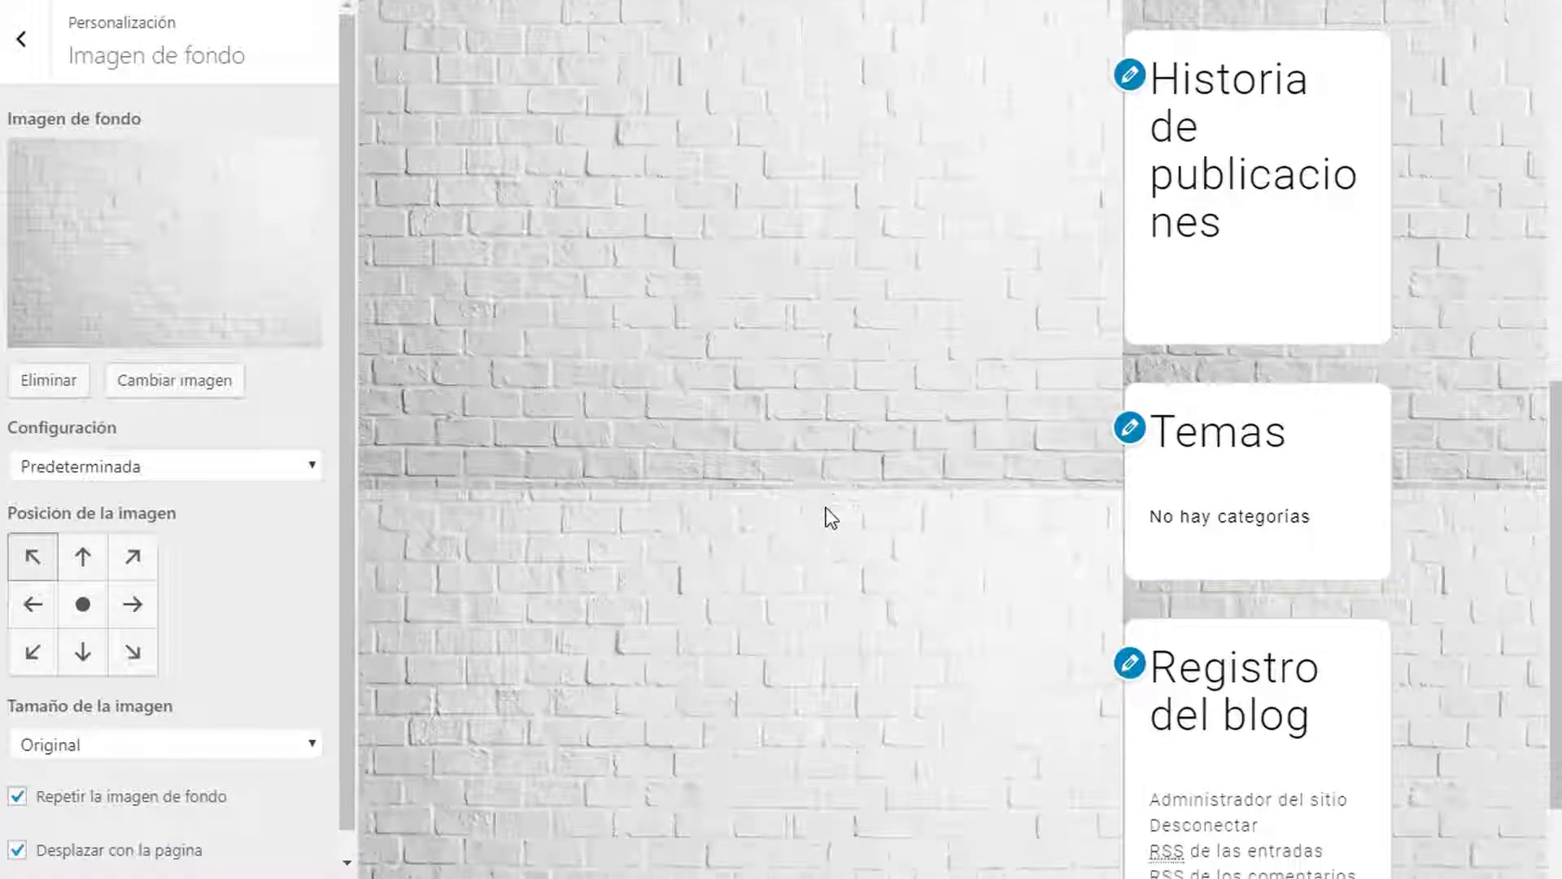
pyautogui.scroll(-3)
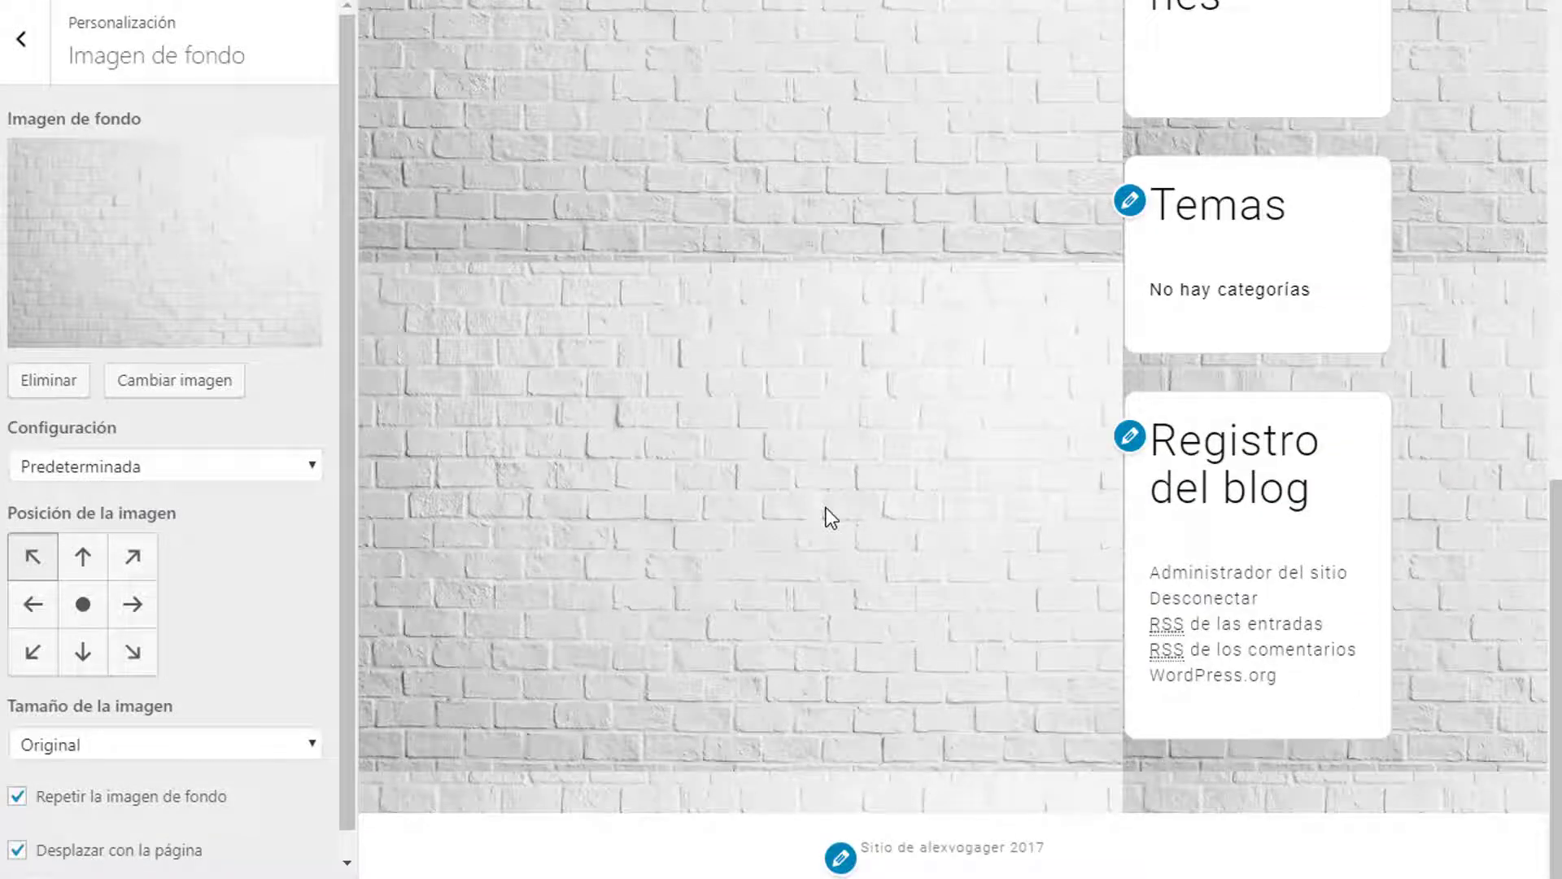
pyautogui.scroll(3)
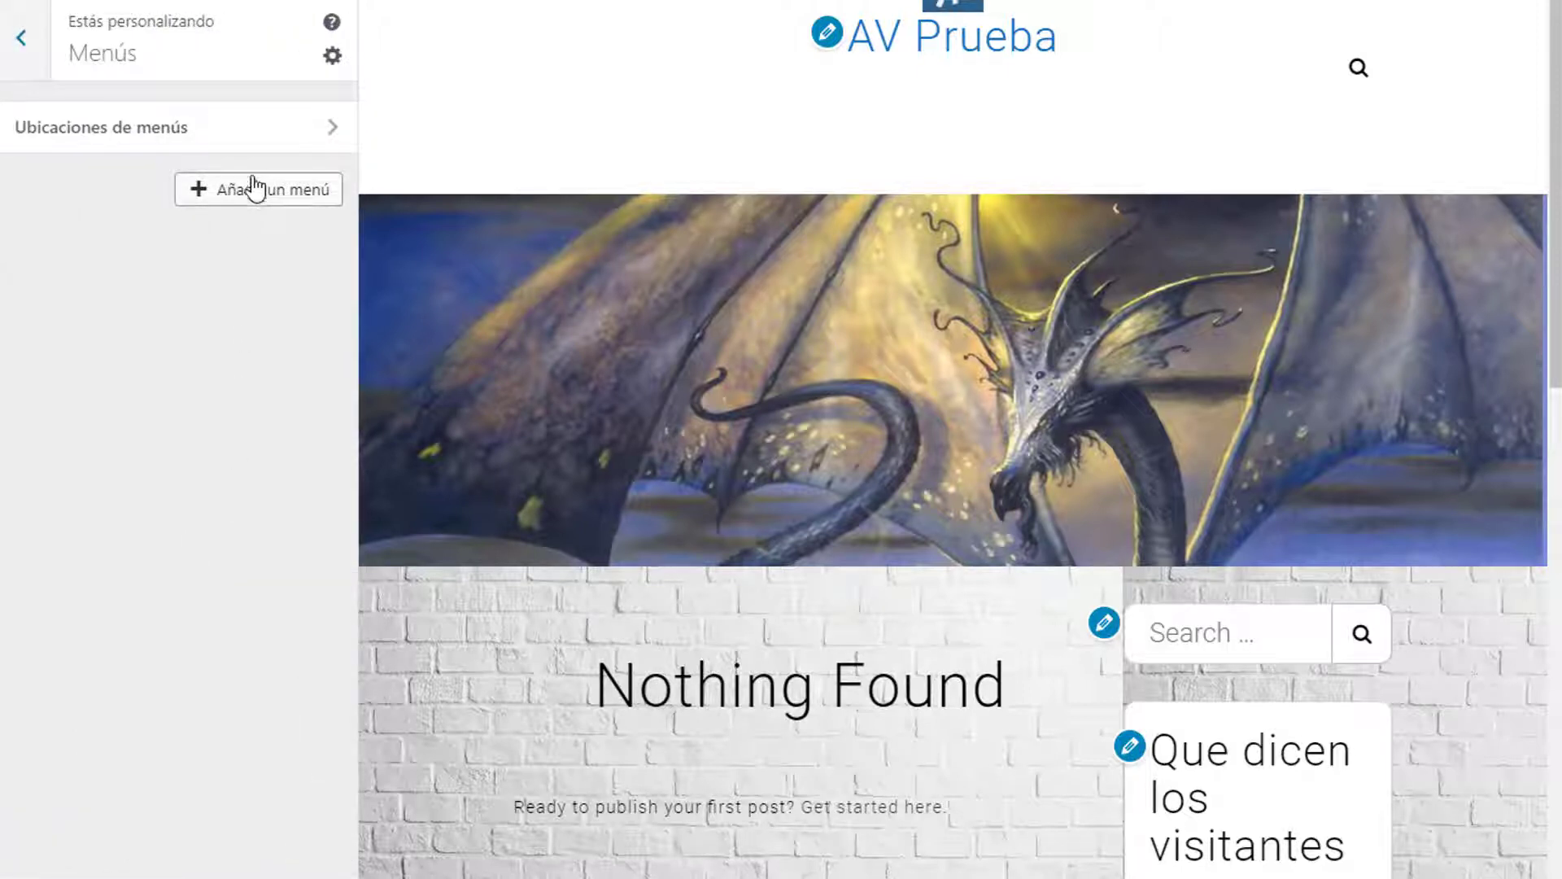
# Open Primary Sidebar's Agregar un widget list and scroll to find RSS
pyautogui.click(257, 190)
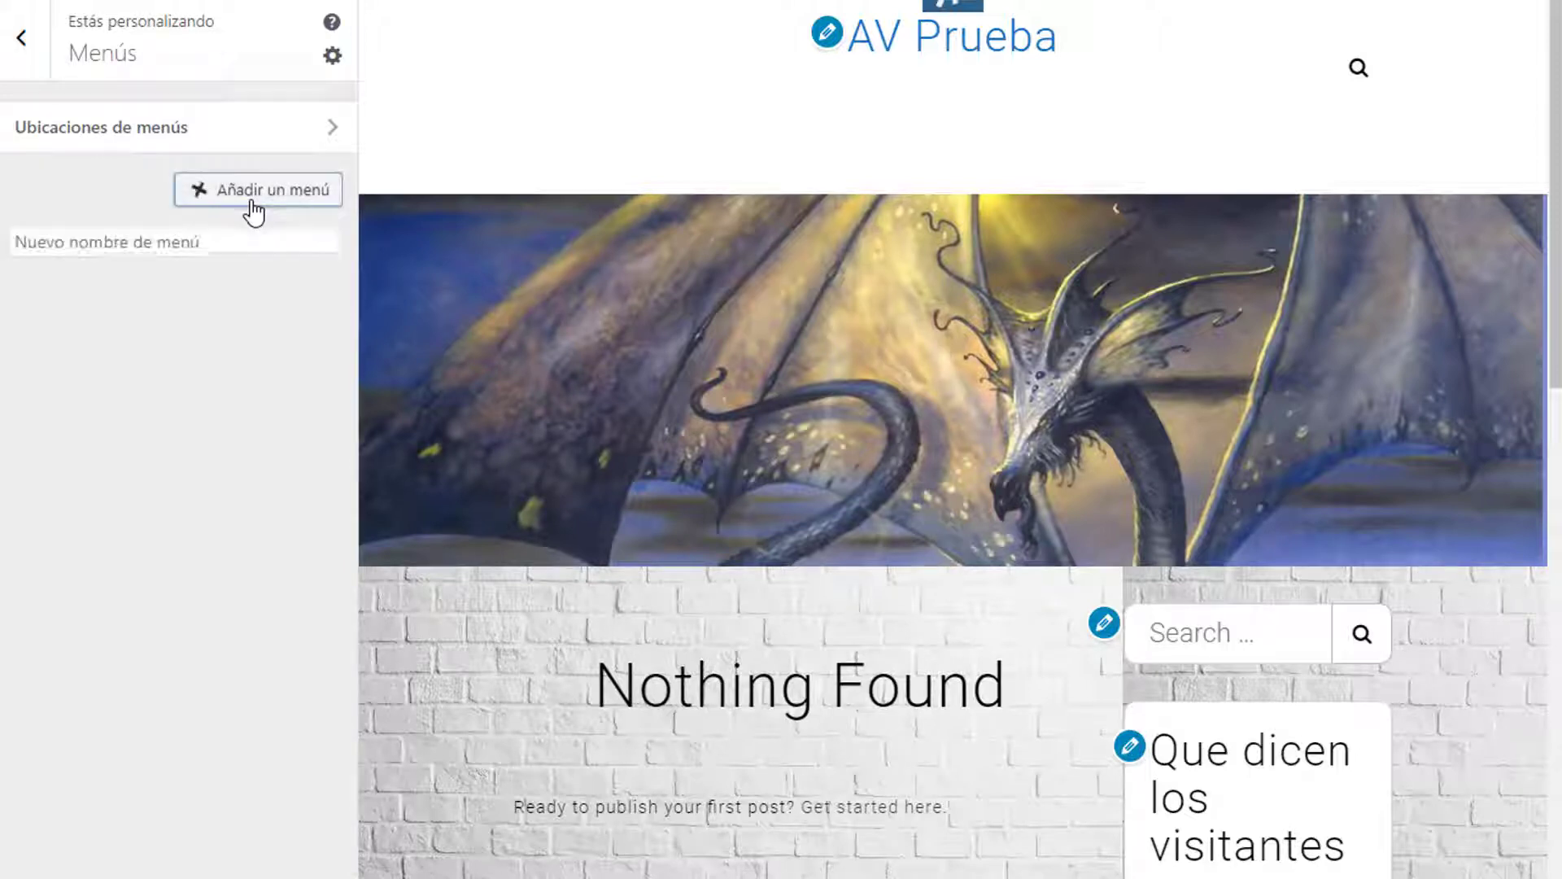
pyautogui.click(257, 189)
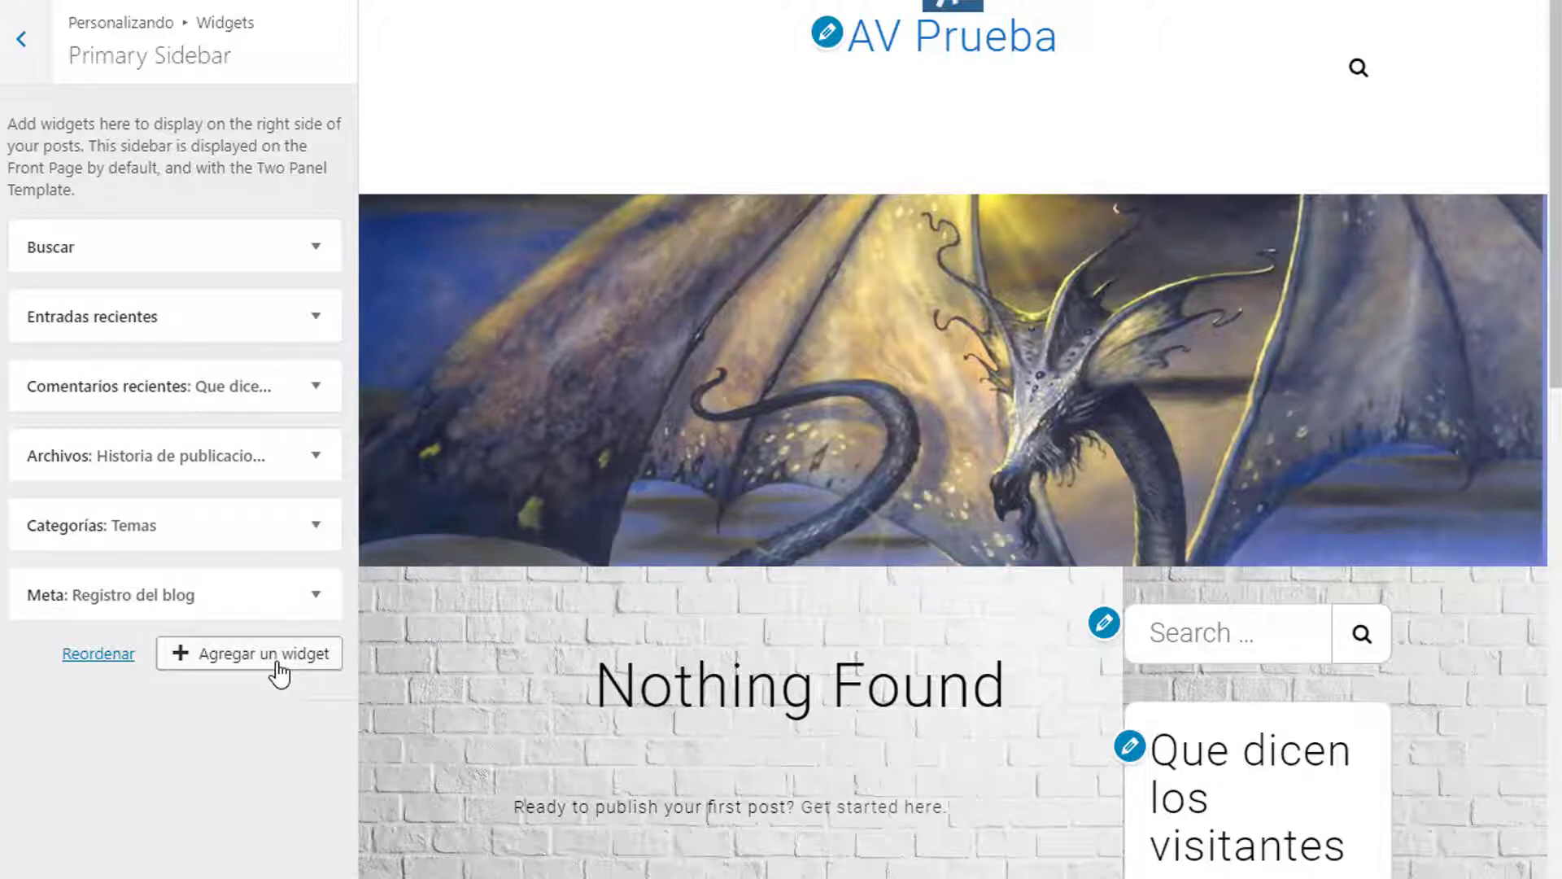
pyautogui.click(249, 653)
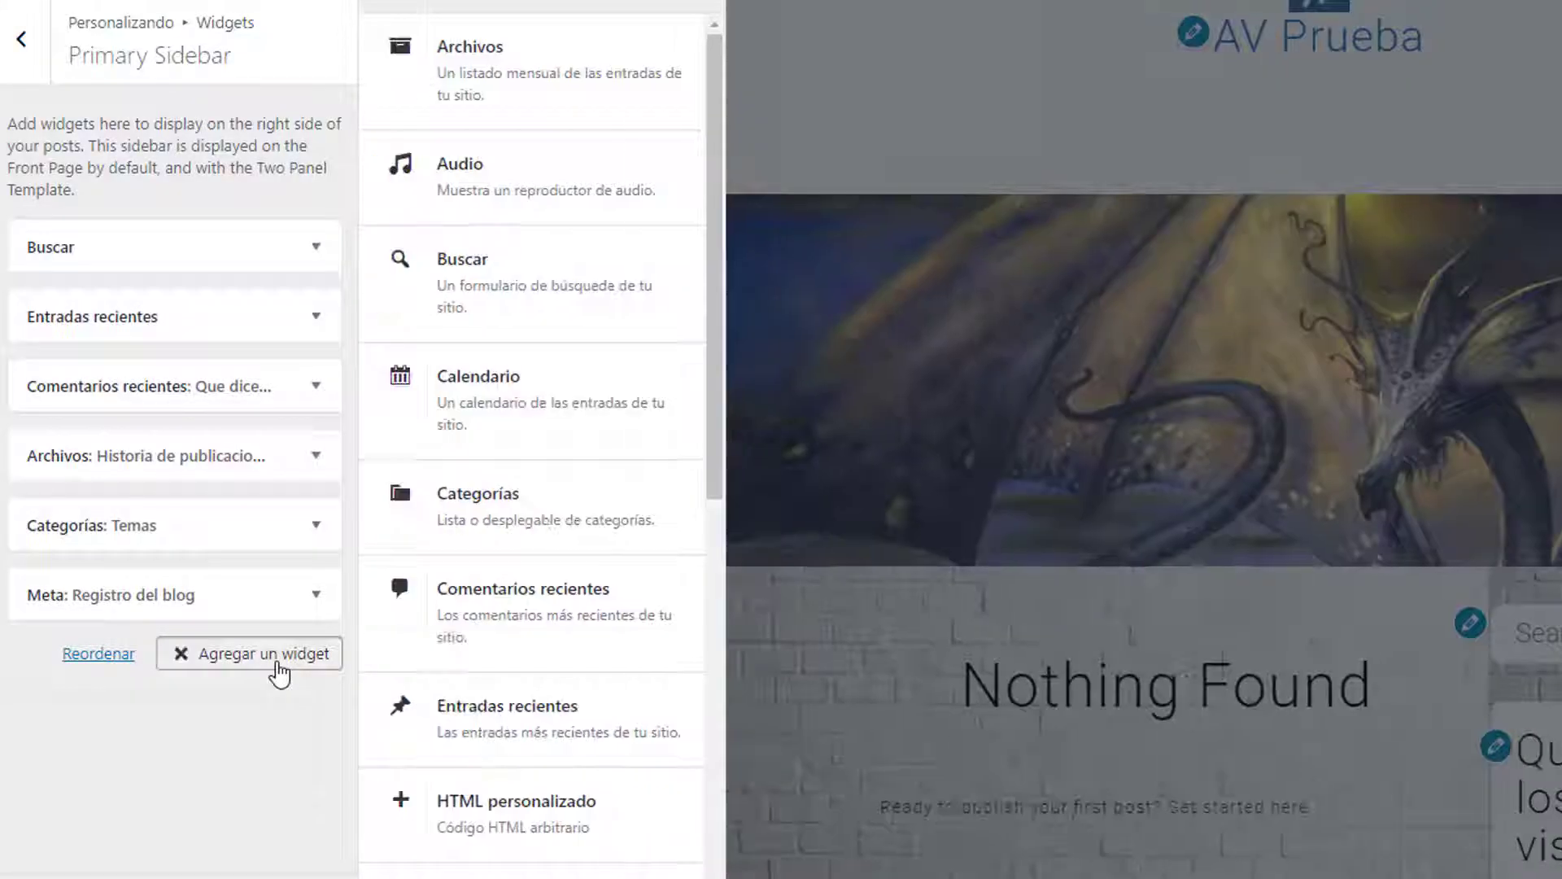
pyautogui.scroll(-3)
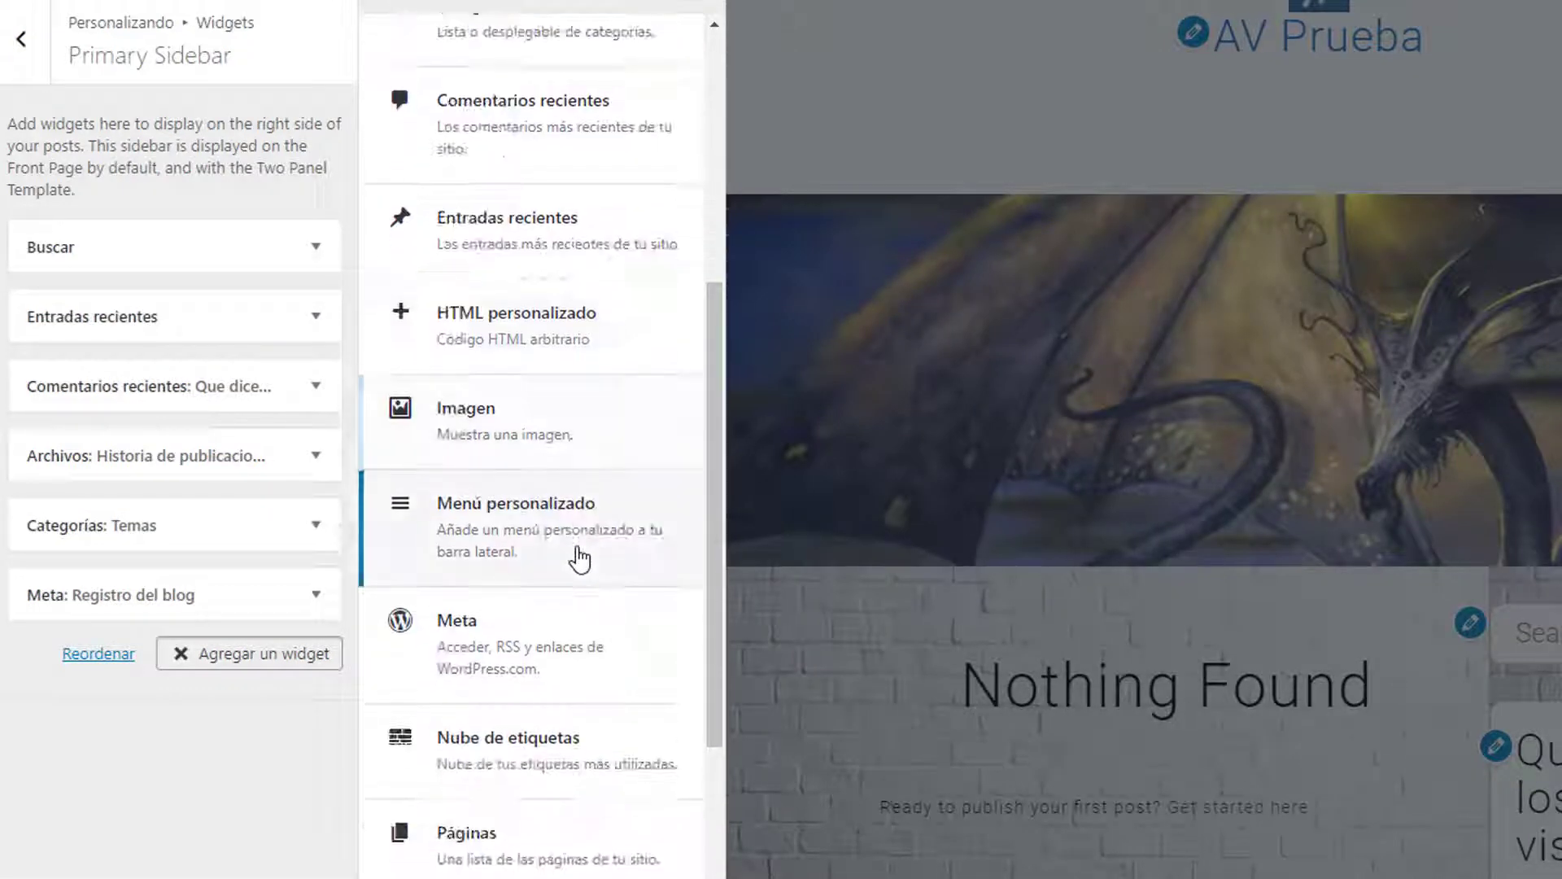
pyautogui.scroll(-3)
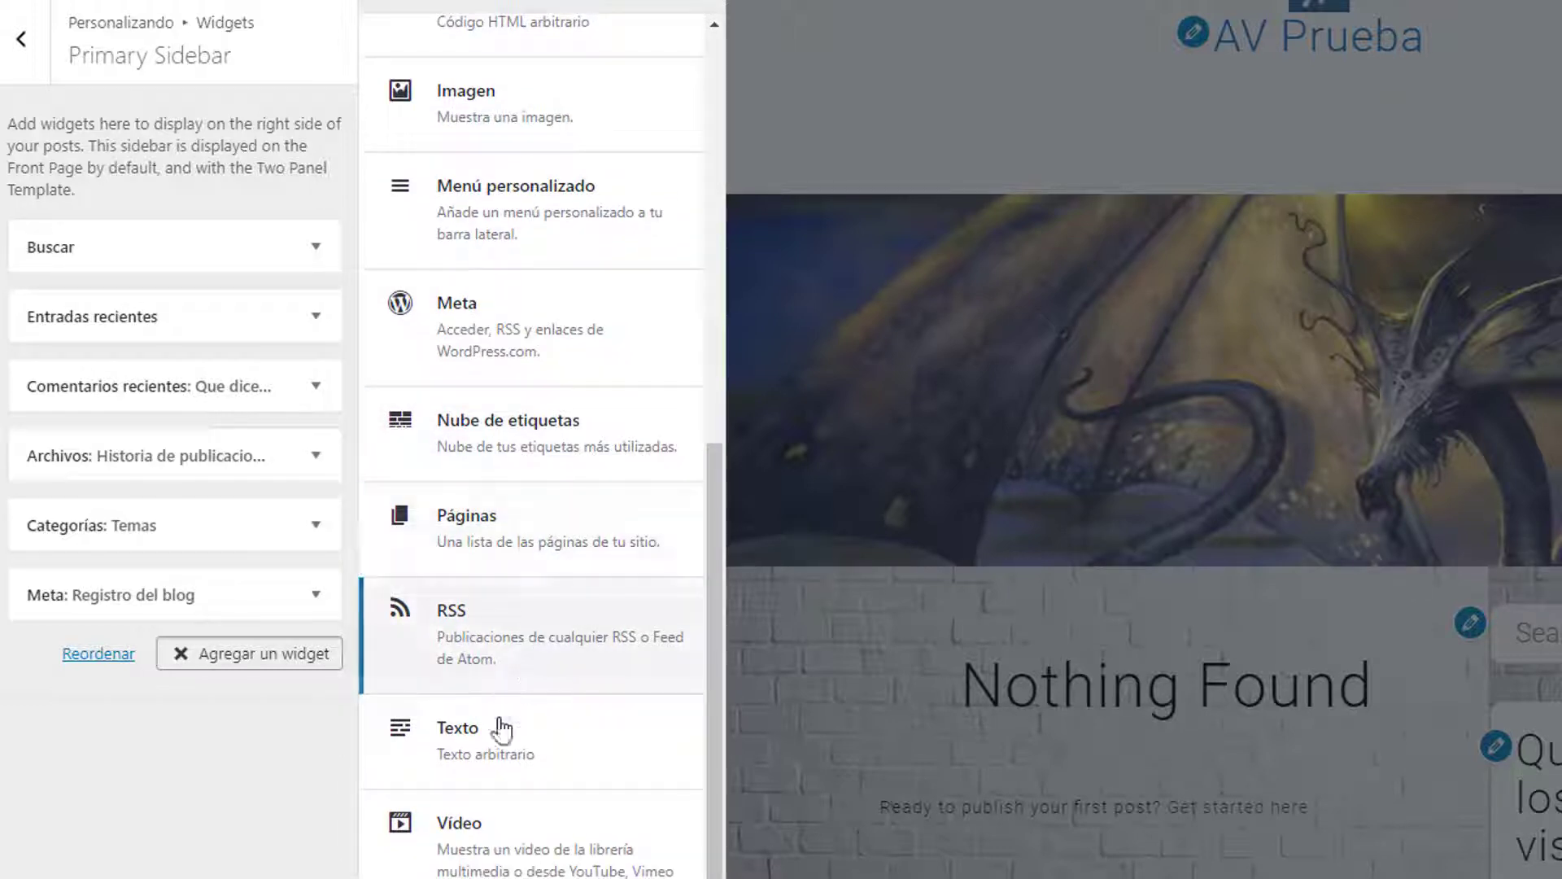
pyautogui.moveTo(459, 827)
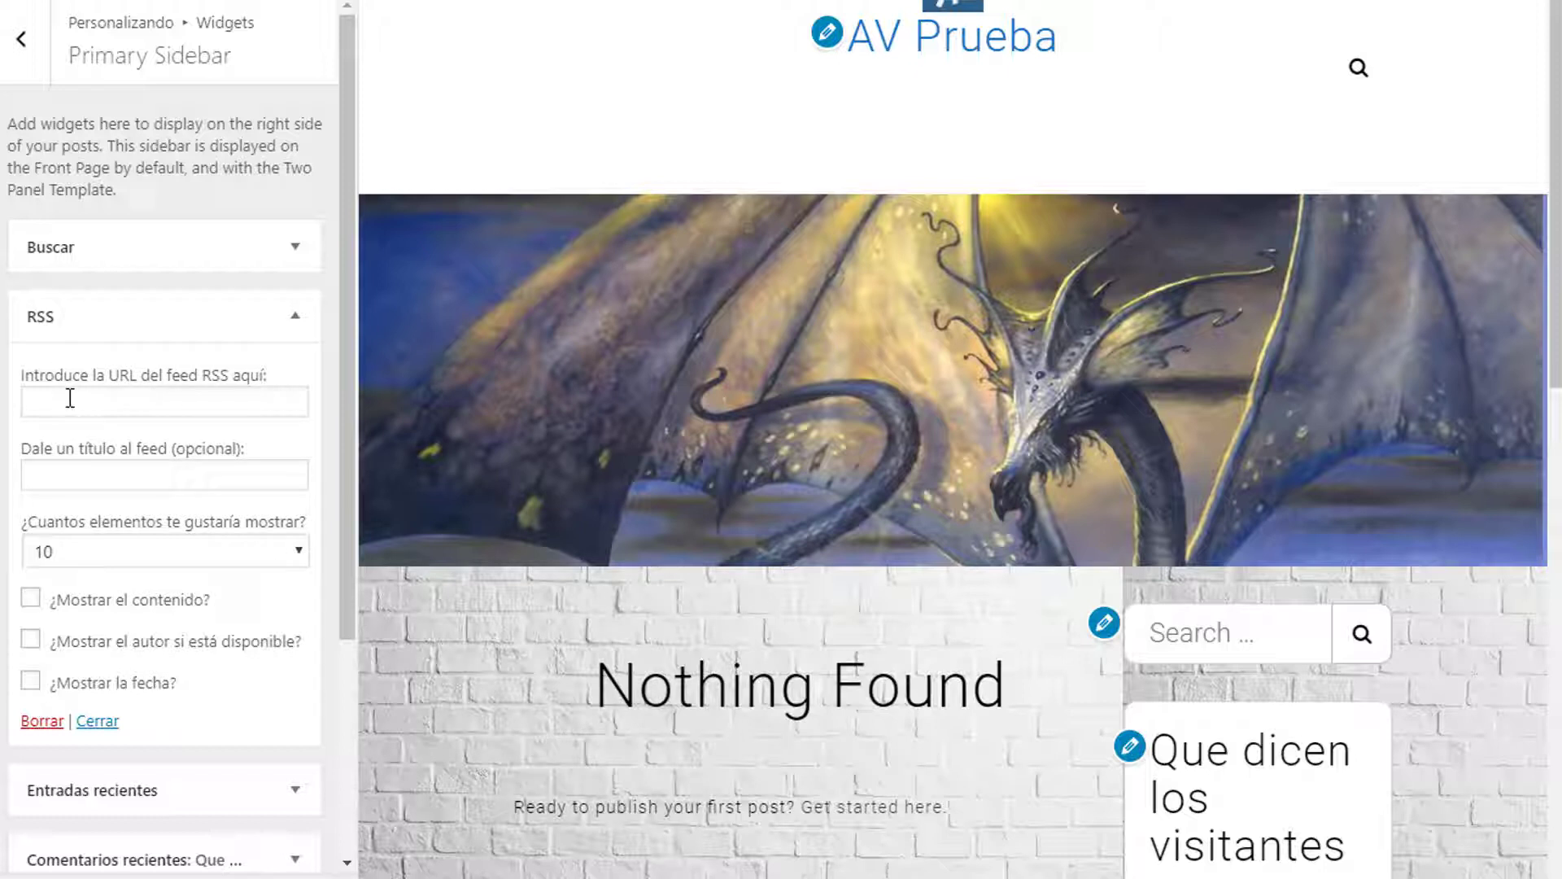
# Paste the aristeguinoticias.com feed URL, title it 'Aristegui', and show item dates
pyautogui.rightClick(164, 401)
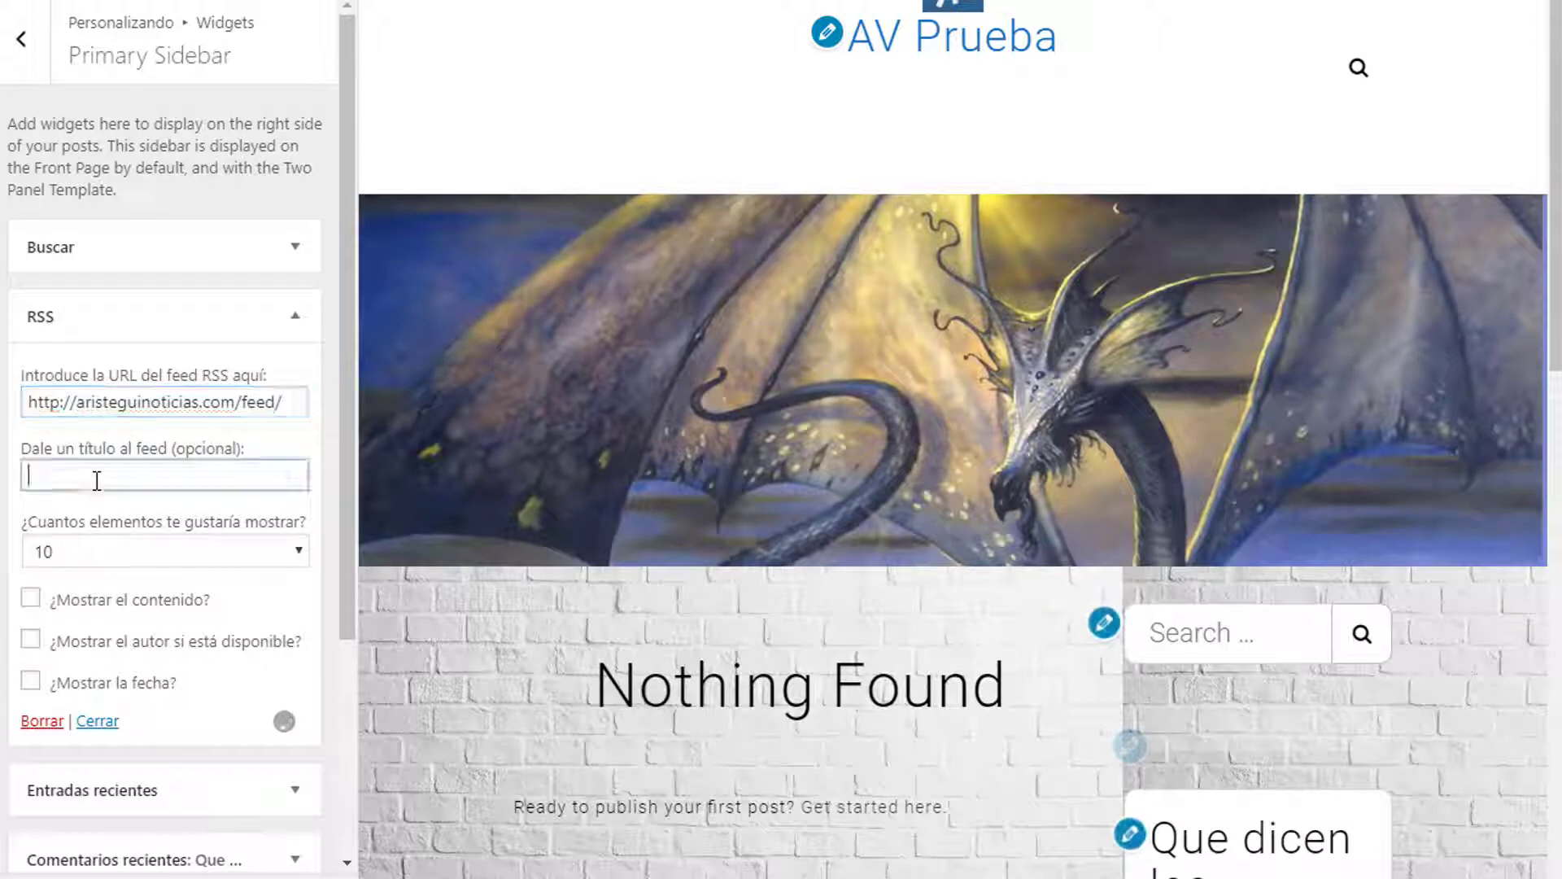
pyautogui.click(164, 475)
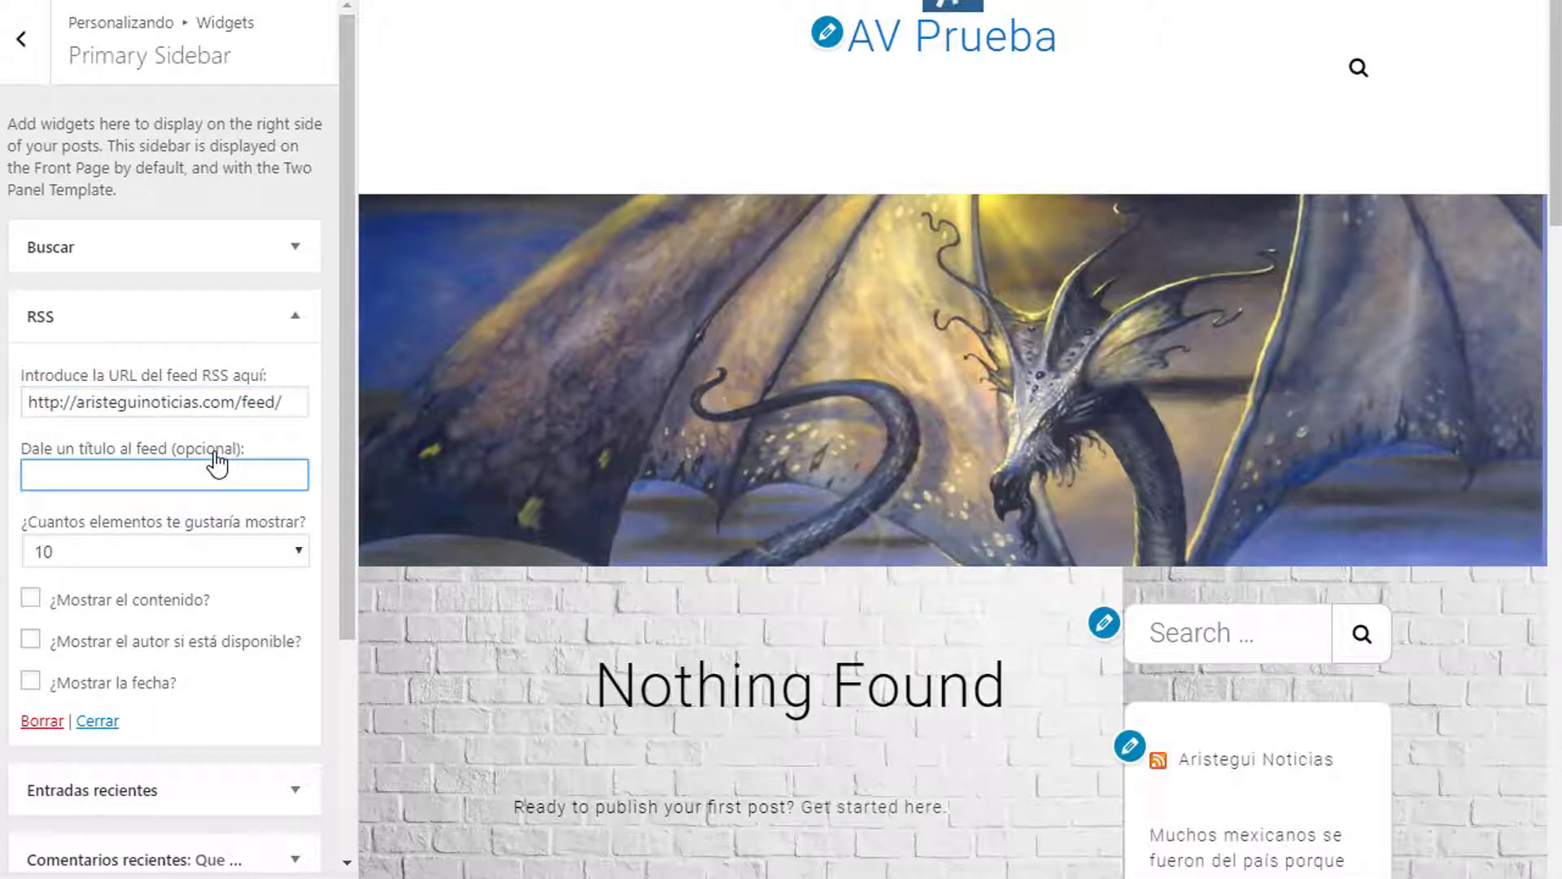
pyautogui.write('Ariste')
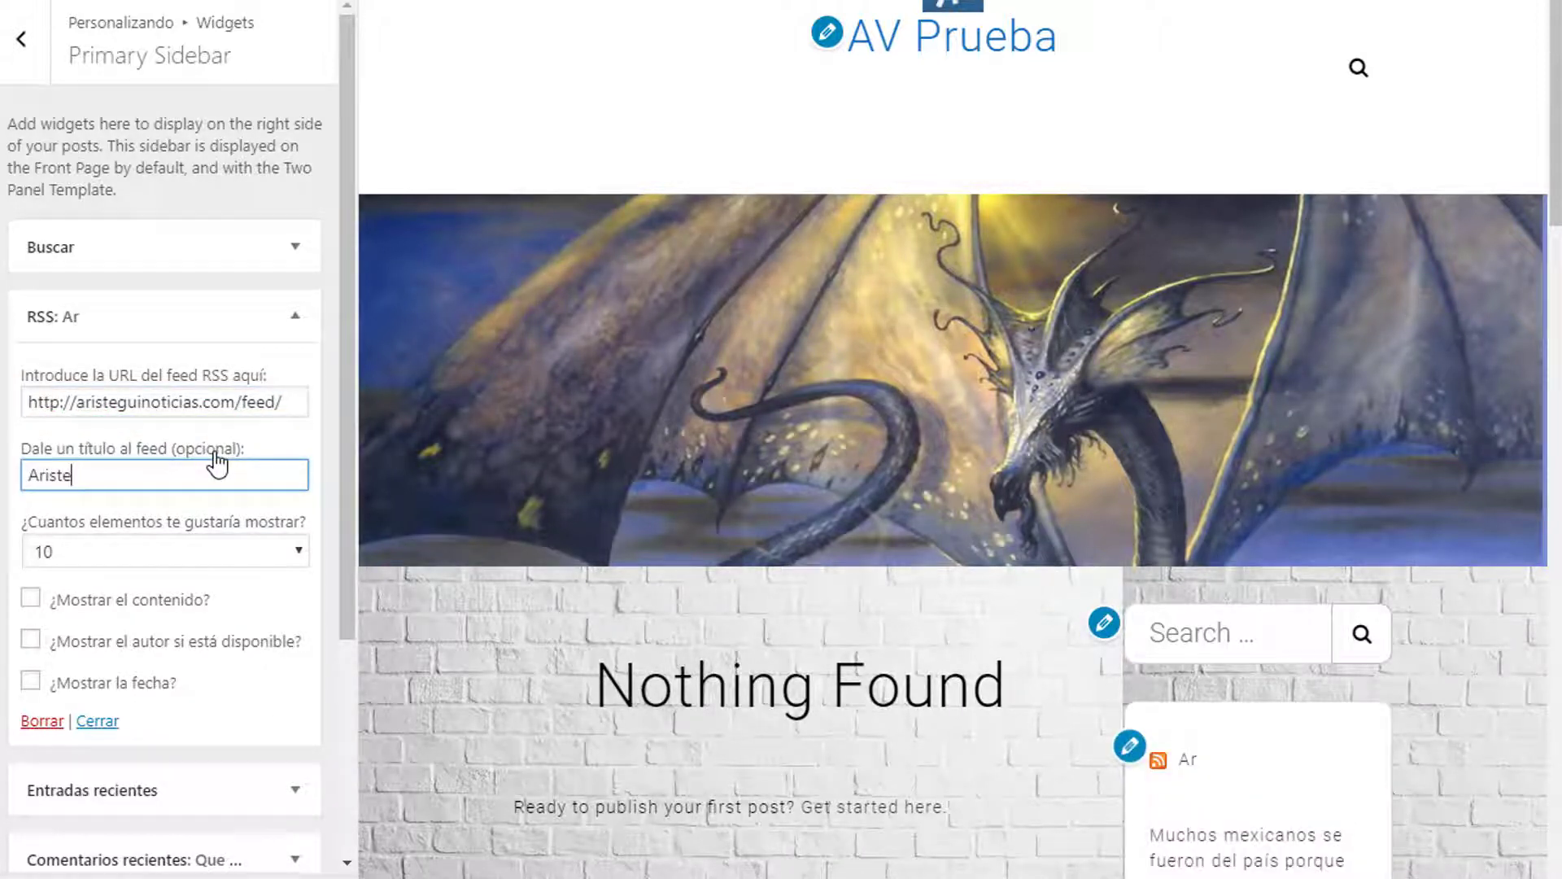
pyautogui.write('gui')
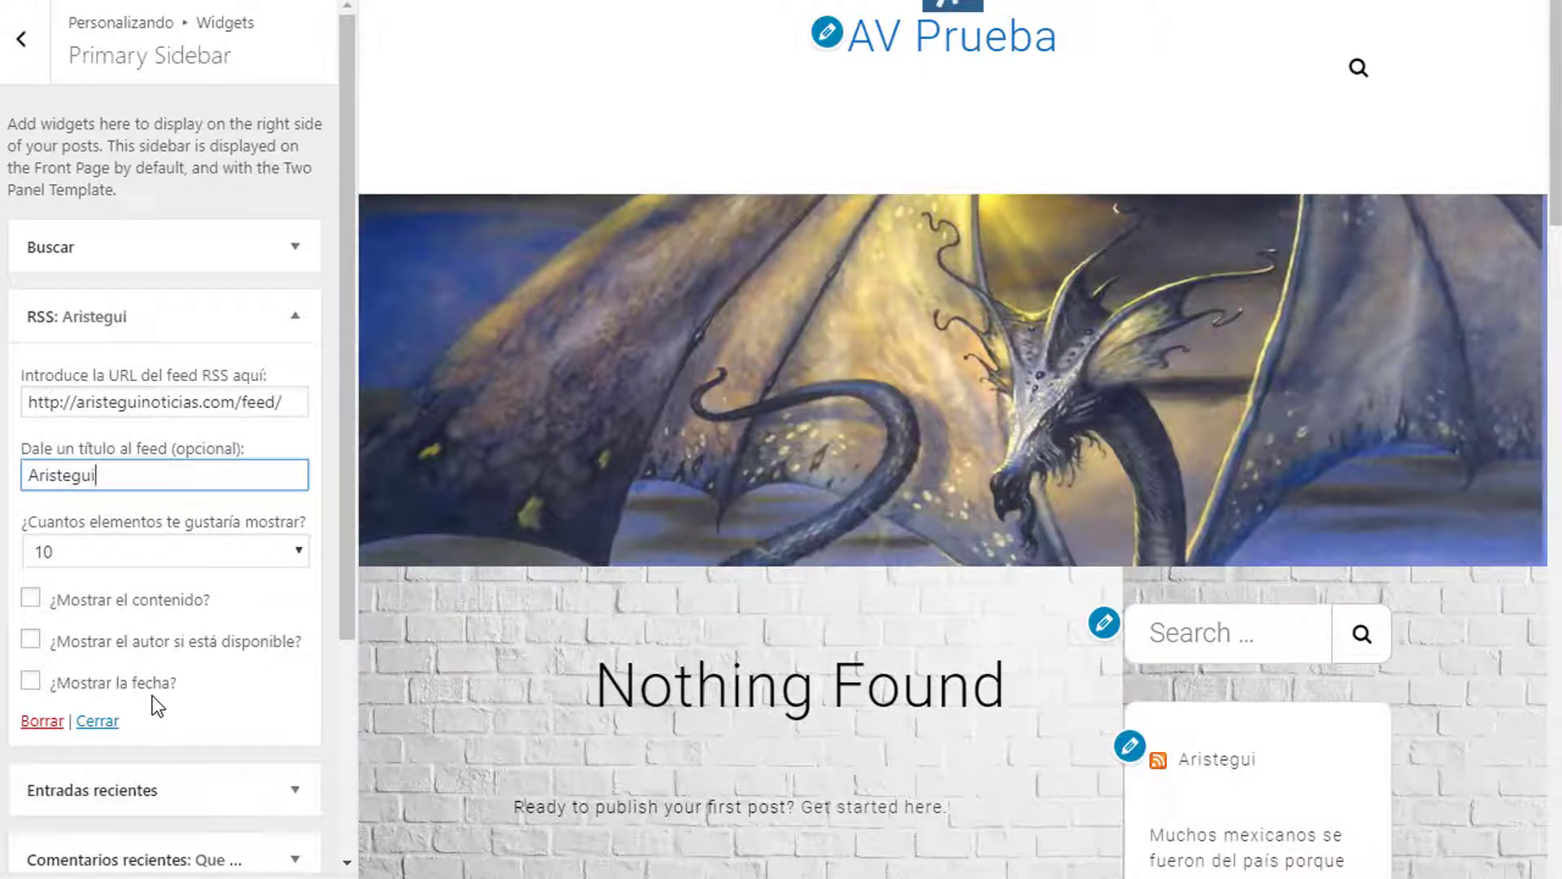
pyautogui.click(30, 682)
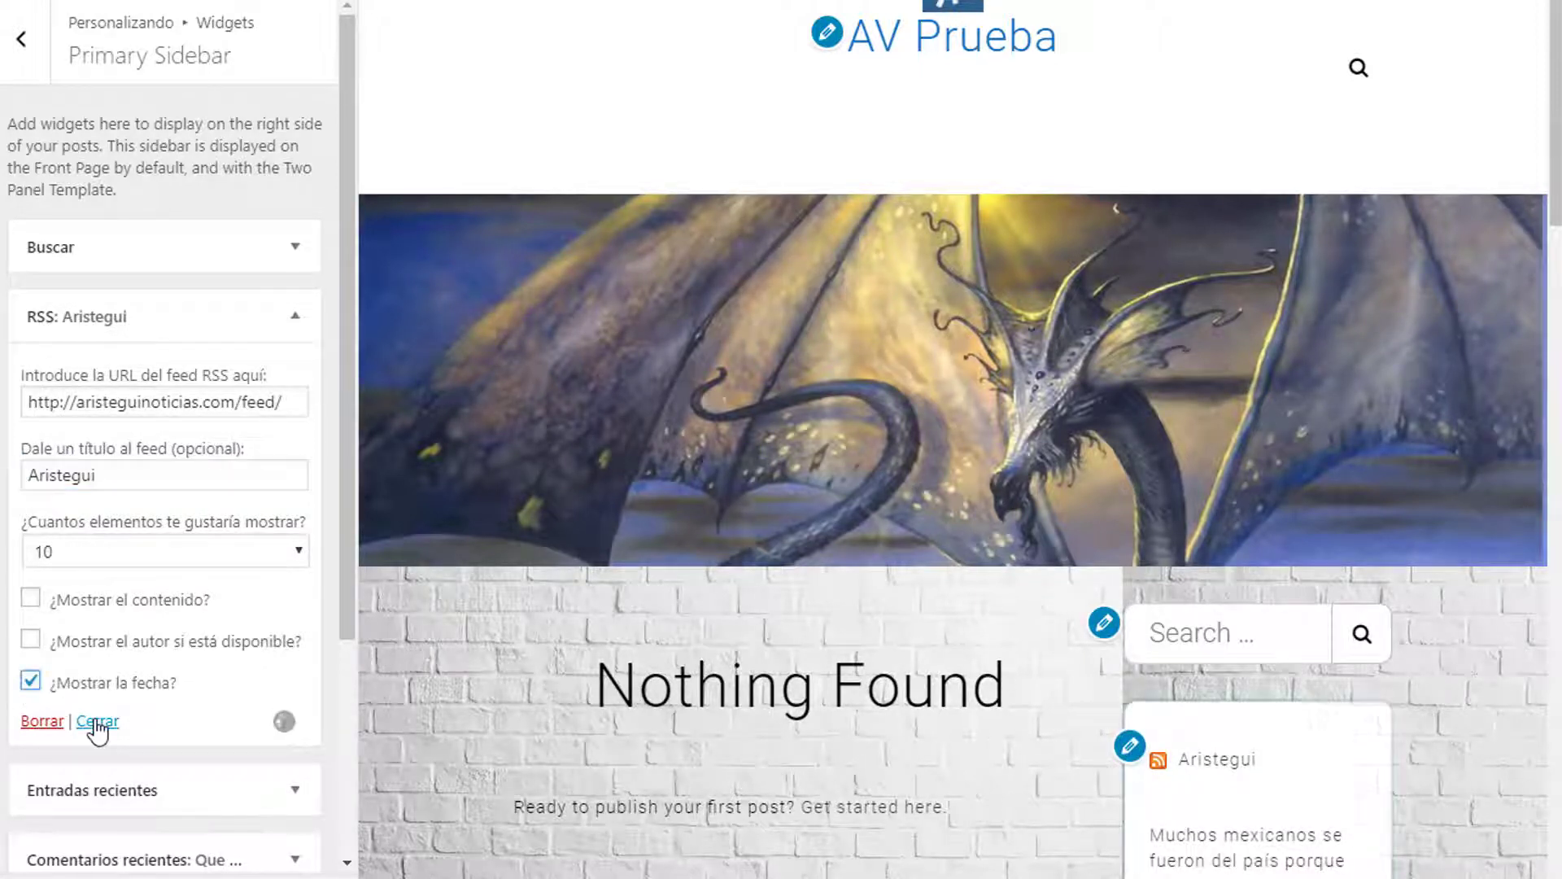
pyautogui.click(97, 722)
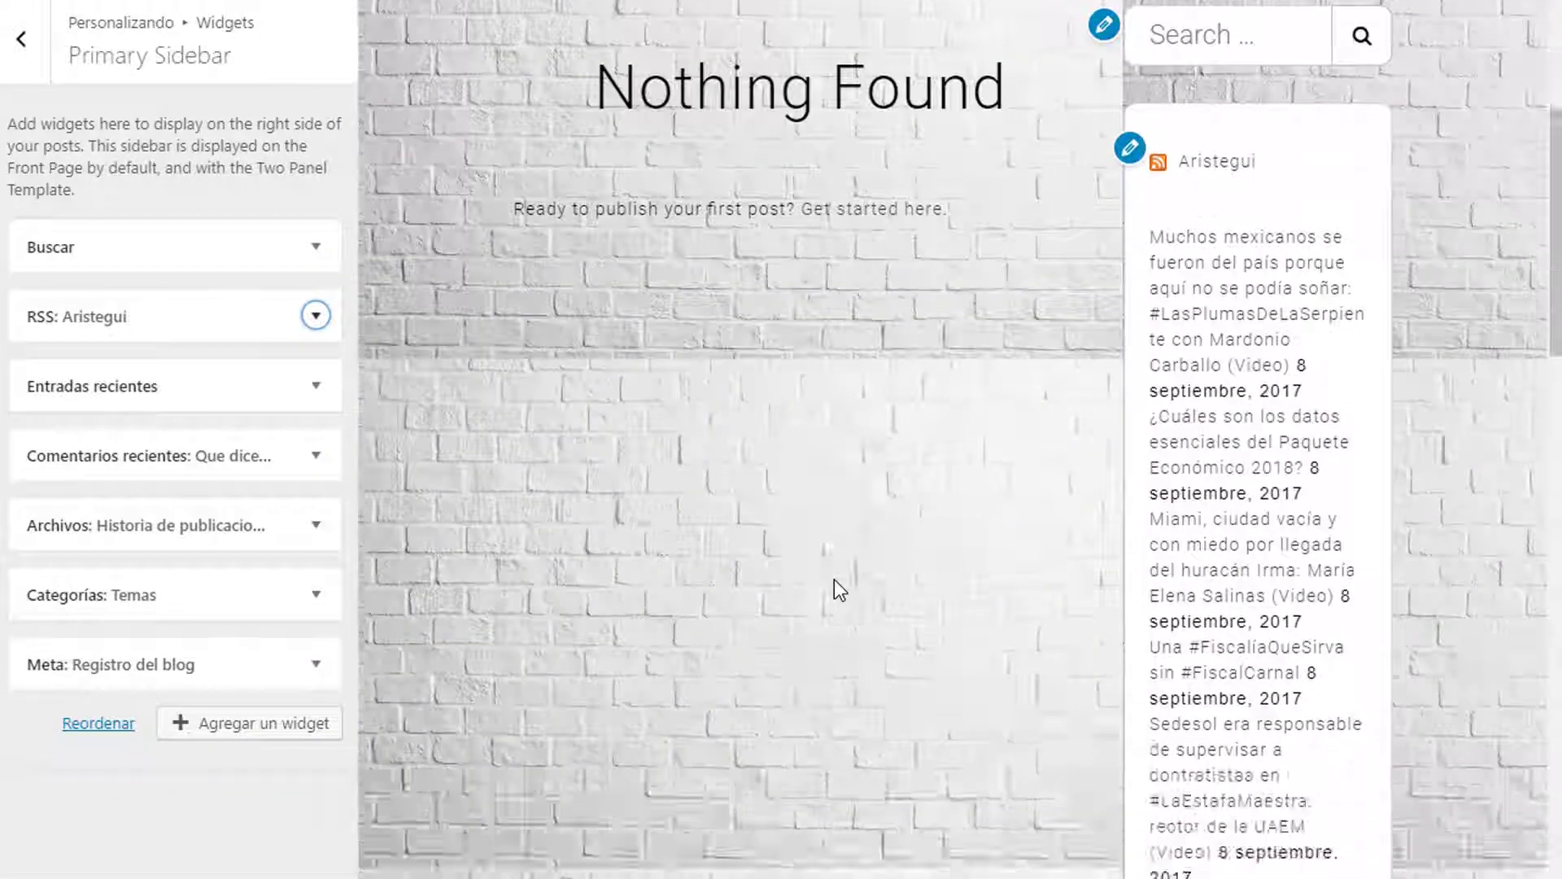
# Limit the RSS widget to 4 items, then leave the customizer
pyautogui.scroll(-3)
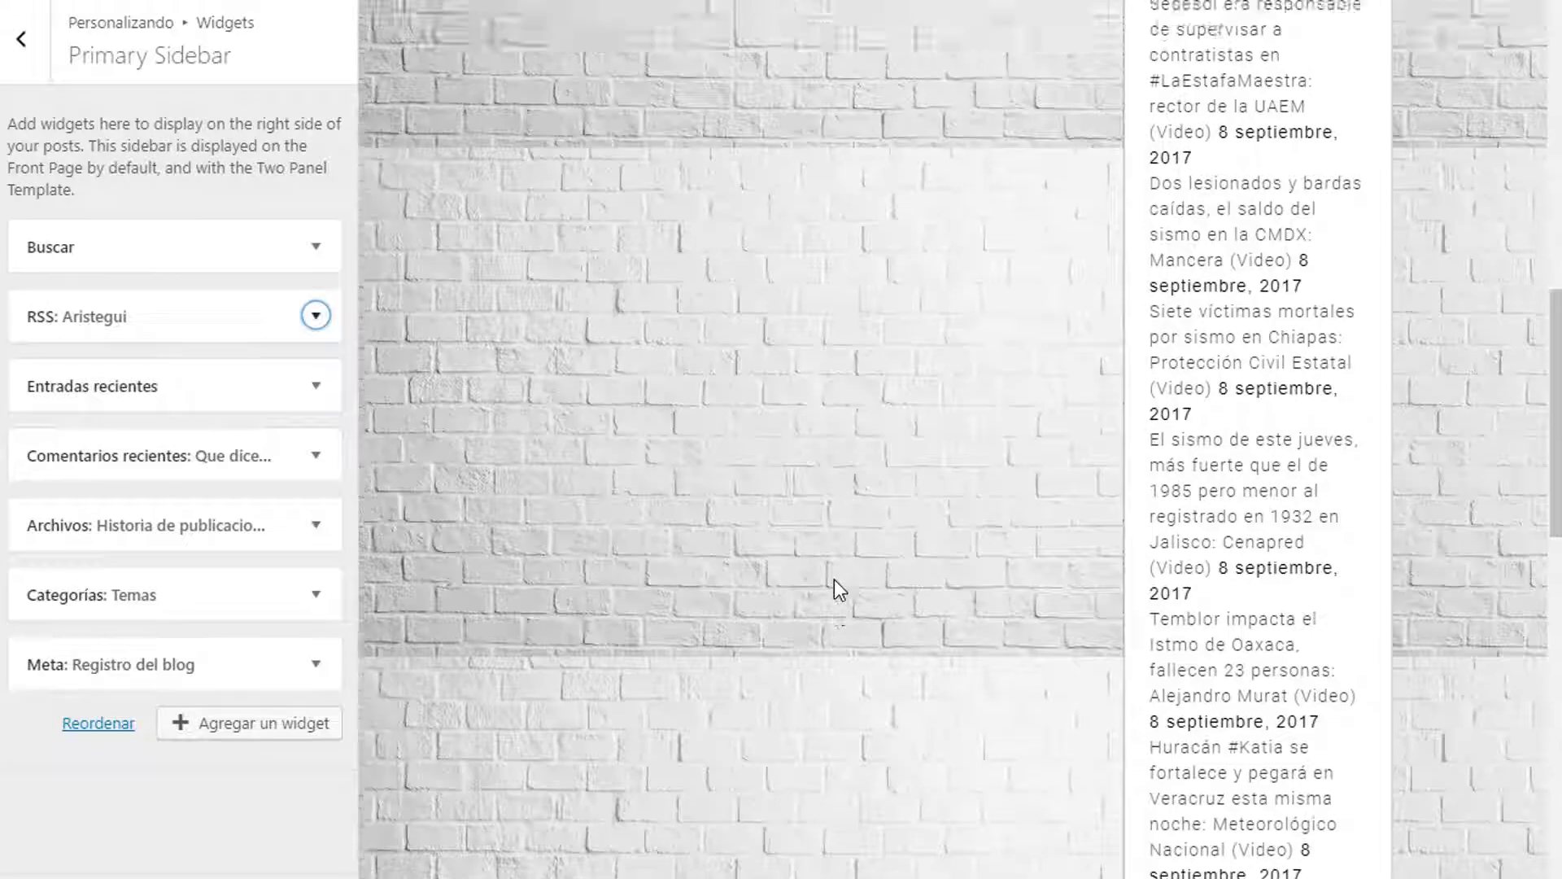
pyautogui.click(317, 315)
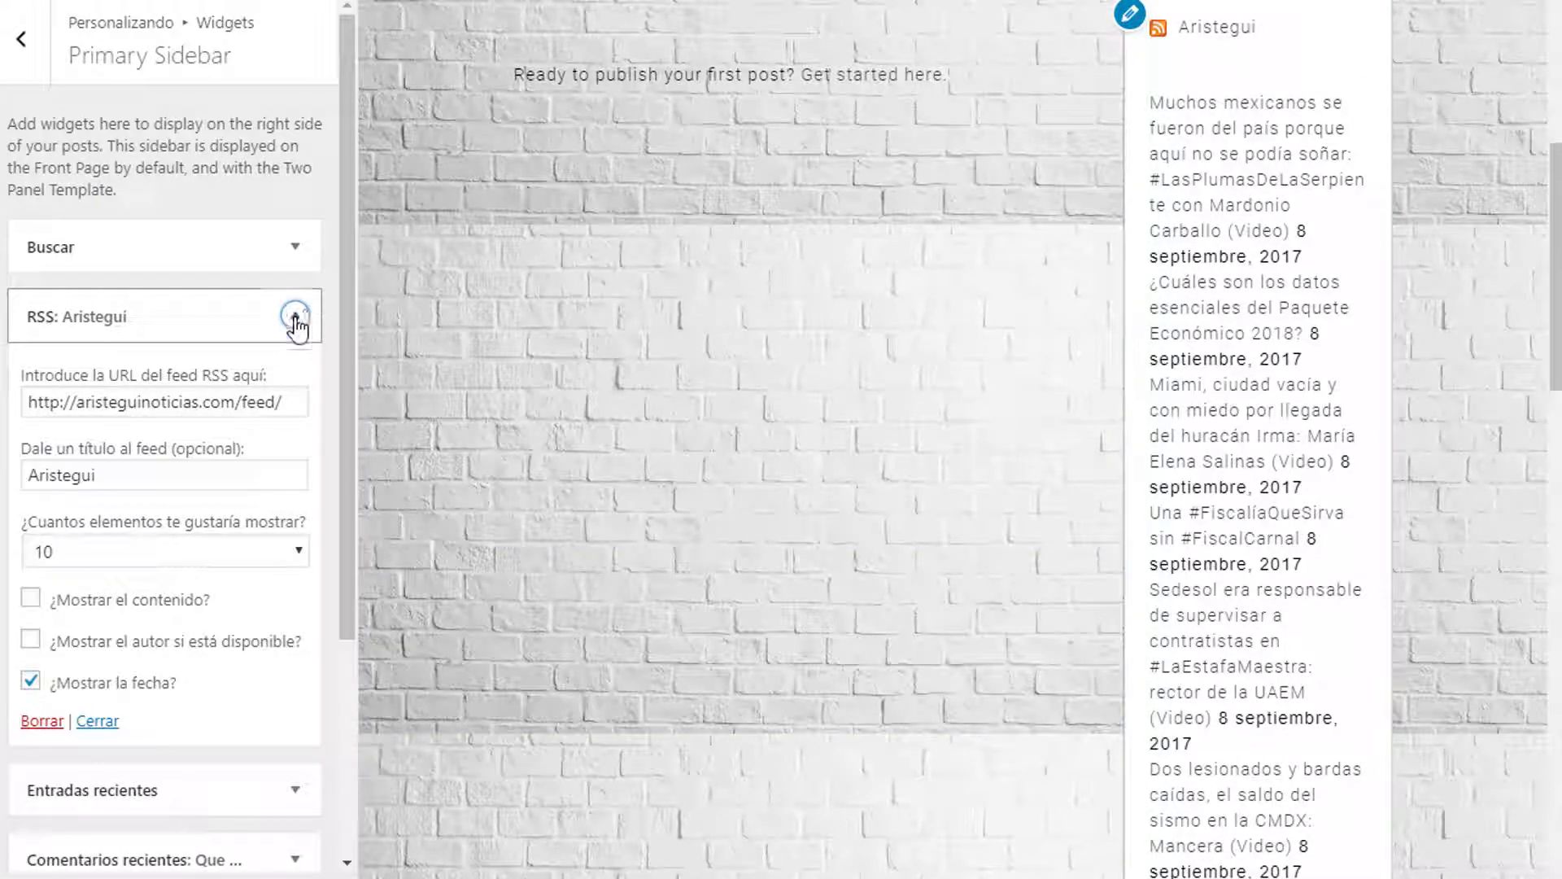
pyautogui.click(295, 316)
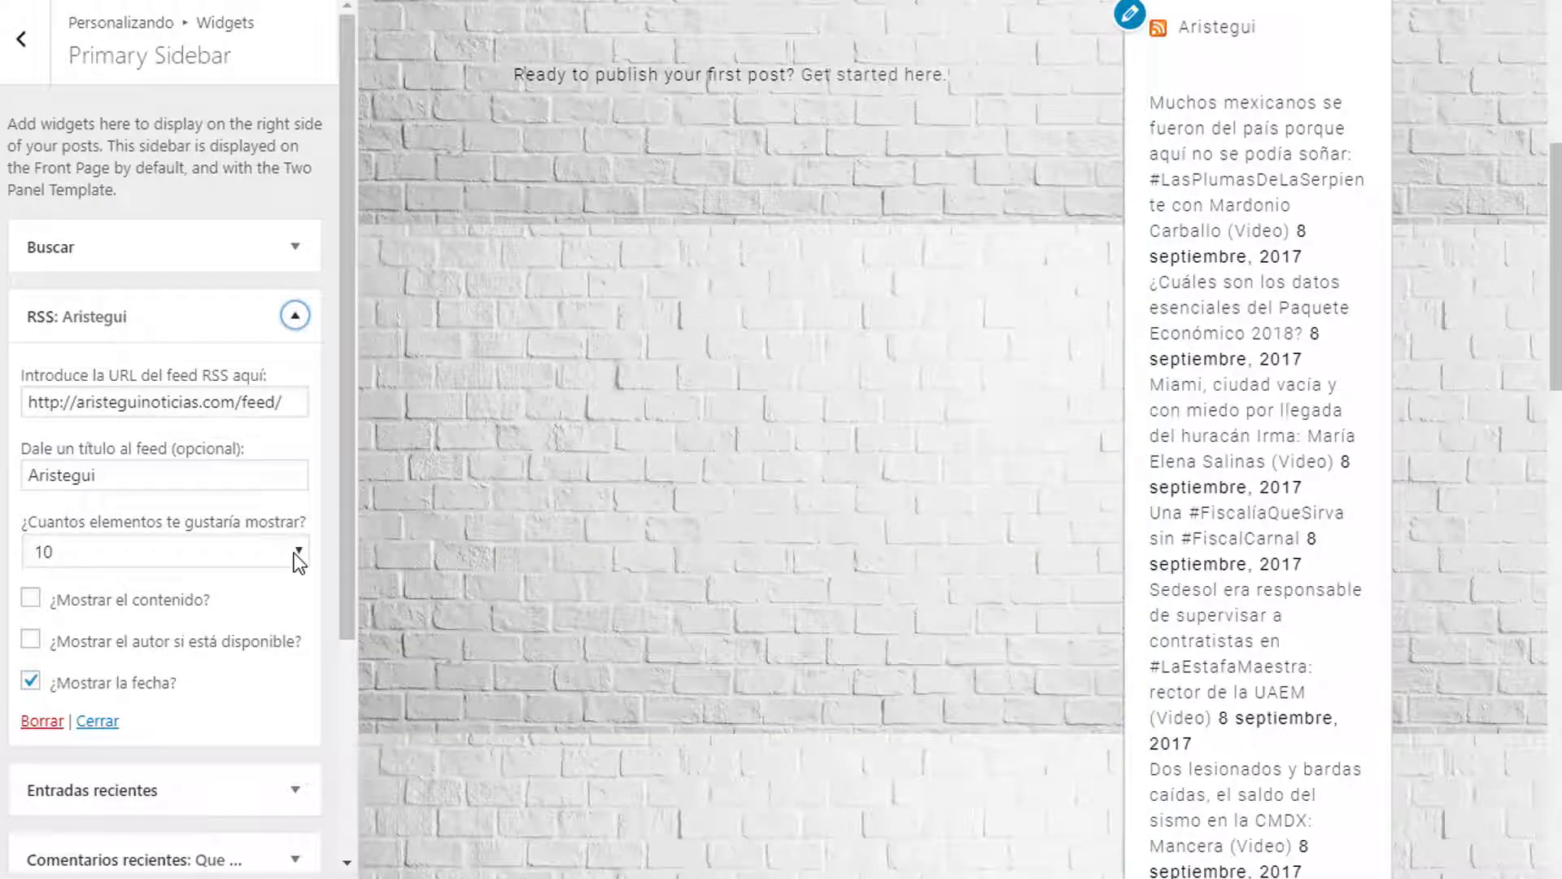
pyautogui.click(165, 552)
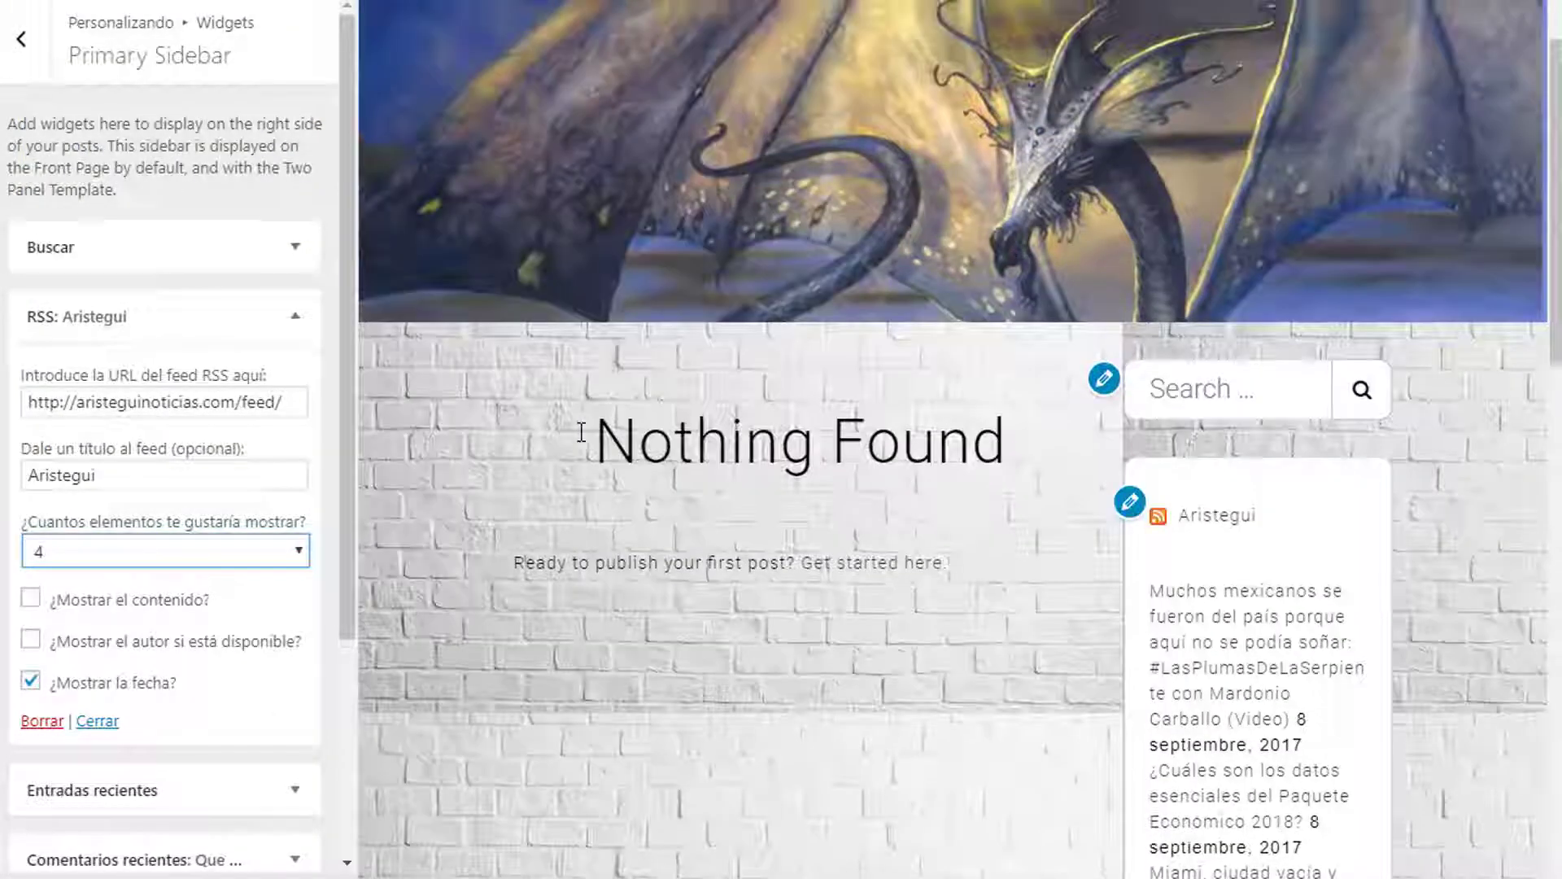
pyautogui.scroll(-3)
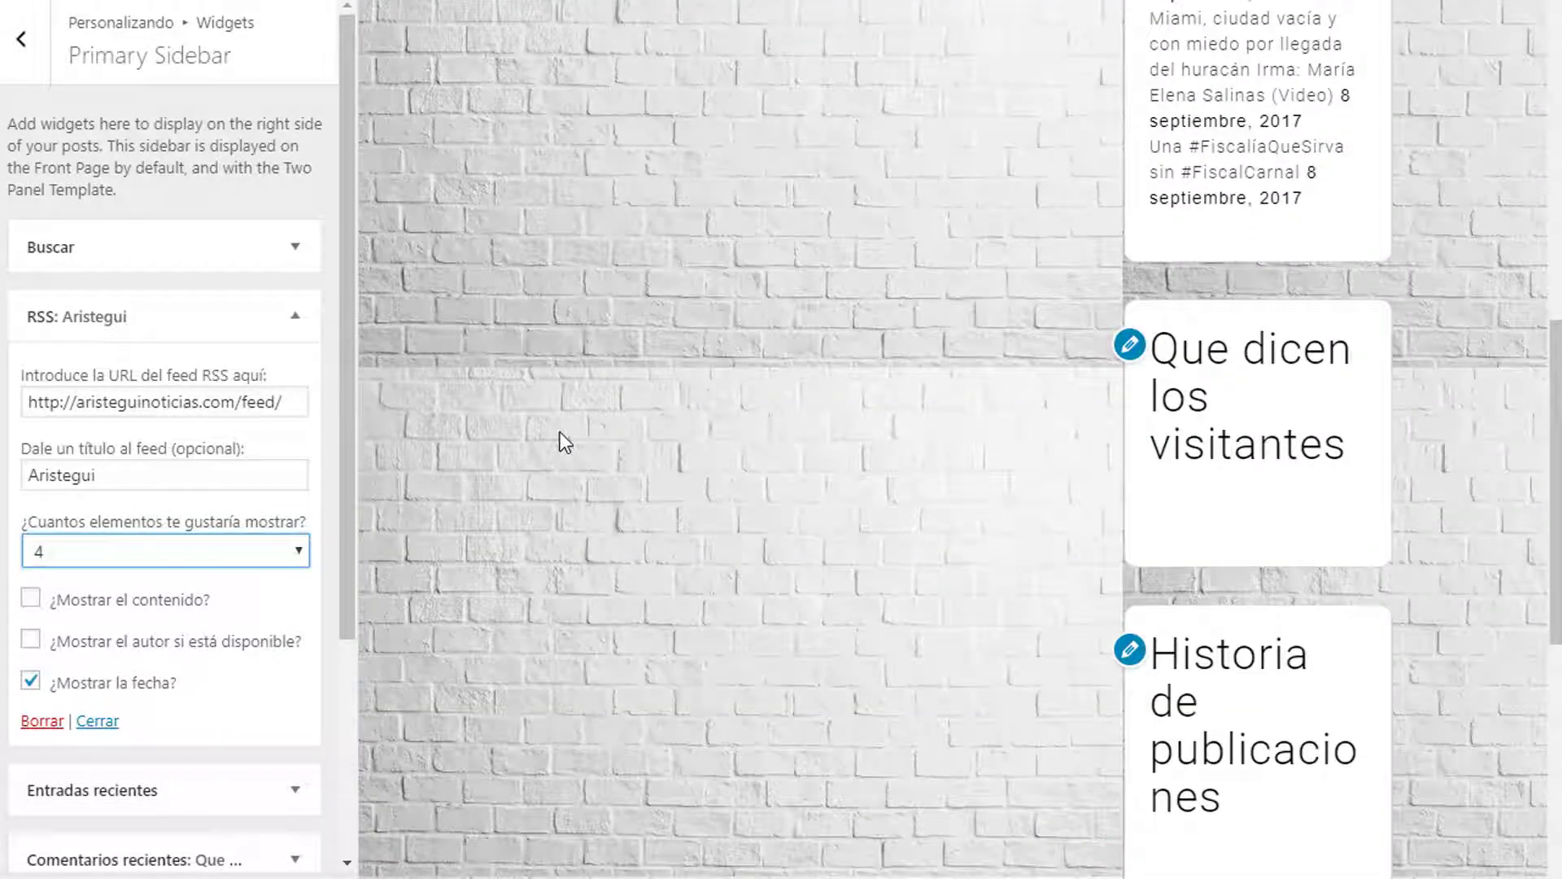
pyautogui.click(294, 315)
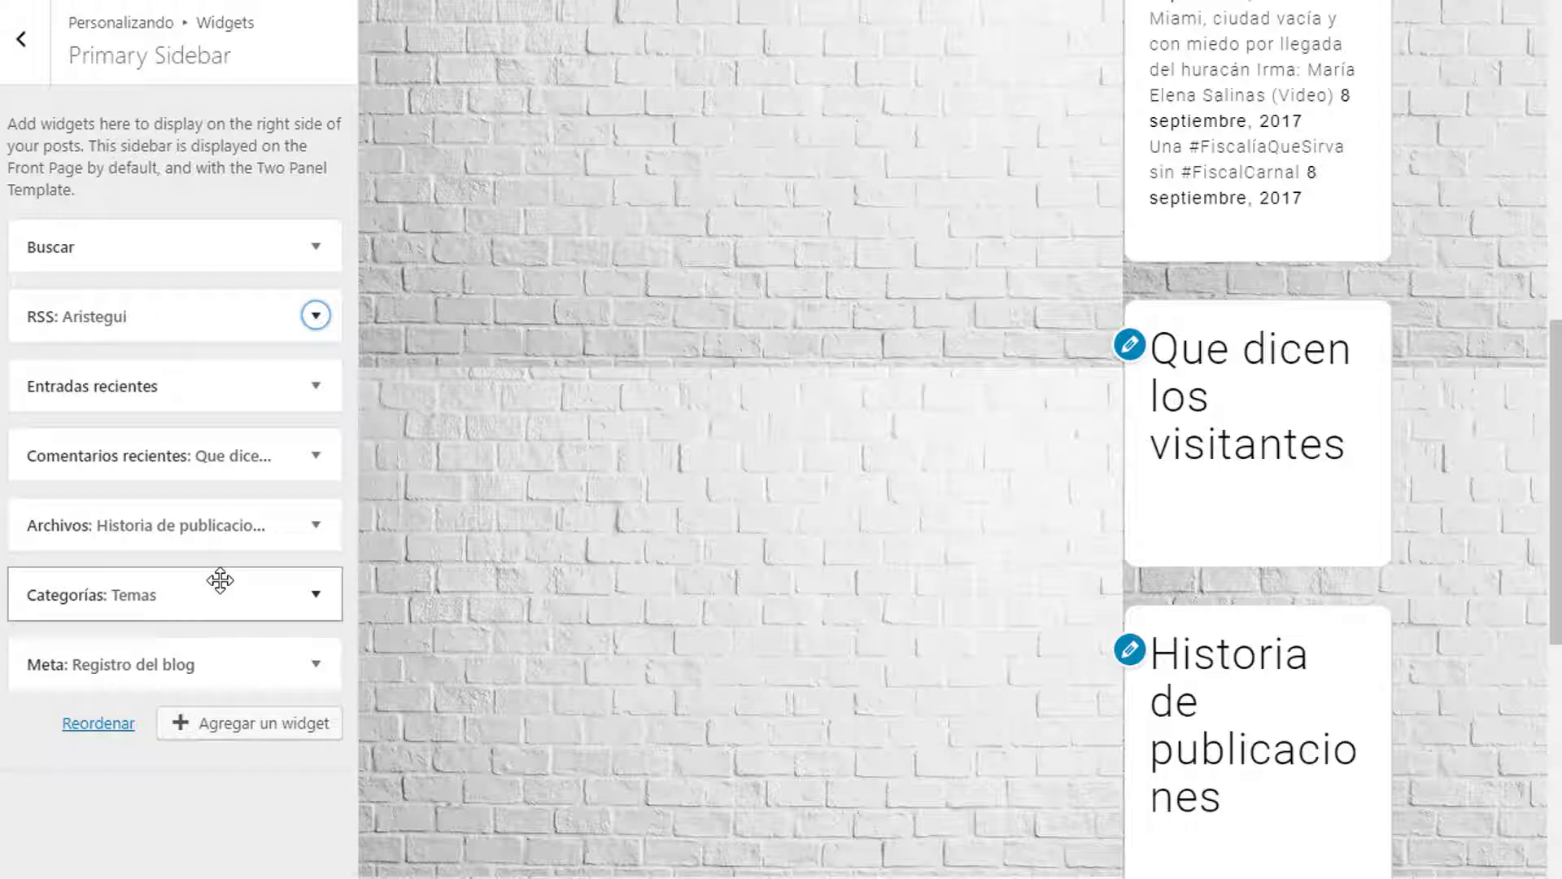
pyautogui.moveTo(342, 633)
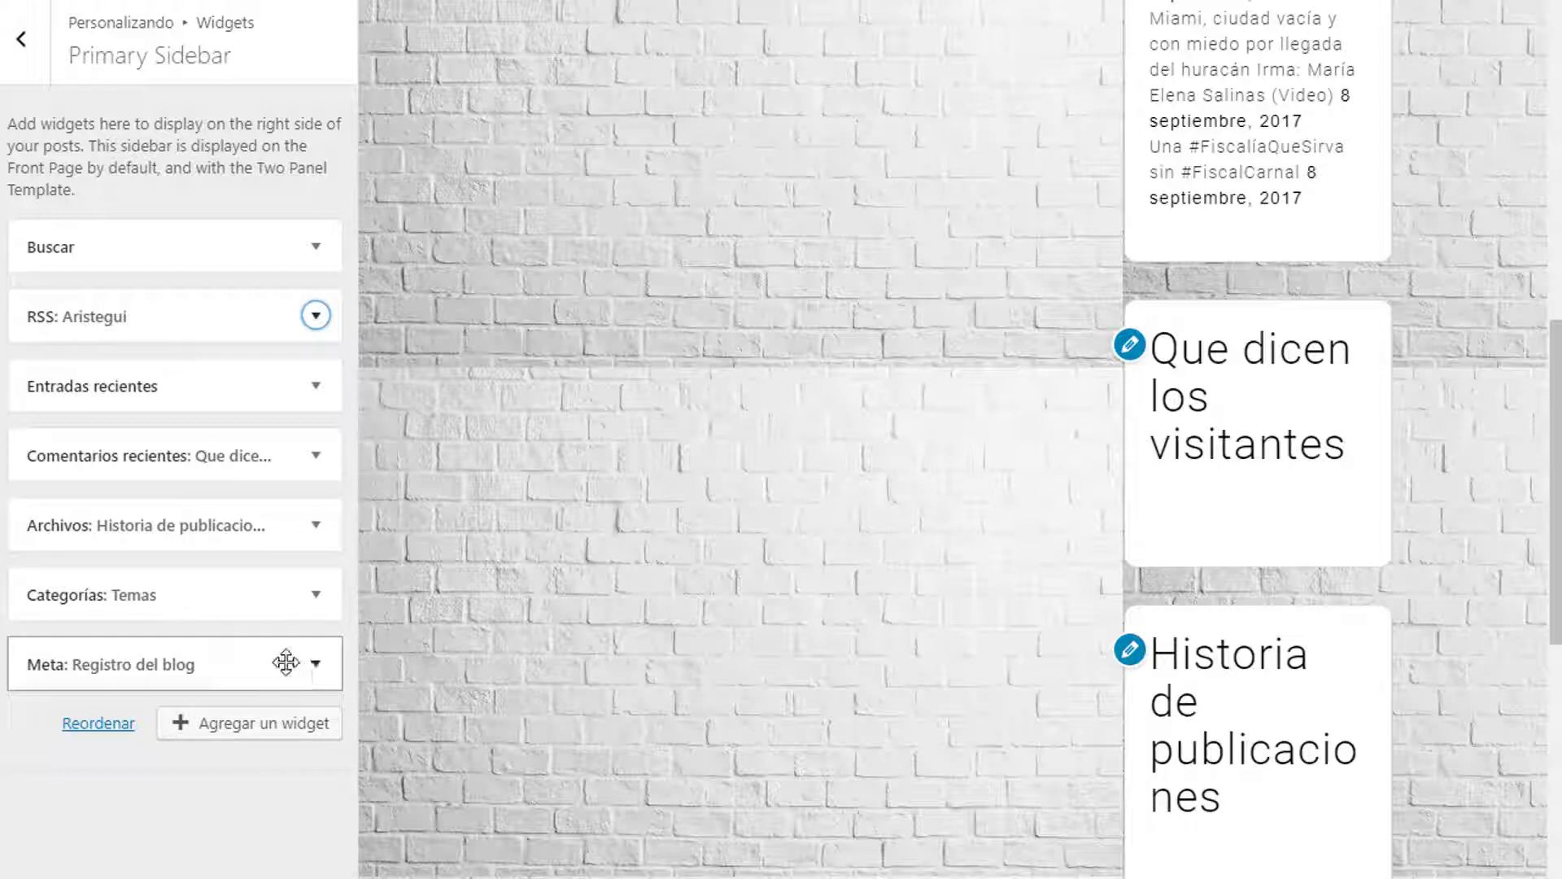
pyautogui.moveTo(313, 675)
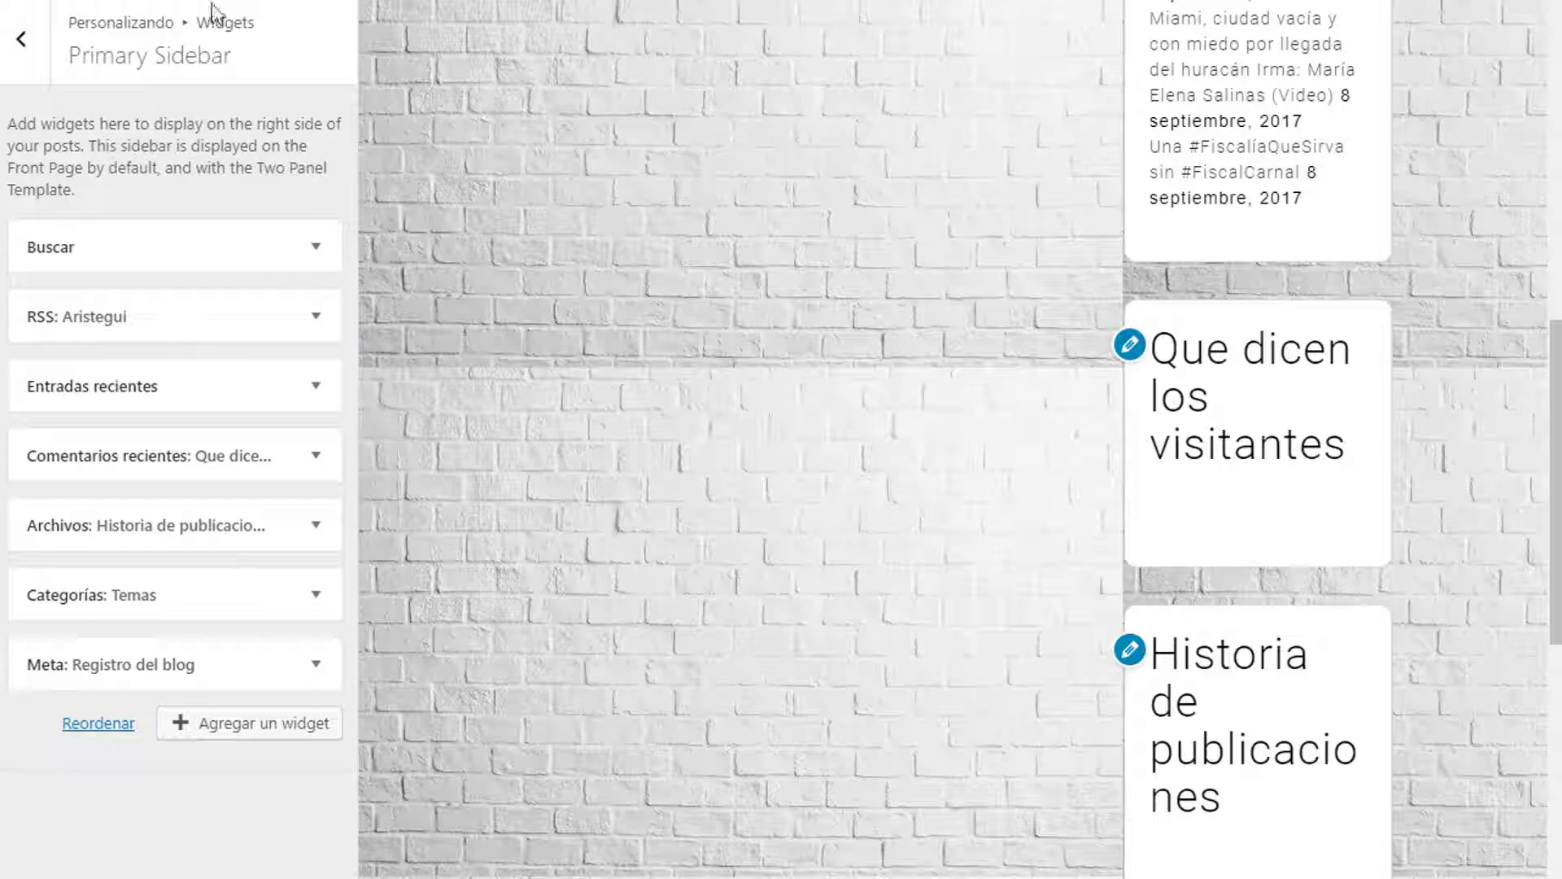
pyautogui.click(17, 38)
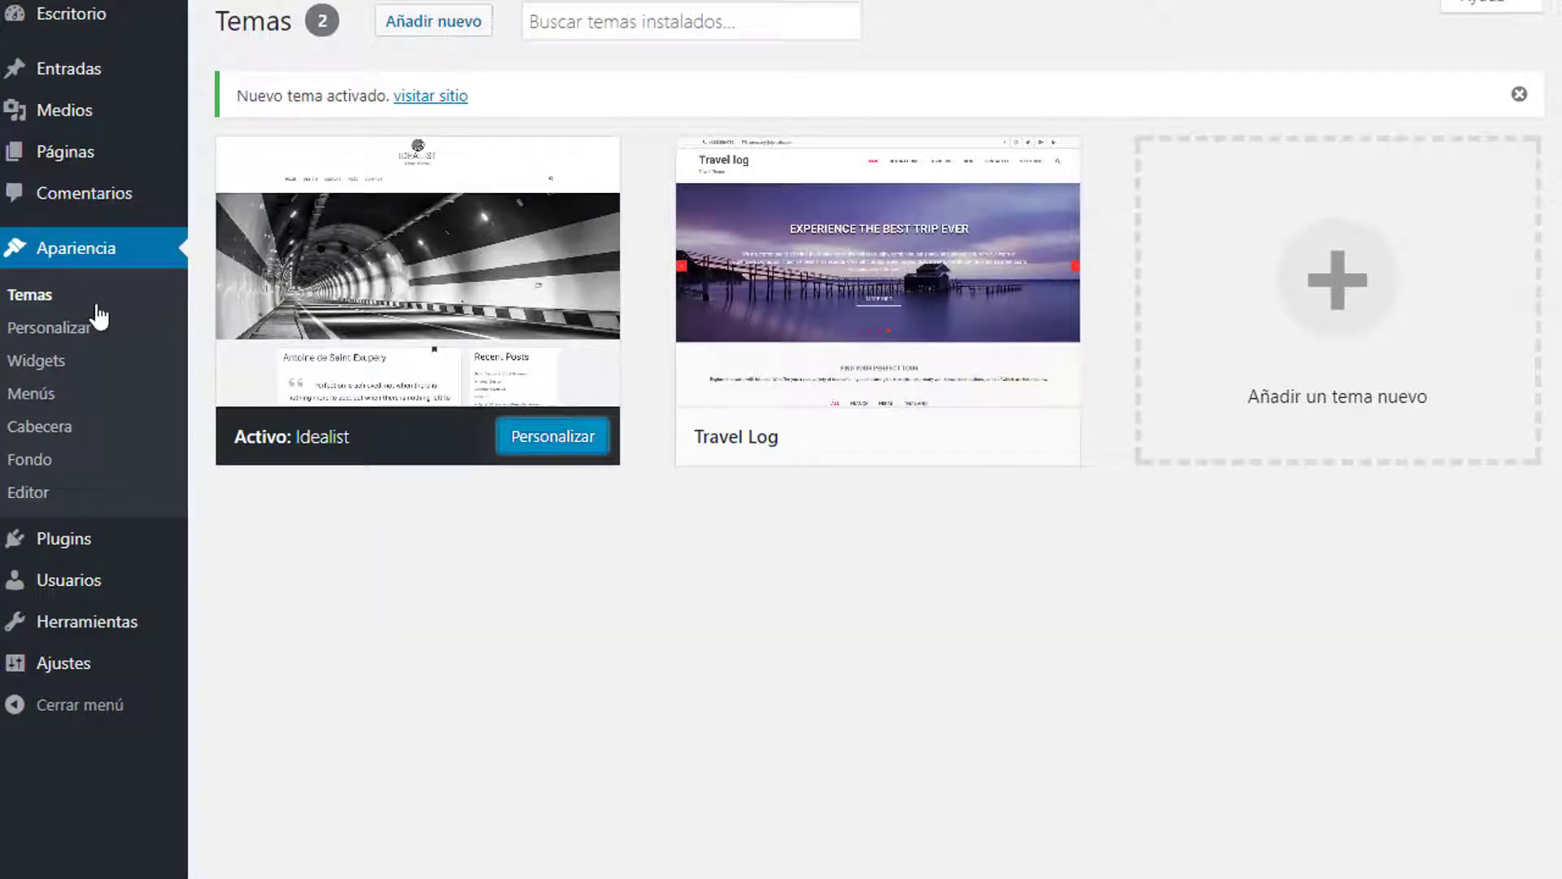
pyautogui.moveTo(67, 68)
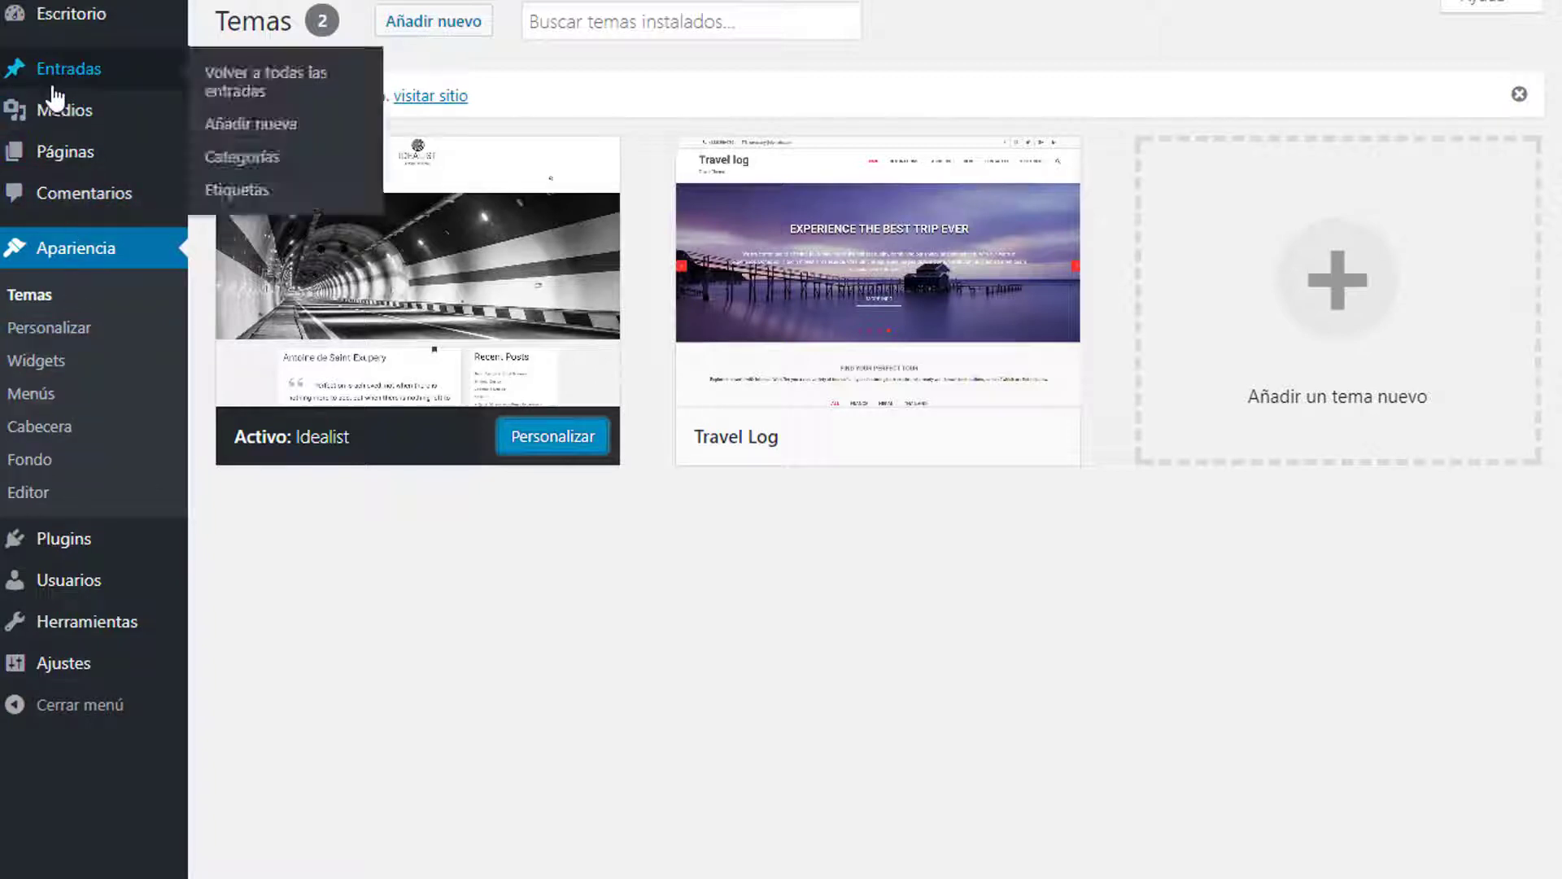
pyautogui.moveTo(65, 110)
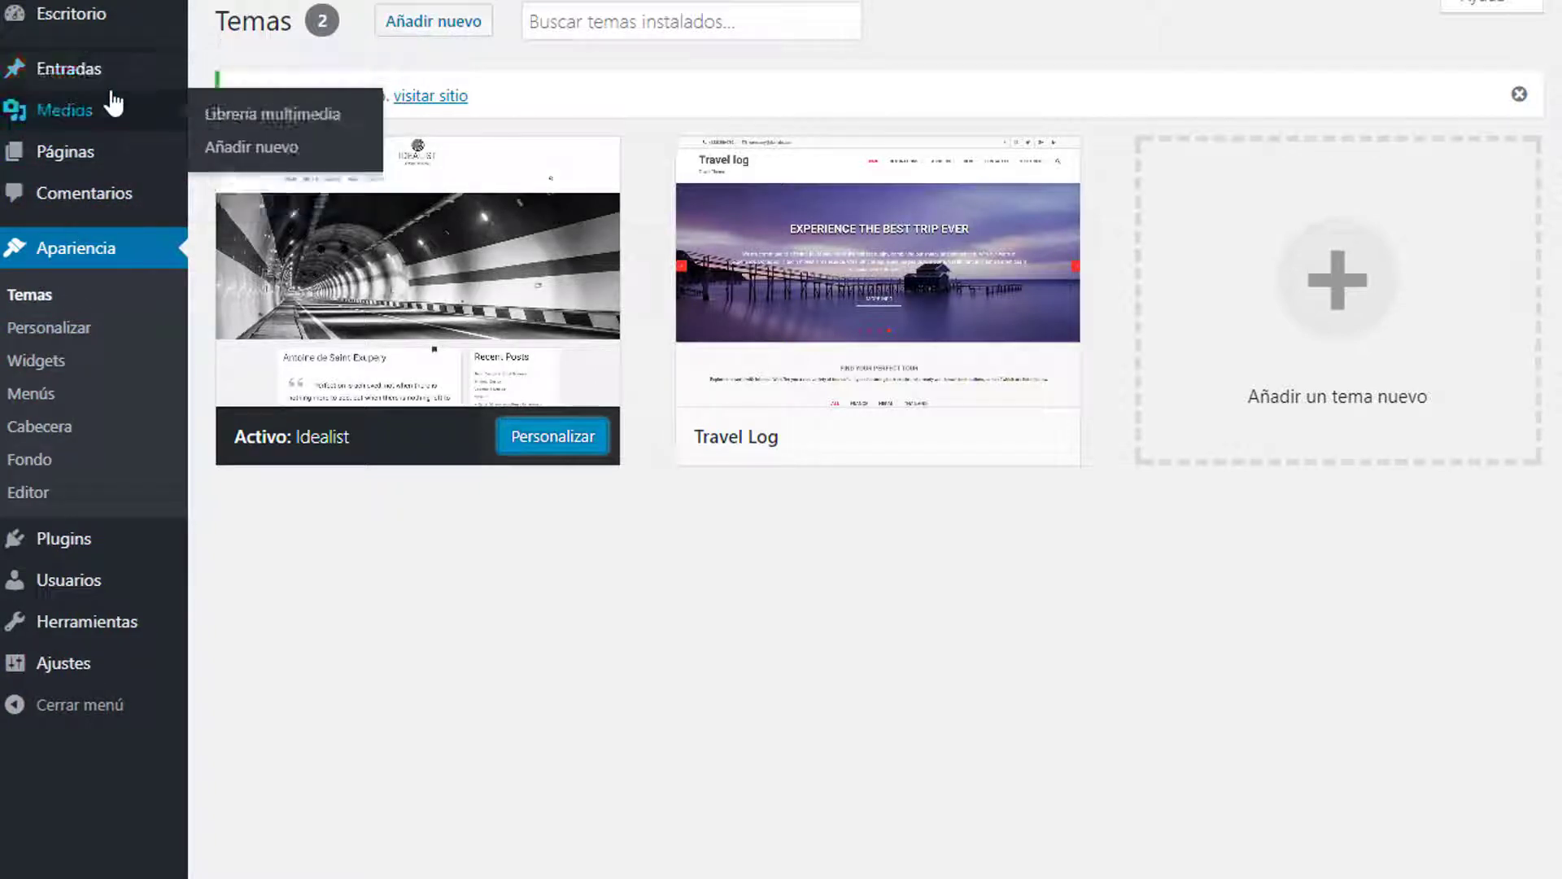
pyautogui.moveTo(67, 67)
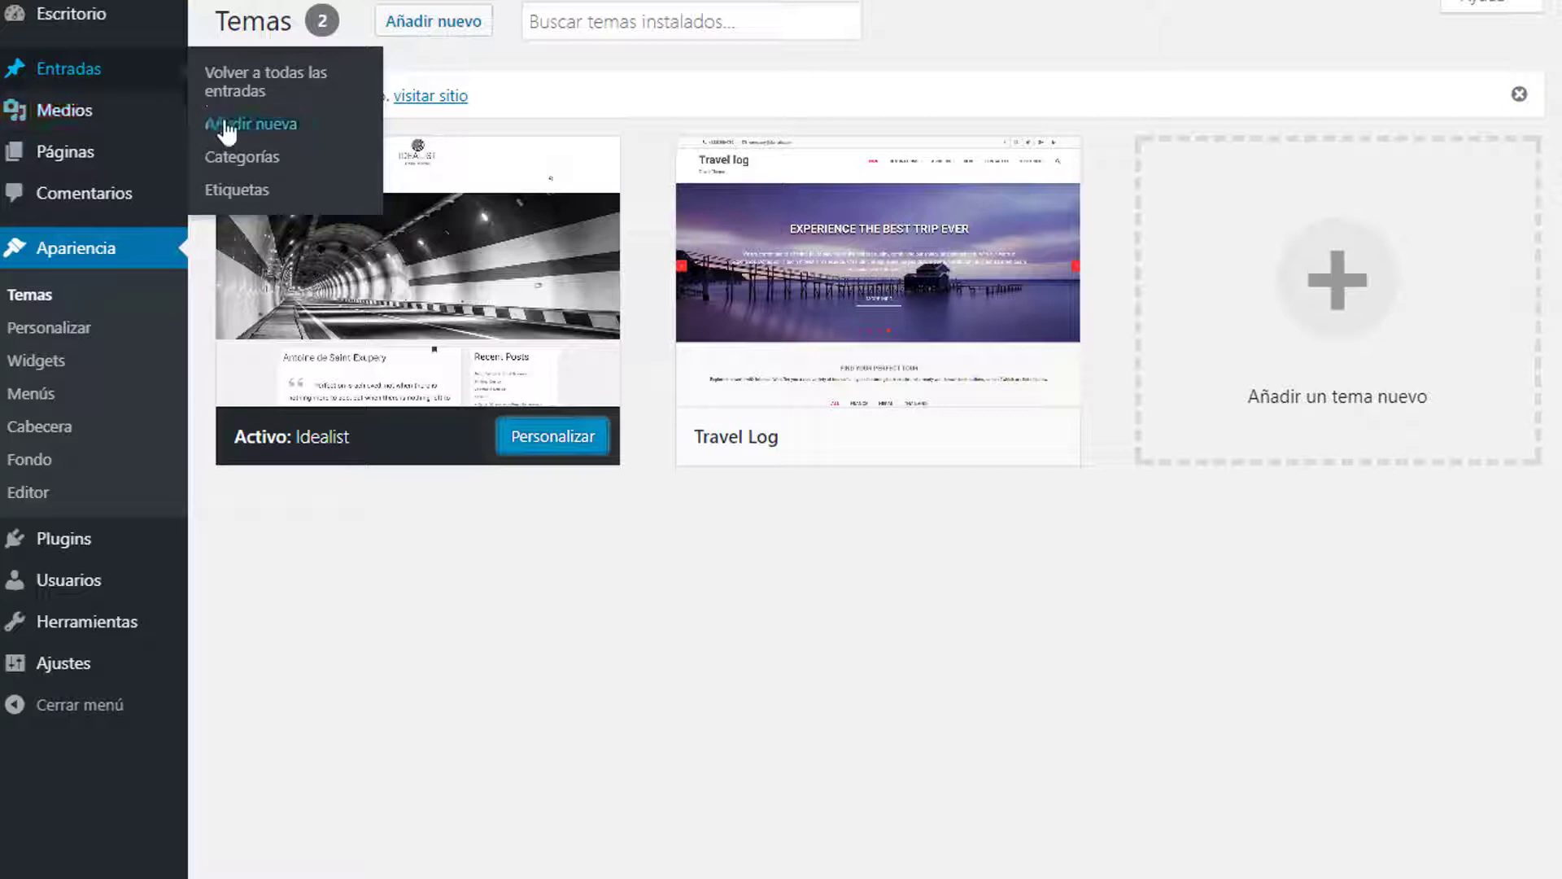
# Create post 'Idealist By sprice' and insert the uploaded idealist screenshot
pyautogui.click(259, 123)
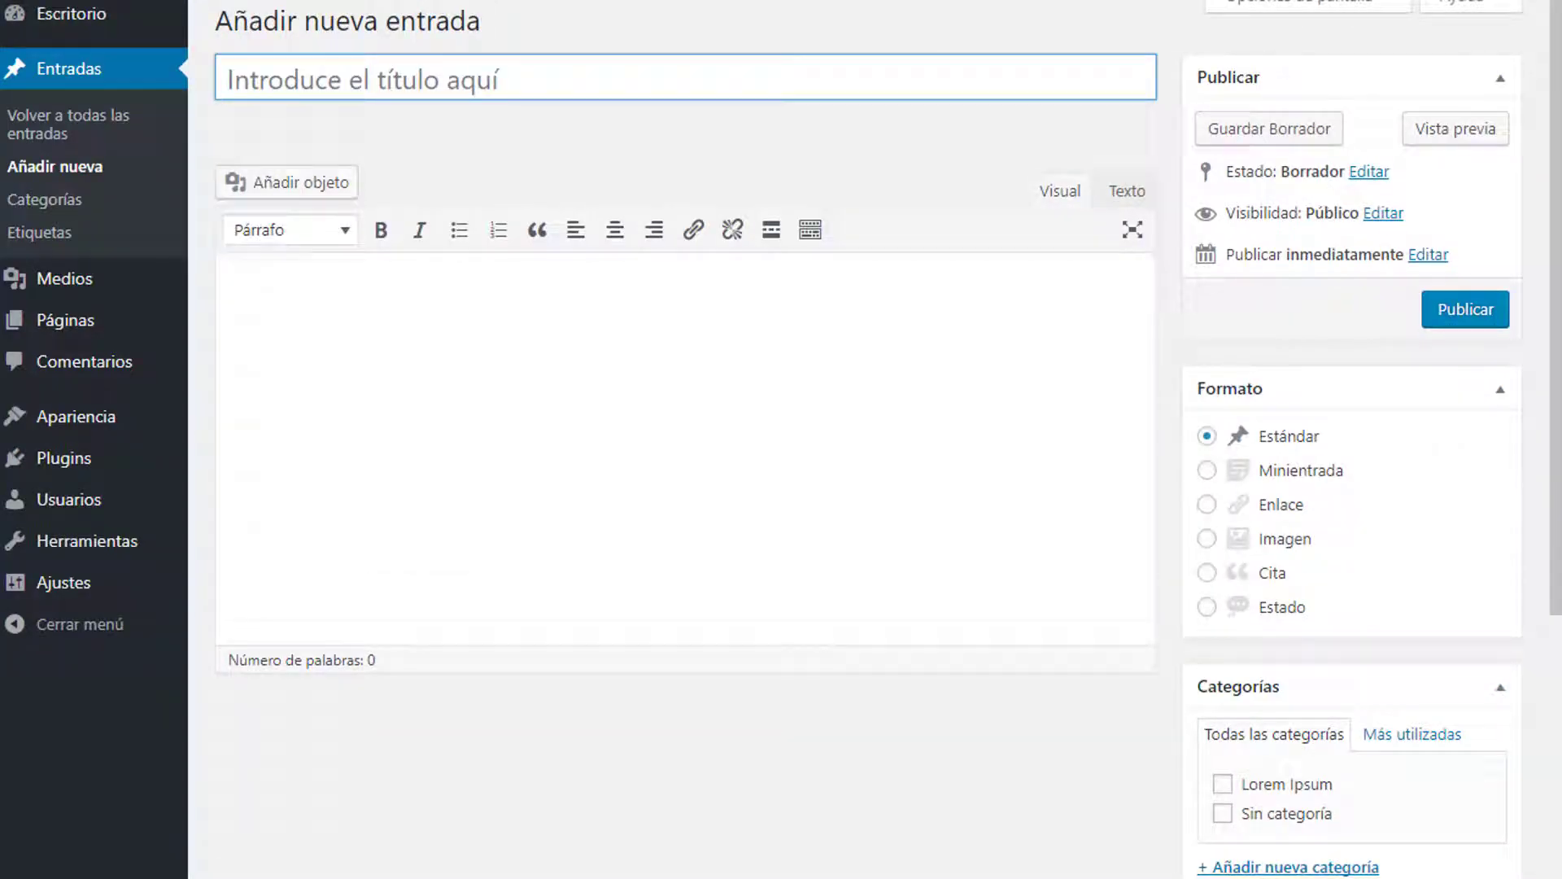
pyautogui.write('Idealist By sprice')
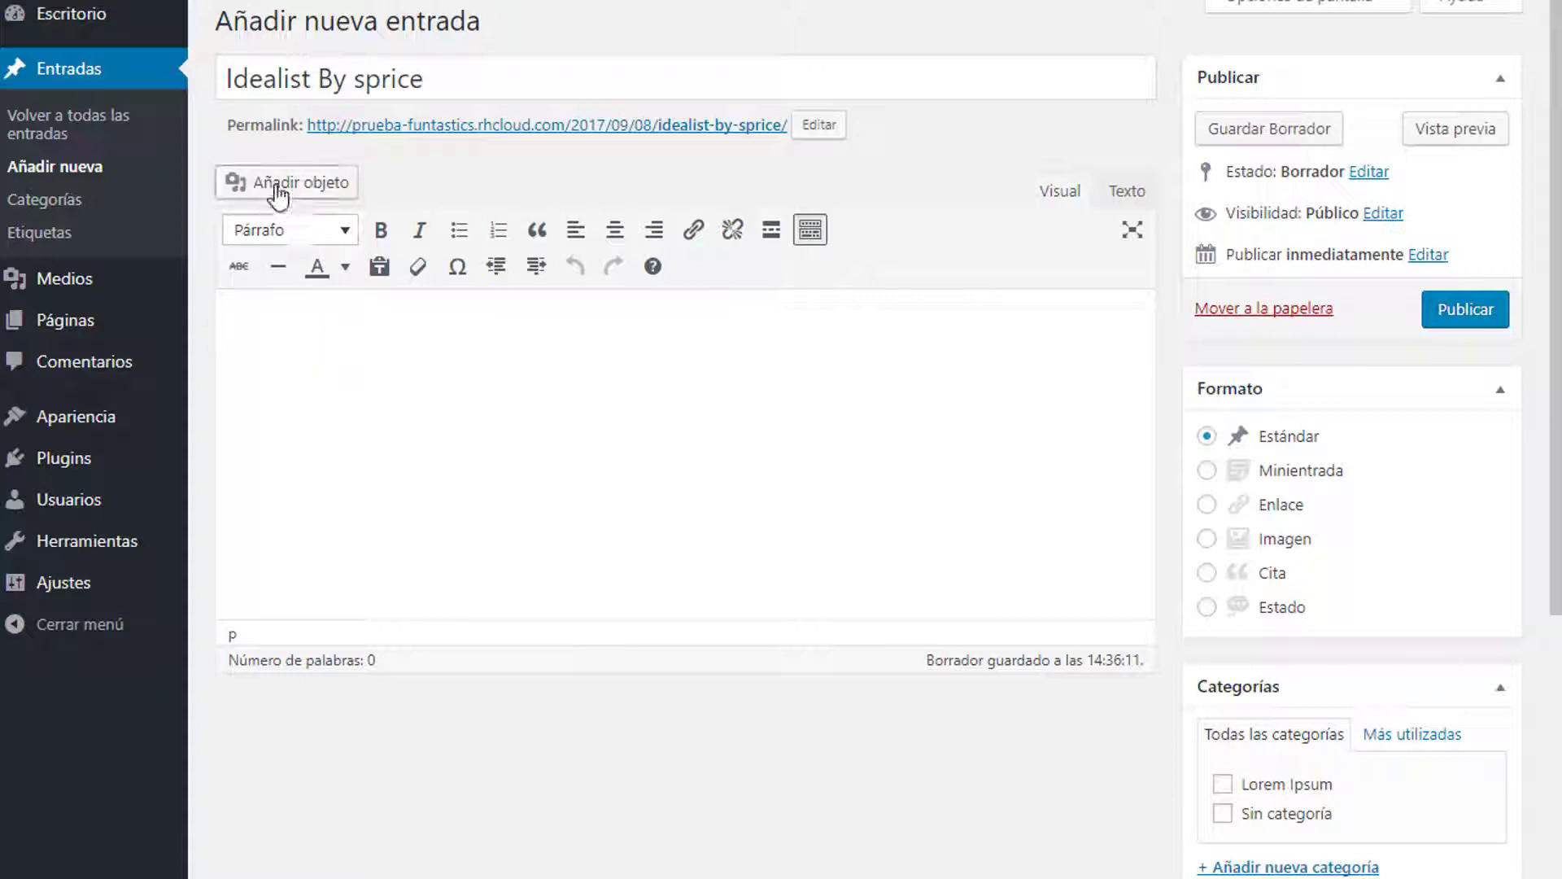
pyautogui.click(288, 182)
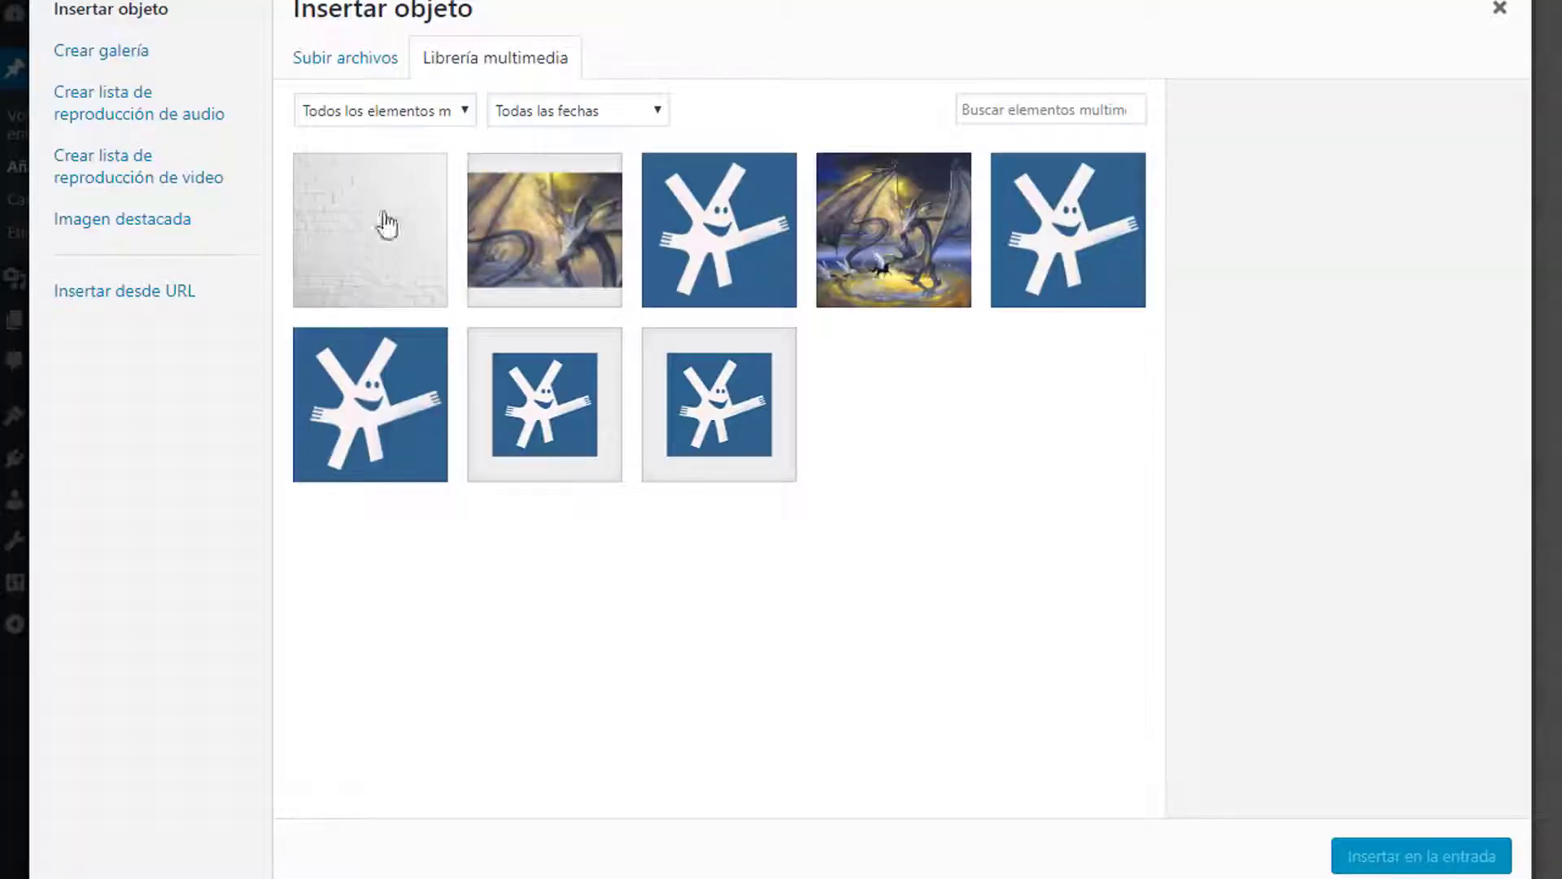
pyautogui.click(346, 57)
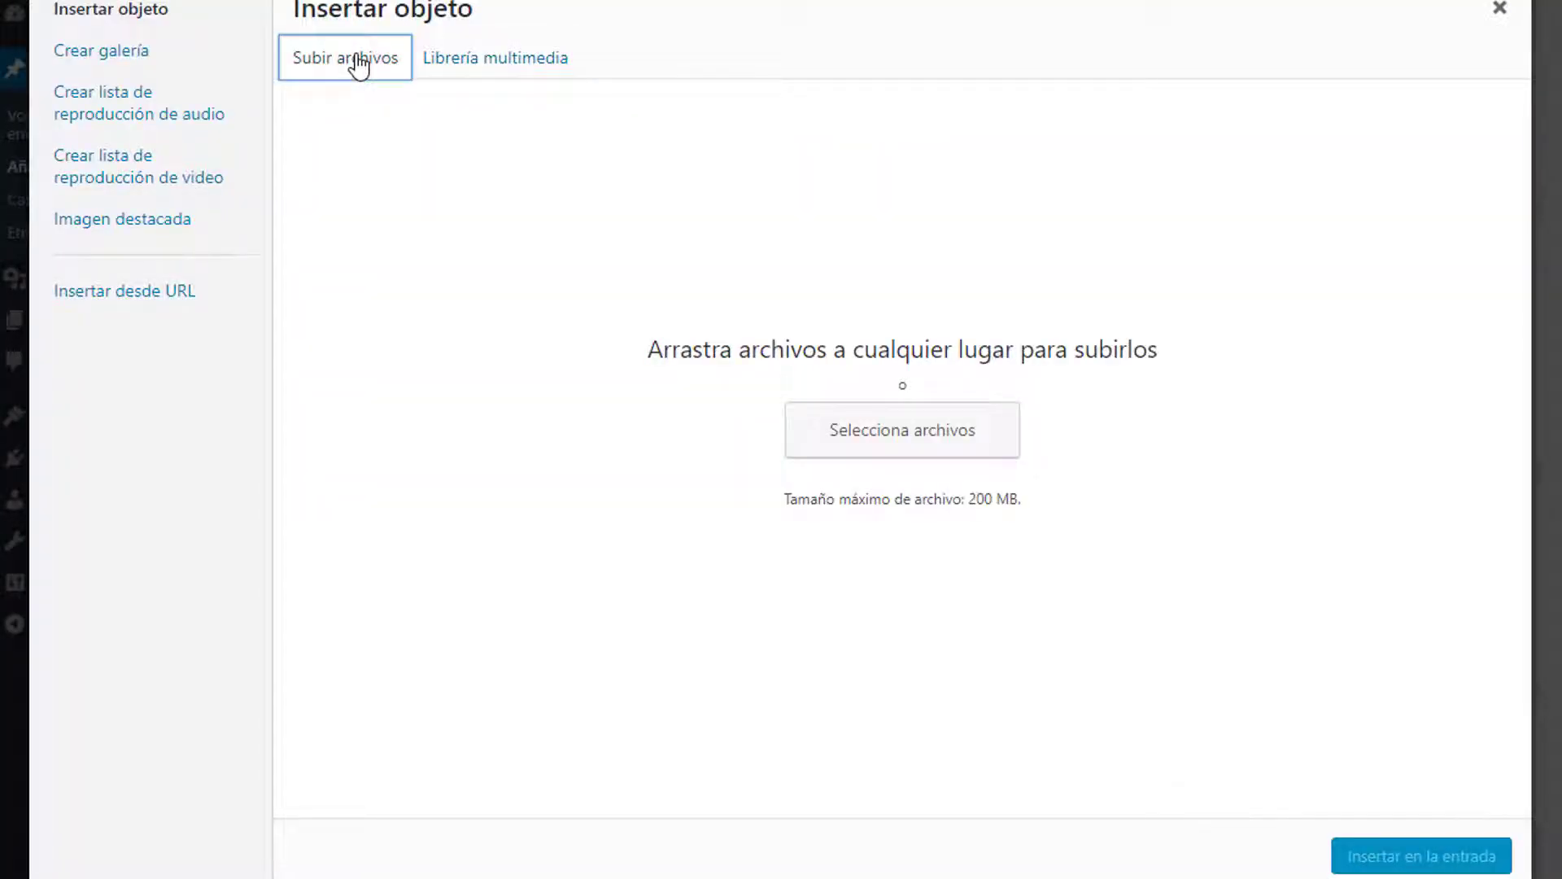
pyautogui.click(901, 430)
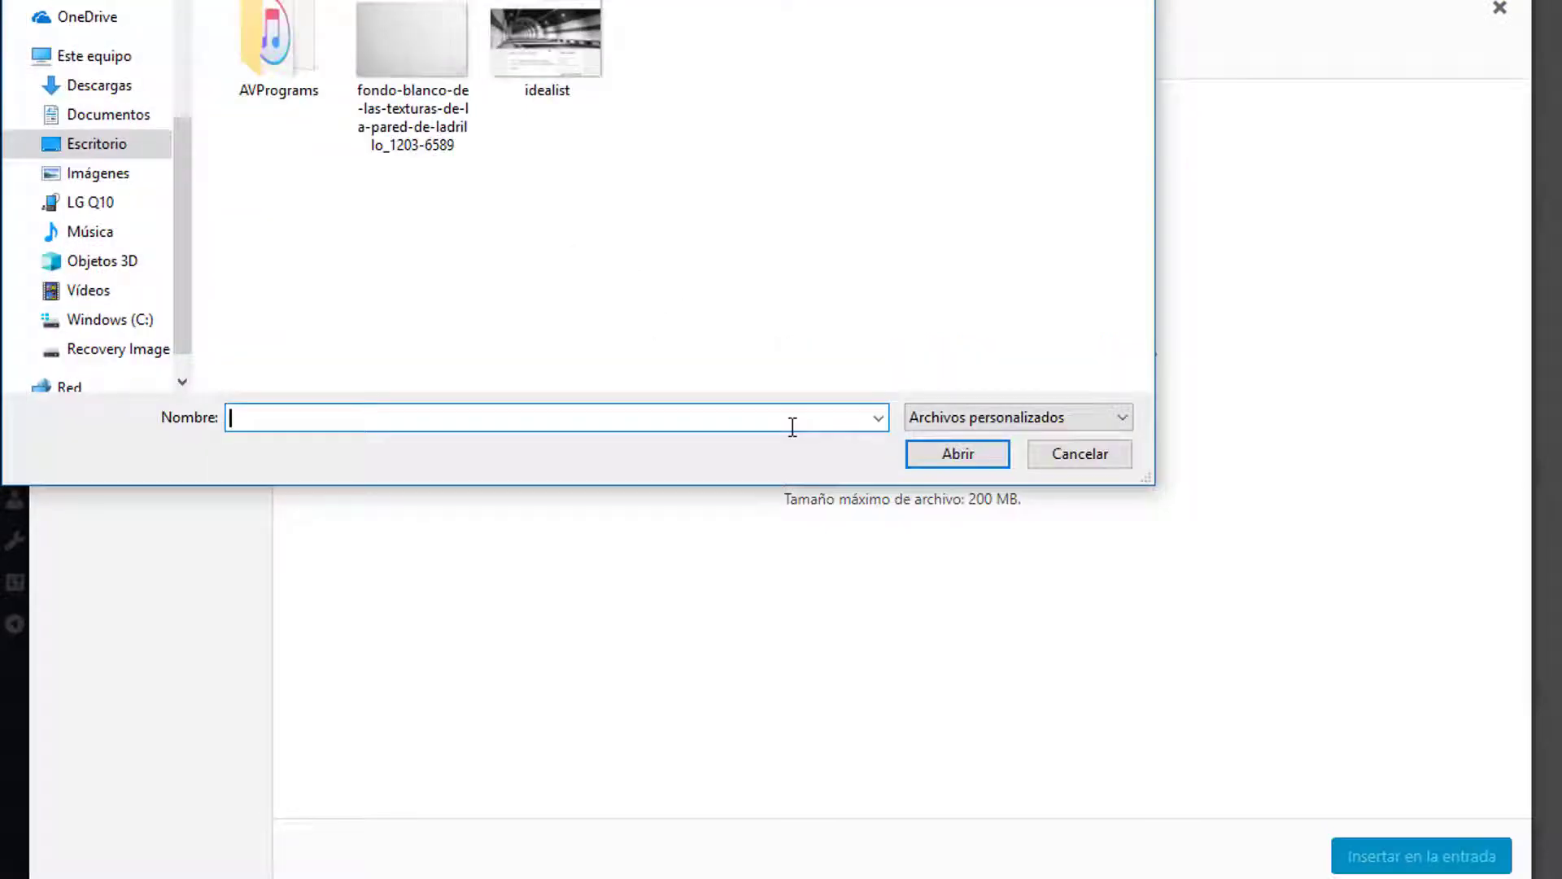
pyautogui.click(546, 40)
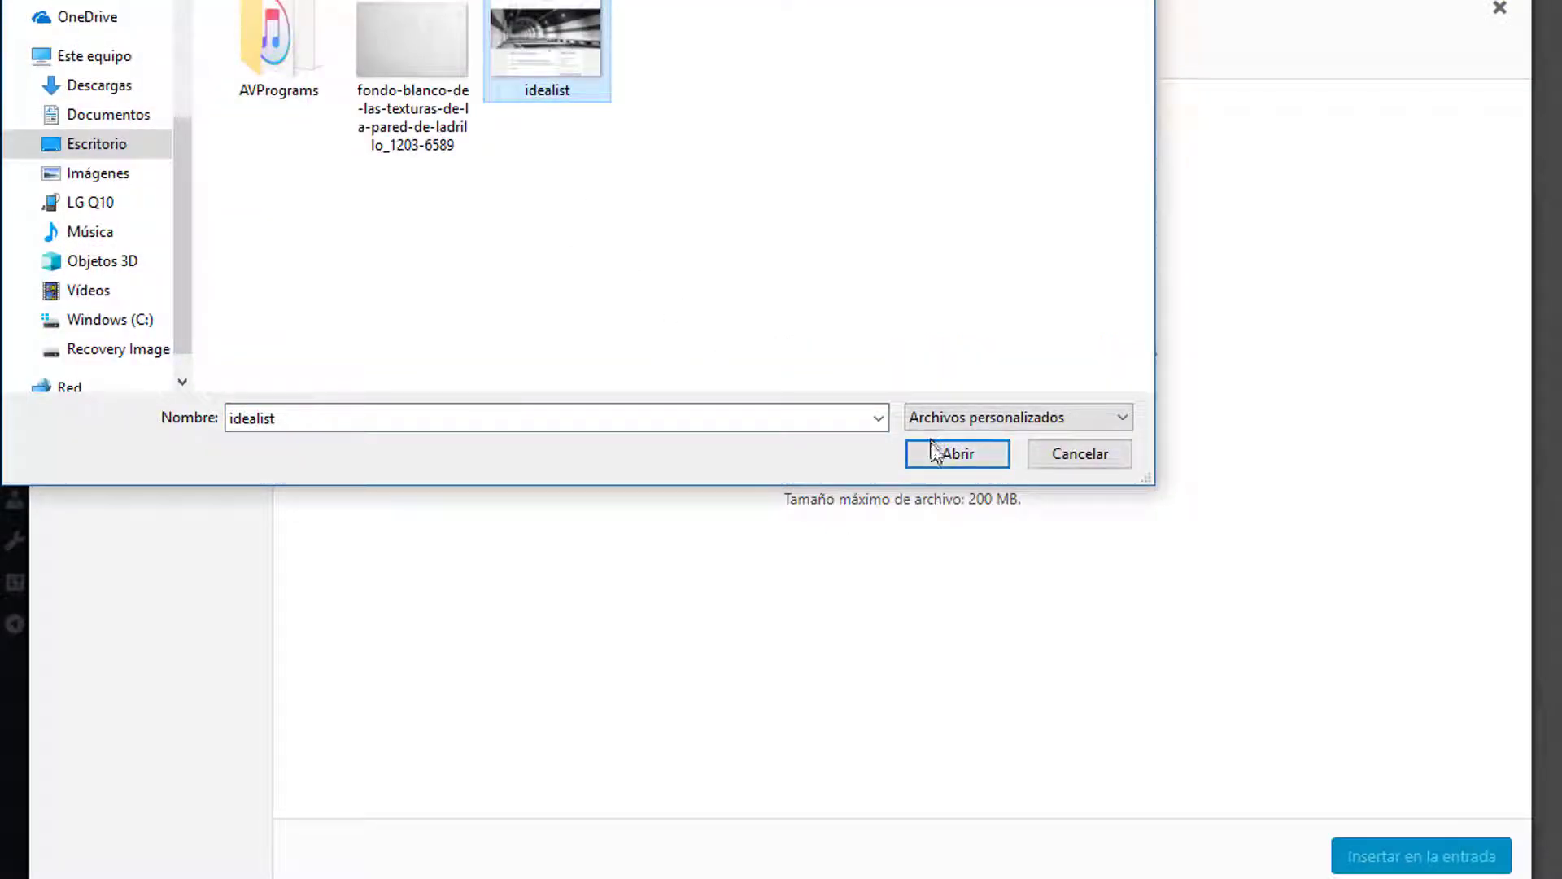
pyautogui.click(955, 453)
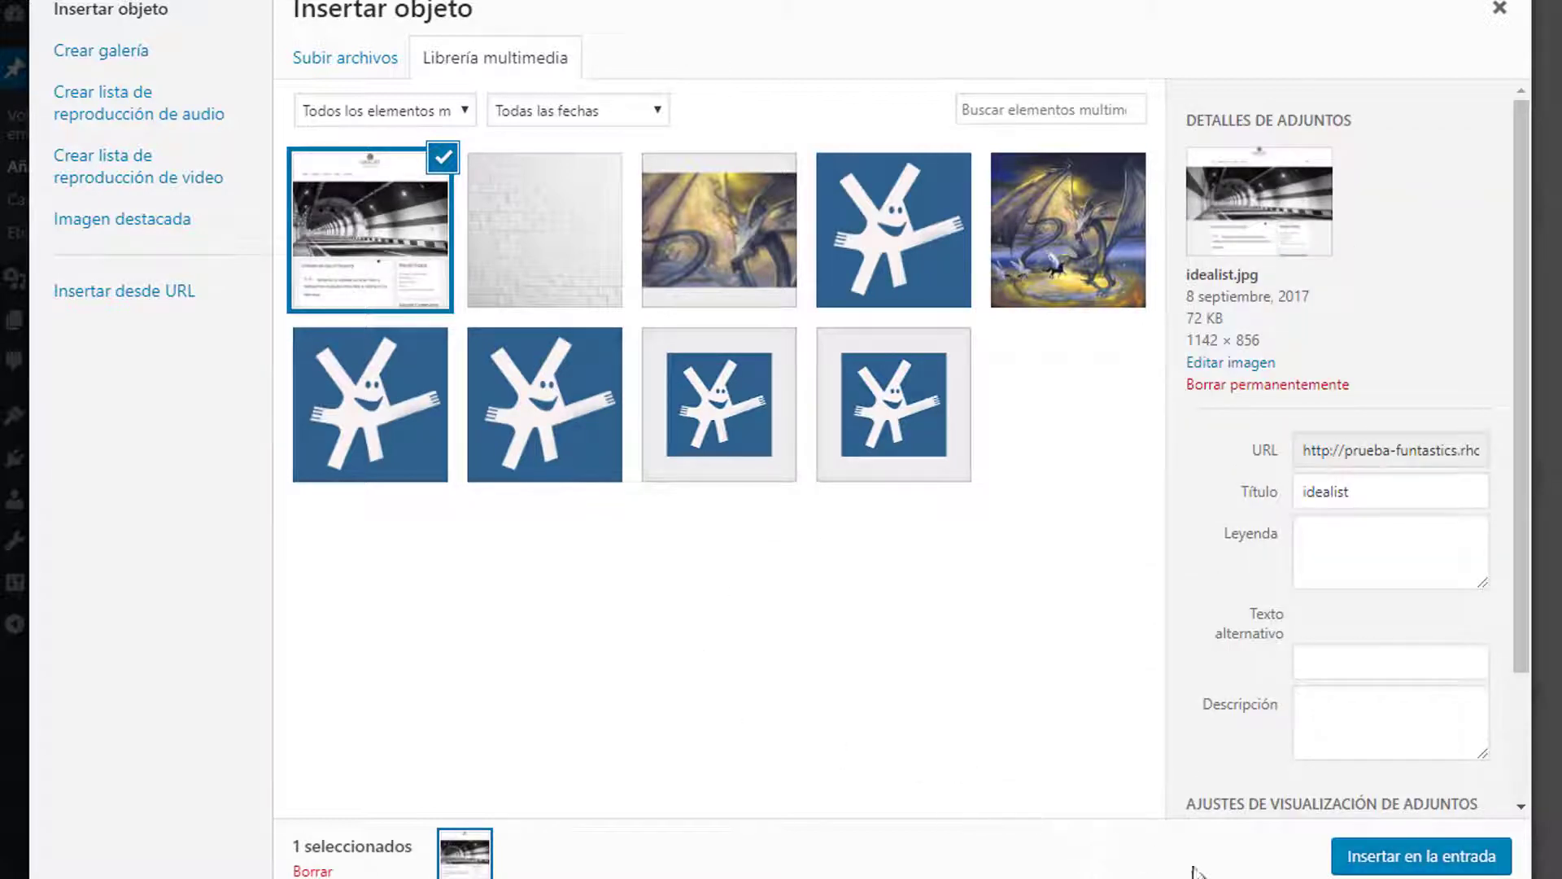
pyautogui.click(1419, 856)
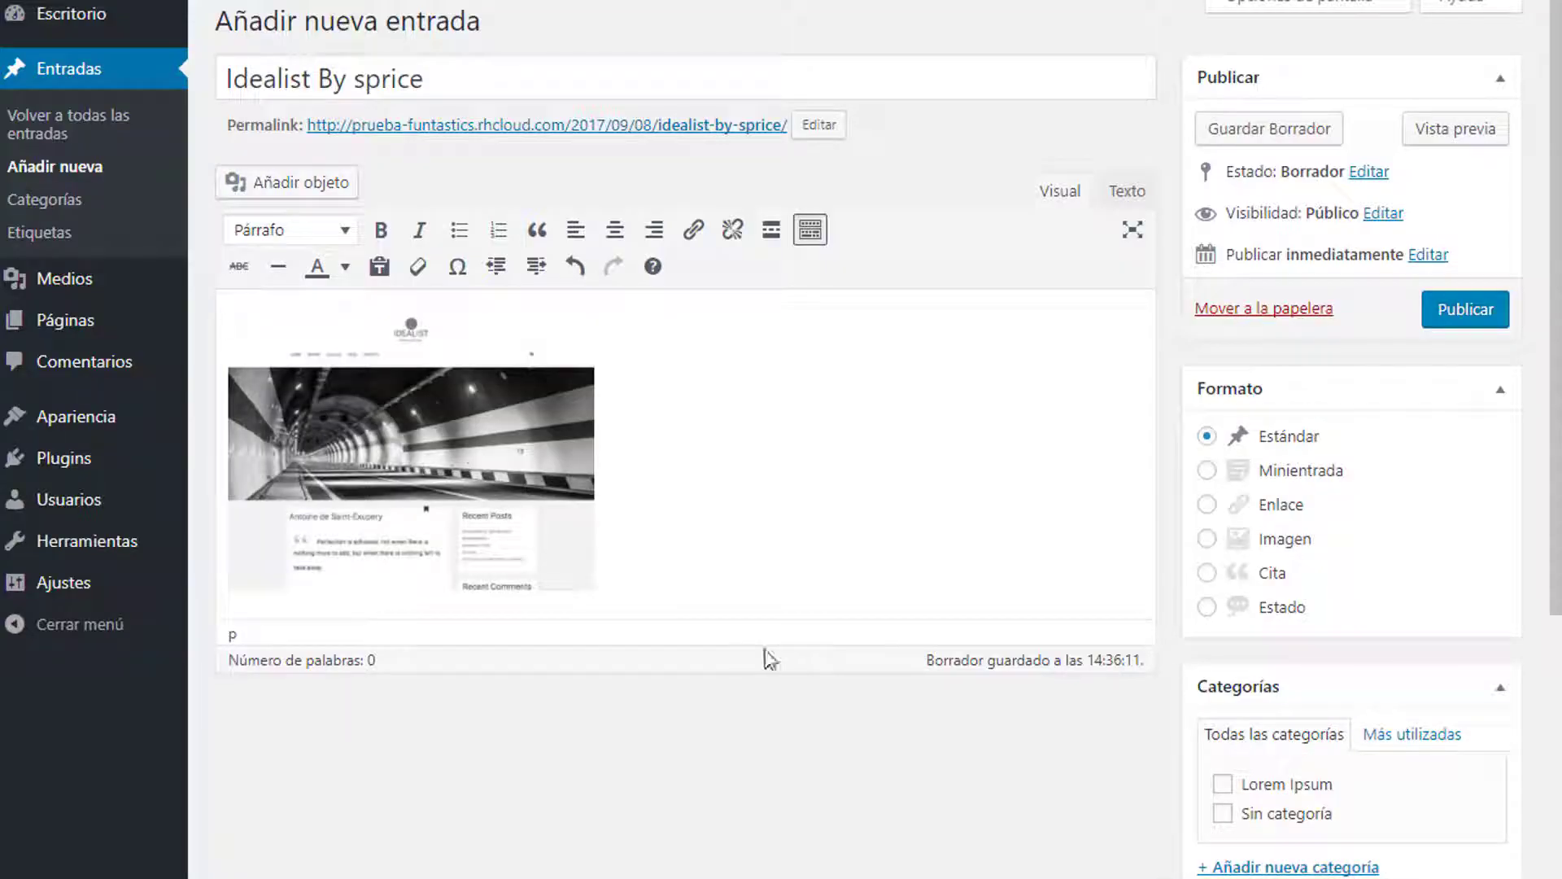
# Center the screenshot and file the post under the Temas Wordpress category
pyautogui.click(410, 431)
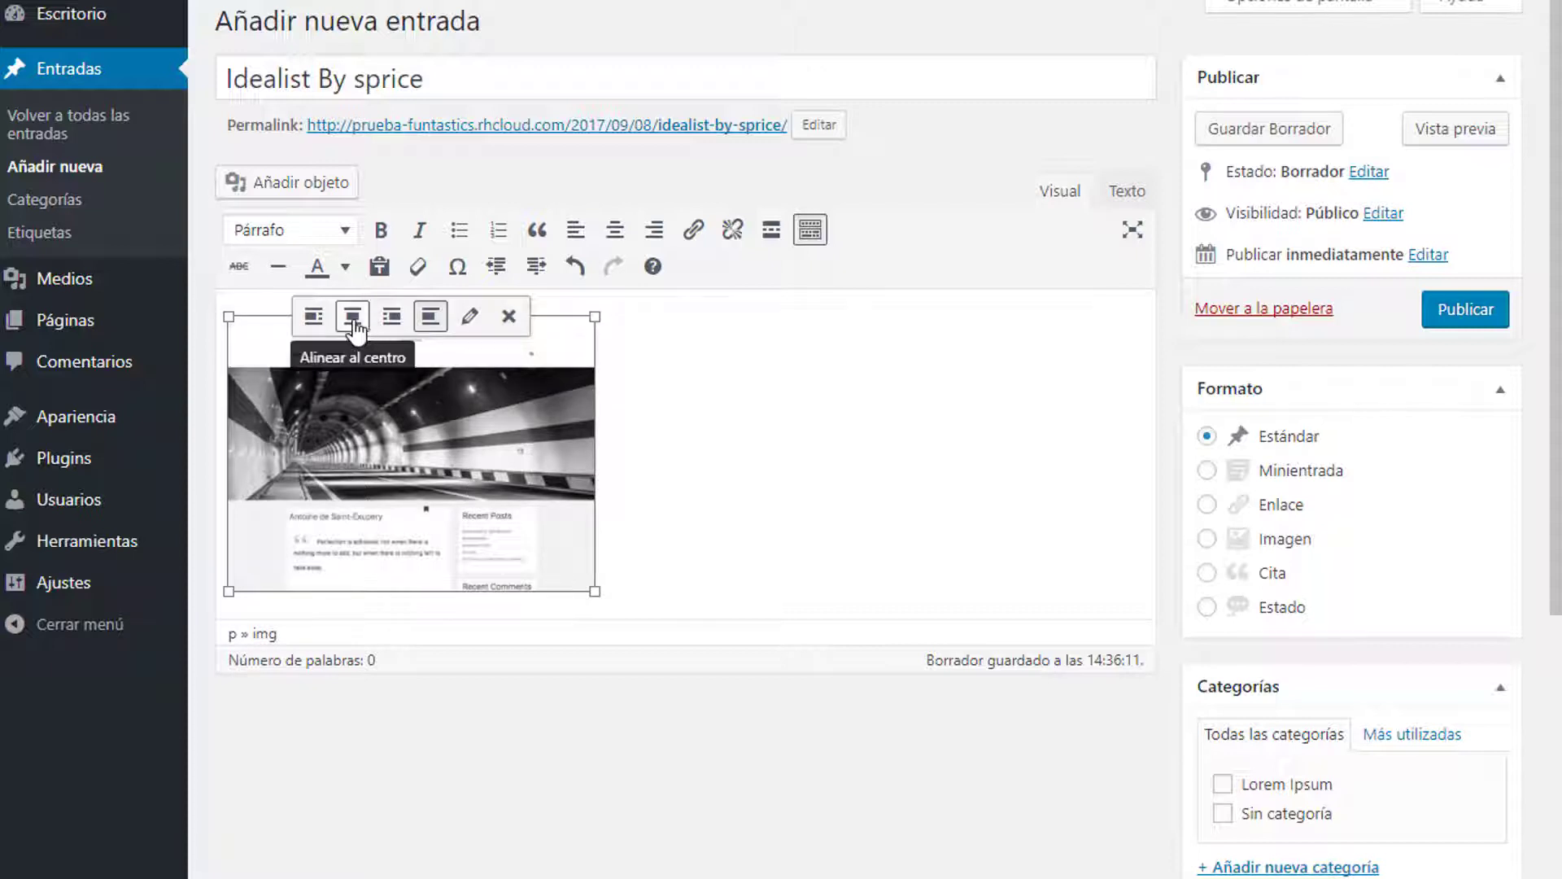
pyautogui.click(351, 316)
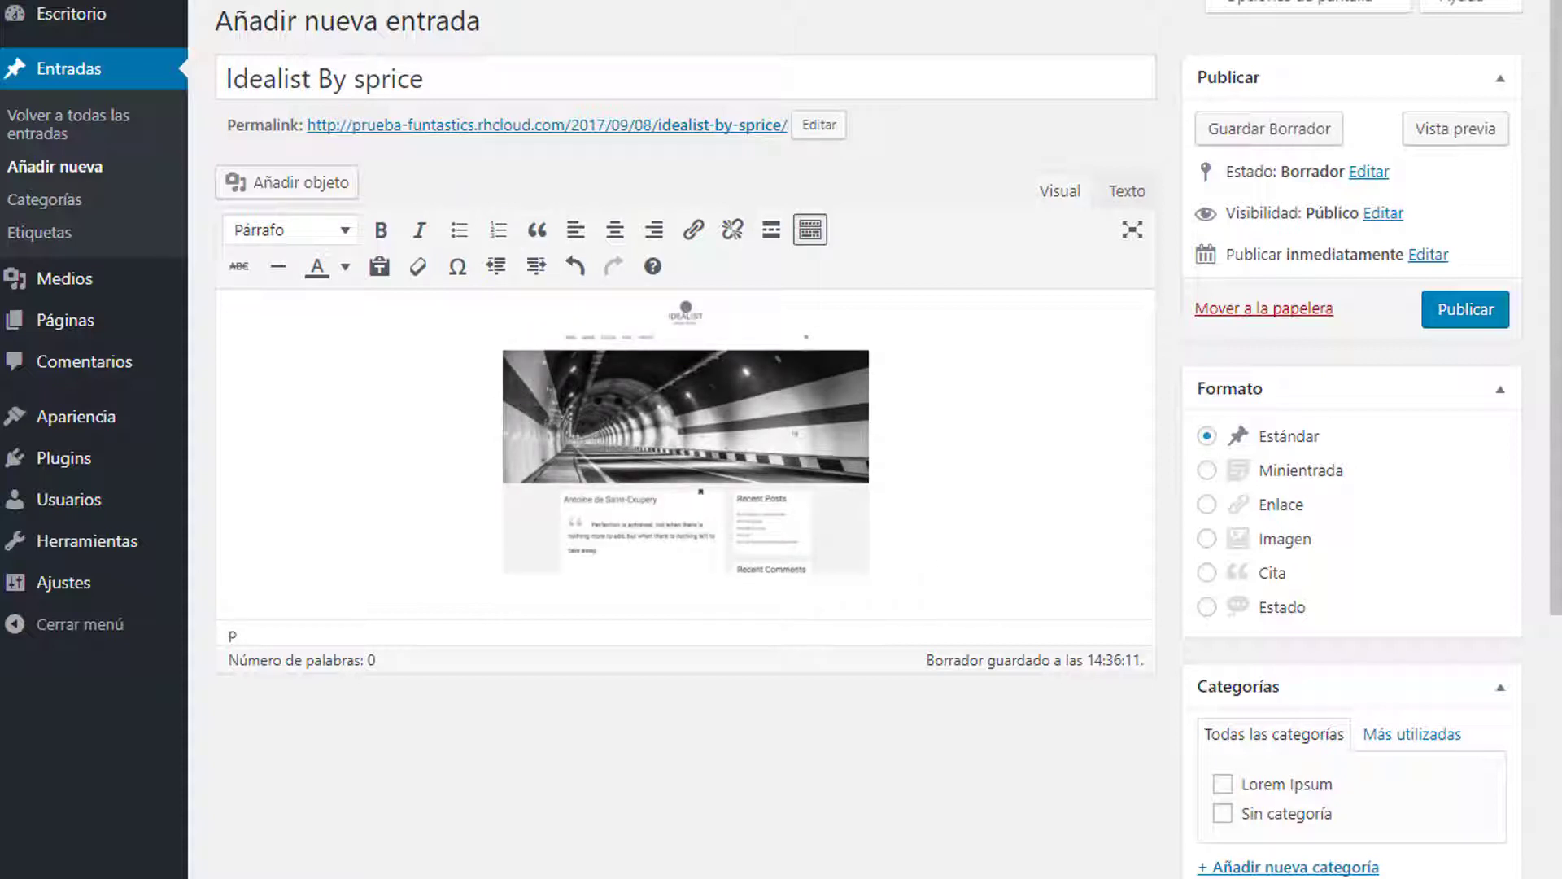
pyautogui.click(1222, 783)
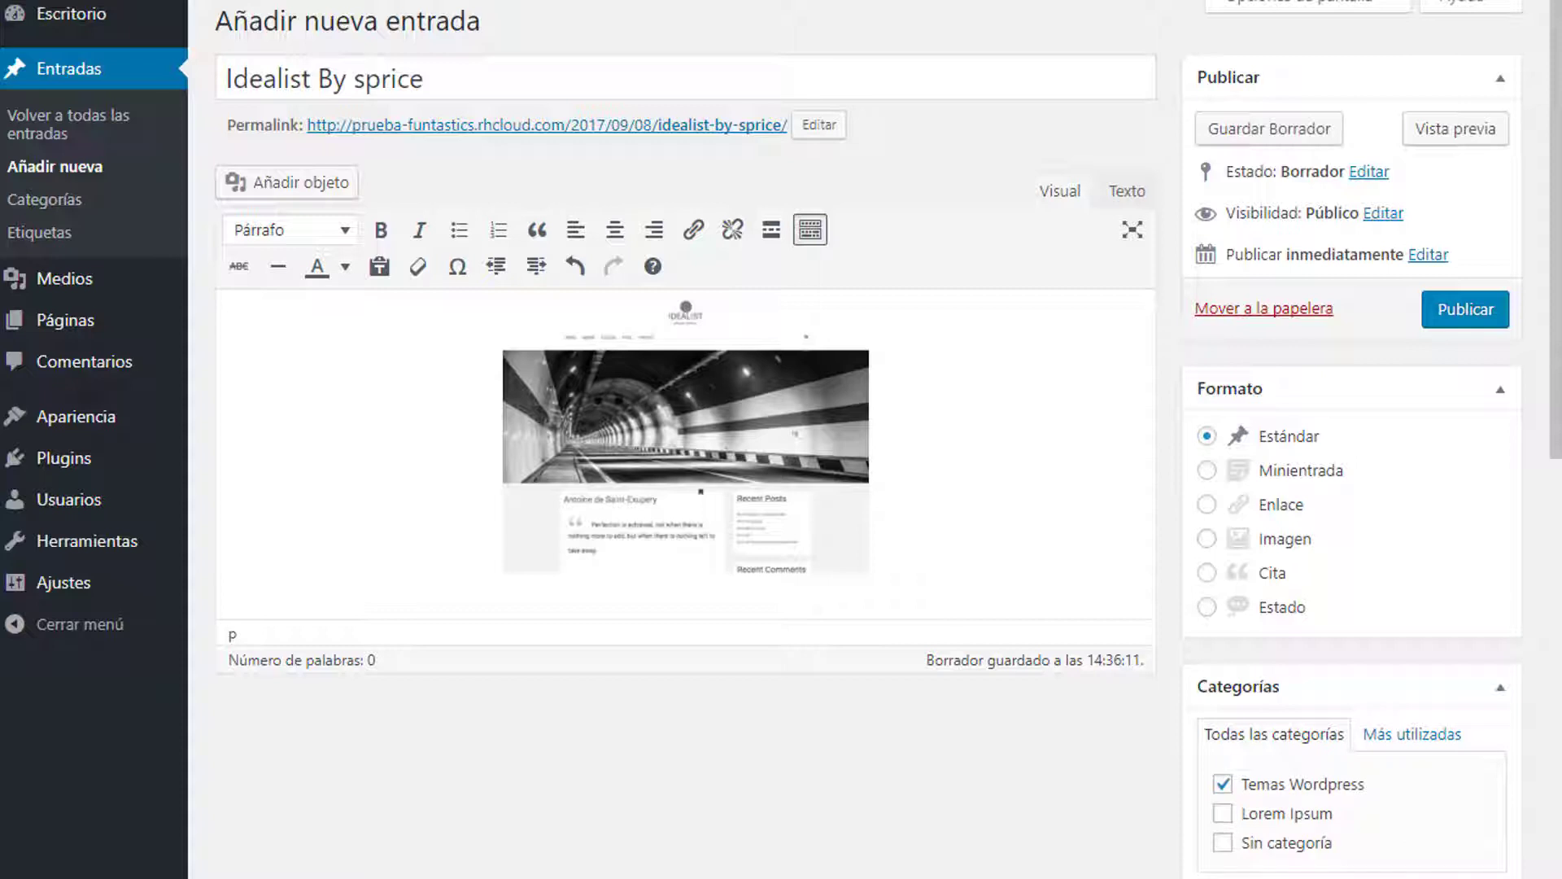
# Add 'Idealist is a minimalist theme for blogs and news sites' below the image as Título 2
pyautogui.click(953, 503)
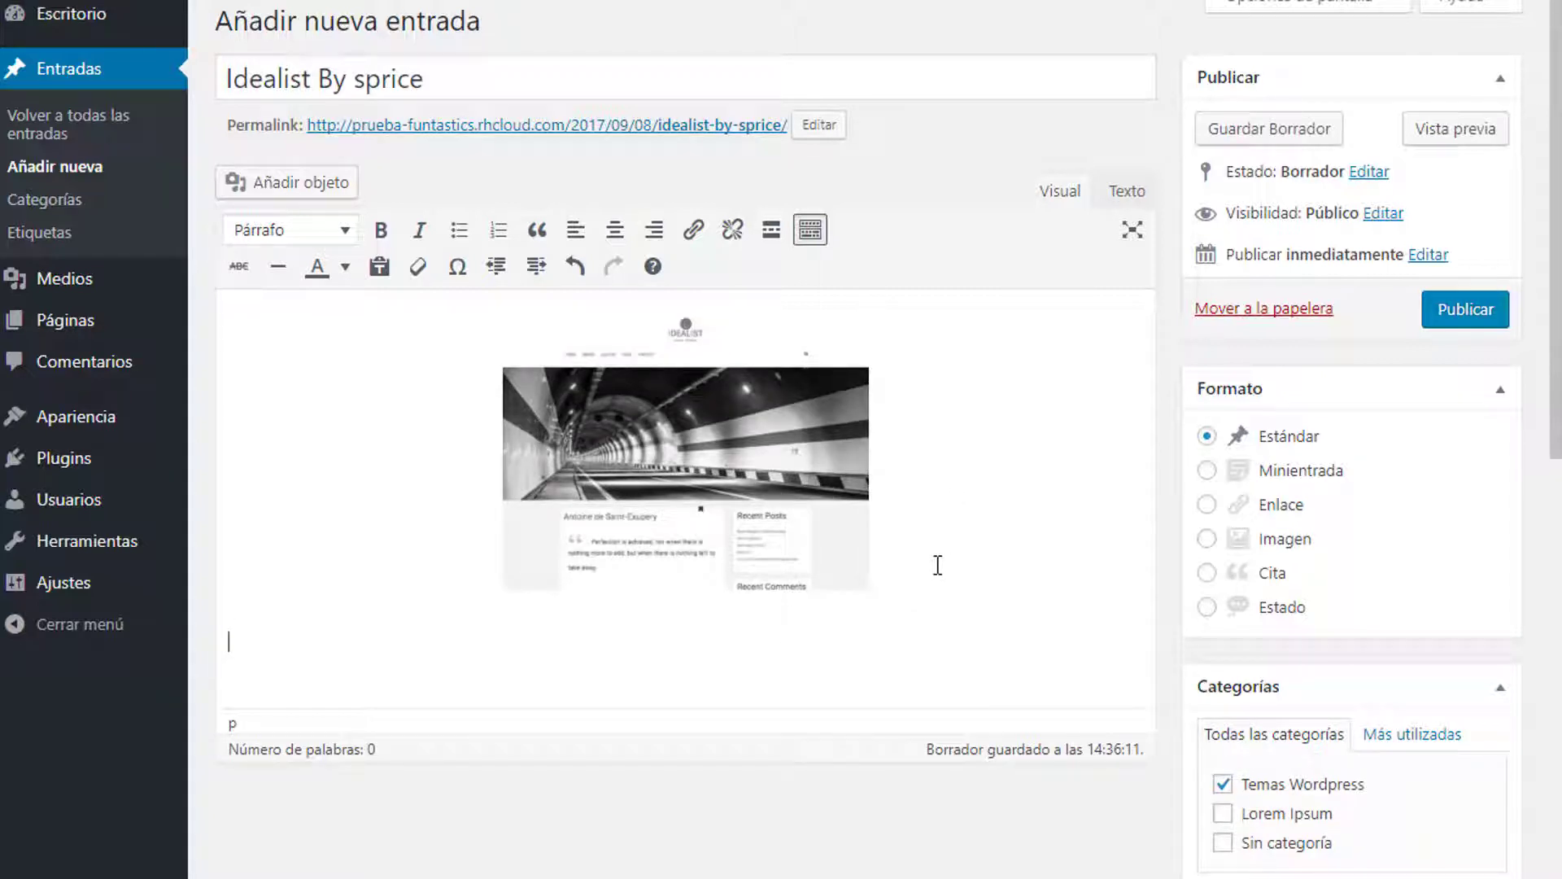
pyautogui.write('Idealist is a minimalist theme for blogs and news sites')
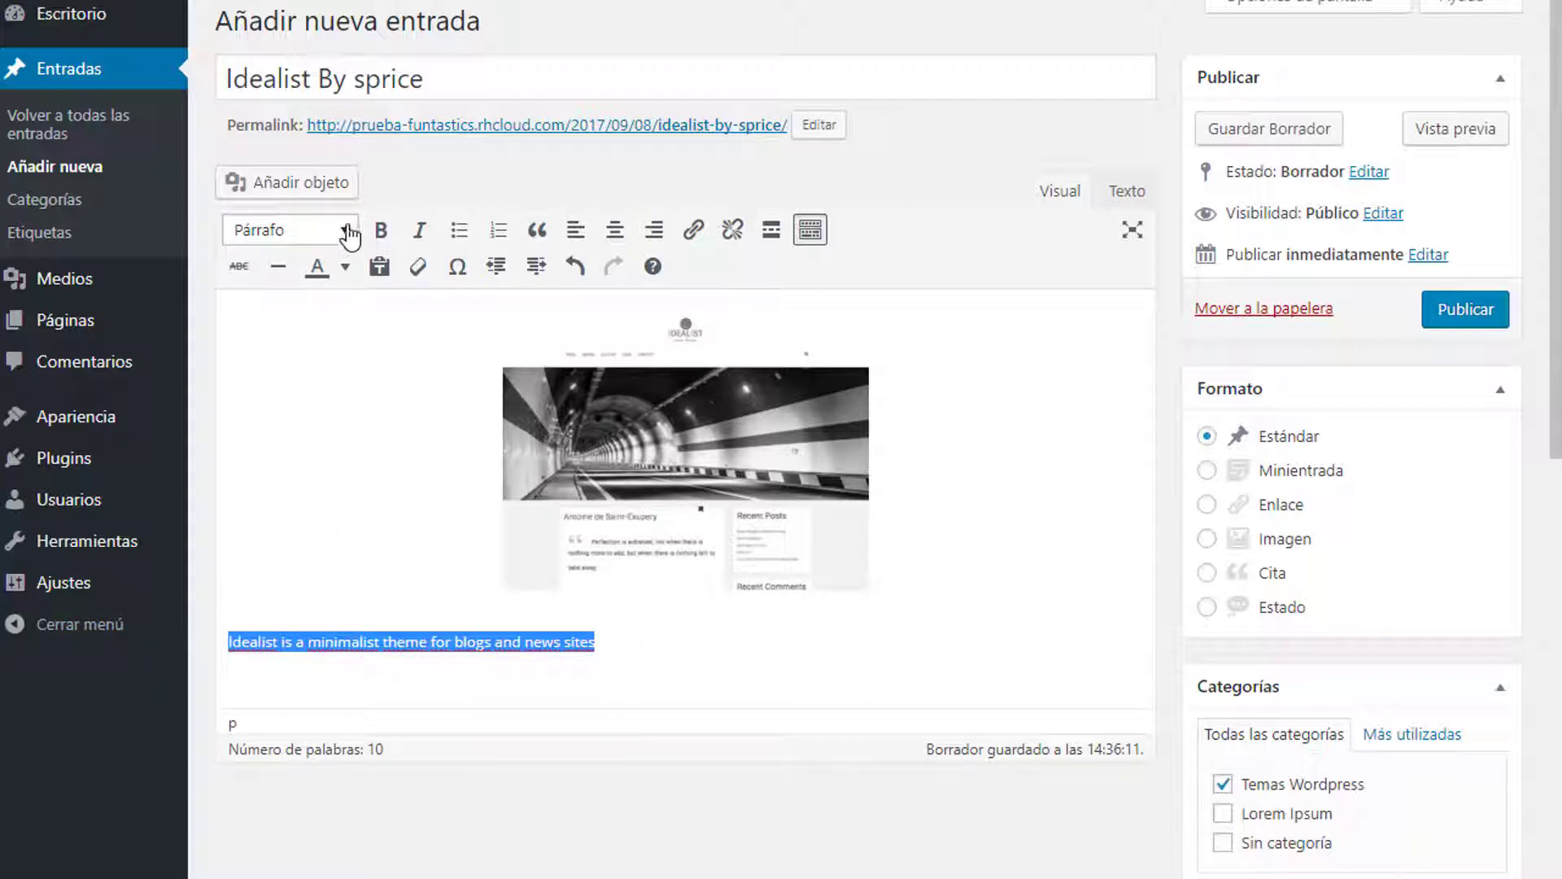
pyautogui.click(289, 229)
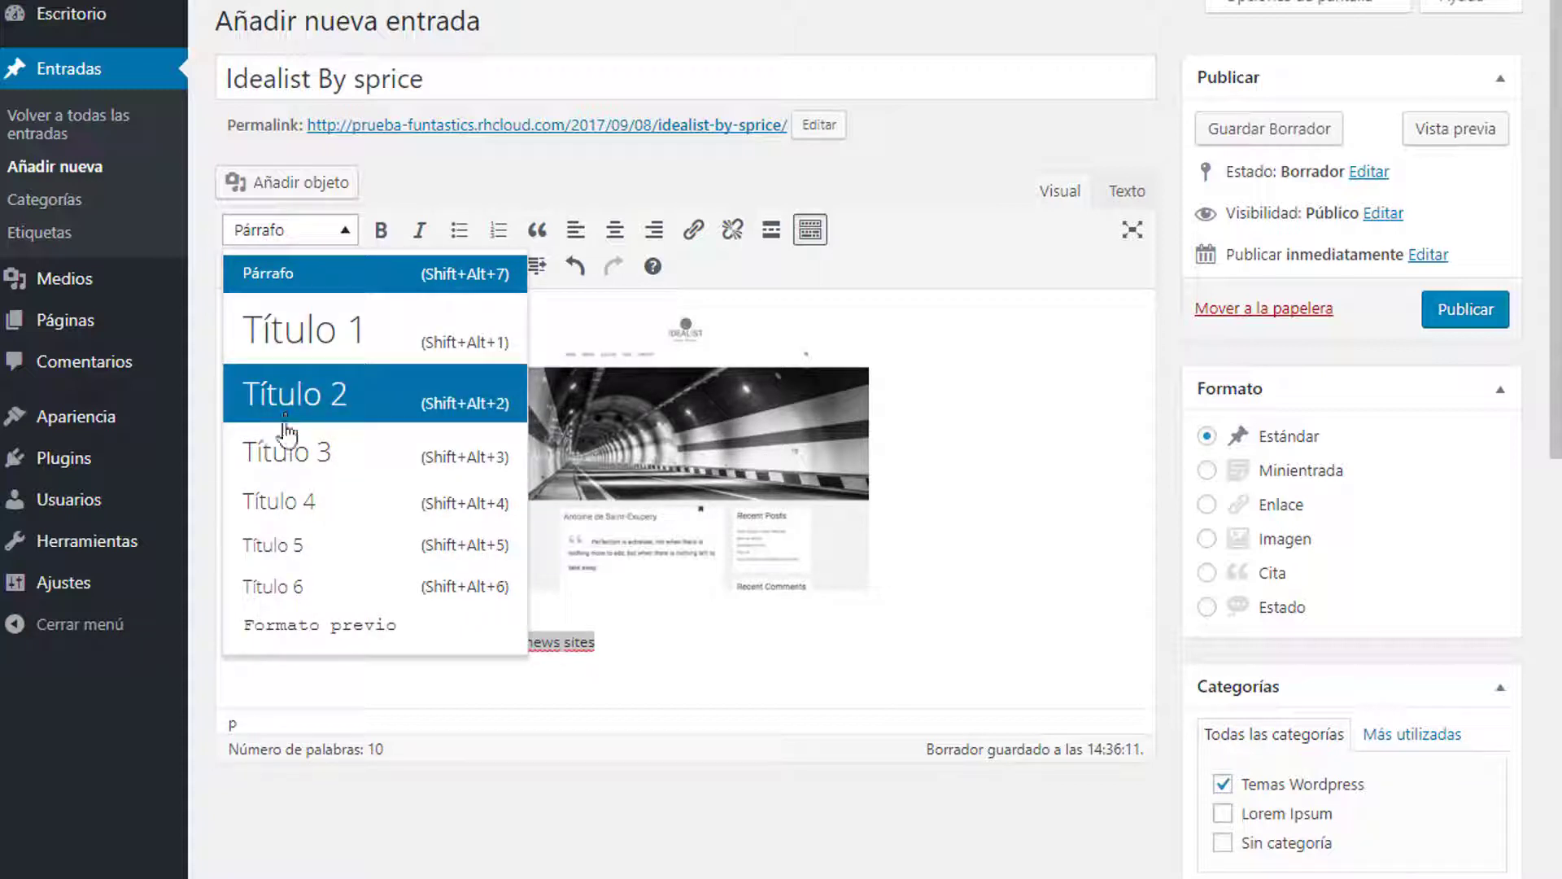
pyautogui.click(285, 450)
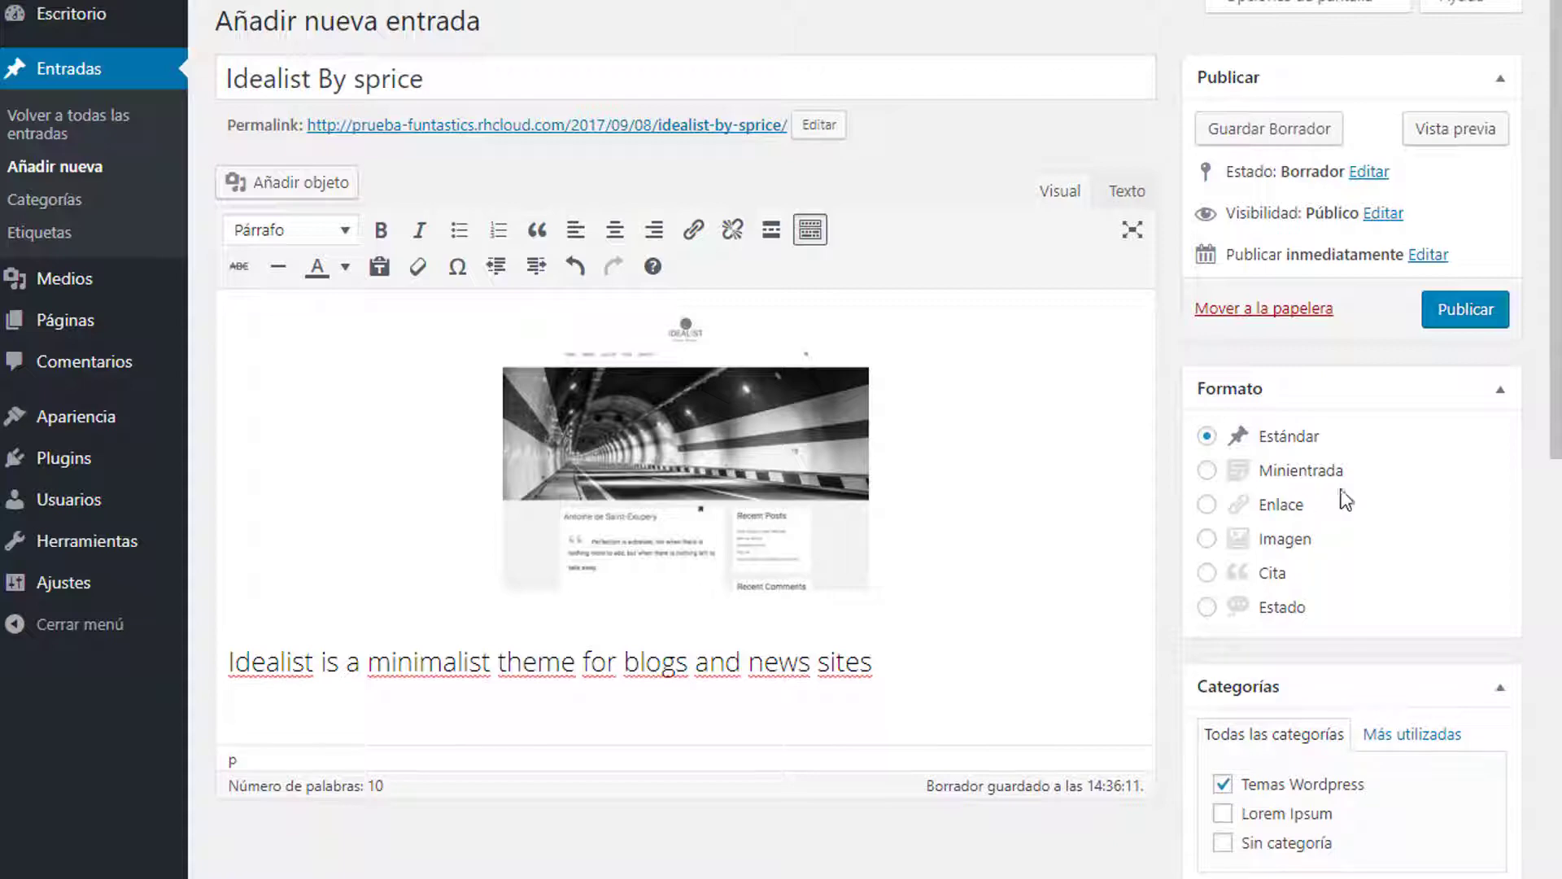
pyautogui.scroll(-3)
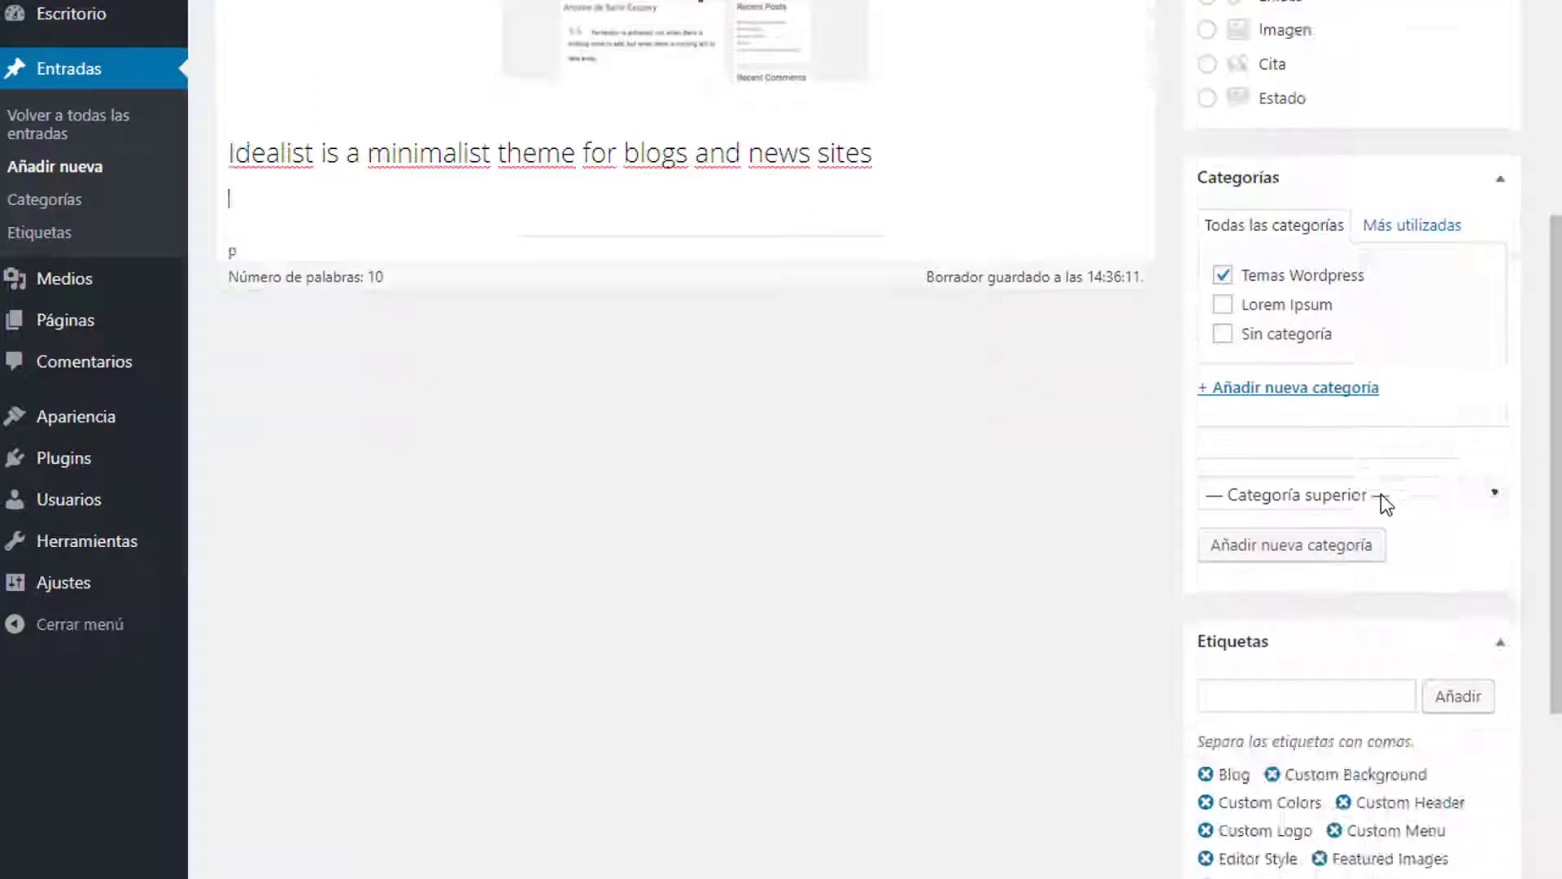
# Scroll past the sidebar boxes and publish the 'Idealist By sprice' post
pyautogui.scroll(-3)
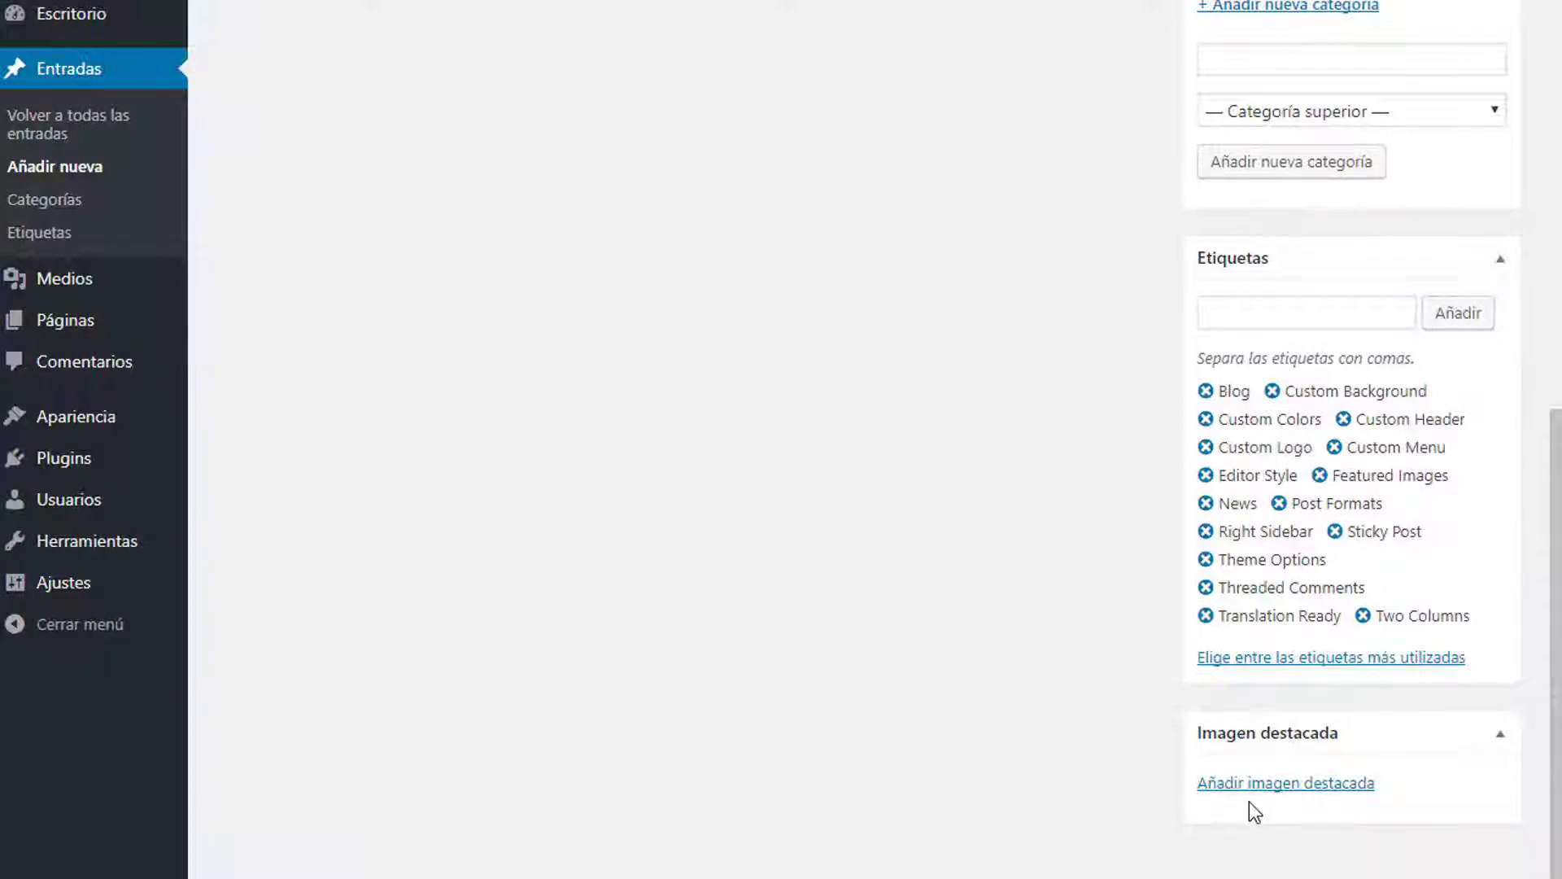
pyautogui.moveTo(286, 248)
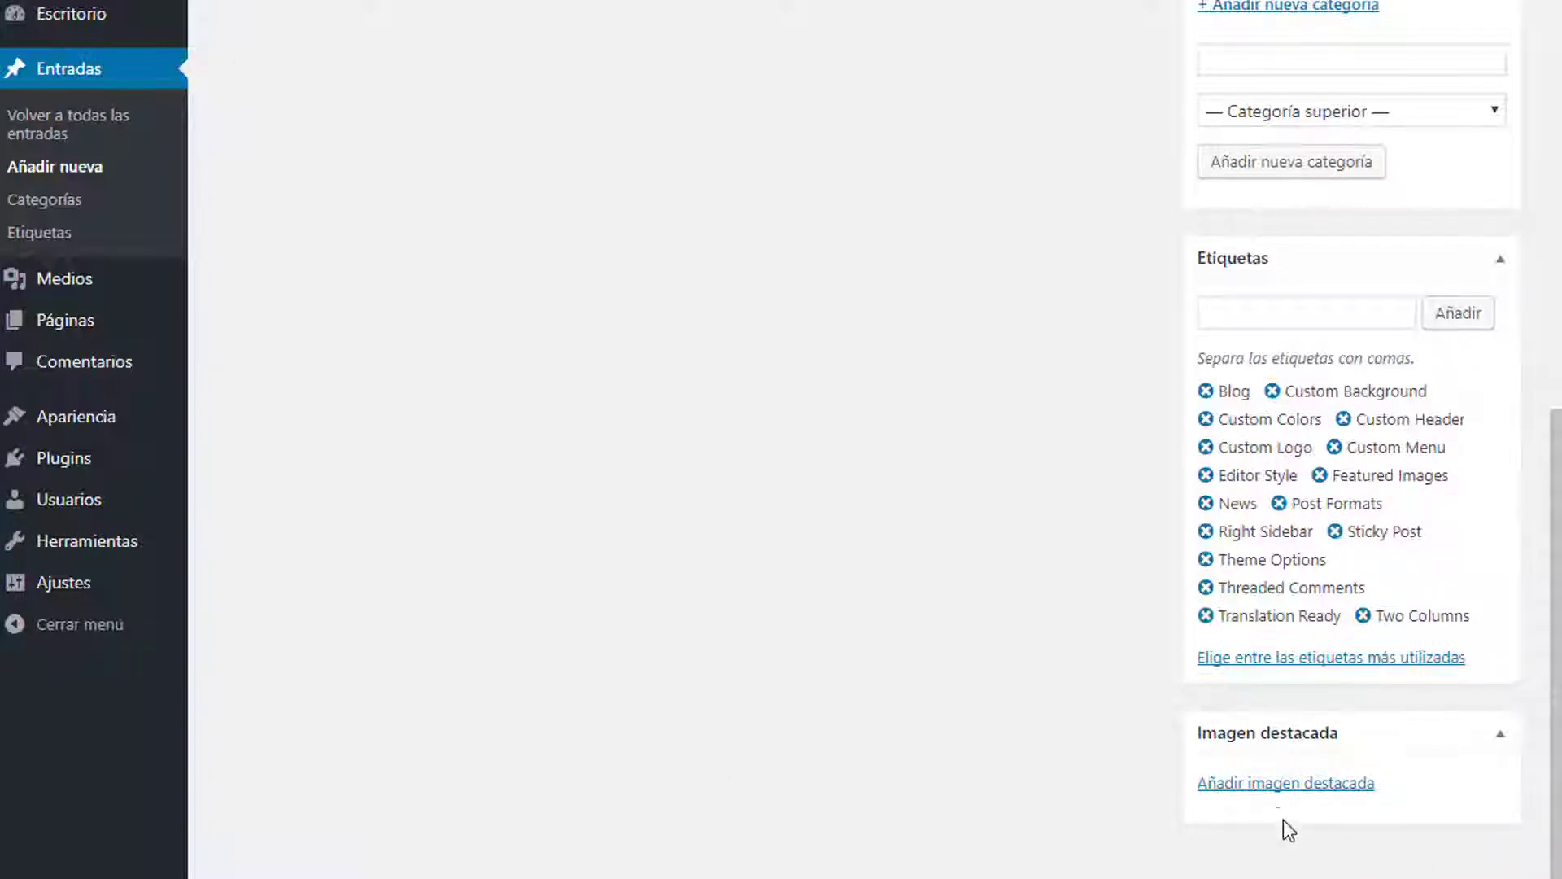
pyautogui.moveTo(984, 678)
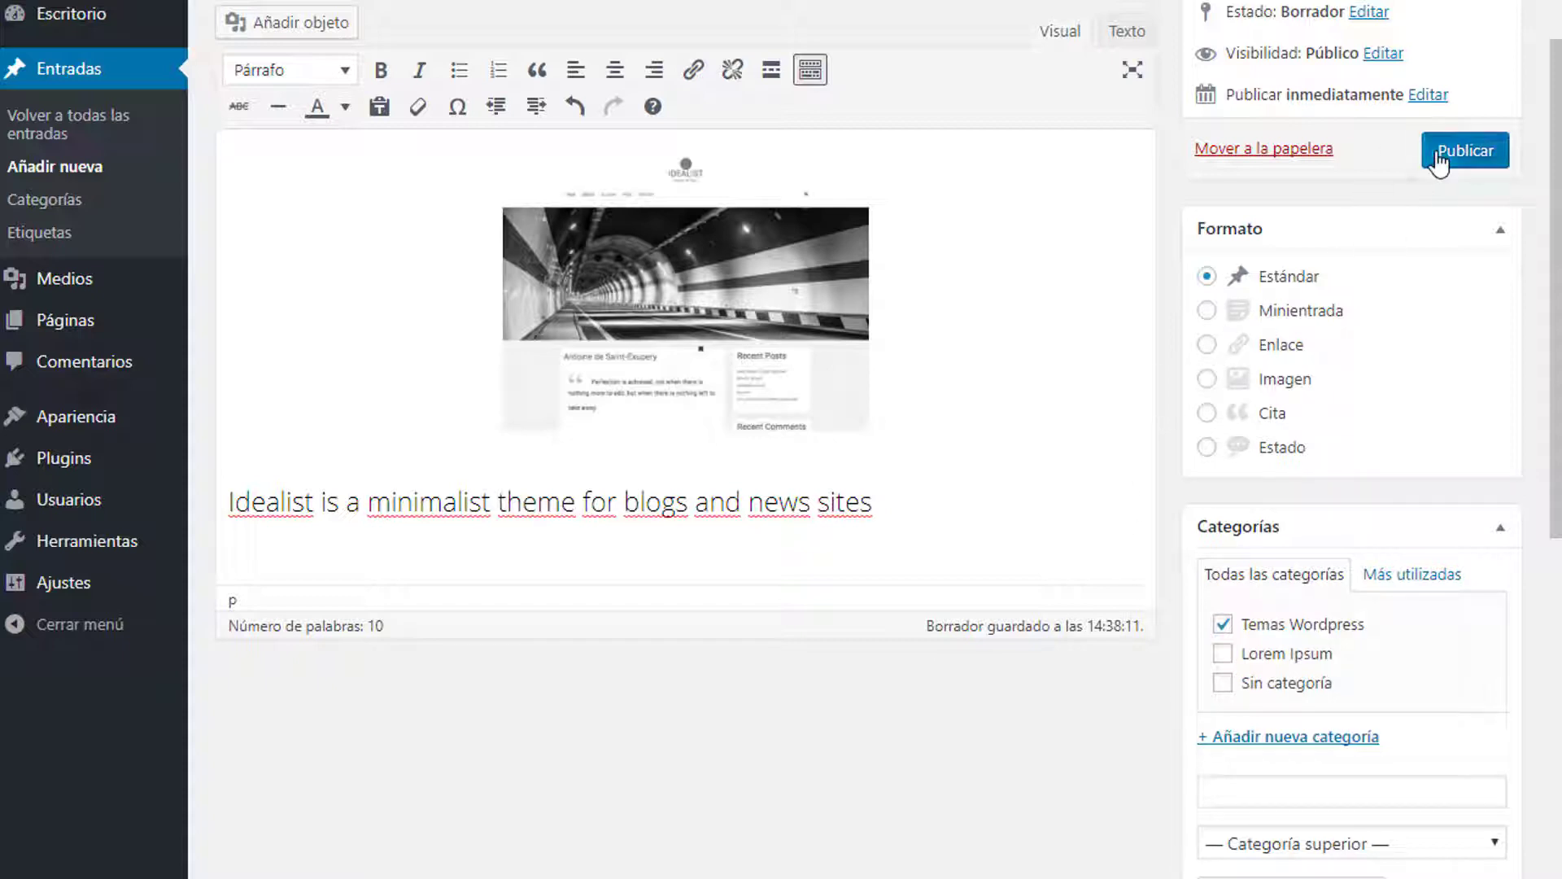
pyautogui.click(1465, 151)
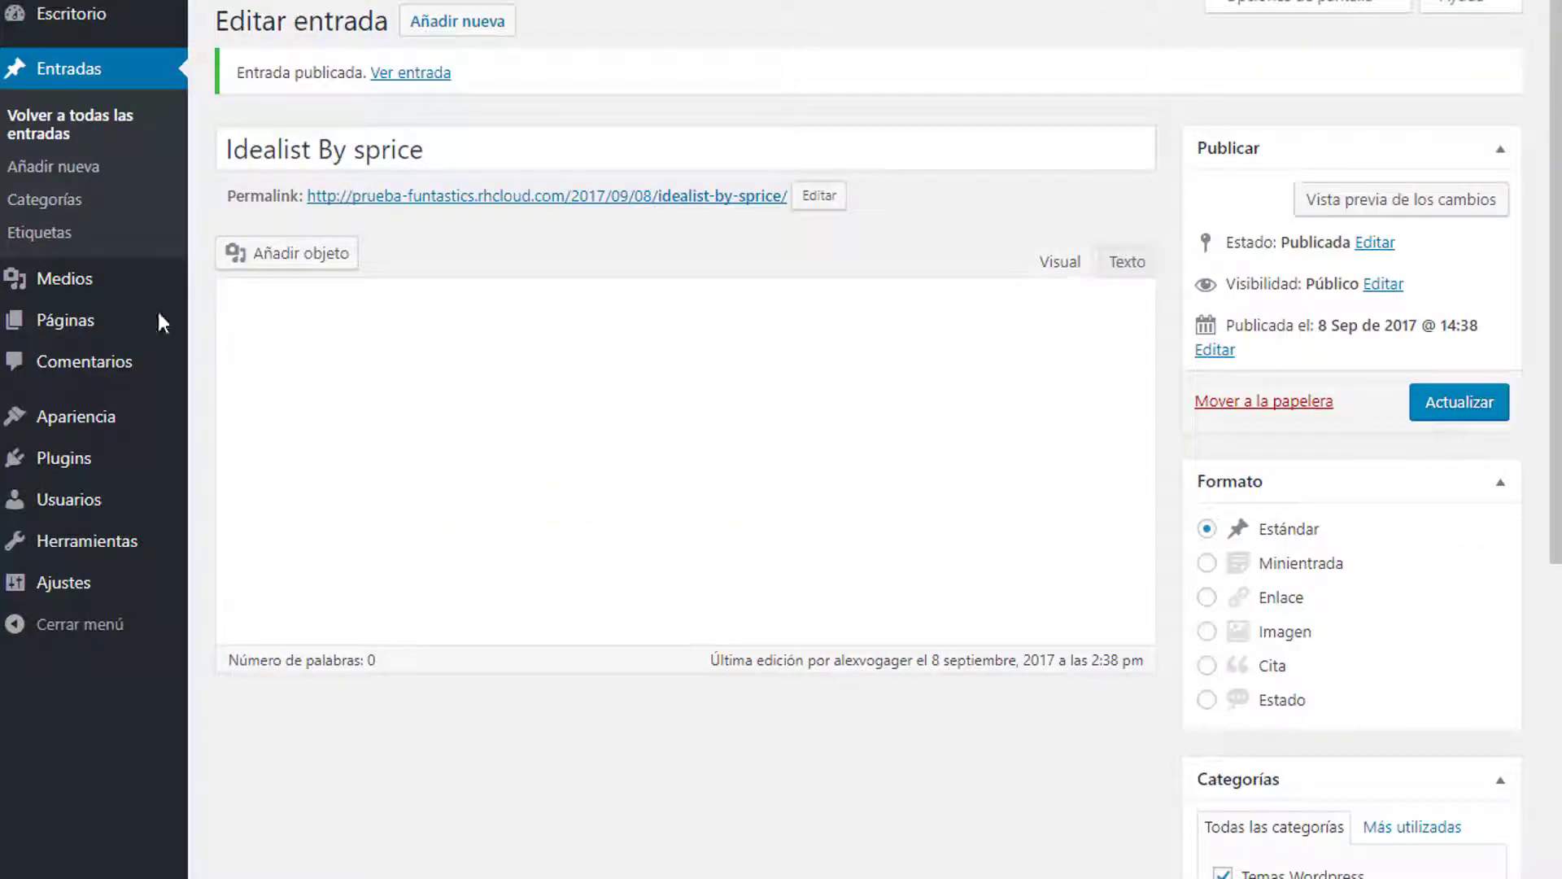
# View the published post live, scrolling through the dragon header, brick background and RSS sidebar
pyautogui.click(1058, 261)
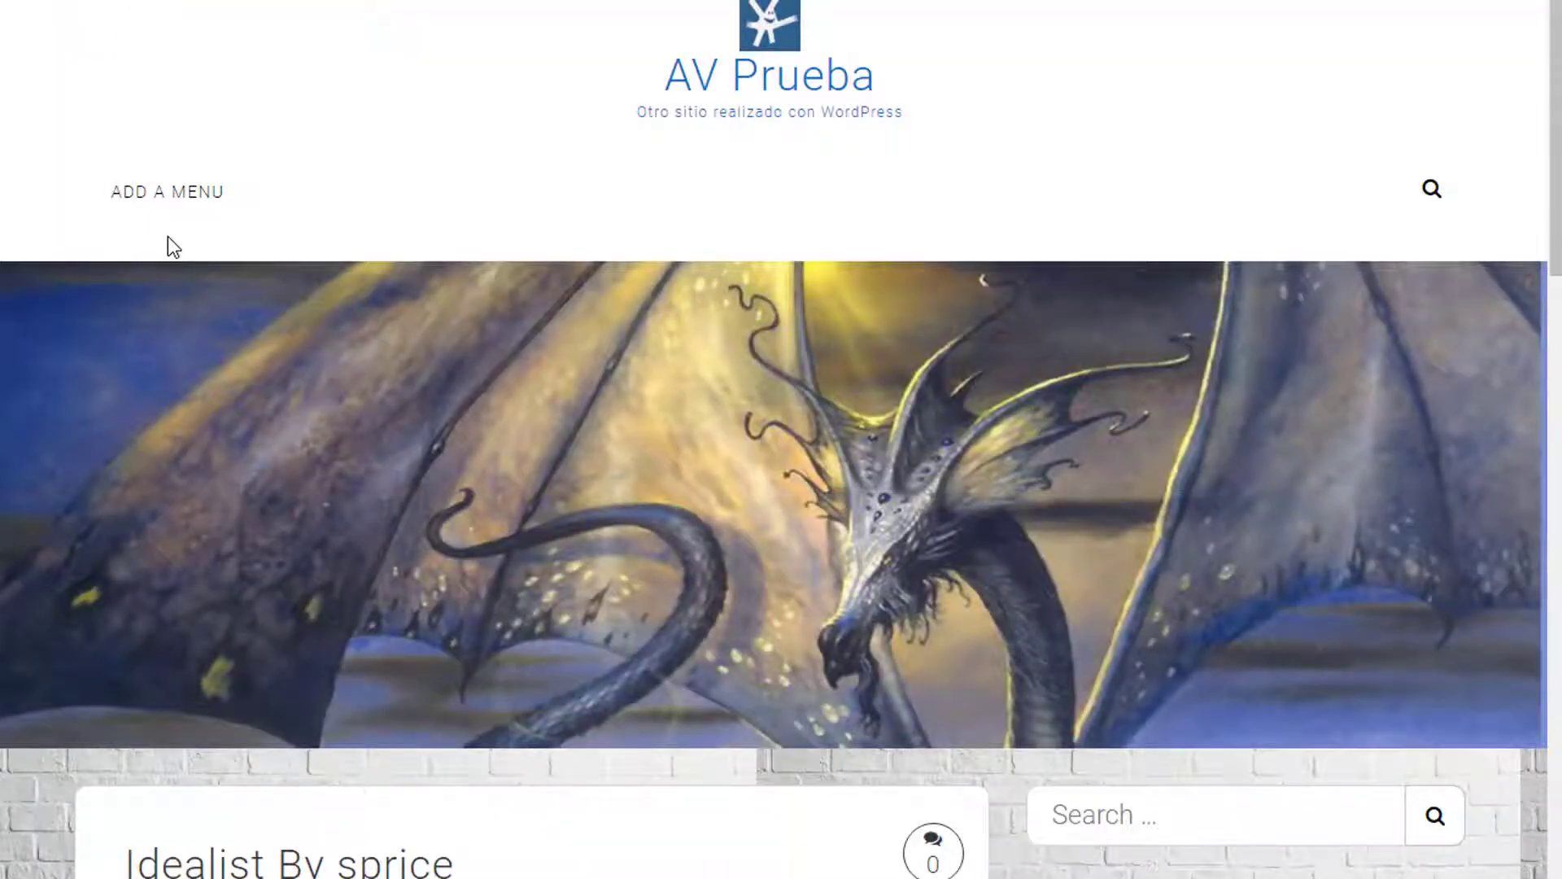
pyautogui.scroll(-3)
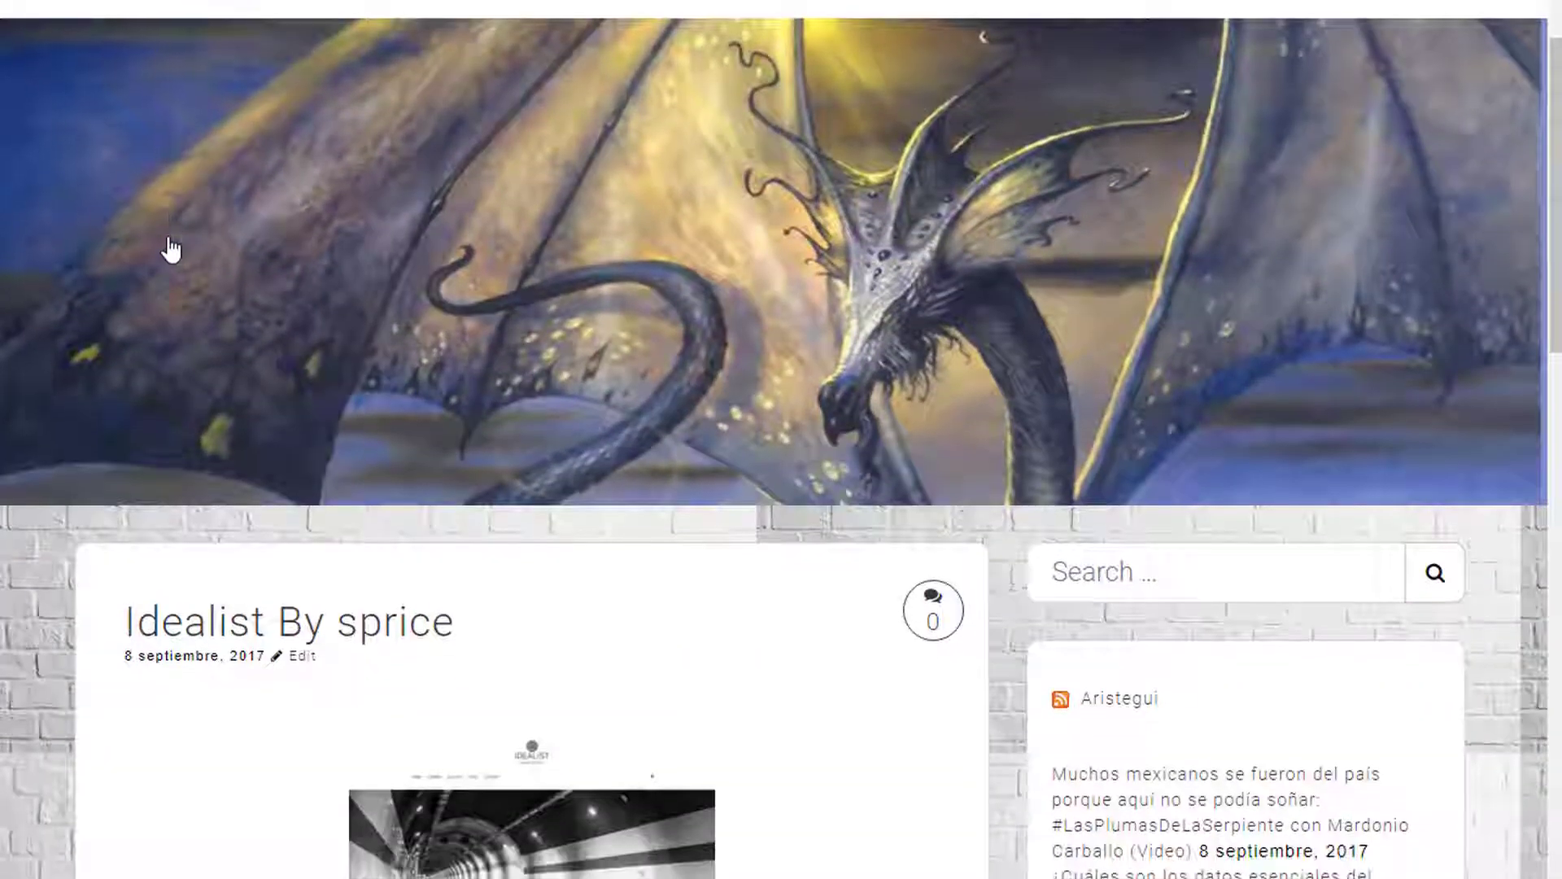
pyautogui.scroll(-3)
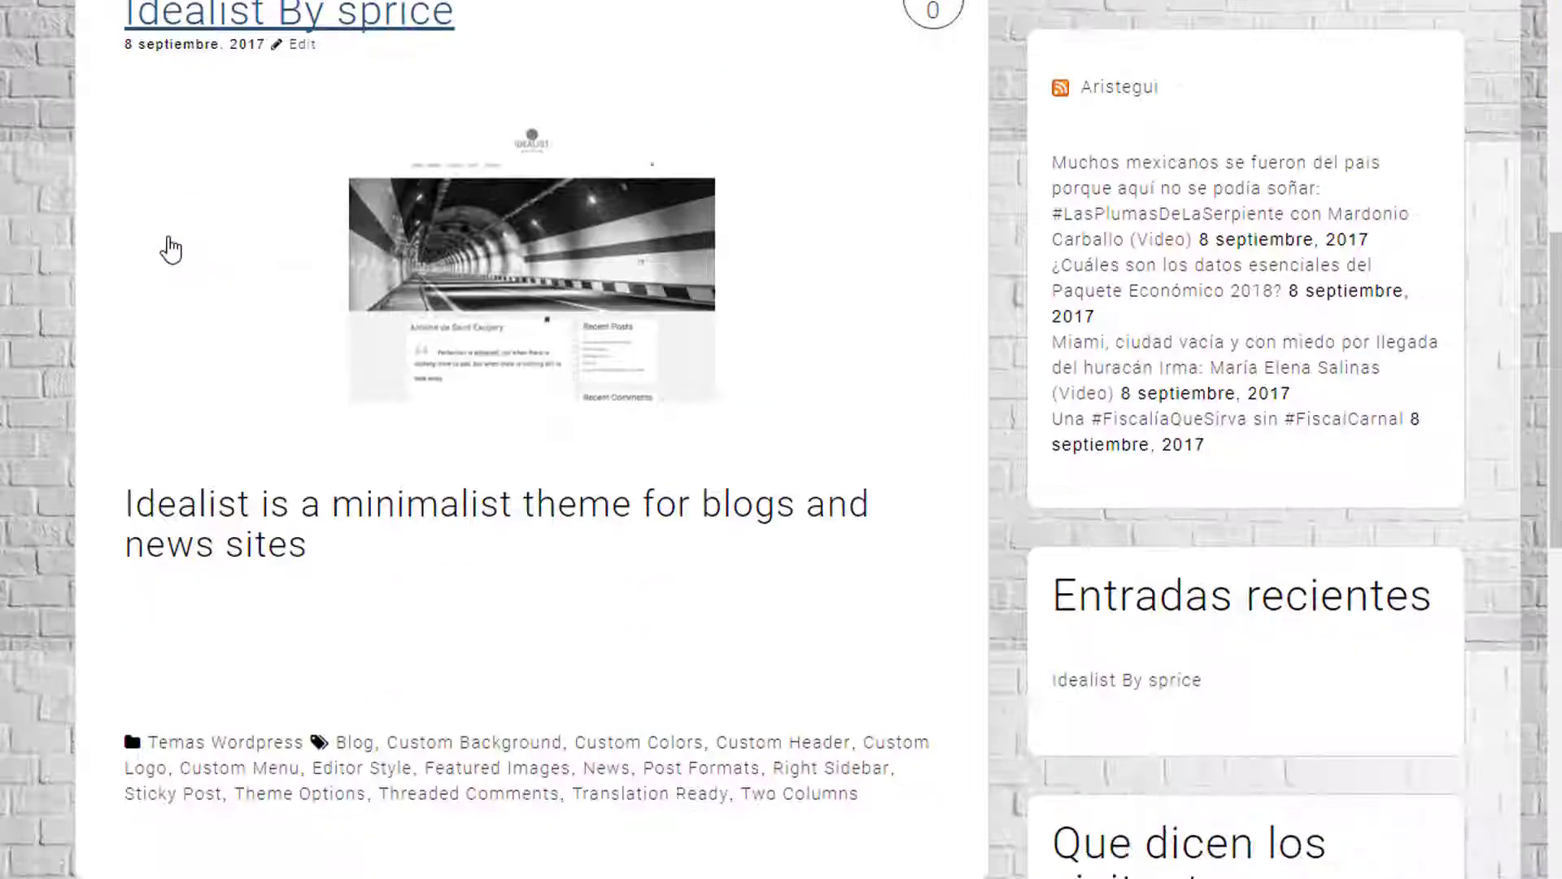
pyautogui.scroll(-3)
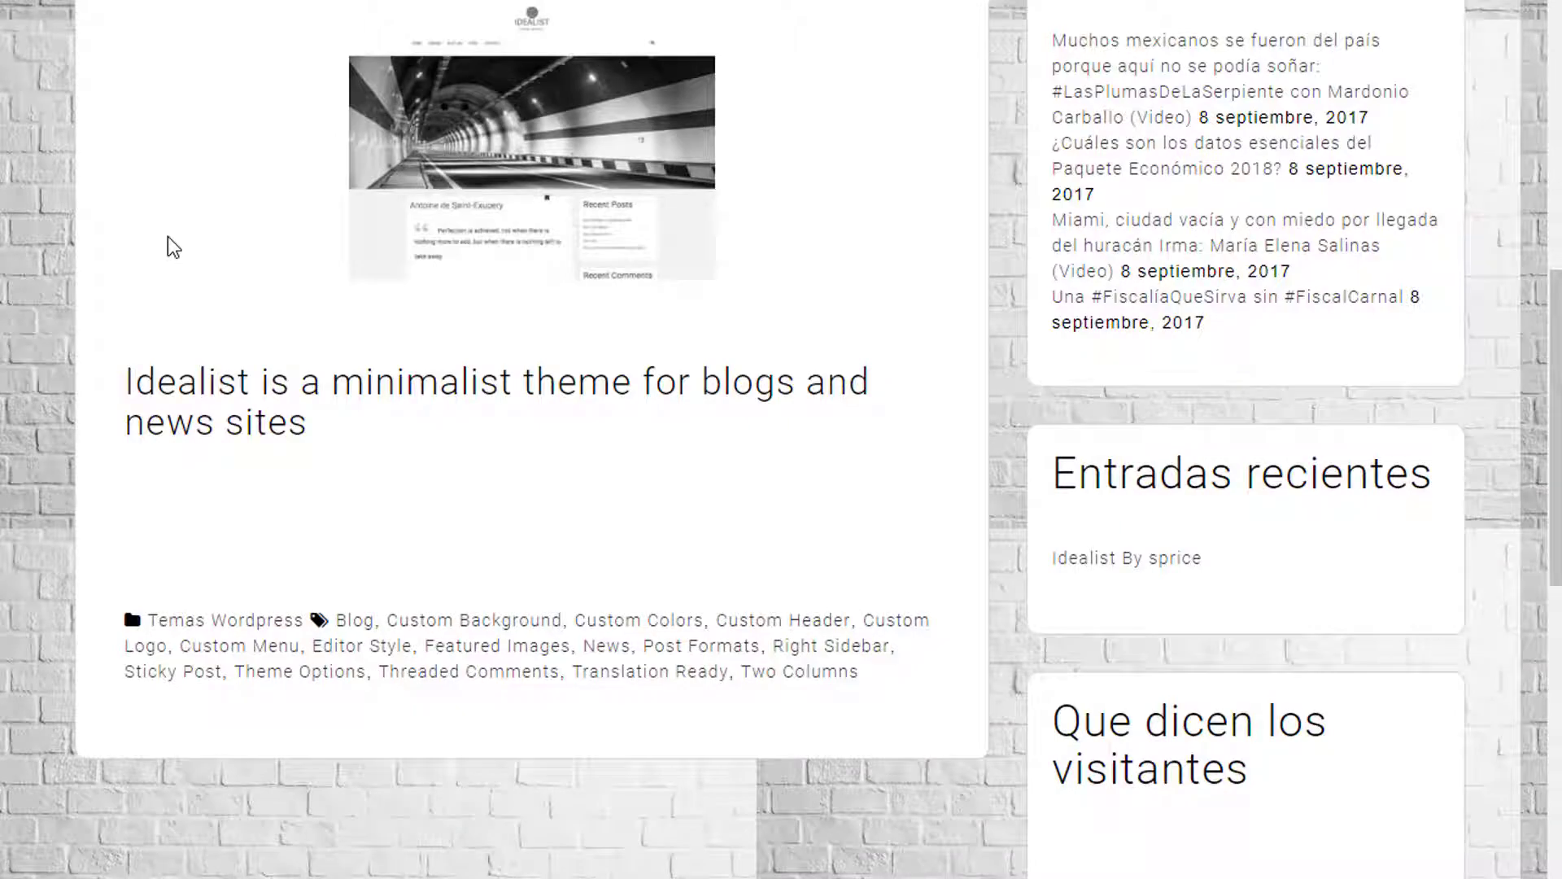
pyautogui.scroll(-3)
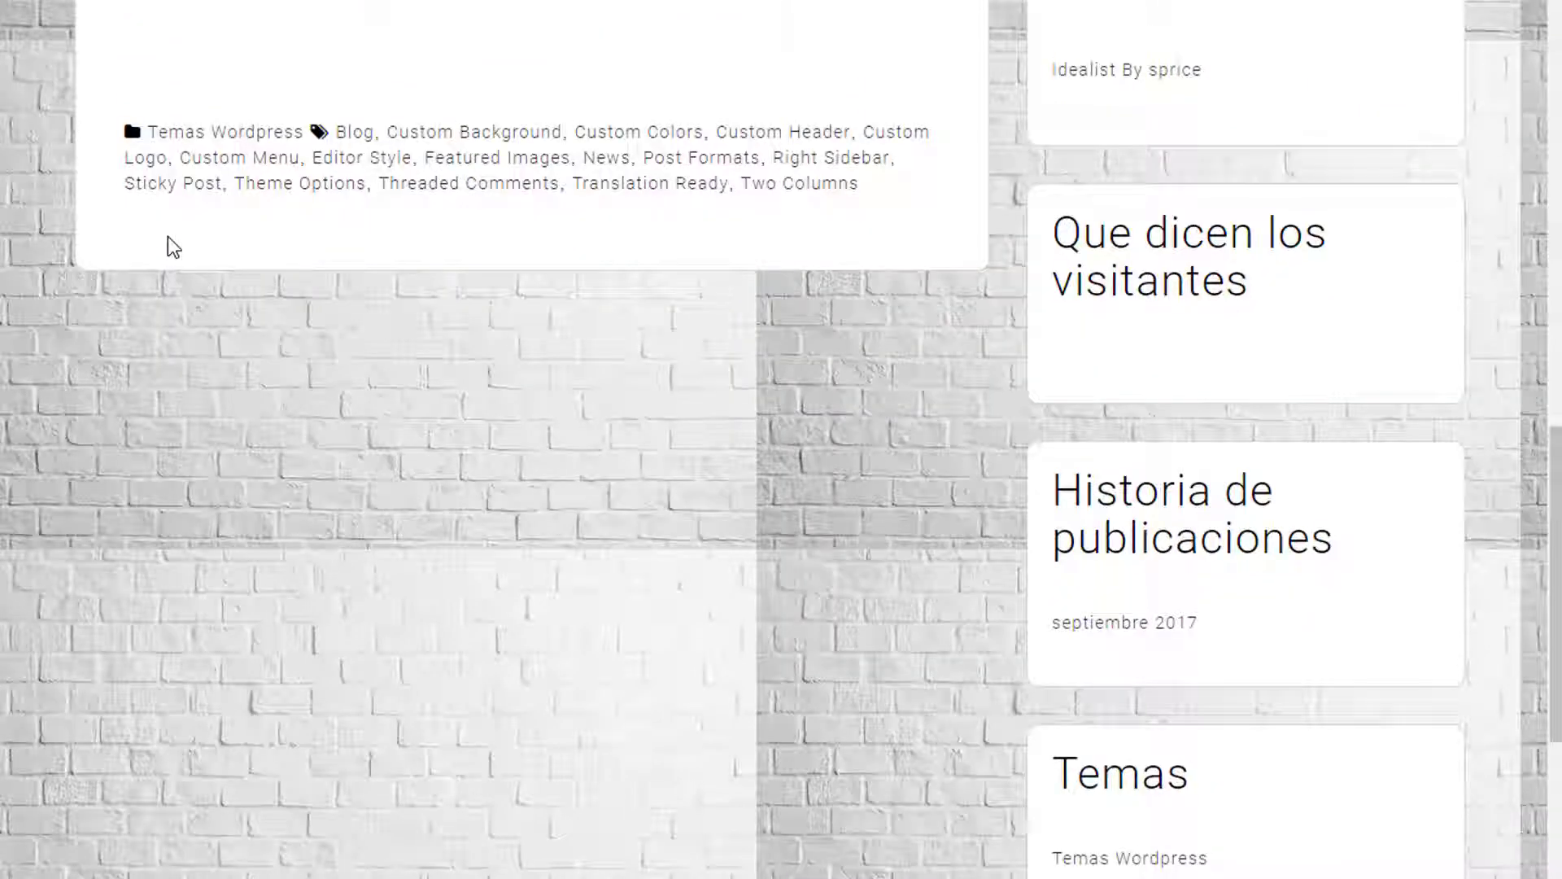
pyautogui.scroll(-3)
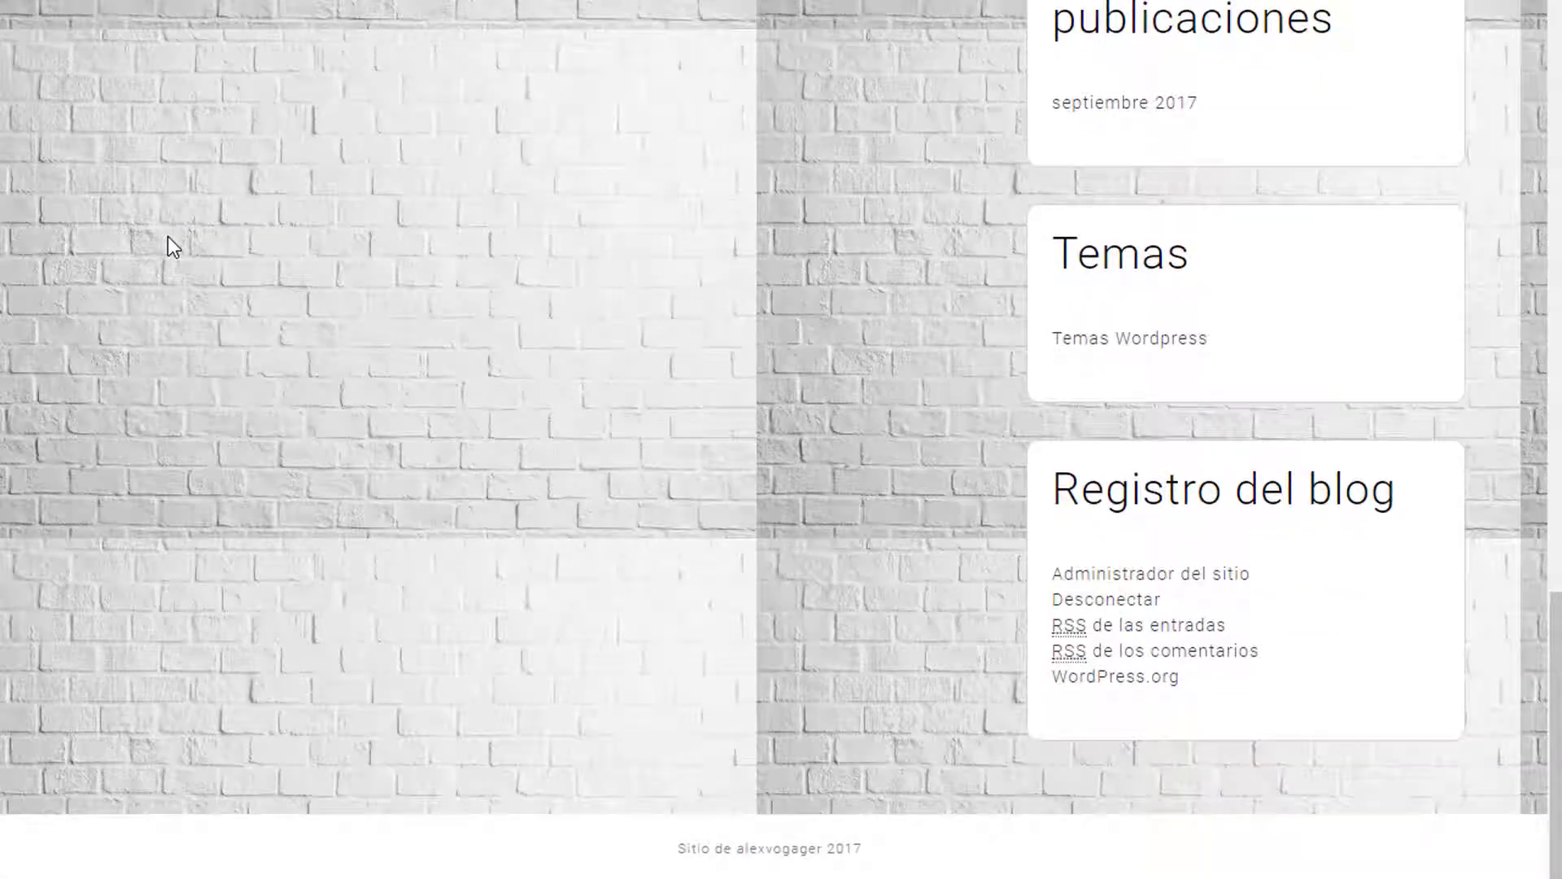
pyautogui.scroll(3)
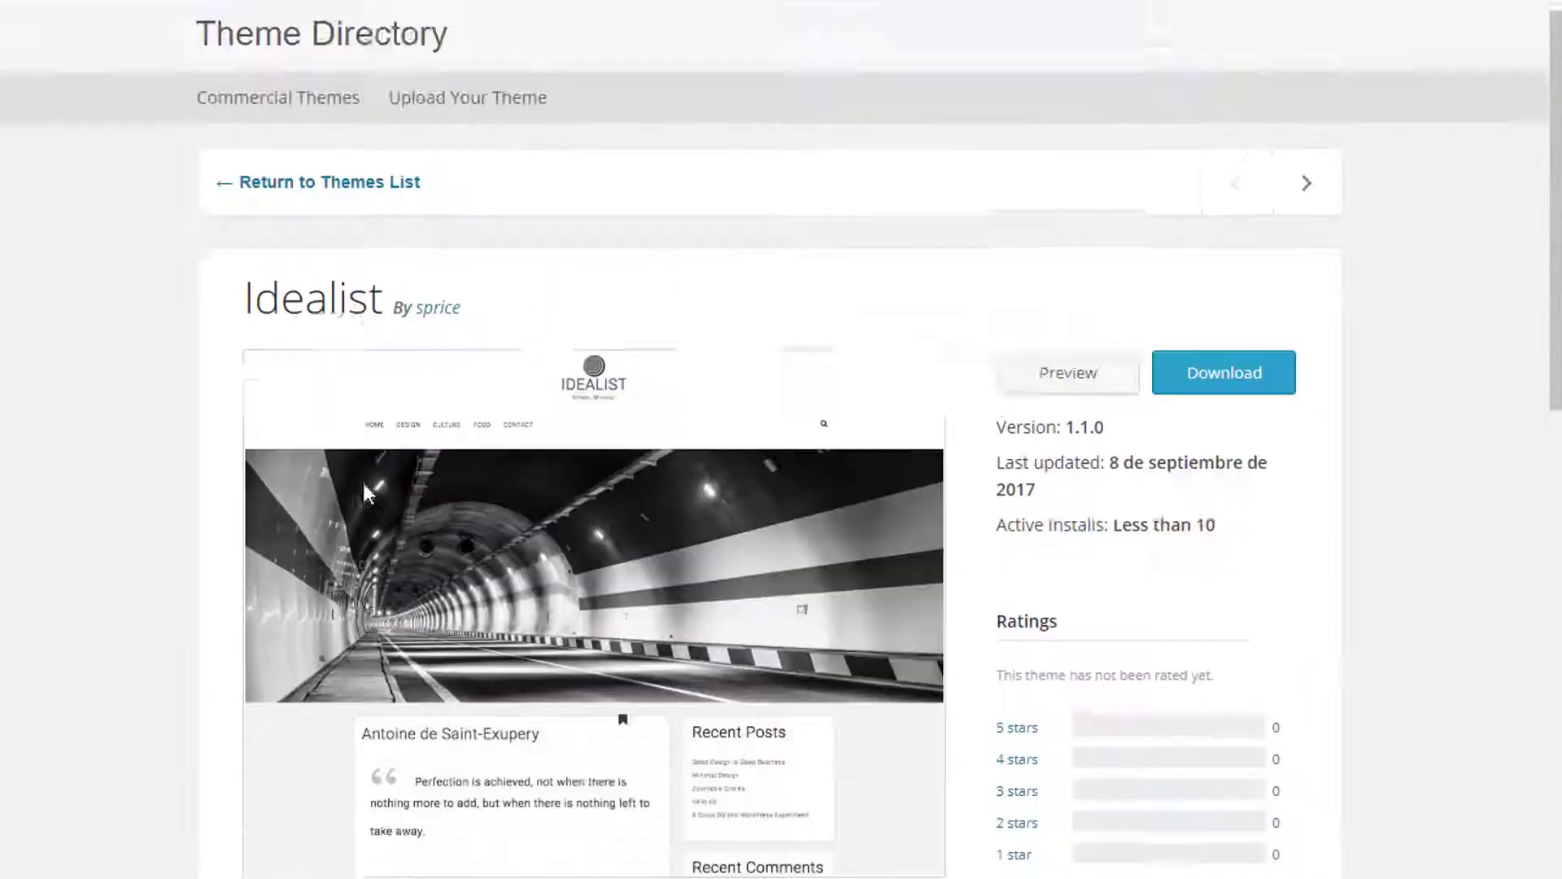
# Return to the Theme Directory list and show the Latest themes, led by Idealist
pyautogui.scroll(3)
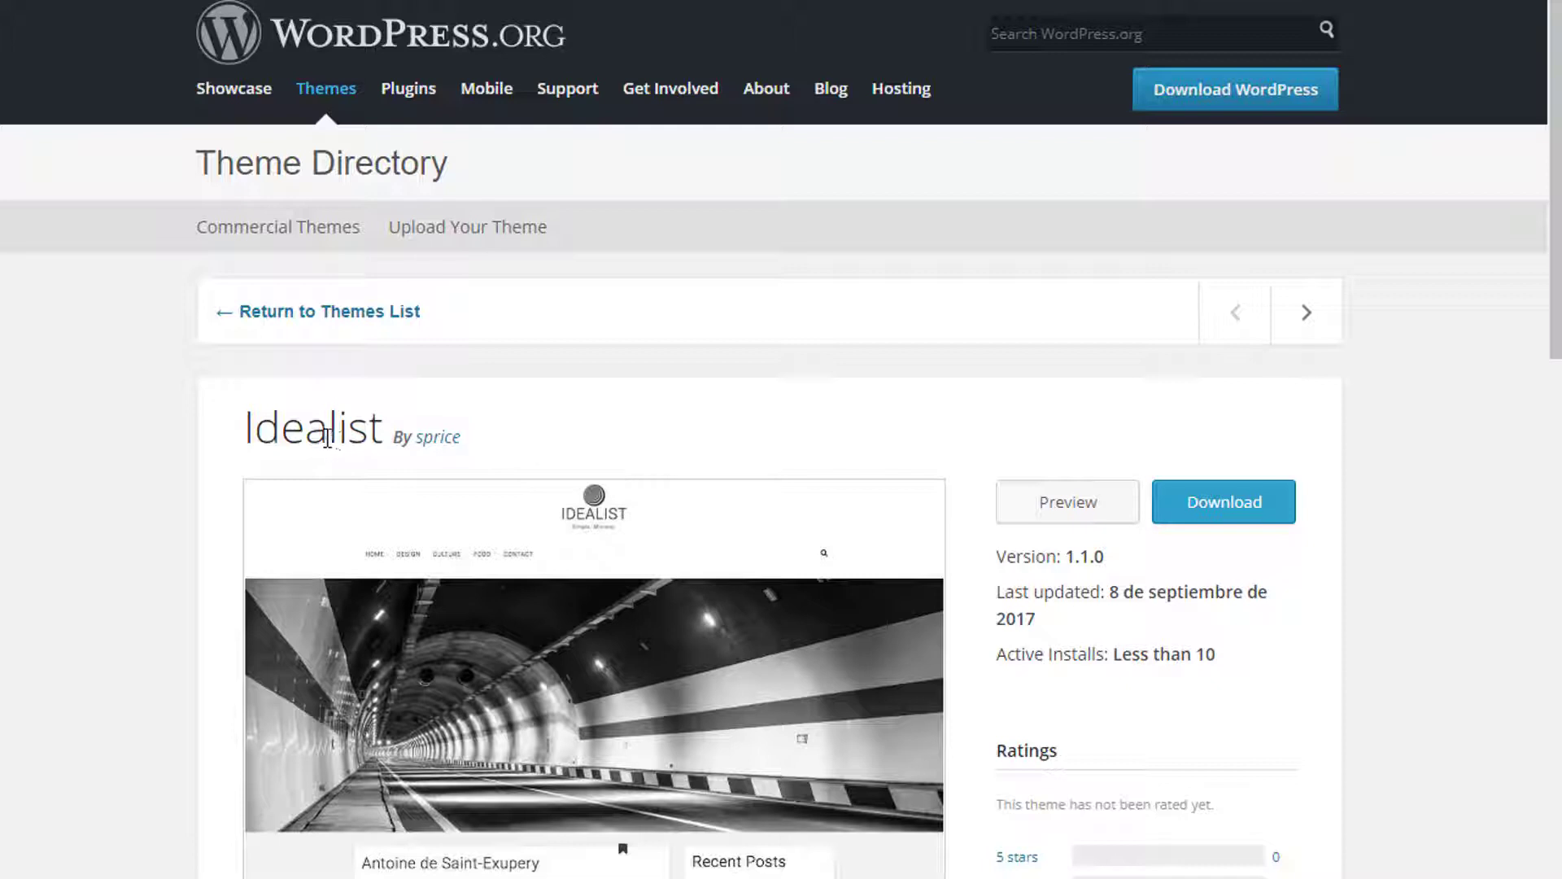
pyautogui.click(329, 310)
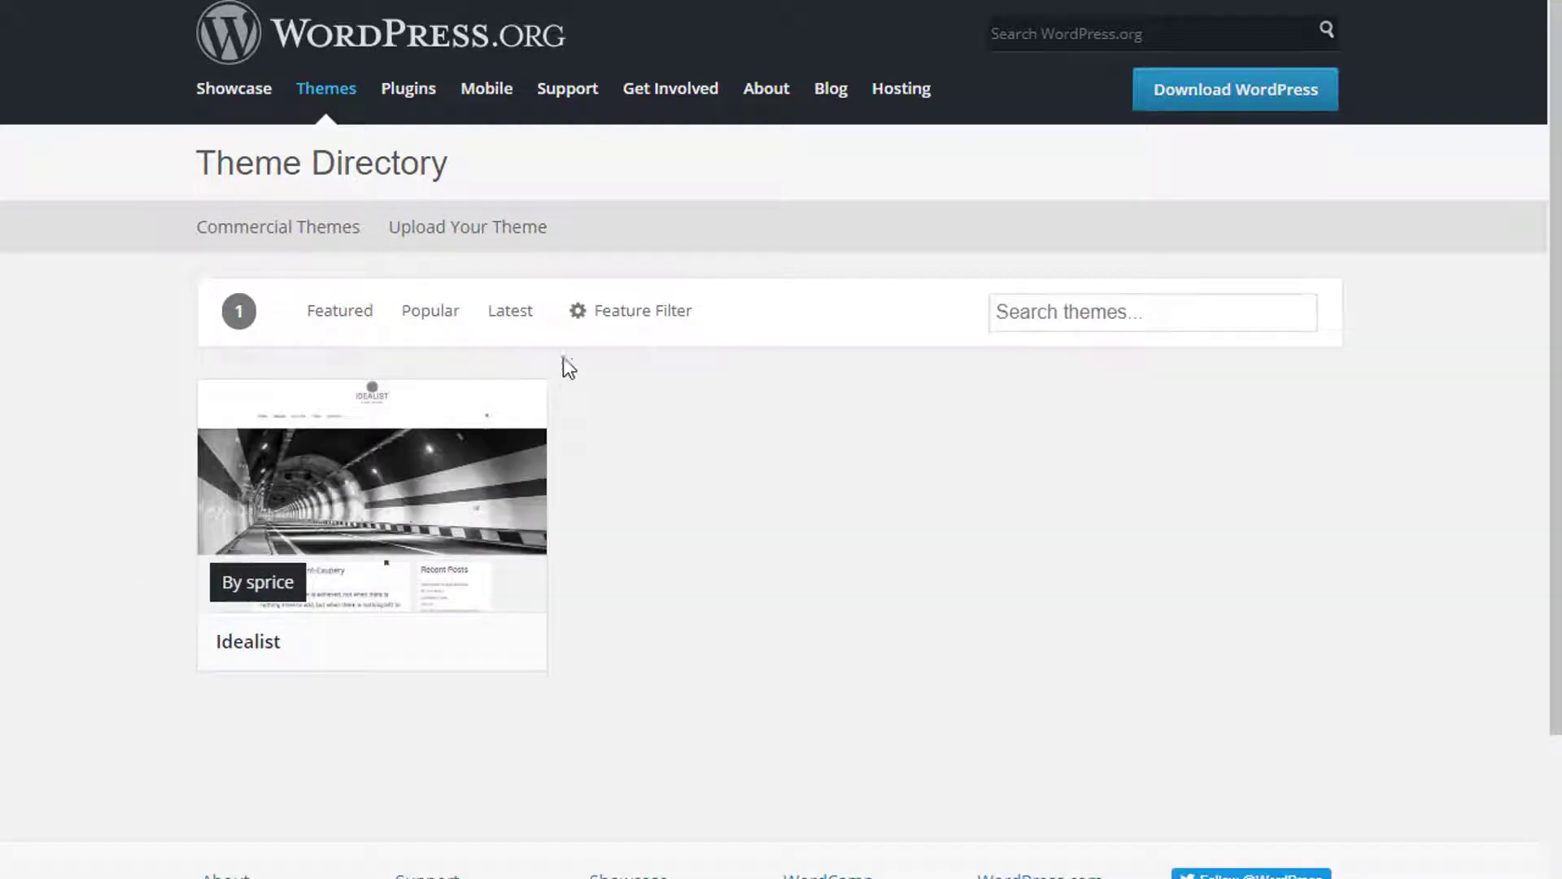
pyautogui.scroll(-3)
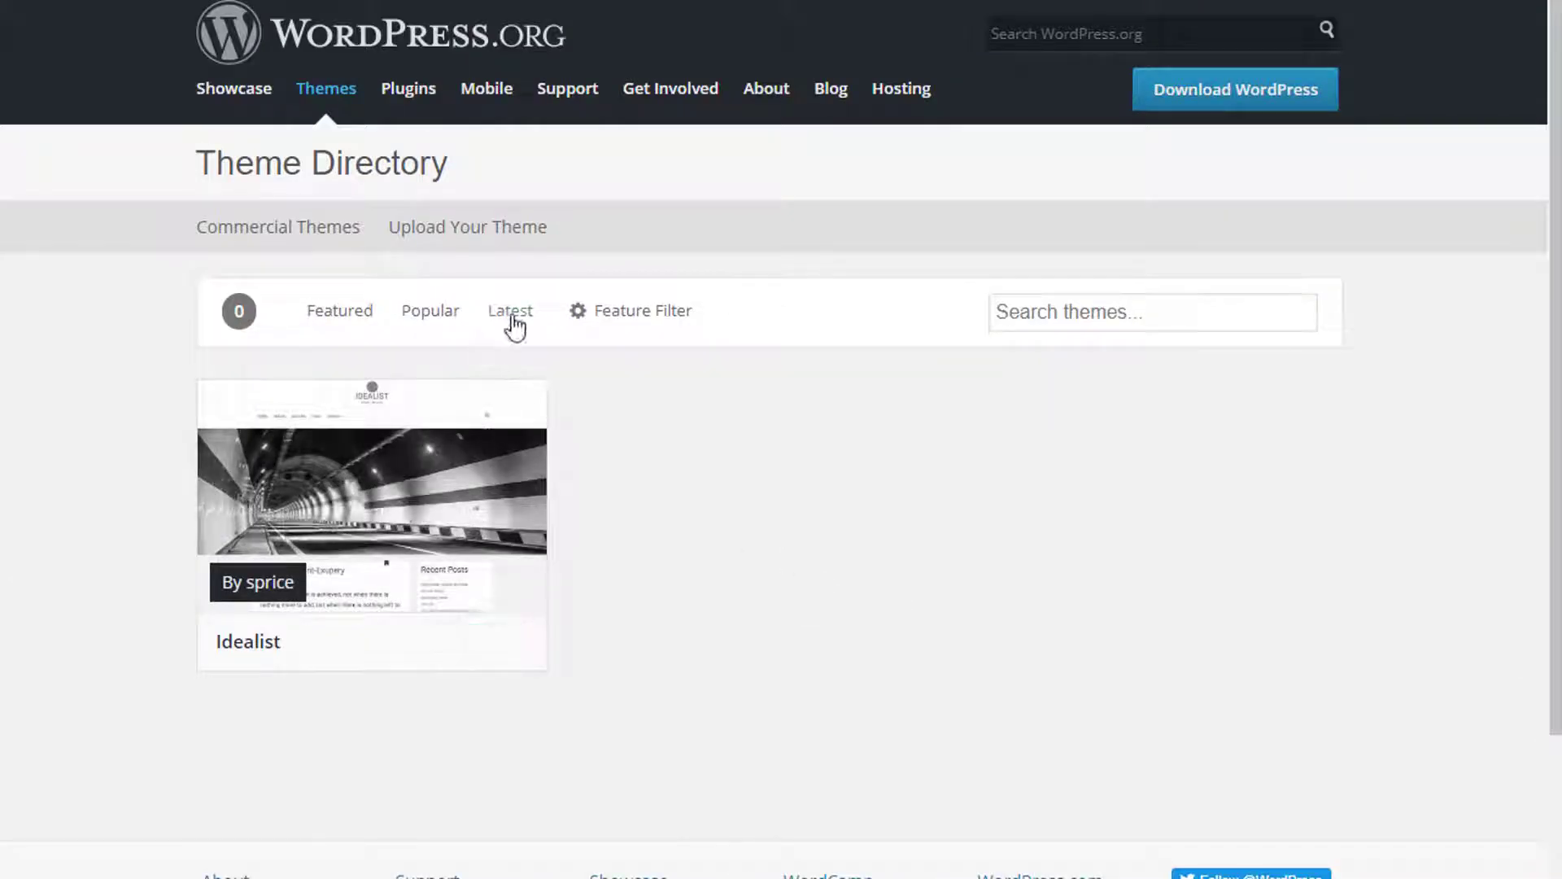
pyautogui.click(509, 311)
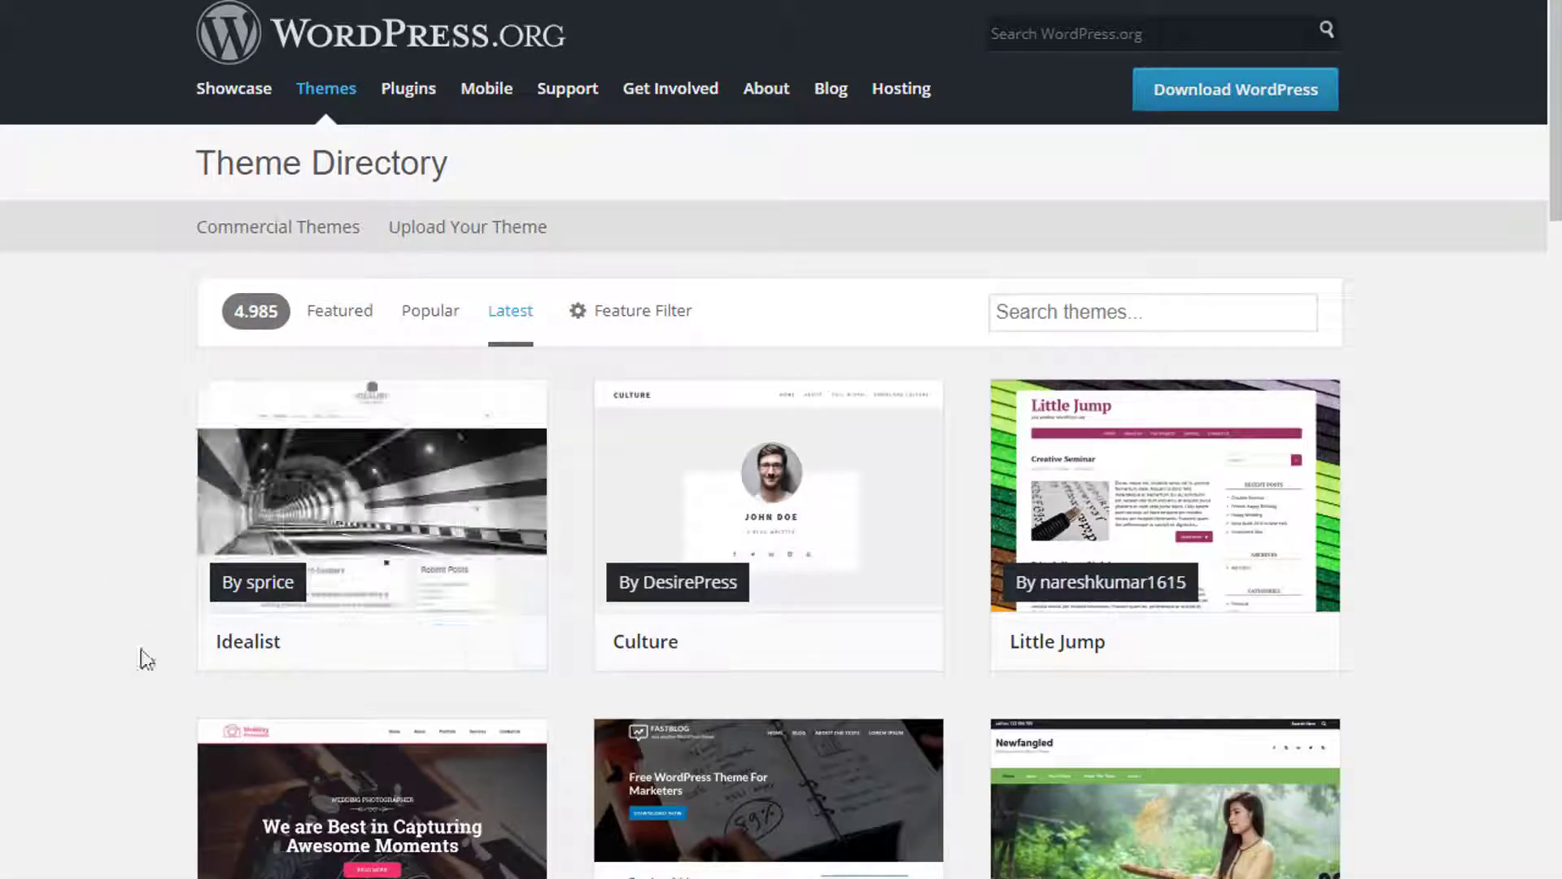